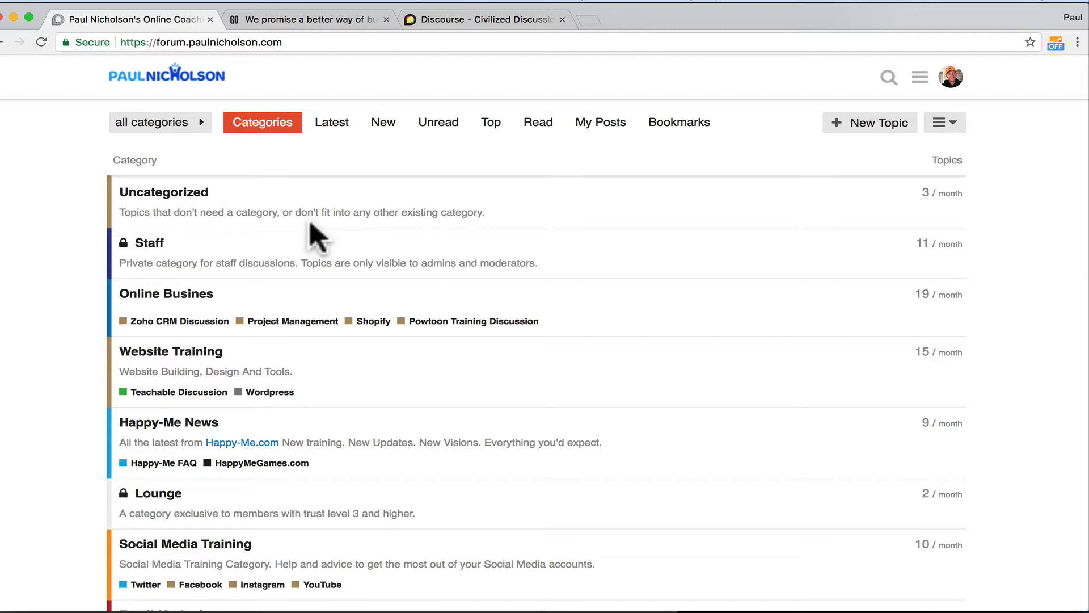
- Open The Marketing Seminar forum's categories page and scroll to the bottom and back up
{"action": "left_click", "coordinate": [309, 19]}
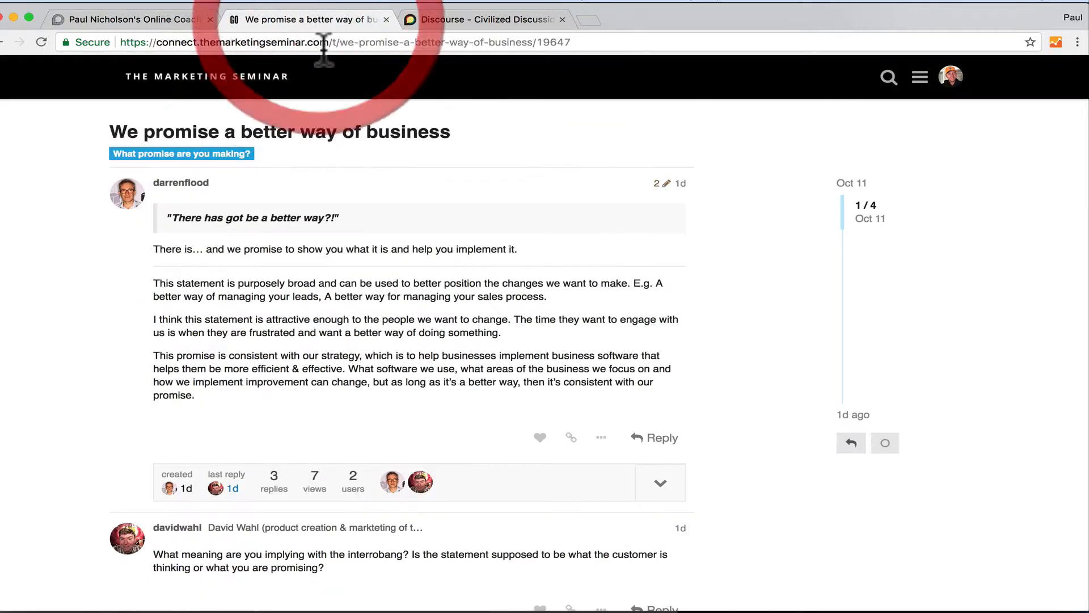
{"action": "left_click", "coordinate": [207, 77]}
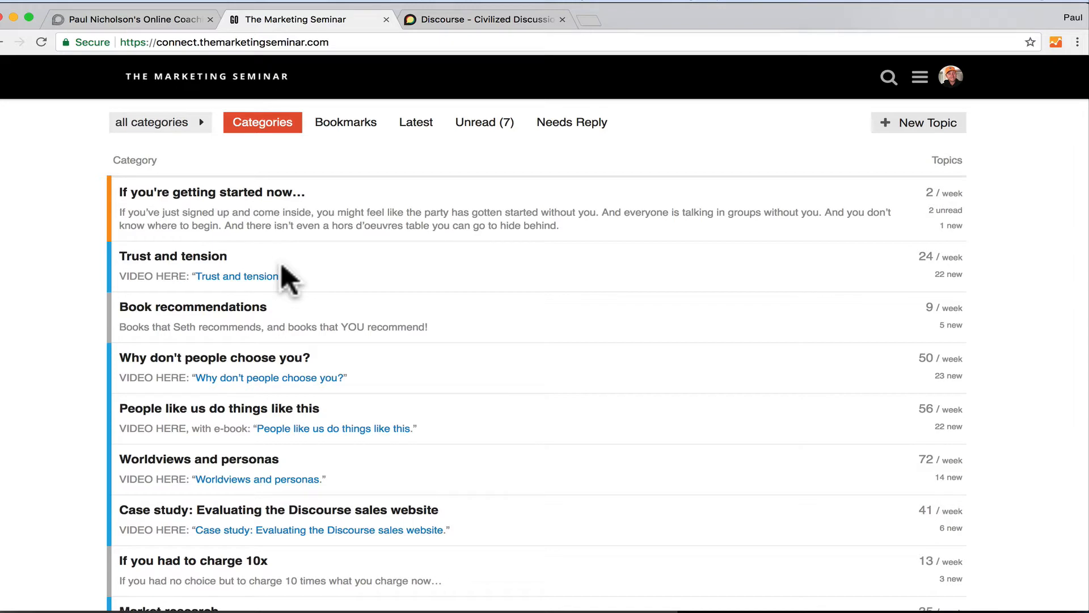
{"action": "mouse_move", "coordinate": [362, 372]}
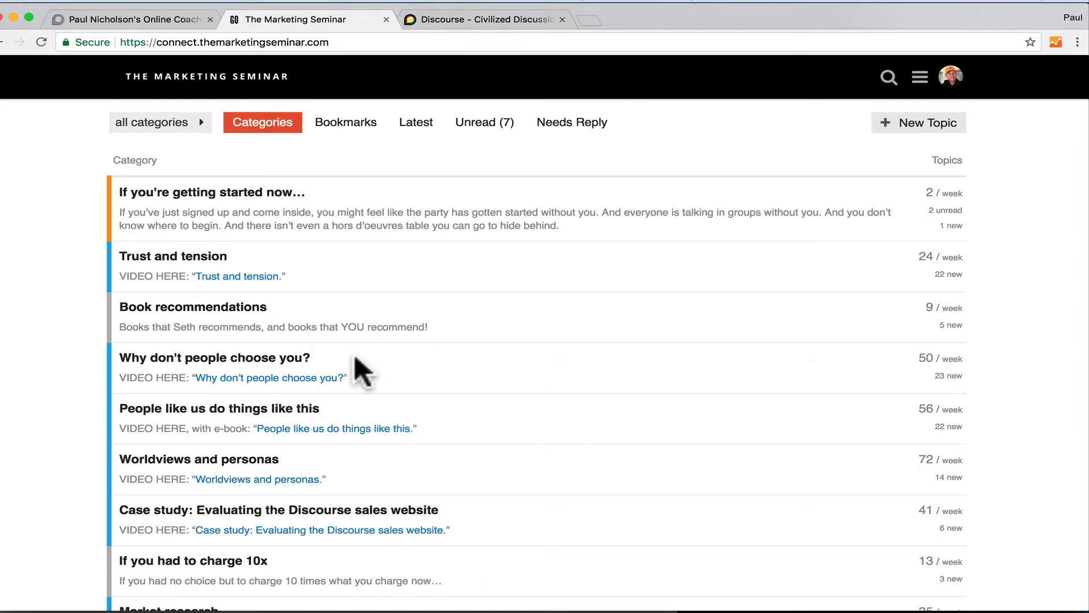
{"action": "scroll", "scroll_direction": "down", "scroll_amount": 3}
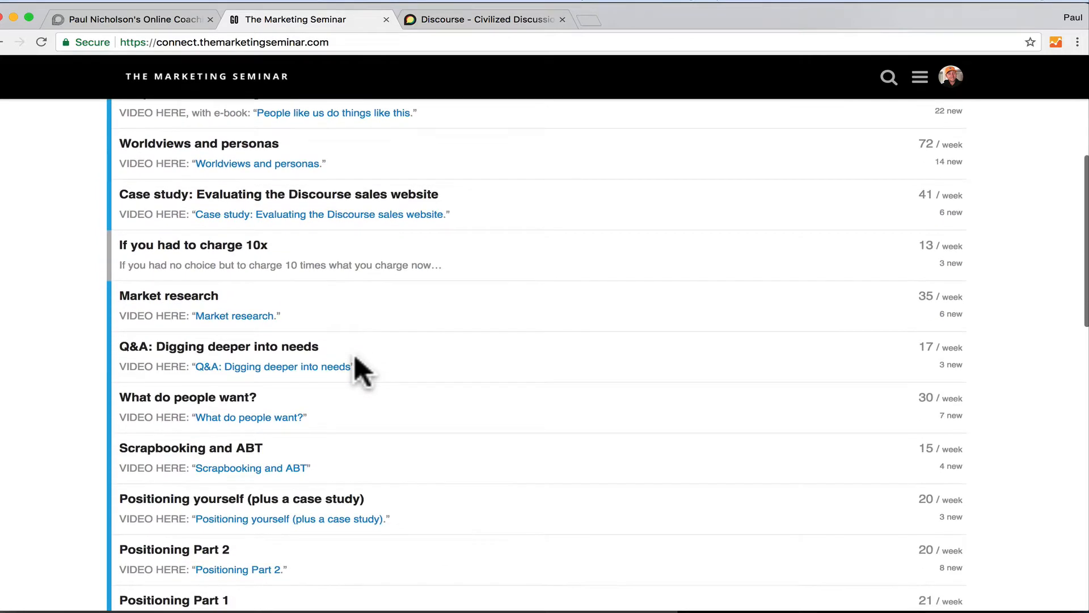
{"action": "scroll", "scroll_direction": "down", "scroll_amount": 3}
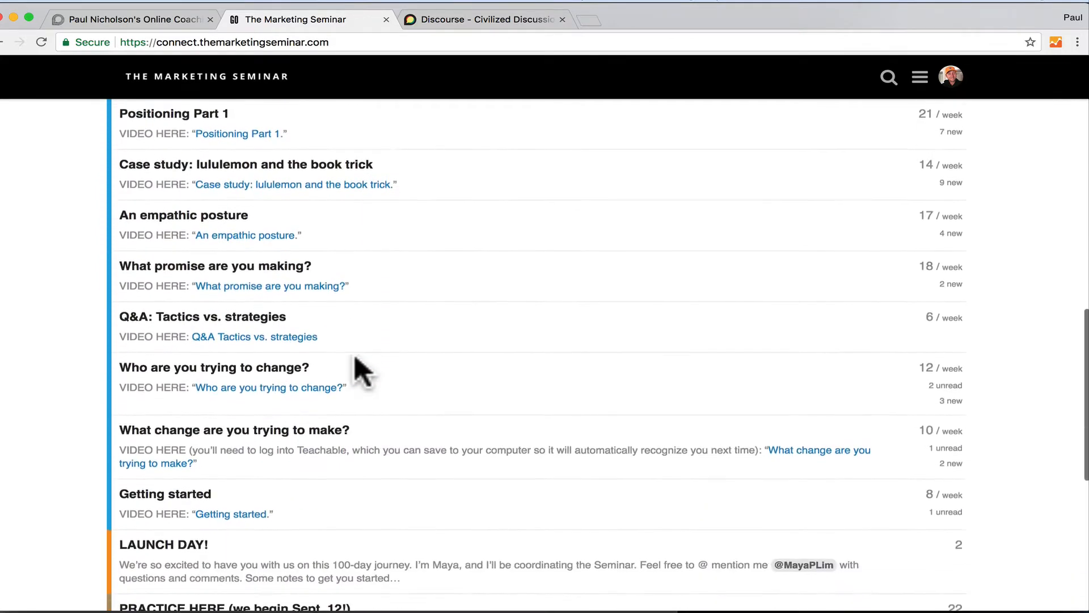
{"action": "scroll", "scroll_direction": "down", "scroll_amount": 3}
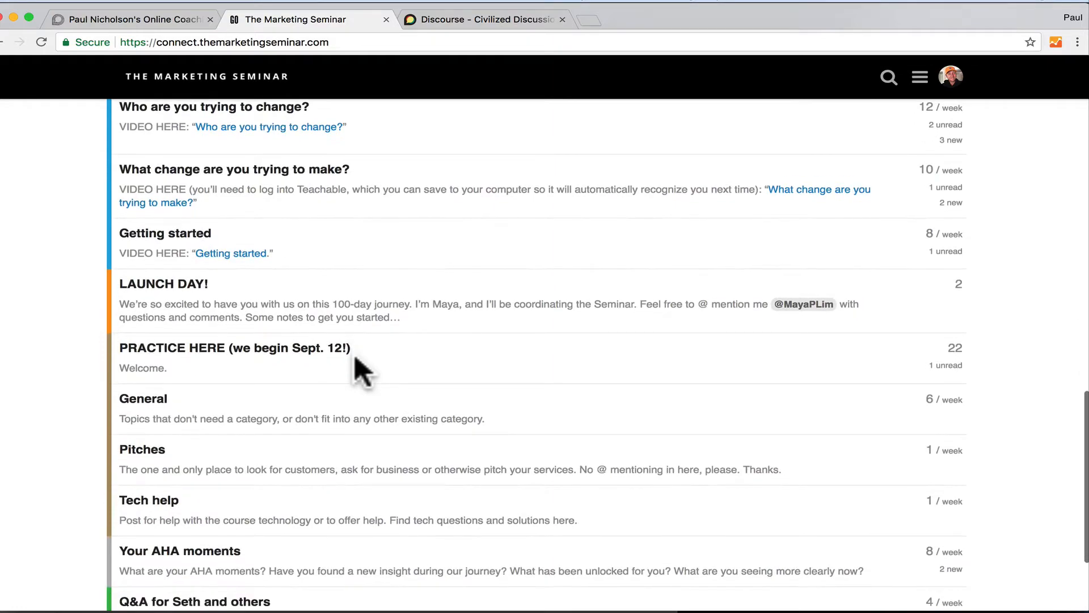
{"action": "scroll", "scroll_direction": "up", "scroll_amount": 3}
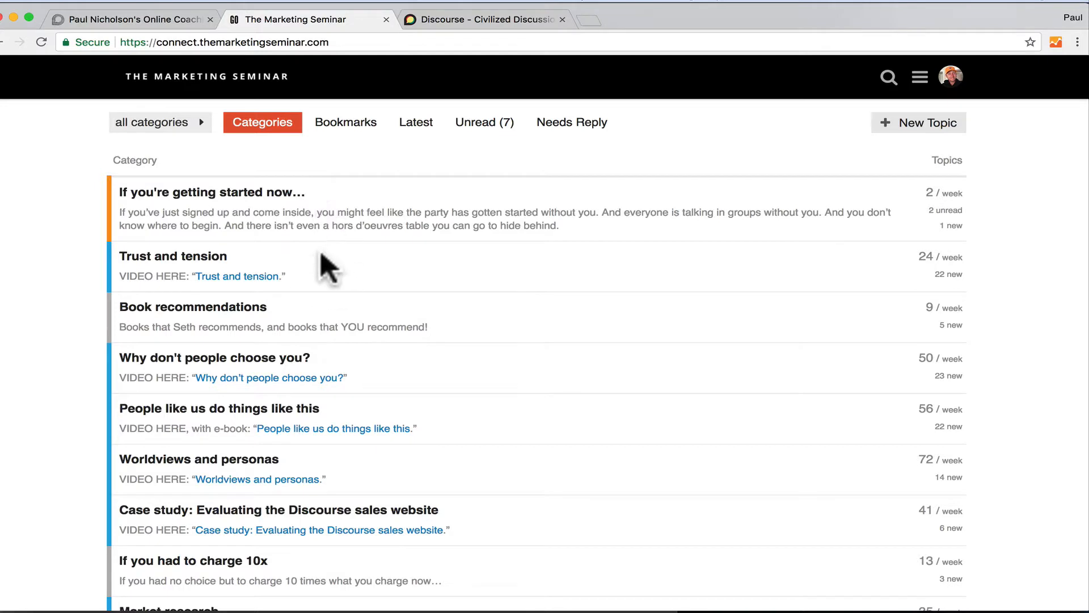
{"action": "mouse_move", "coordinate": [338, 285]}
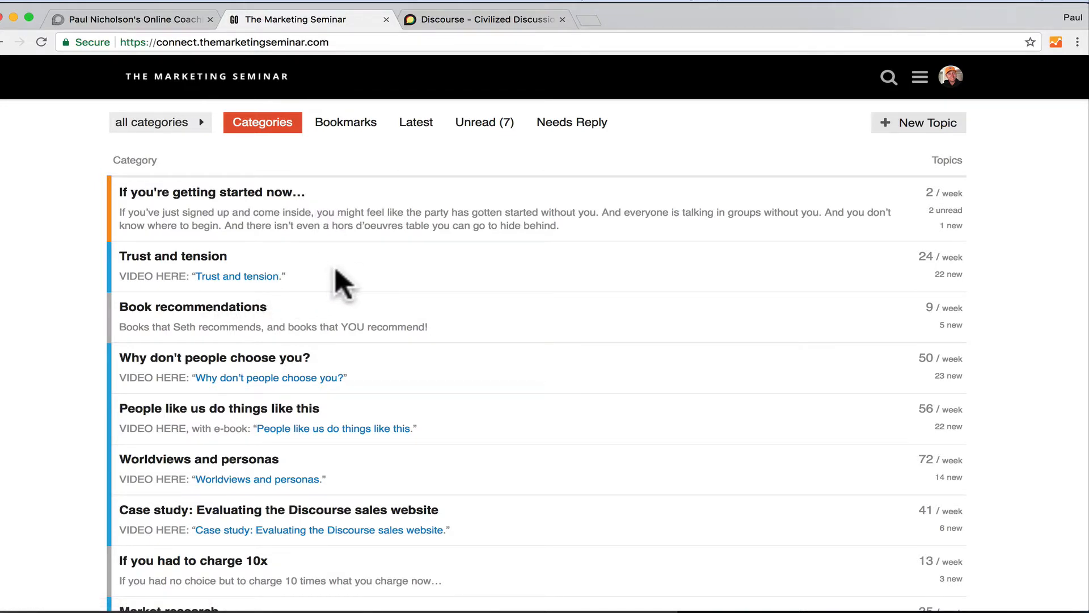
- Open the Trust and tension category and scroll through its Latest topics
{"action": "left_click", "coordinate": [173, 256]}
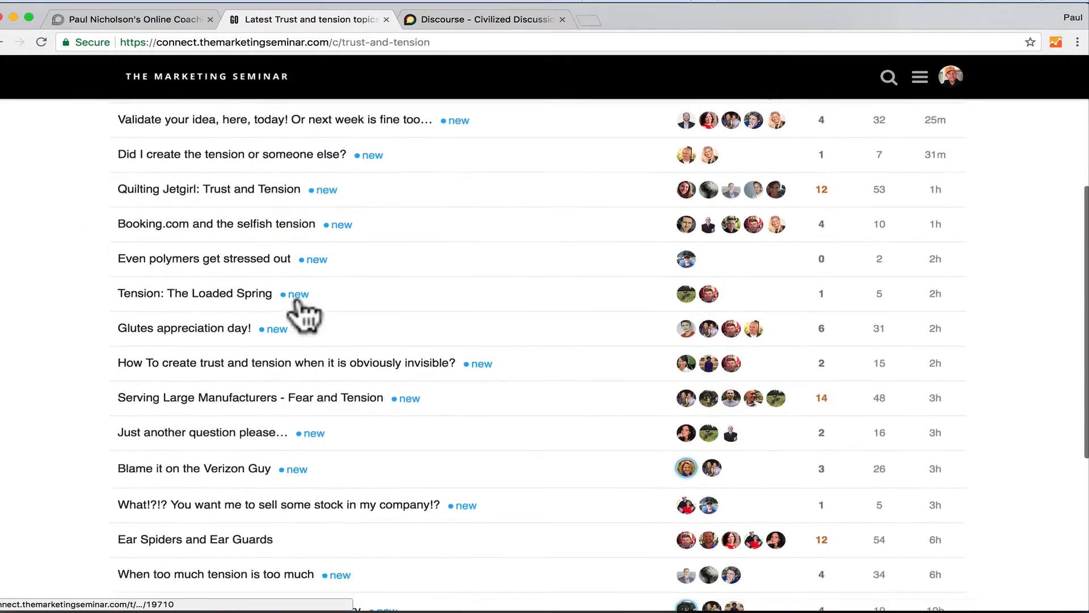
{"action": "scroll", "scroll_direction": "down", "scroll_amount": 3}
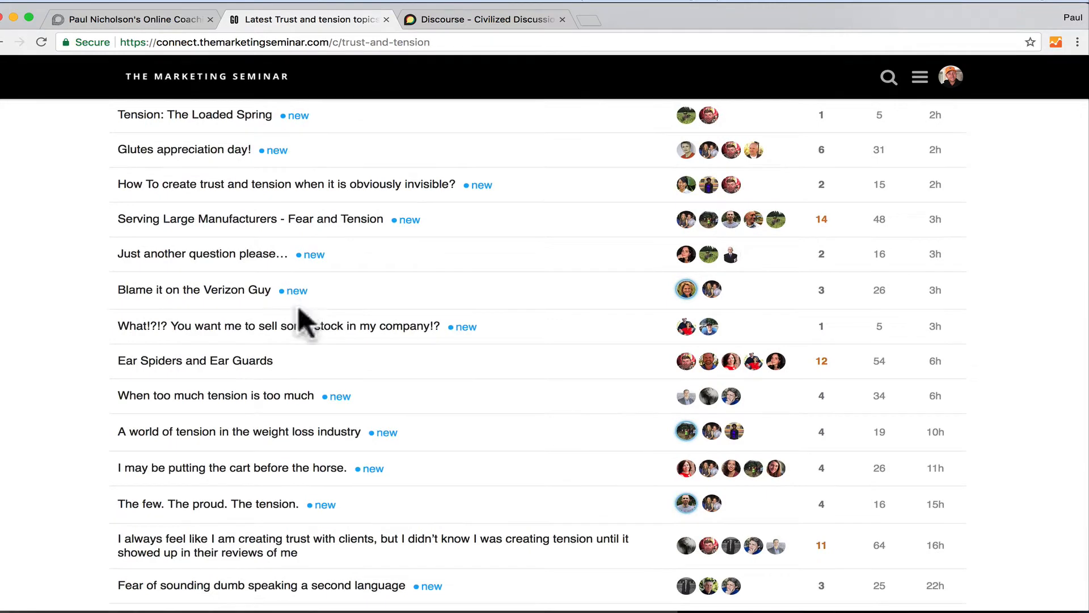
{"action": "mouse_move", "coordinate": [332, 375]}
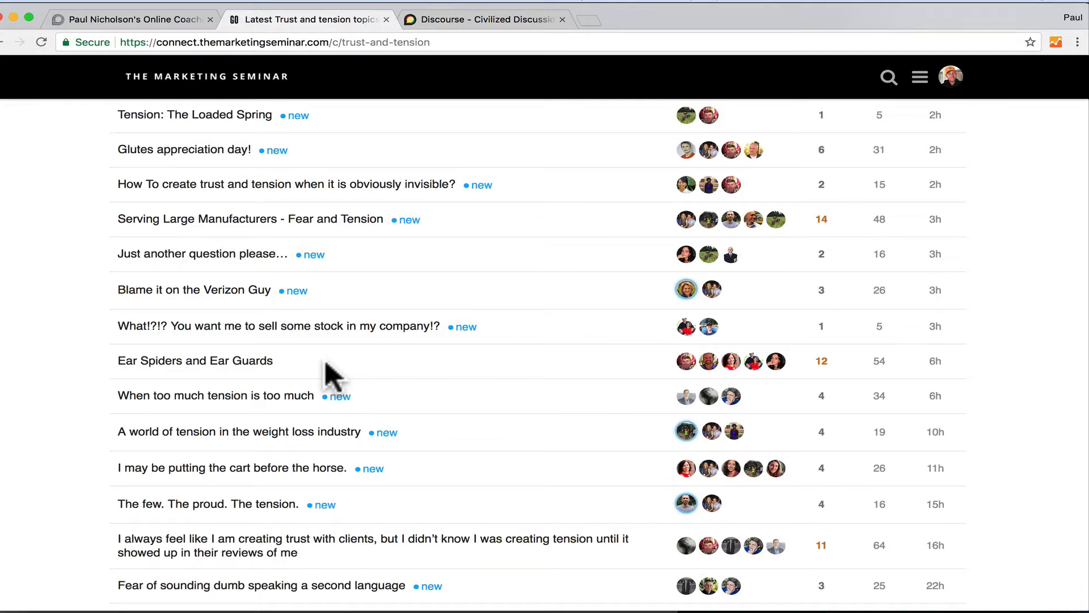
{"action": "mouse_move", "coordinate": [389, 327]}
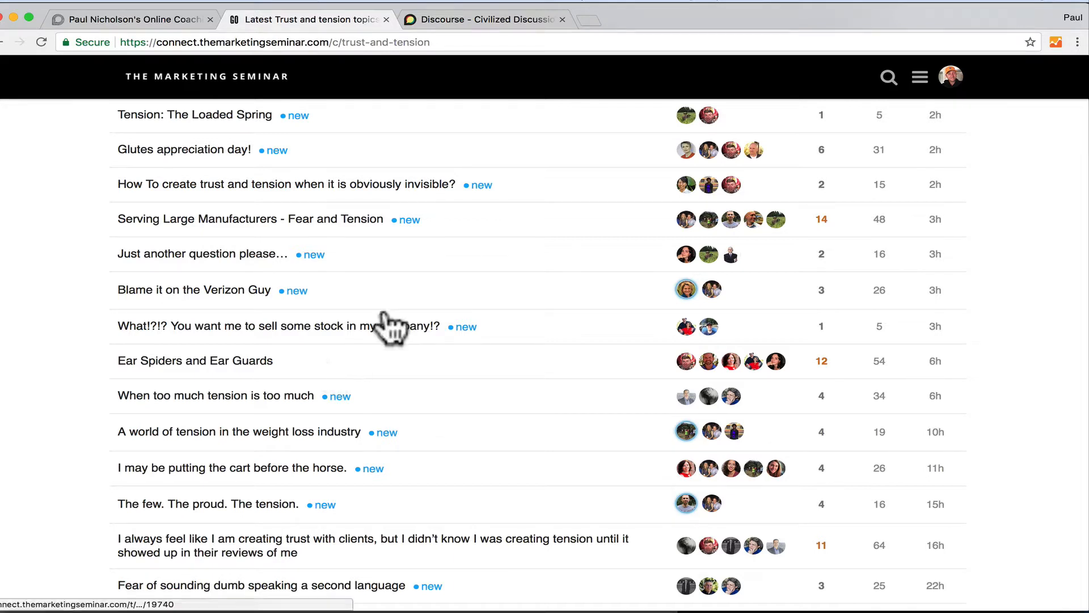
{"action": "left_click", "coordinate": [870, 123]}
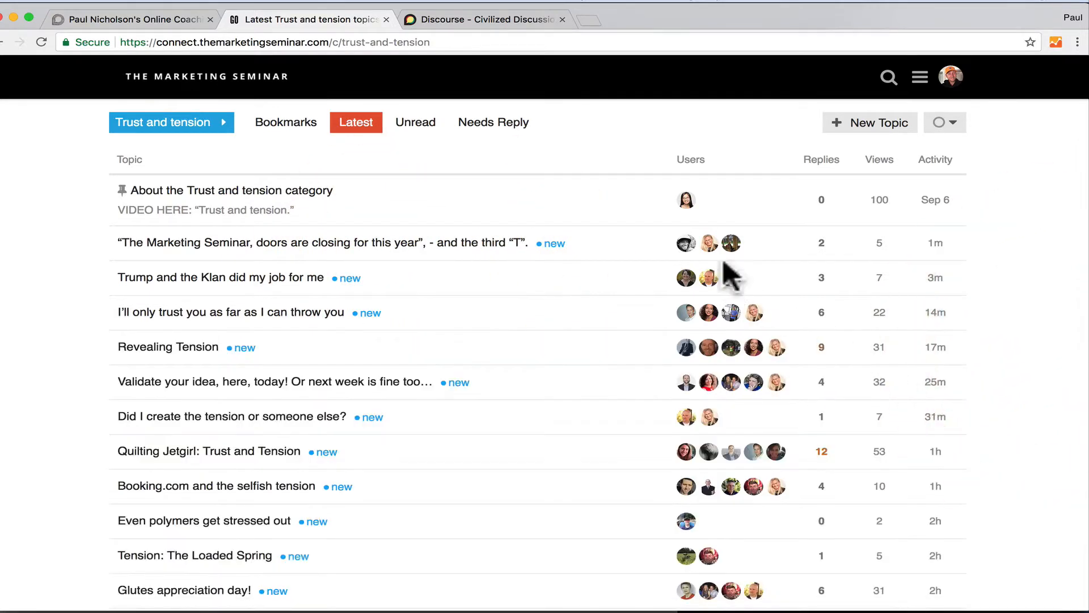
{"action": "mouse_move", "coordinate": [722, 476]}
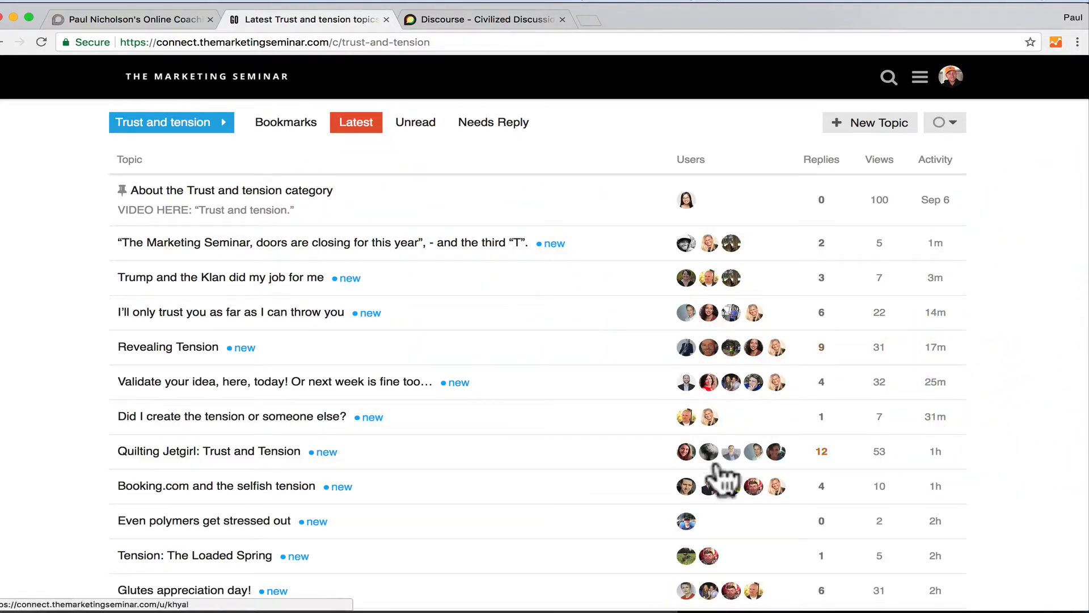
{"action": "mouse_move", "coordinate": [833, 452]}
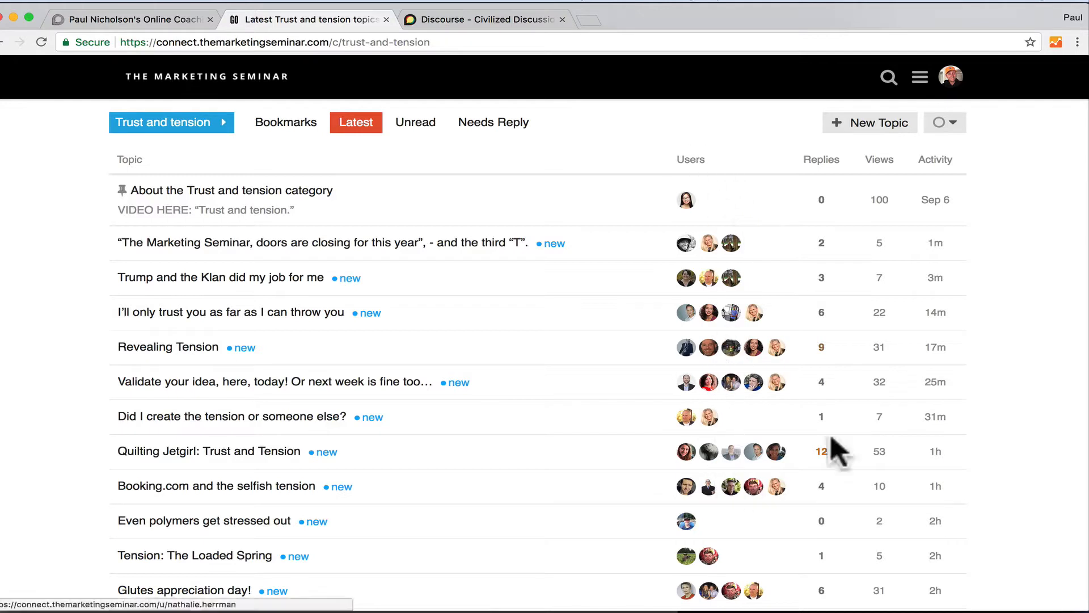
{"action": "mouse_move", "coordinate": [878, 159]}
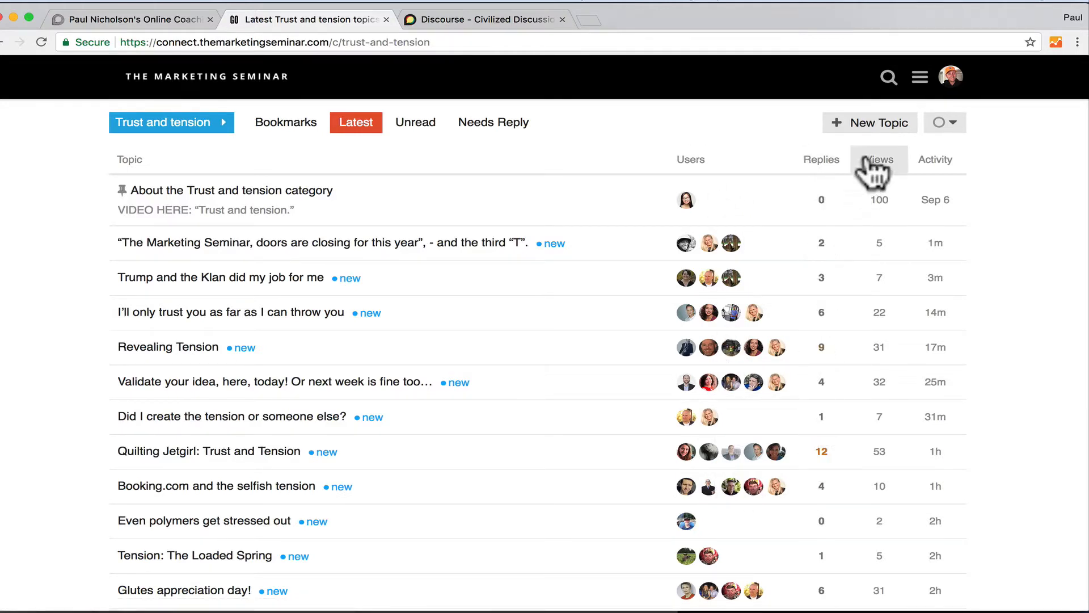
{"action": "mouse_move", "coordinate": [918, 455]}
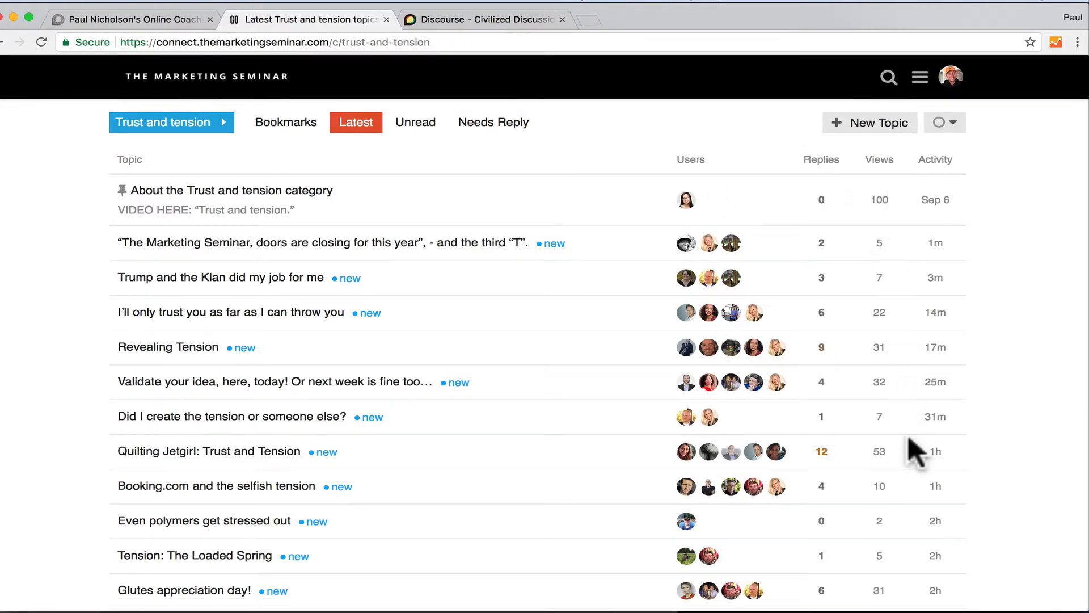
{"action": "mouse_move", "coordinate": [888, 78]}
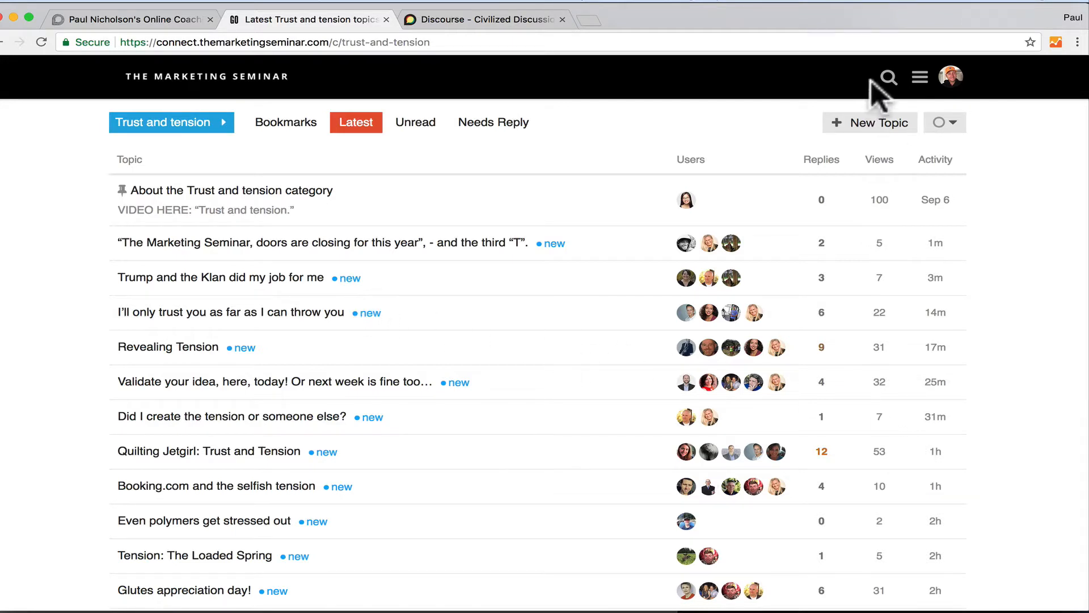
- Read the DJ Xpoint topic, then return to Paul Nicholson's forum categories
{"action": "left_click", "coordinate": [950, 77]}
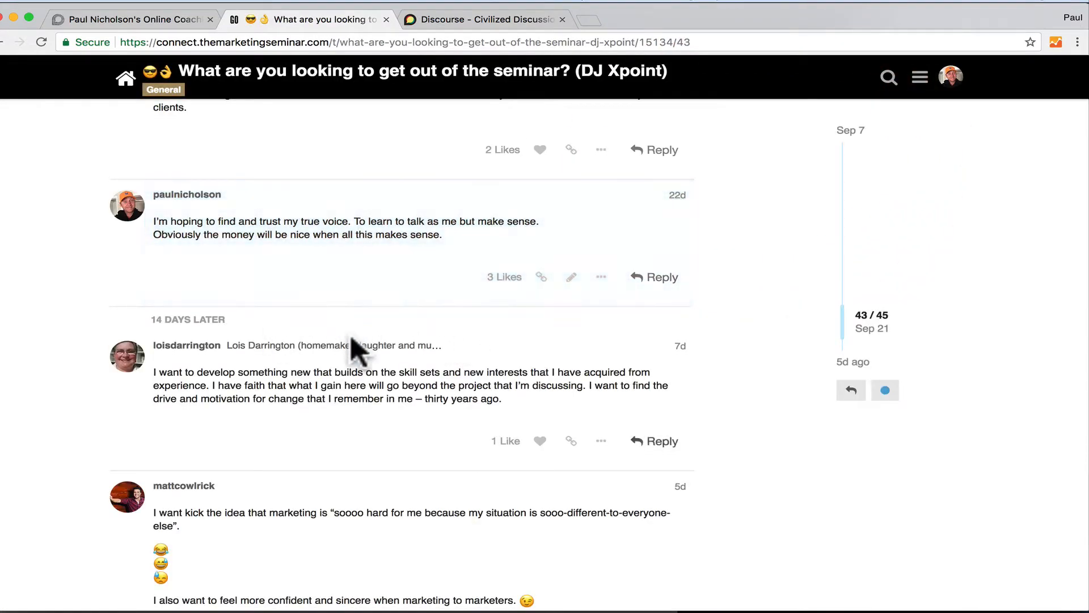
{"action": "scroll", "scroll_direction": "up", "scroll_amount": 3}
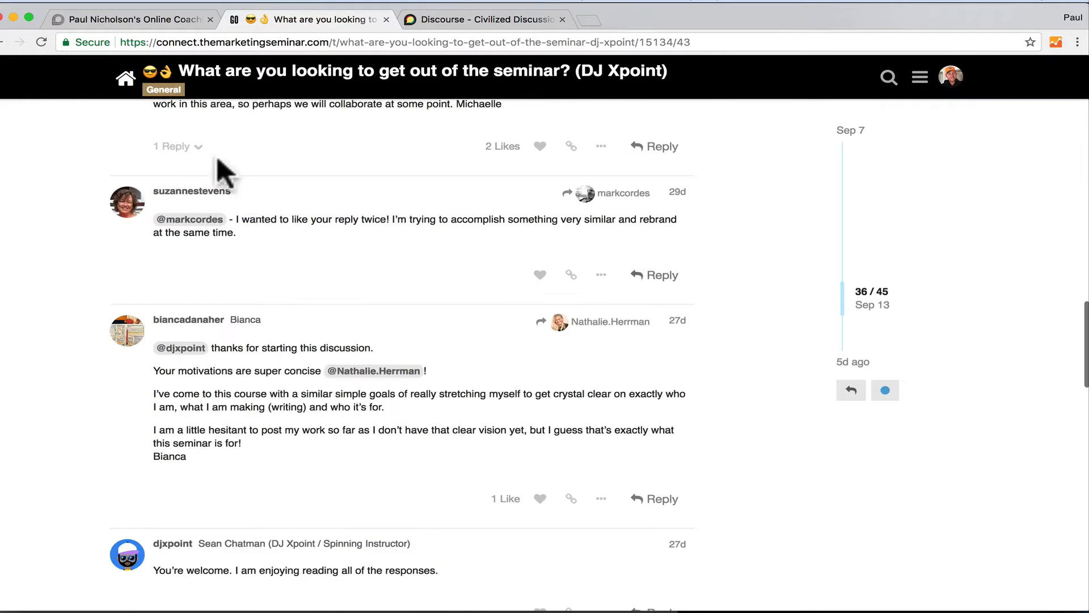
{"action": "left_click", "coordinate": [125, 77]}
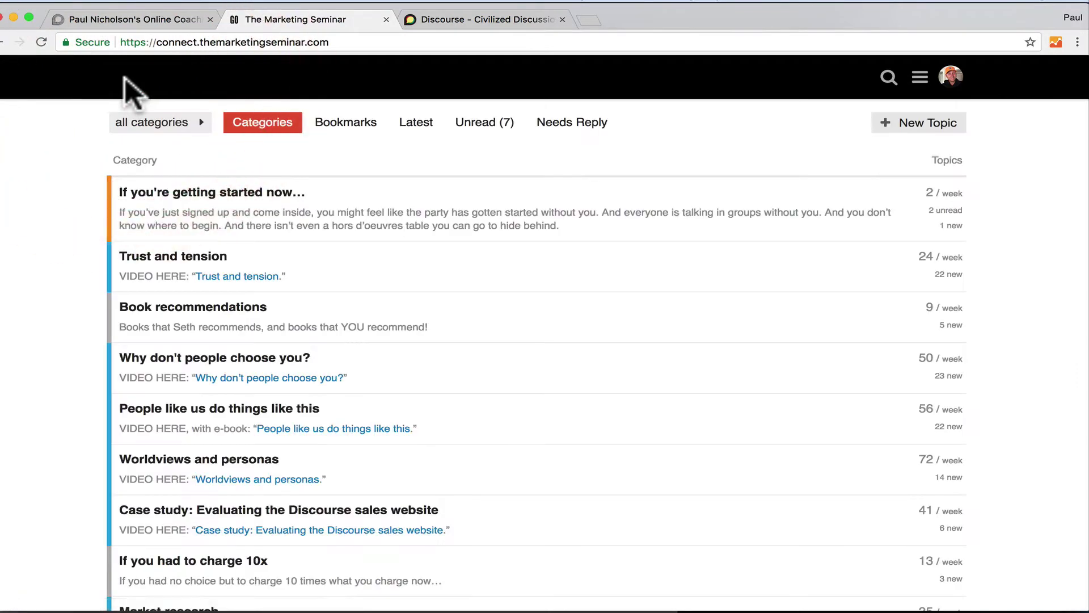
{"action": "mouse_move", "coordinate": [704, 211]}
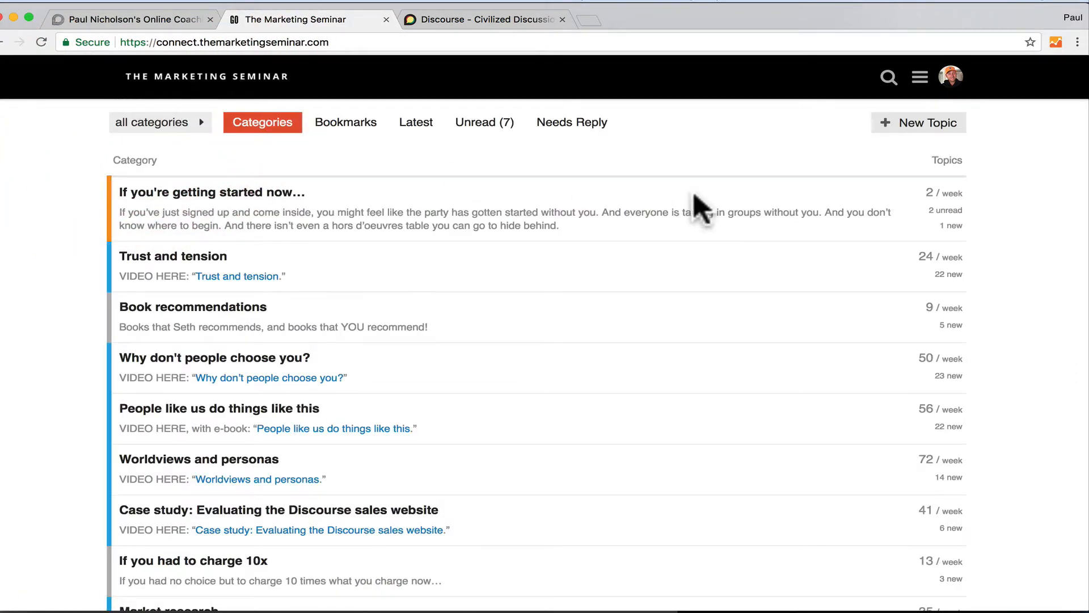
{"action": "left_click", "coordinate": [949, 76]}
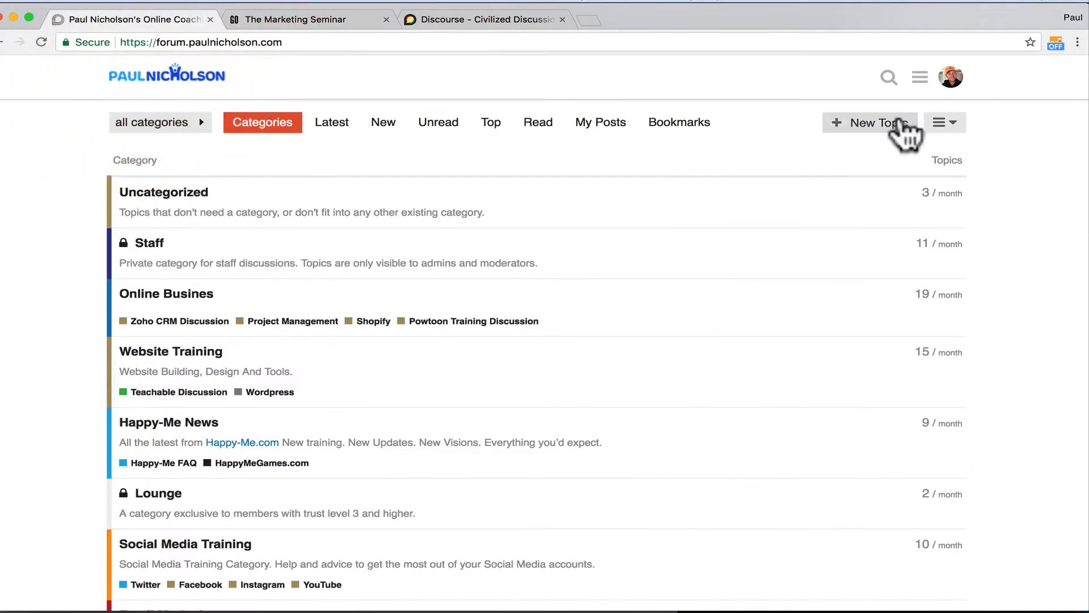
- View the Enthusiast and First Emoji badge pages, then switch to The Marketing Seminar tab
{"action": "left_click", "coordinate": [949, 77]}
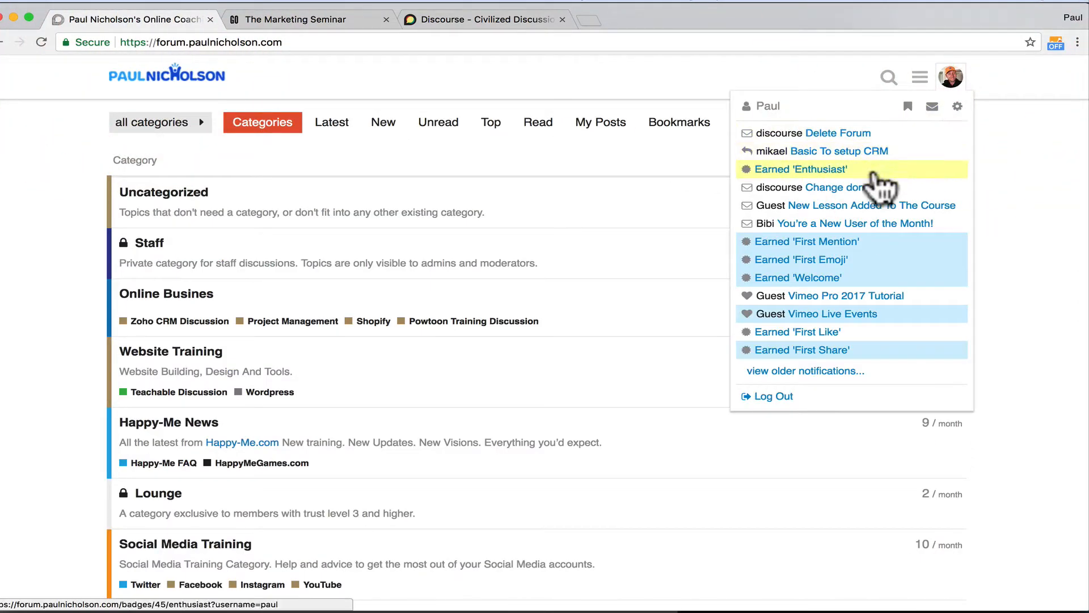
{"action": "left_click", "coordinate": [799, 169]}
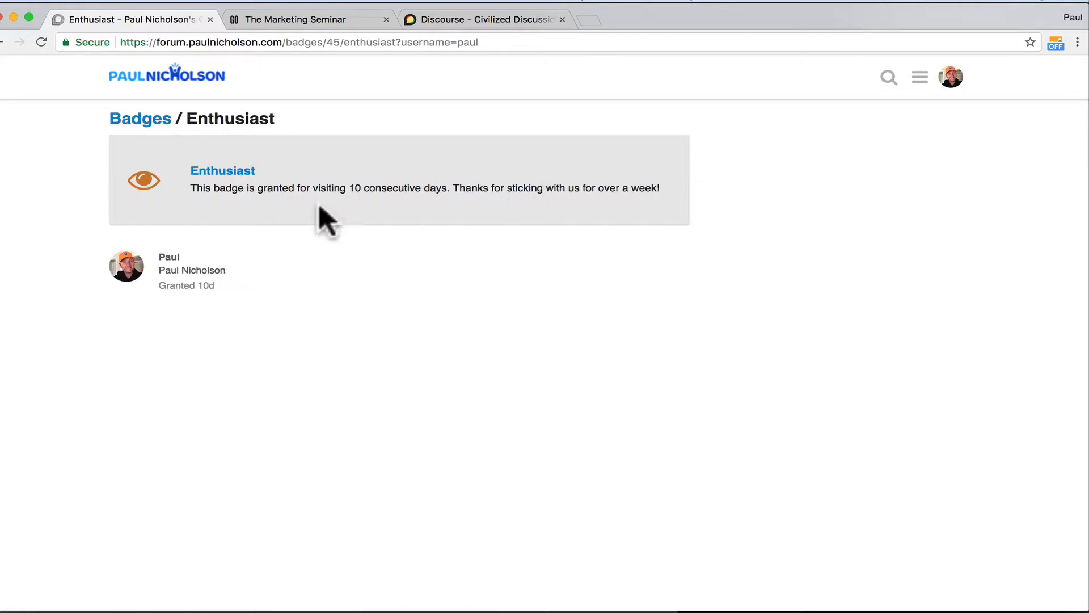
{"action": "mouse_move", "coordinate": [731, 157]}
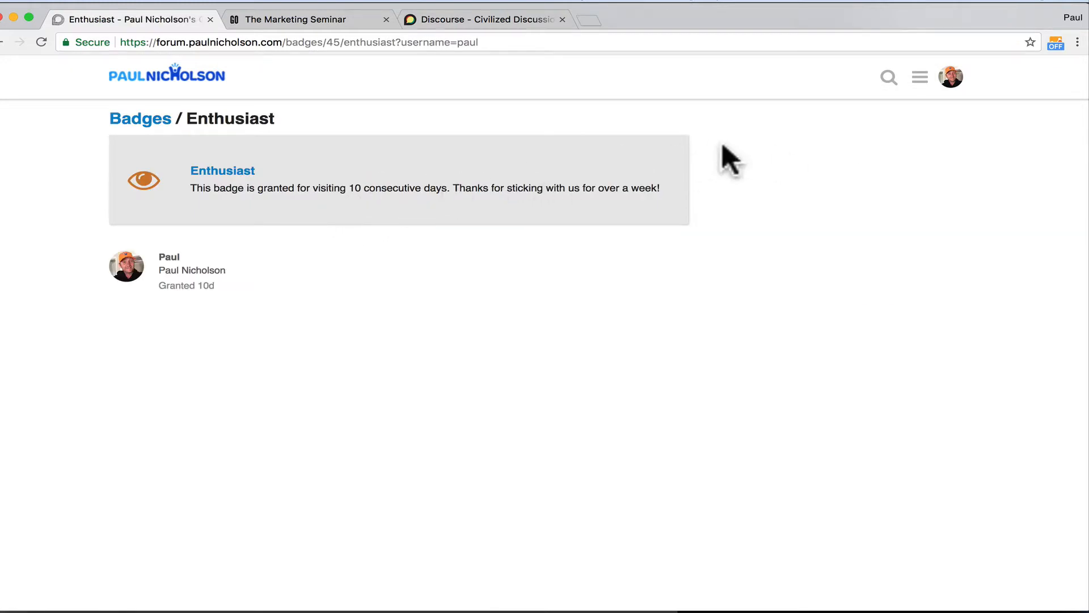
{"action": "left_click", "coordinate": [950, 77]}
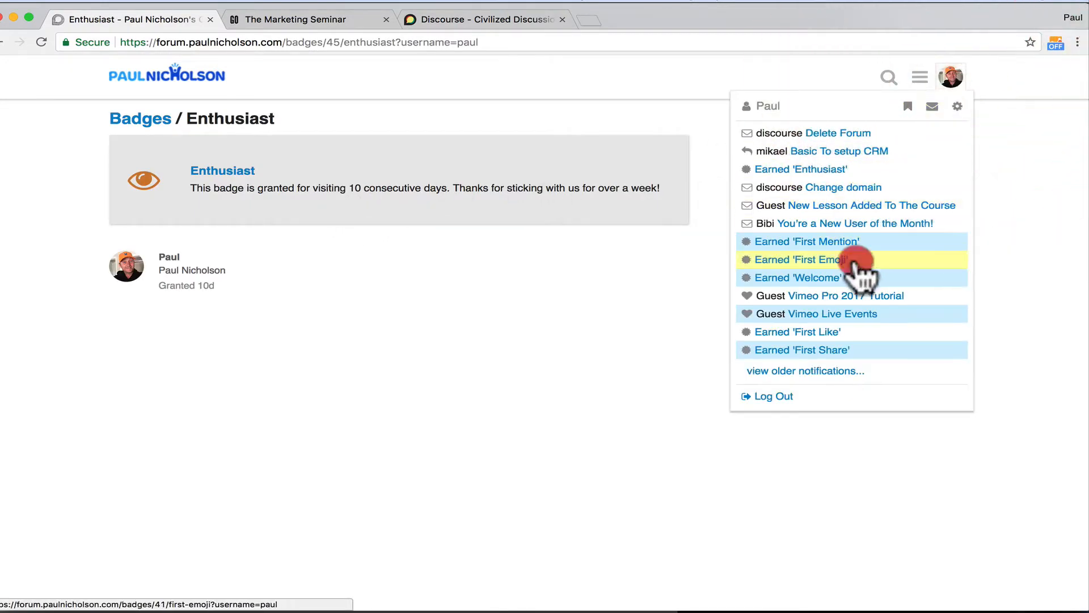
{"action": "left_click", "coordinate": [806, 260]}
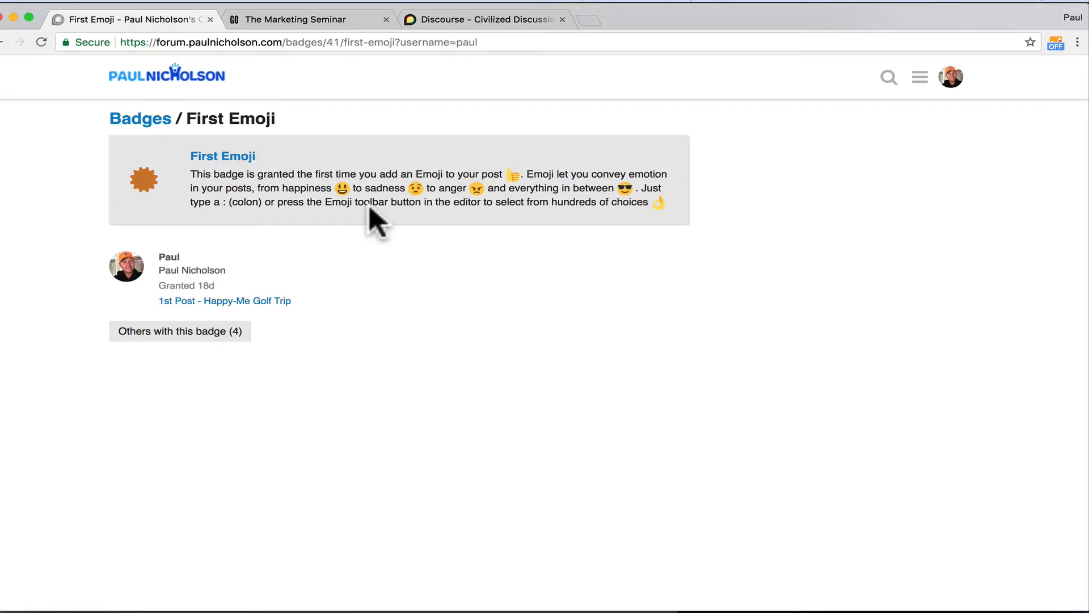
{"action": "left_click", "coordinate": [306, 19]}
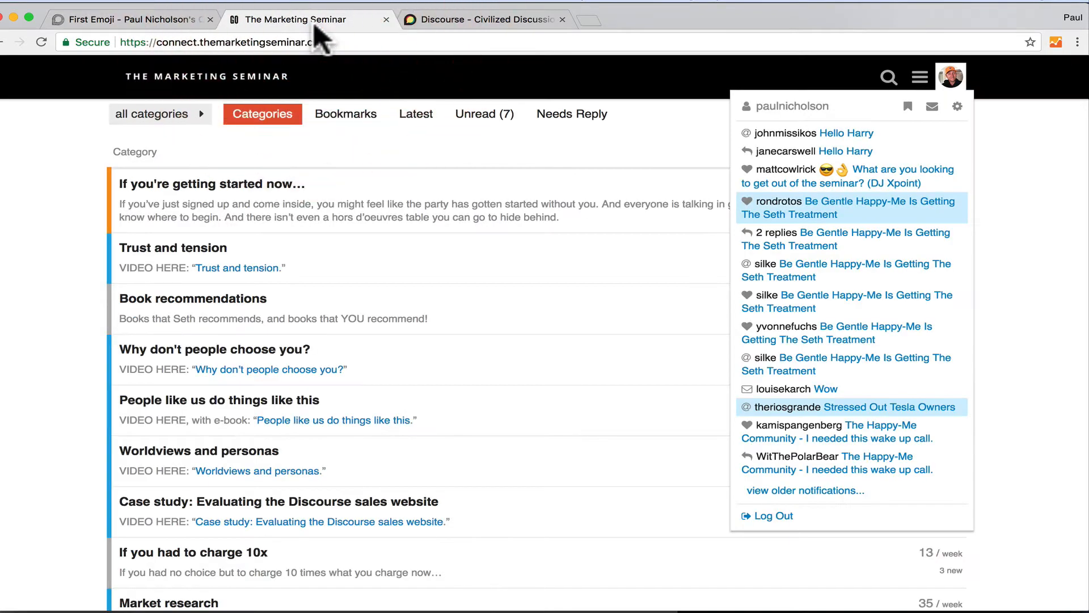
{"action": "left_click", "coordinate": [483, 19]}
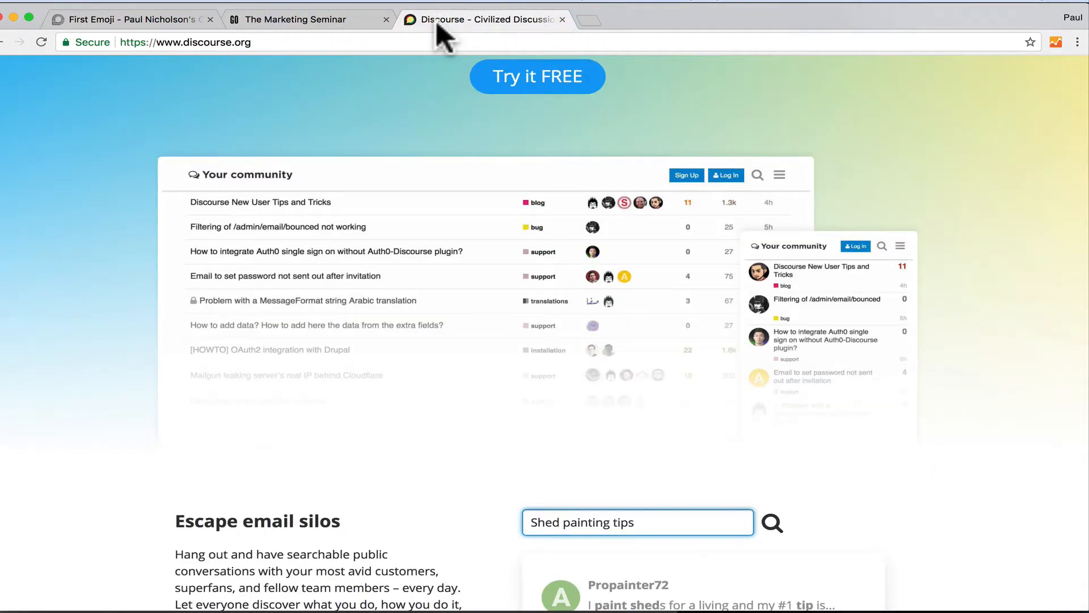
{"action": "mouse_move", "coordinate": [442, 170]}
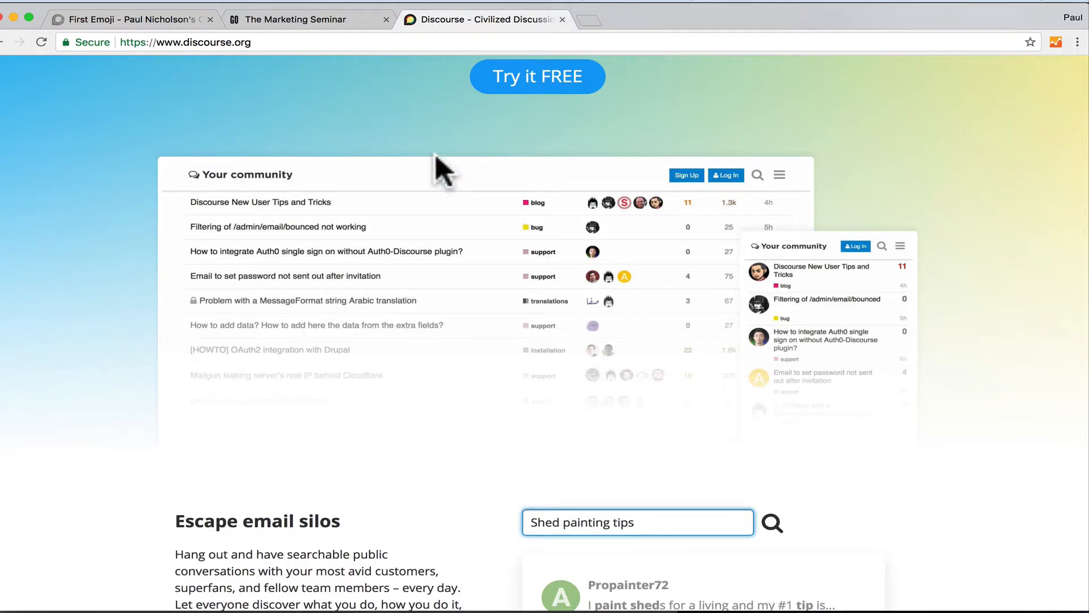
{"action": "scroll", "scroll_direction": "up", "scroll_amount": 3}
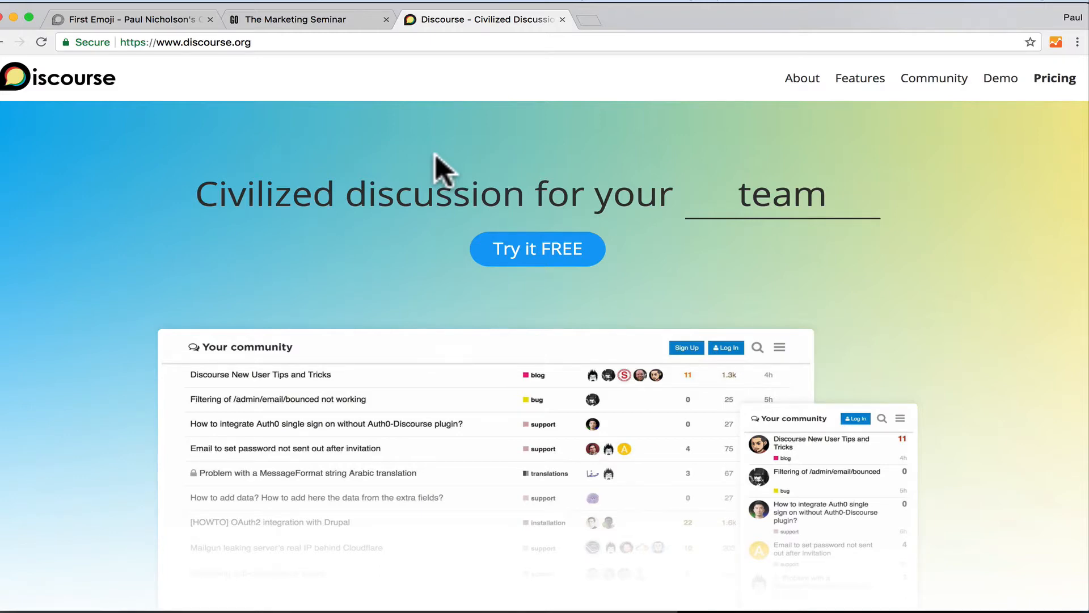
{"action": "scroll", "scroll_direction": "down", "scroll_amount": 3}
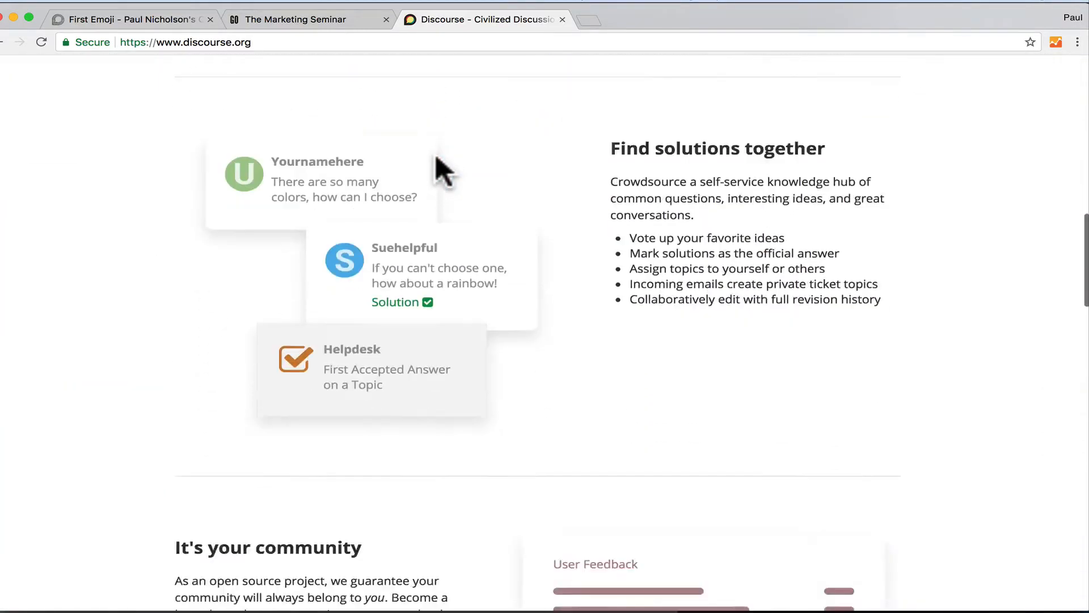
{"action": "scroll", "scroll_direction": "down", "scroll_amount": 3}
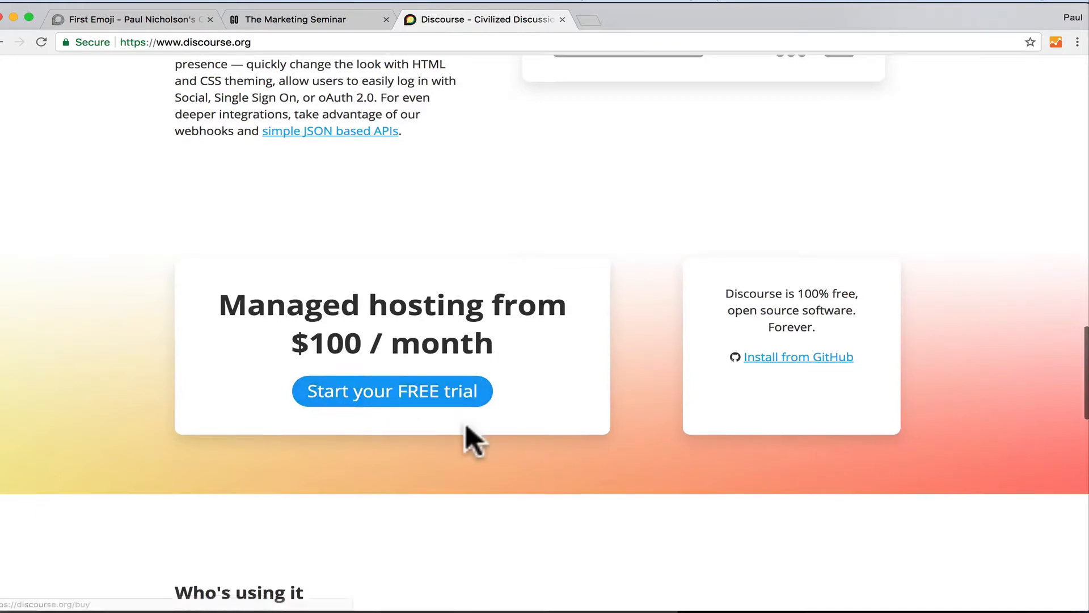
{"action": "scroll", "scroll_direction": "up", "scroll_amount": 3}
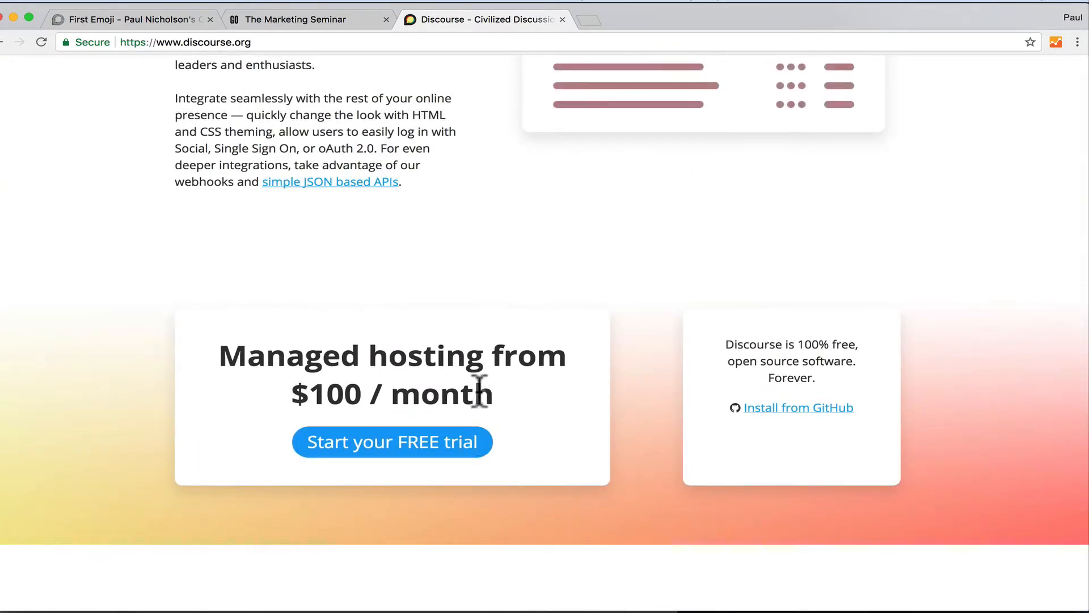
{"action": "mouse_move", "coordinate": [514, 372]}
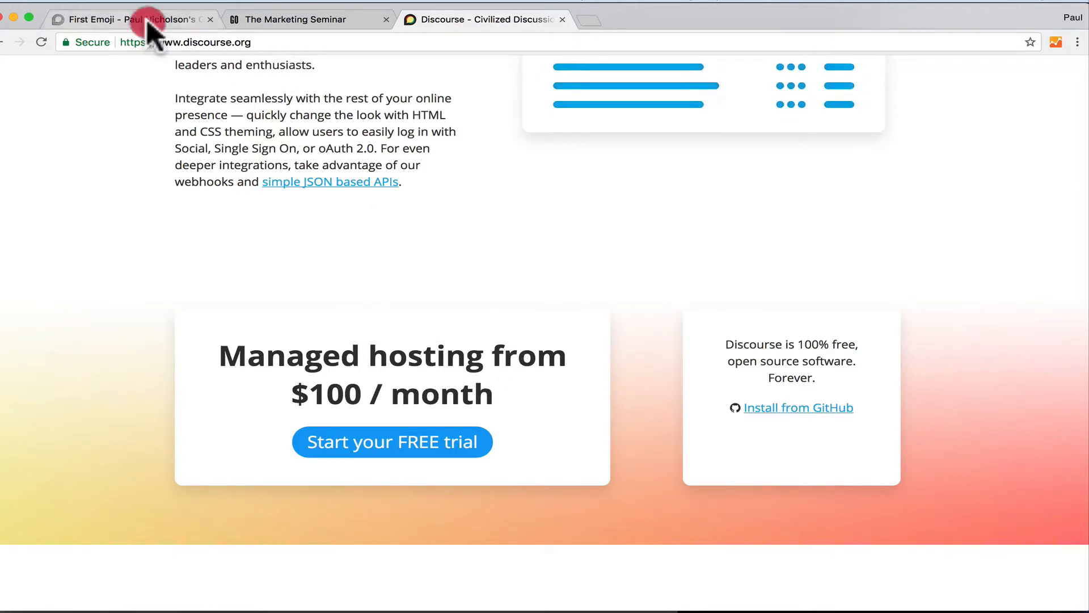
- Return to Paul's forum tab and load its categories page via the site logo
{"action": "left_click", "coordinate": [129, 18]}
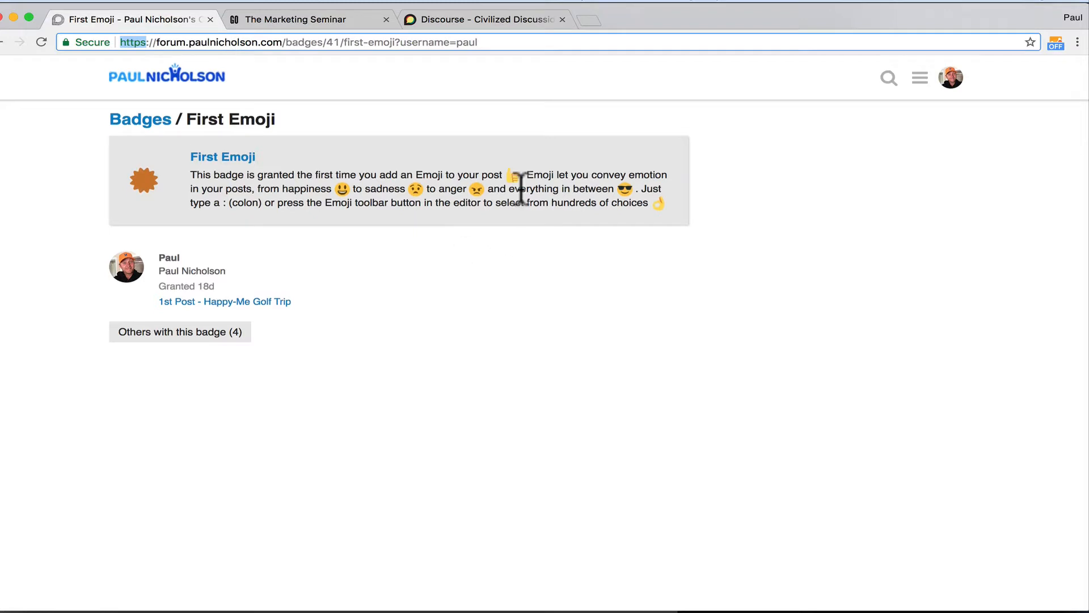
{"action": "left_click", "coordinate": [167, 76]}
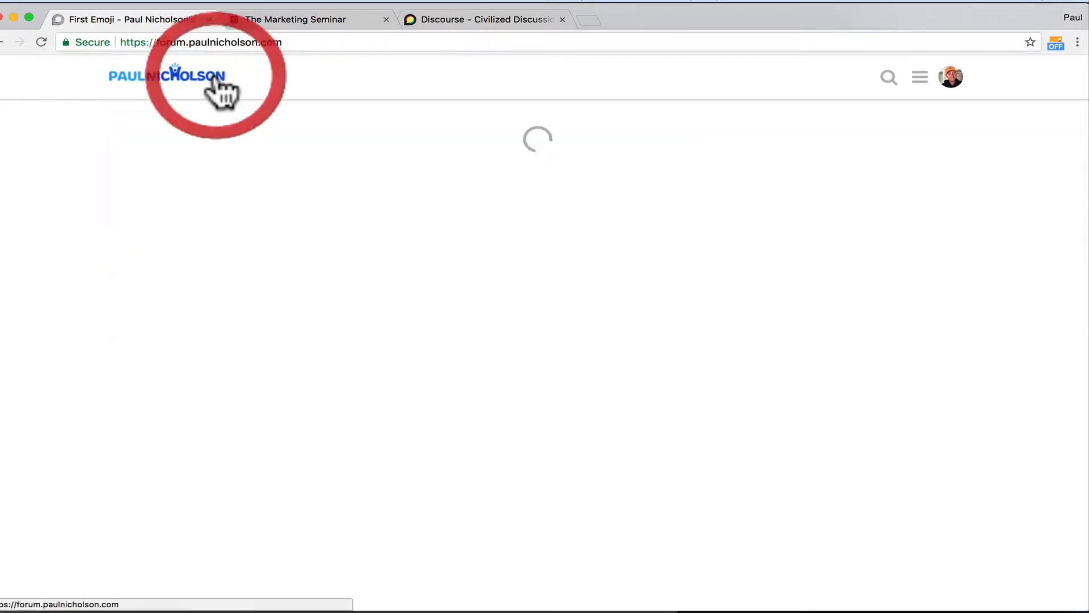
{"action": "left_click", "coordinate": [176, 77]}
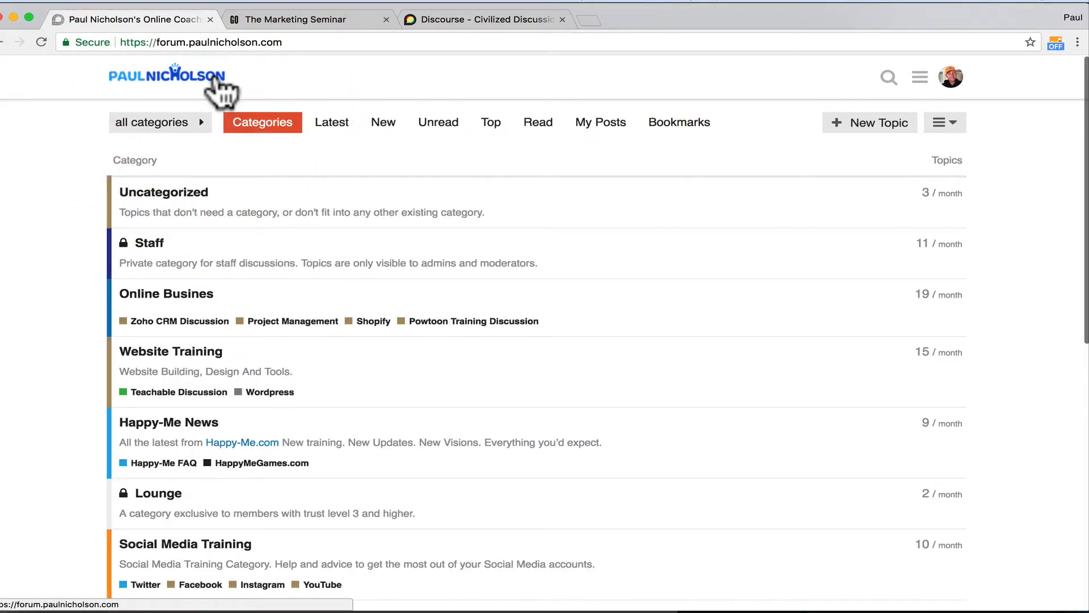
{"action": "mouse_move", "coordinate": [436, 146]}
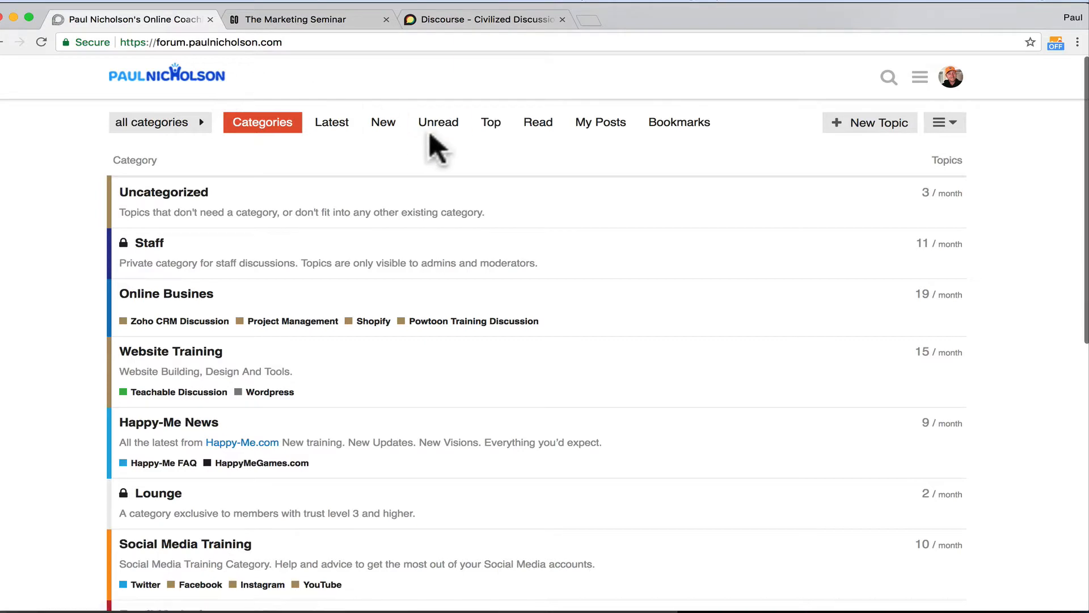
{"action": "mouse_move", "coordinate": [424, 337]}
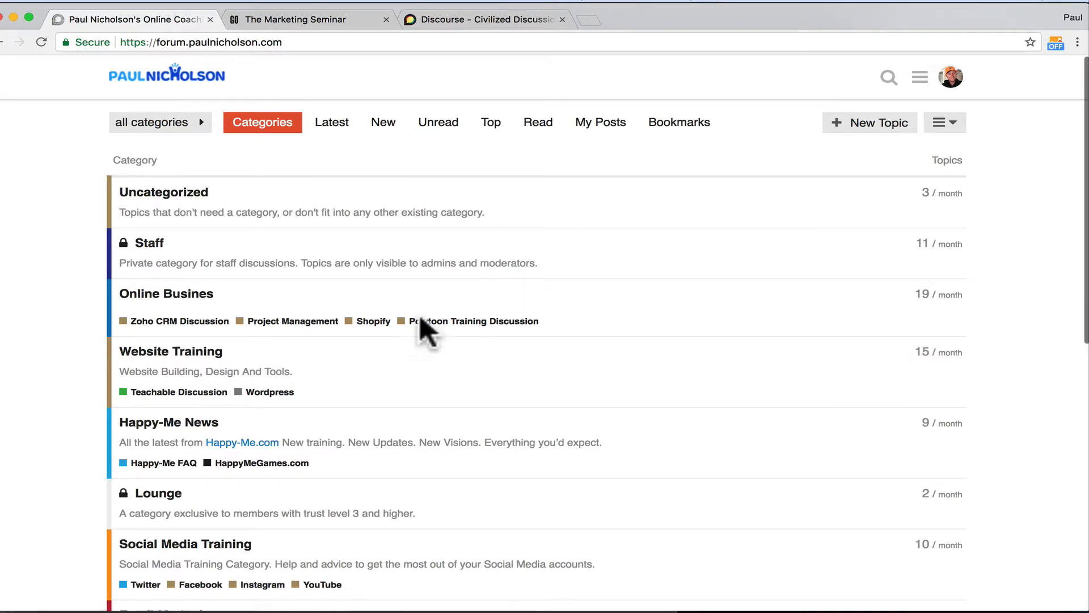
{"action": "mouse_move", "coordinate": [480, 302]}
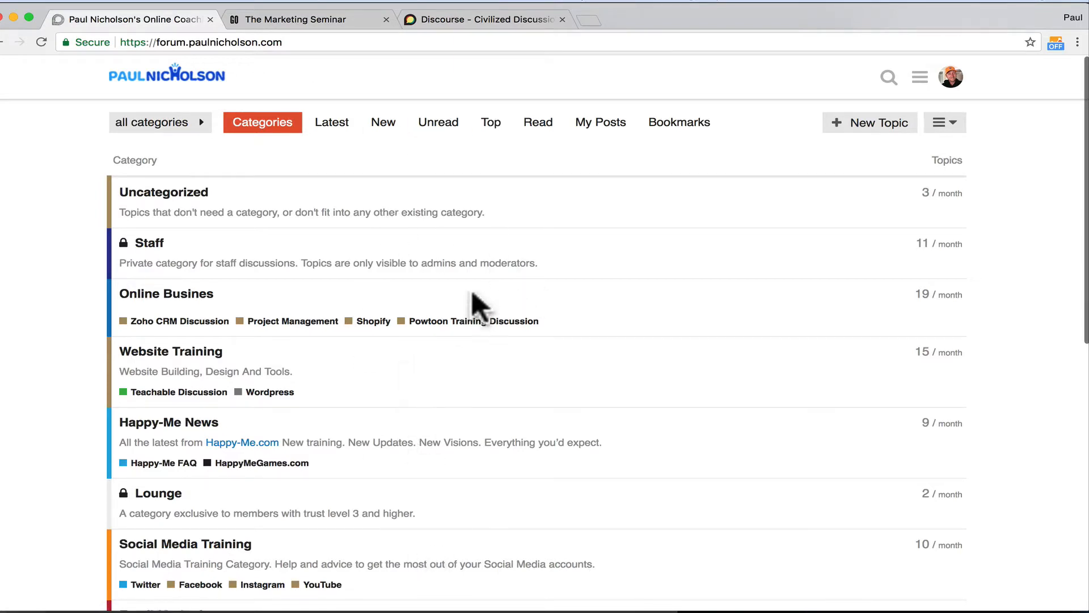
- Open the YouTube-for-Teachable topic, start a reply, and type a username into Invite
{"action": "left_click", "coordinate": [163, 192]}
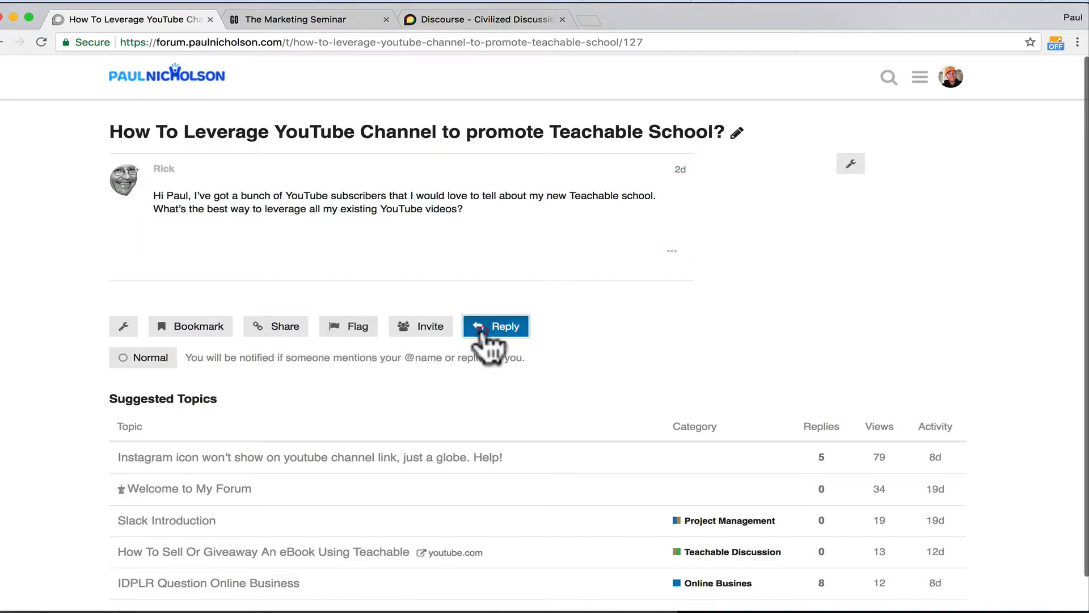
{"action": "left_click", "coordinate": [495, 326]}
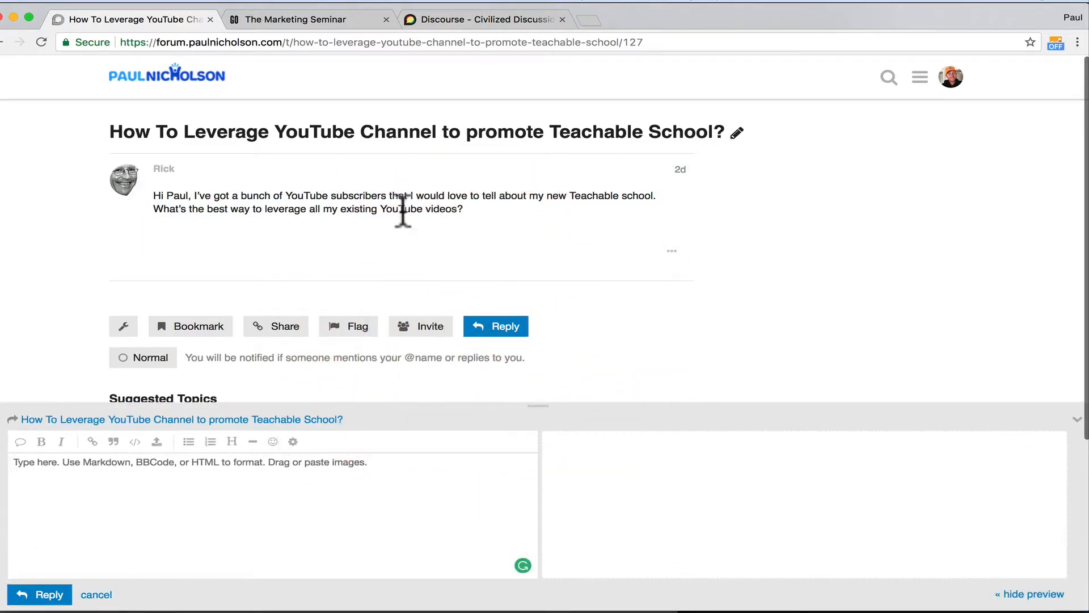
{"action": "mouse_move", "coordinate": [452, 246]}
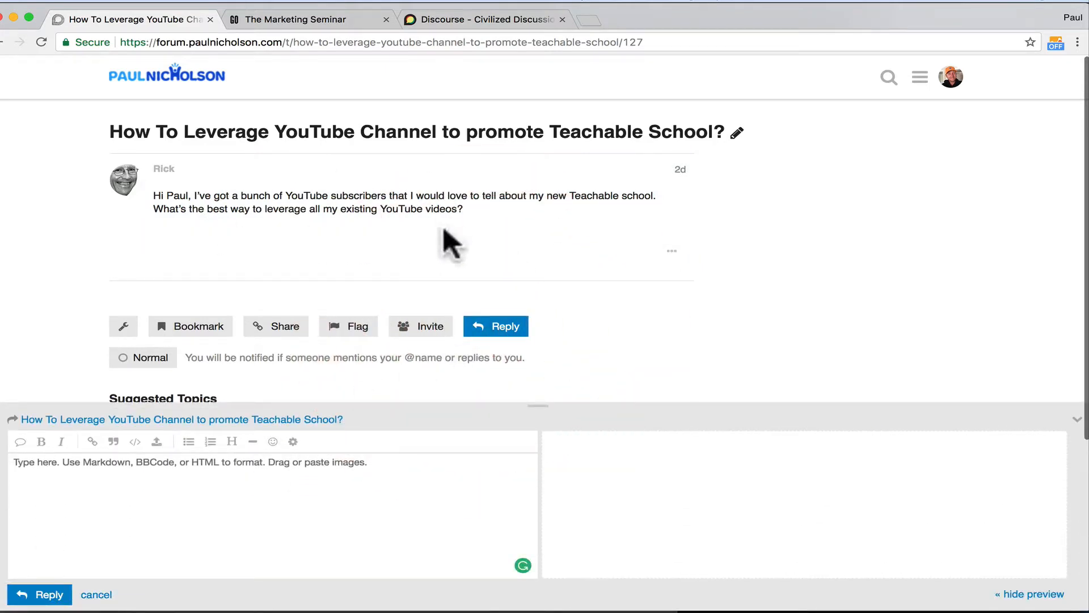
{"action": "mouse_move", "coordinate": [507, 313]}
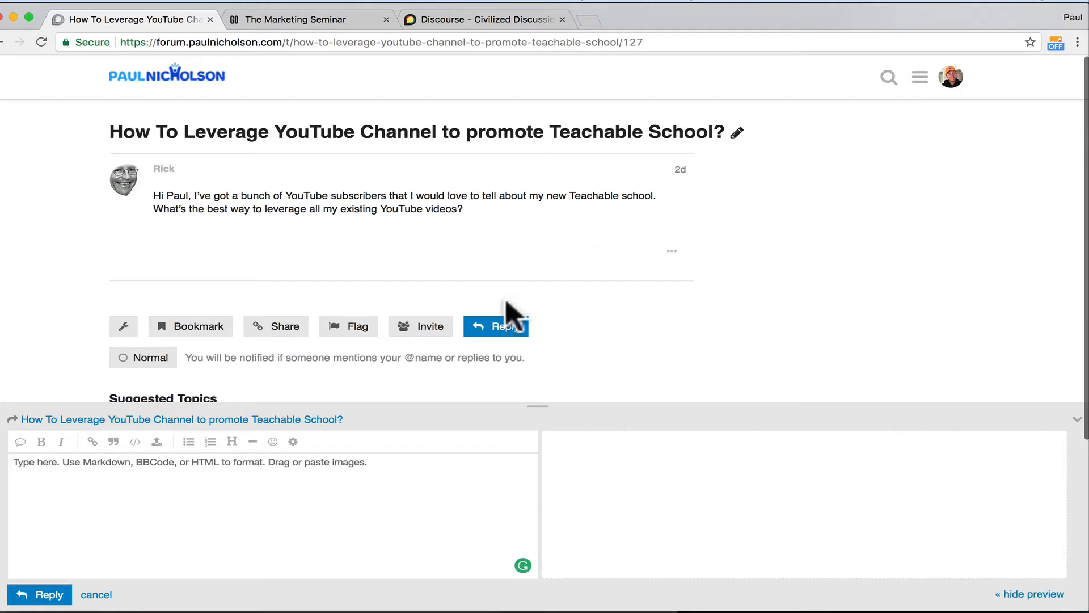
{"action": "mouse_move", "coordinate": [367, 400]}
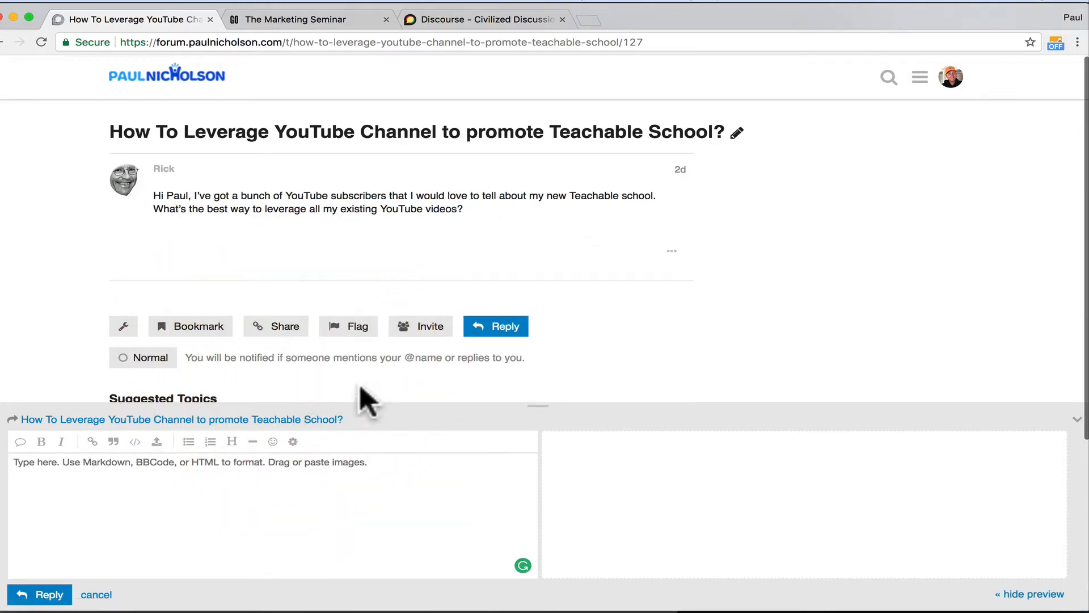
{"action": "left_click", "coordinate": [420, 326]}
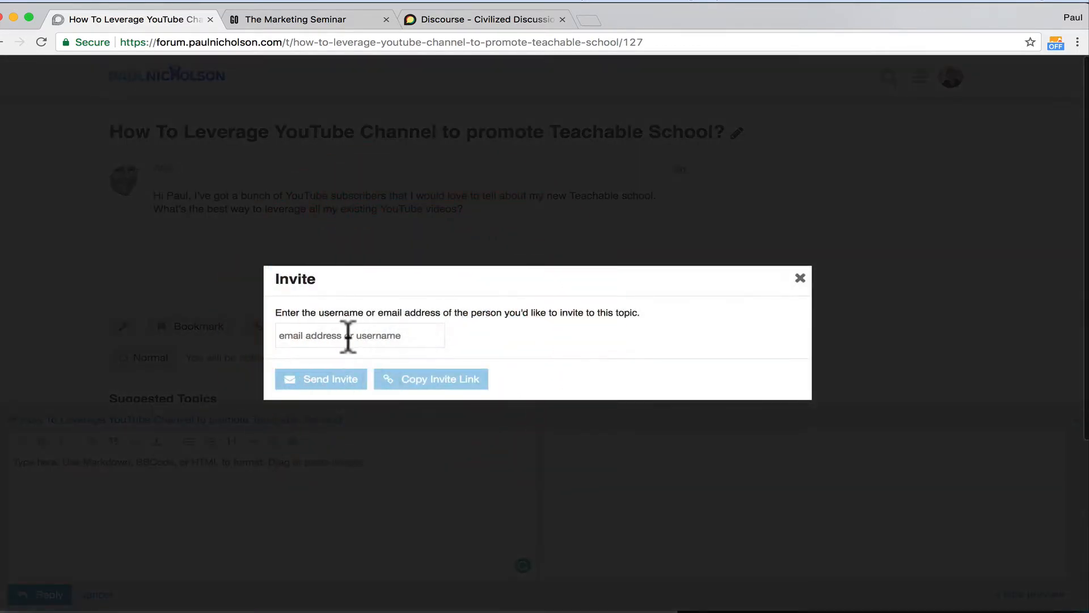
{"action": "type", "text": "@"}
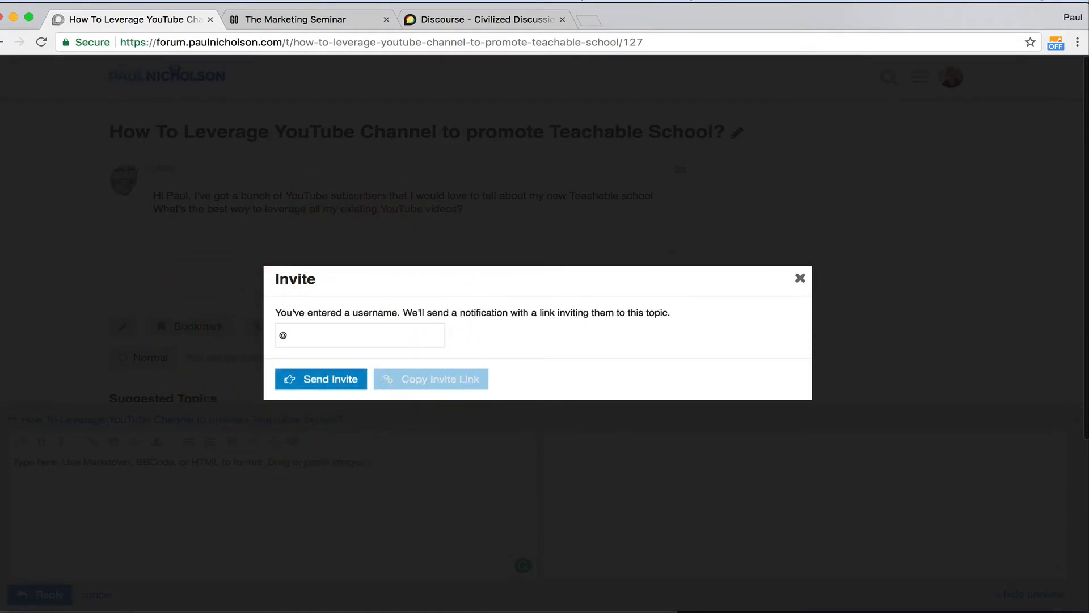
{"action": "type", "text": "T"}
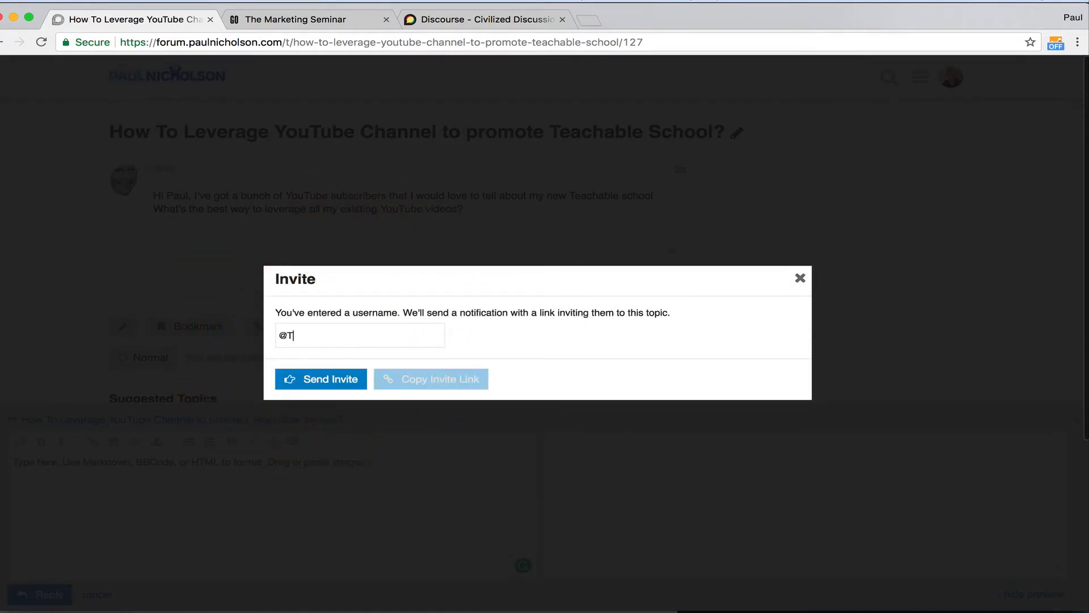
{"action": "type", "text": "au"}
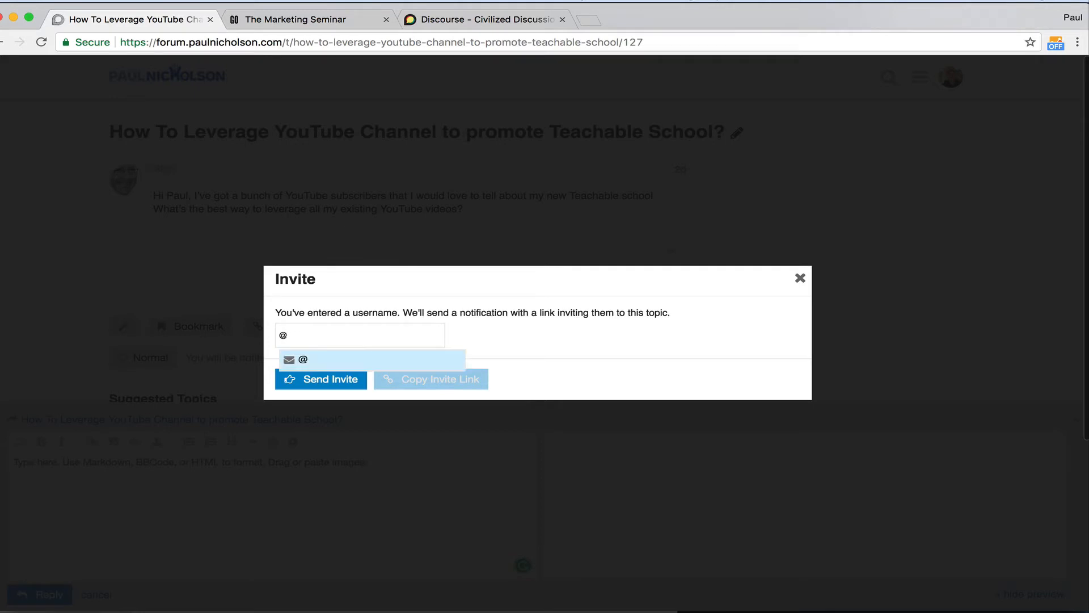
{"action": "type", "text": "Te"}
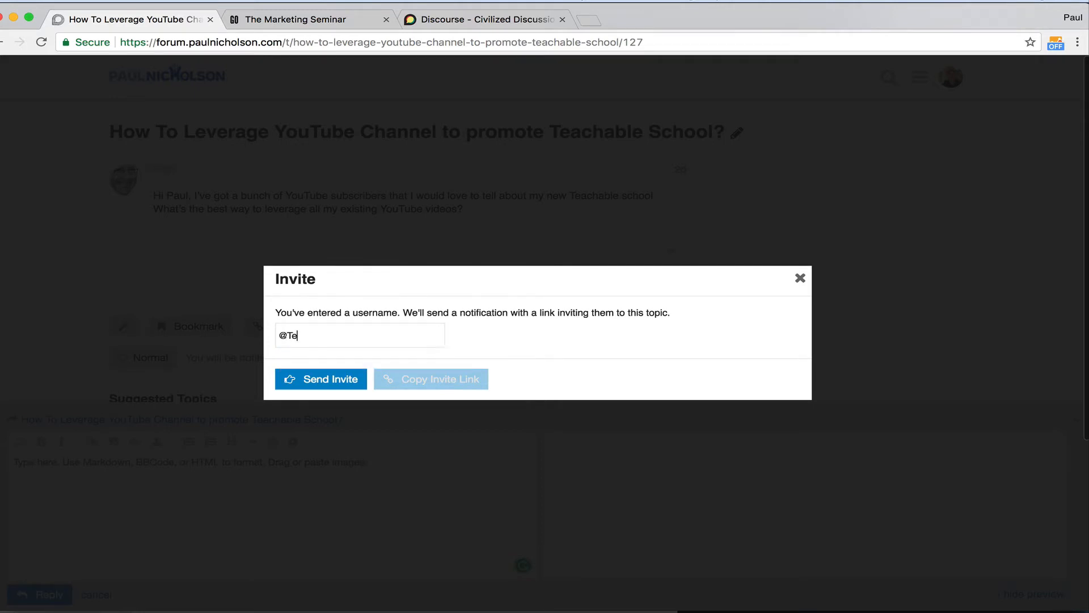
{"action": "type", "text": "Gues"}
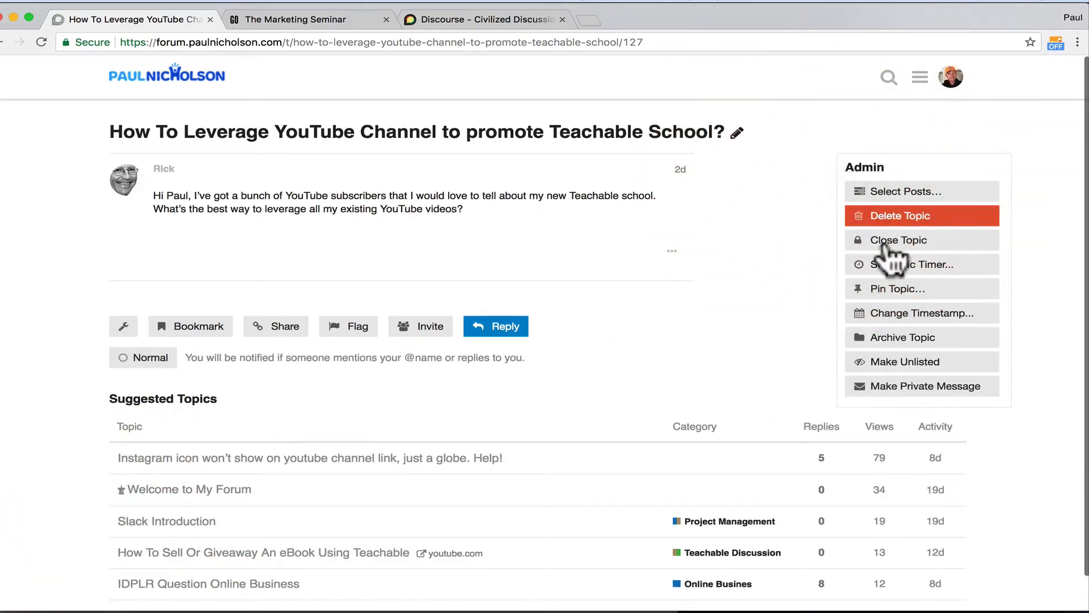
{"action": "mouse_move", "coordinate": [903, 337]}
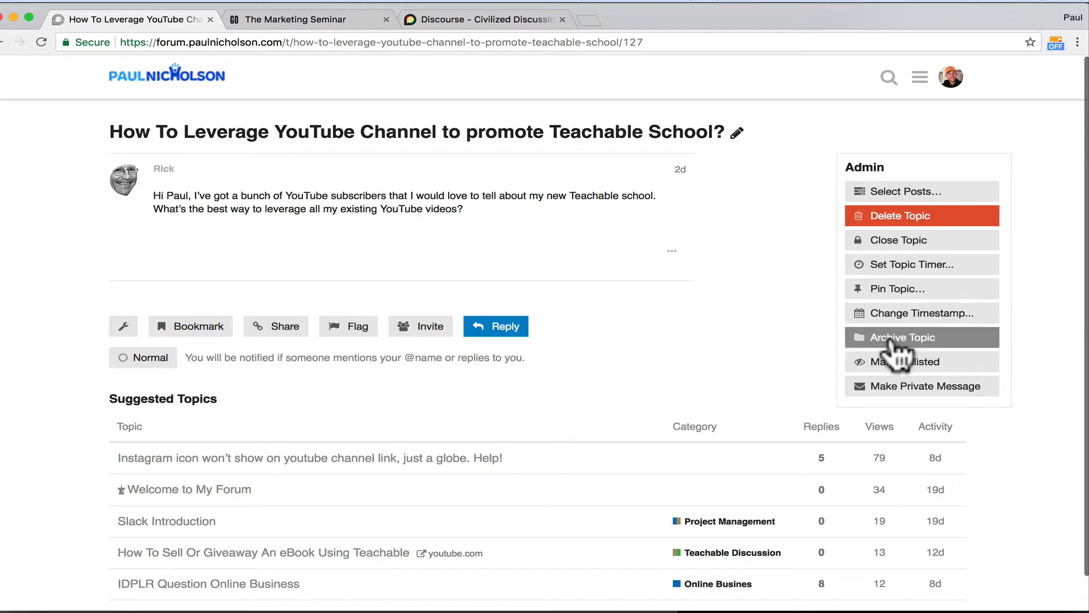
{"action": "mouse_move", "coordinate": [900, 264]}
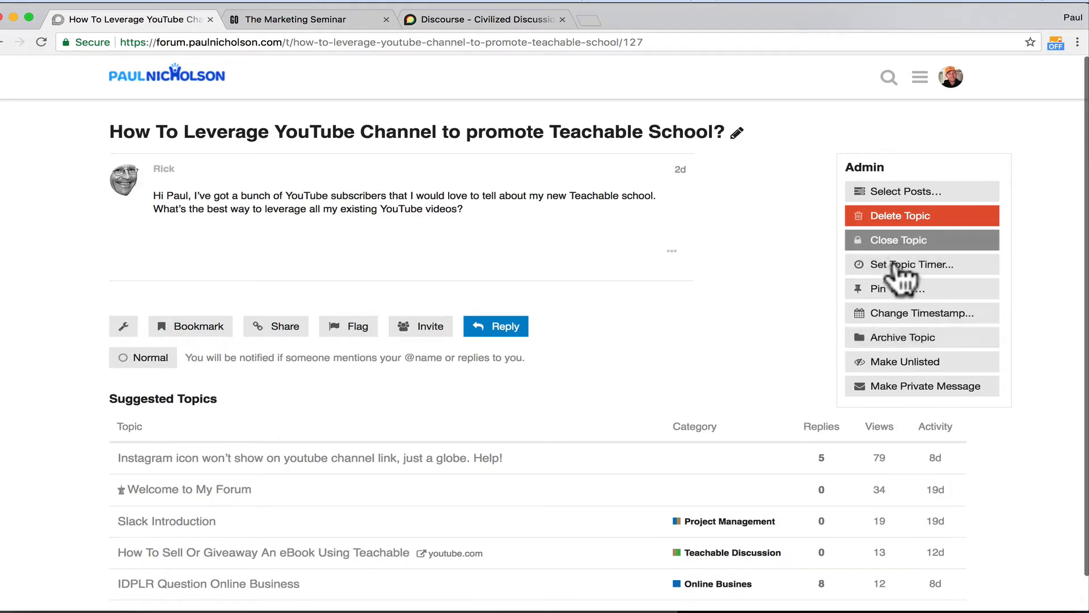
{"action": "mouse_move", "coordinate": [903, 264]}
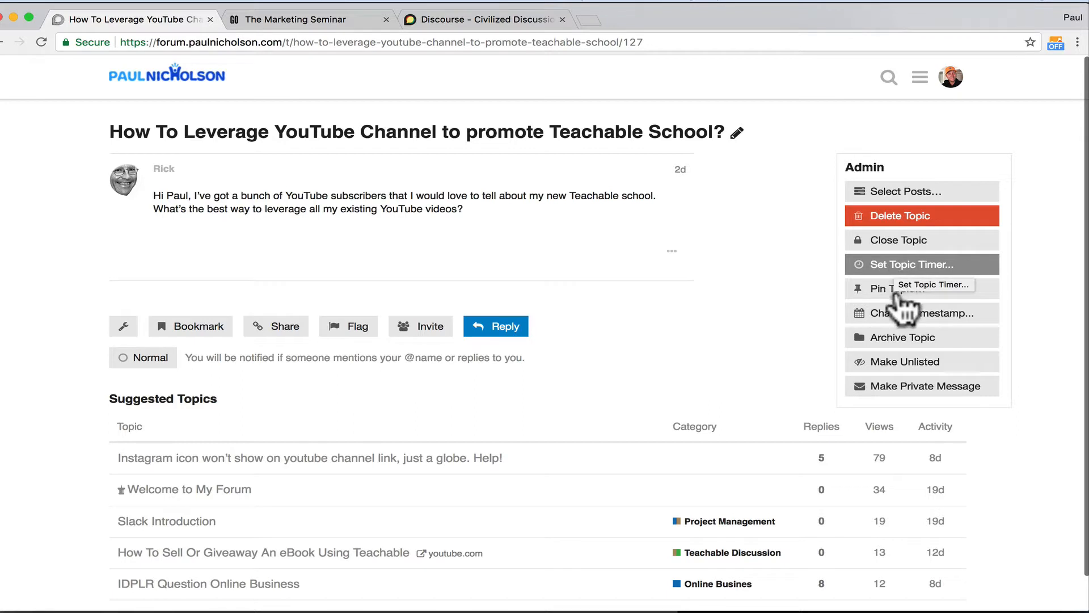
{"action": "mouse_move", "coordinate": [820, 344]}
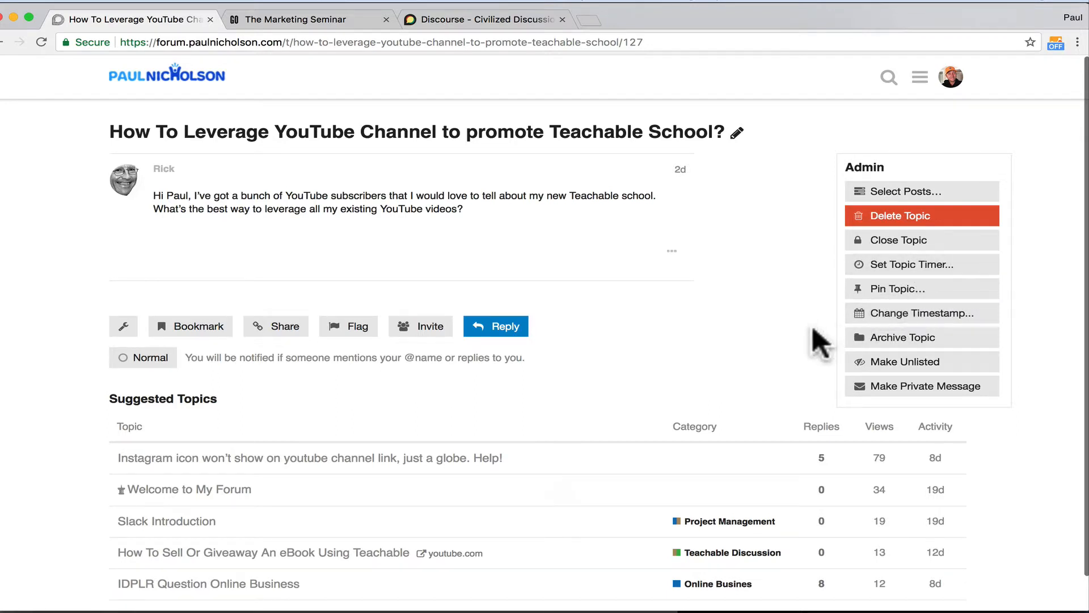
{"action": "mouse_move", "coordinate": [899, 288]}
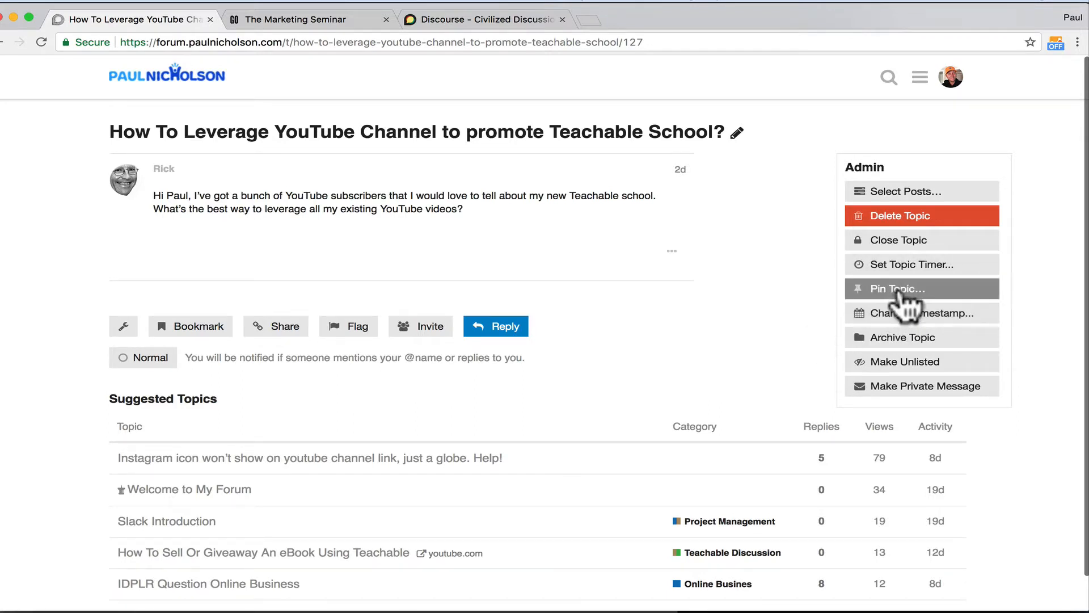
{"action": "mouse_move", "coordinate": [922, 386]}
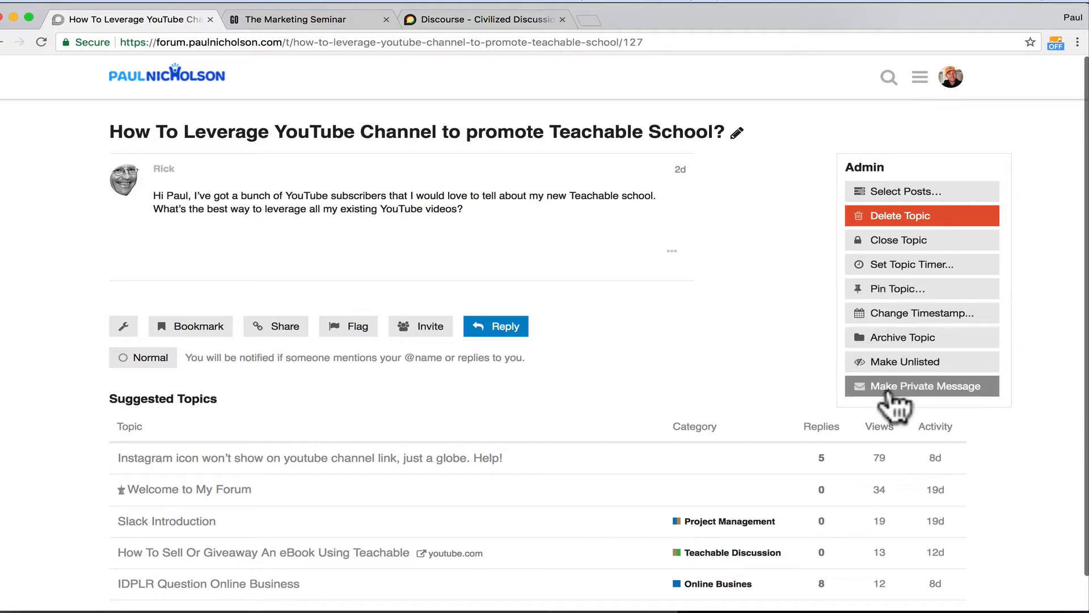
{"action": "mouse_move", "coordinate": [897, 399]}
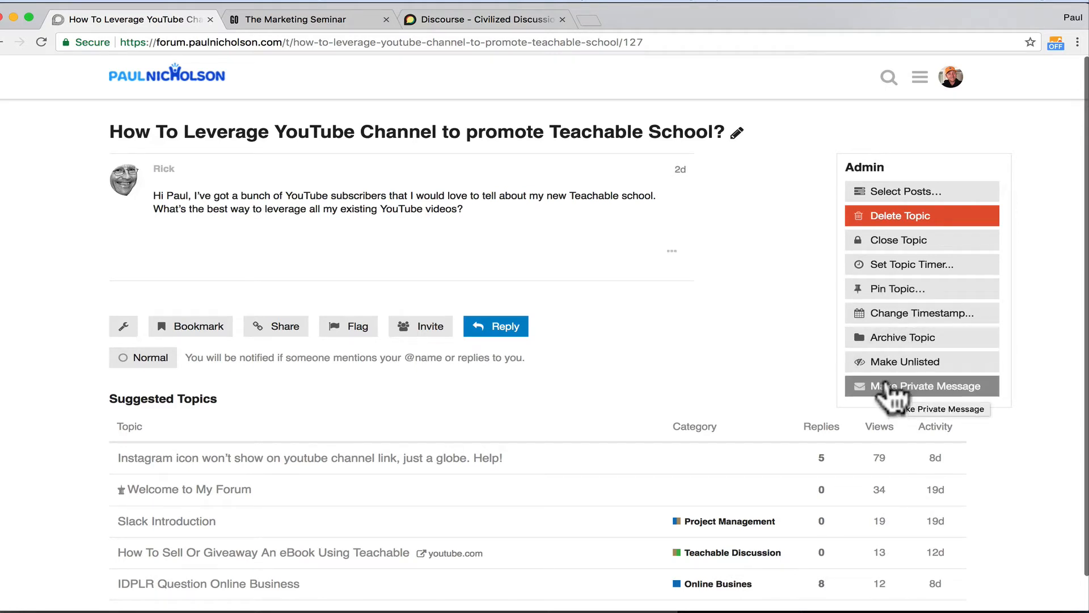
{"action": "mouse_move", "coordinate": [783, 327]}
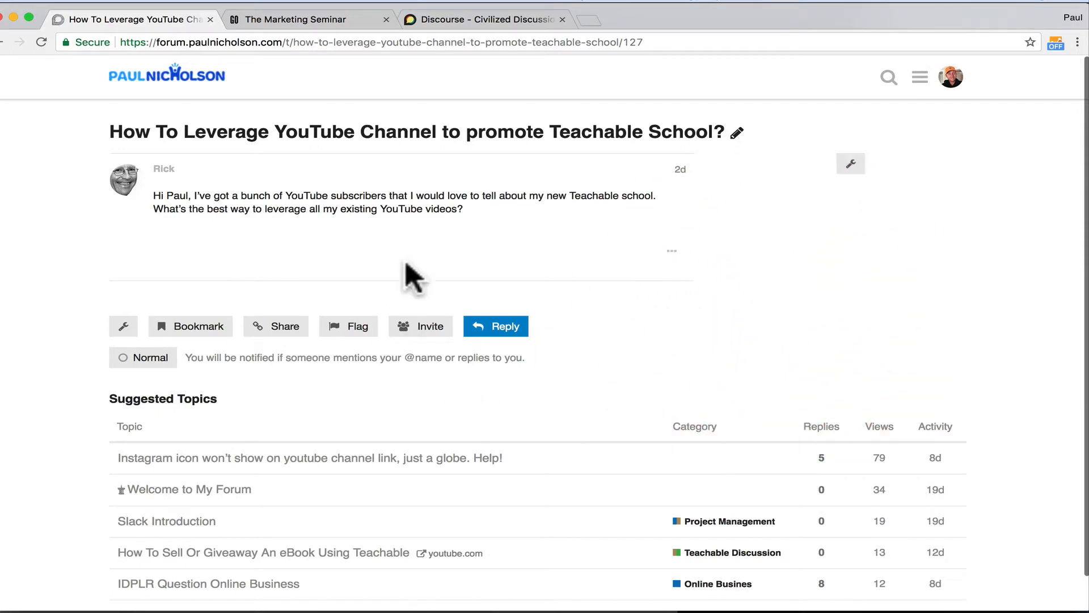
- Scroll down the YouTube-for-Teachable topic and back up to its first post
{"action": "scroll", "scroll_direction": "down", "scroll_amount": 3}
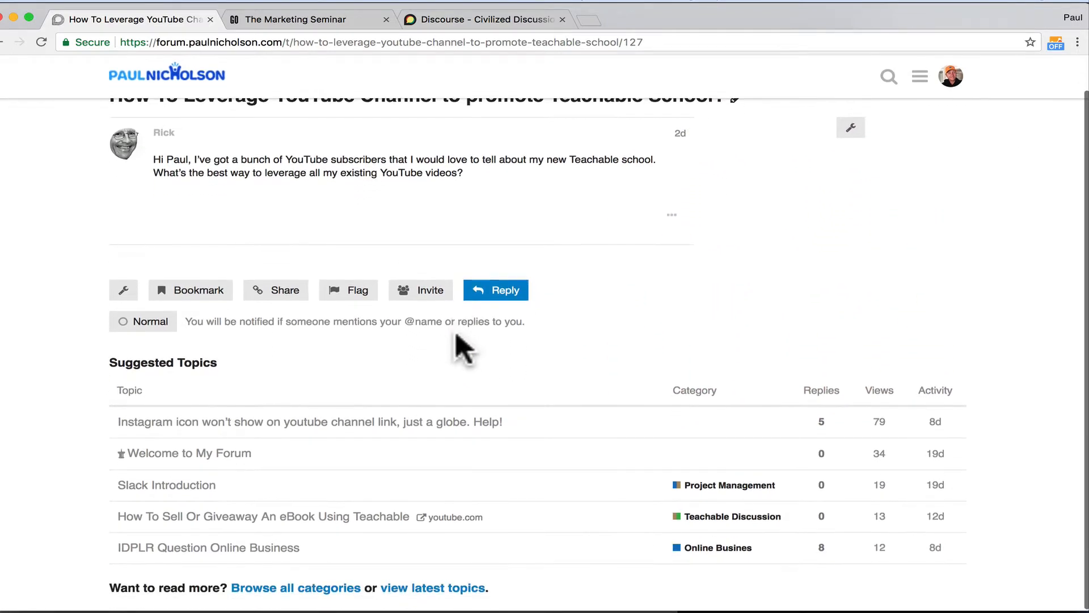
{"action": "scroll", "scroll_direction": "up", "scroll_amount": 3}
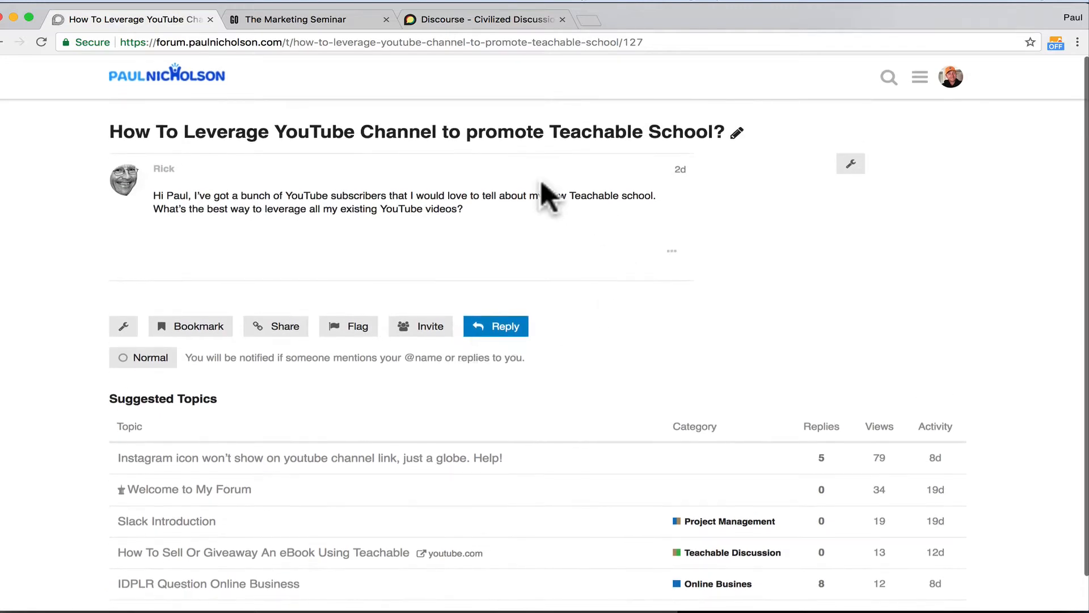
- Edit the topic's category, trying Teachable Discussion, then save Video Marketing › Youtube
{"action": "left_click", "coordinate": [851, 163]}
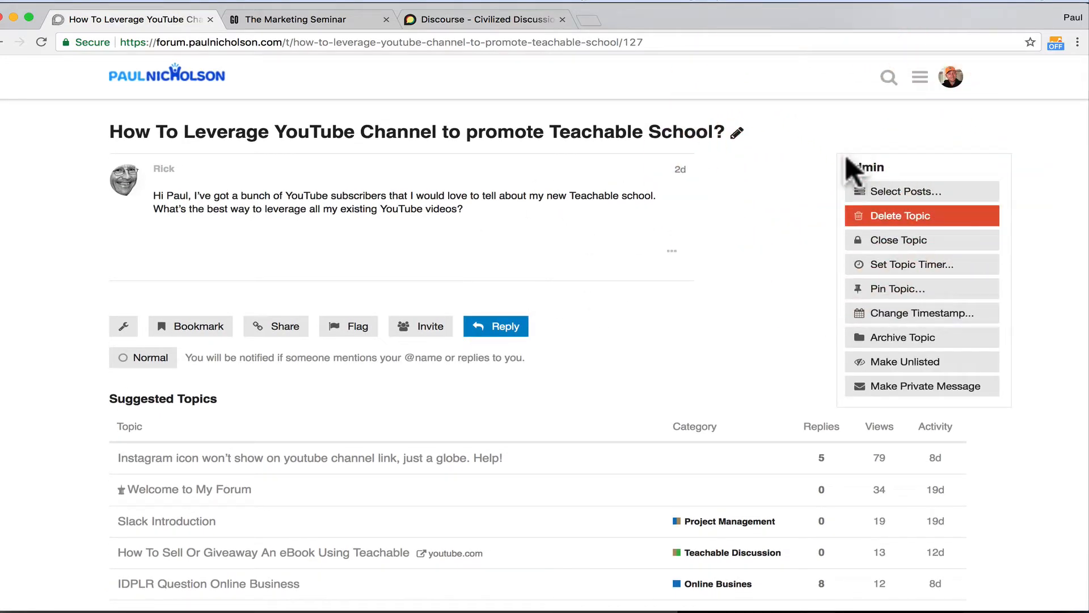
{"action": "mouse_move", "coordinate": [599, 310]}
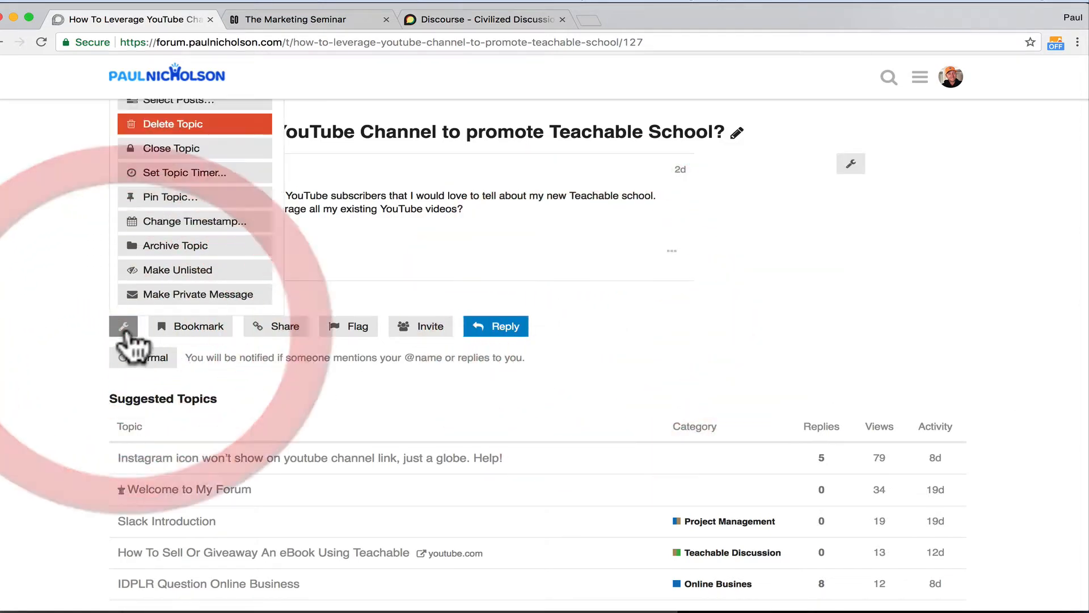
{"action": "mouse_move", "coordinate": [653, 303]}
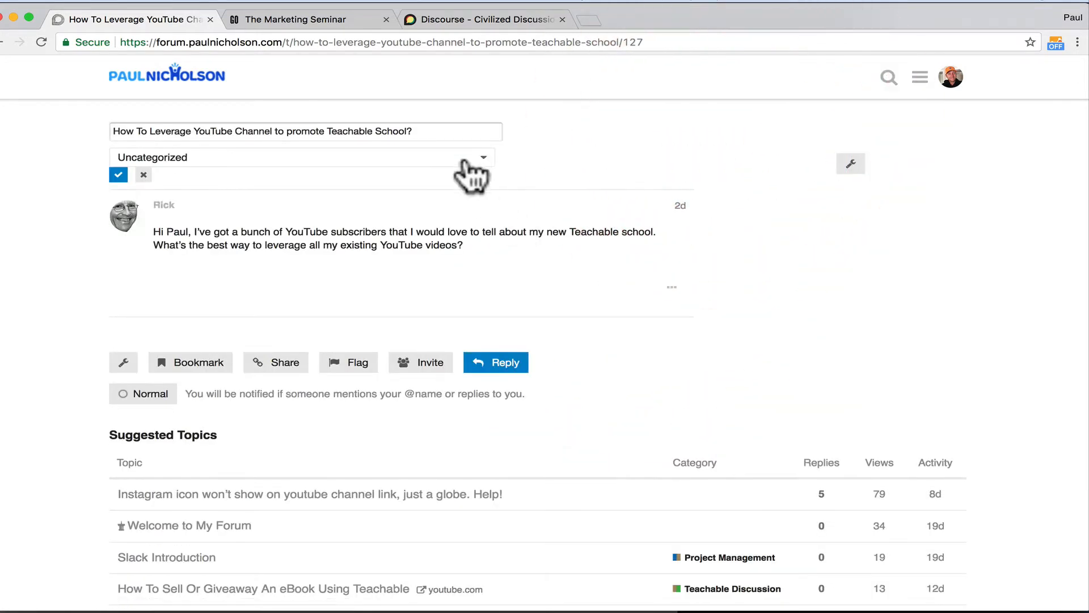
{"action": "left_click", "coordinate": [302, 157]}
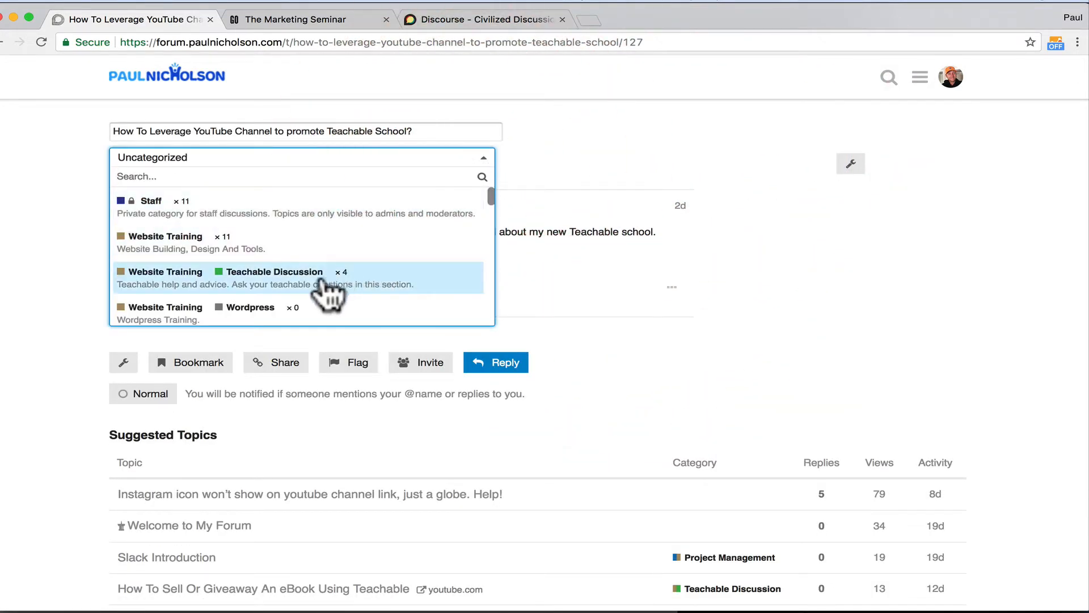
{"action": "left_click", "coordinate": [275, 272]}
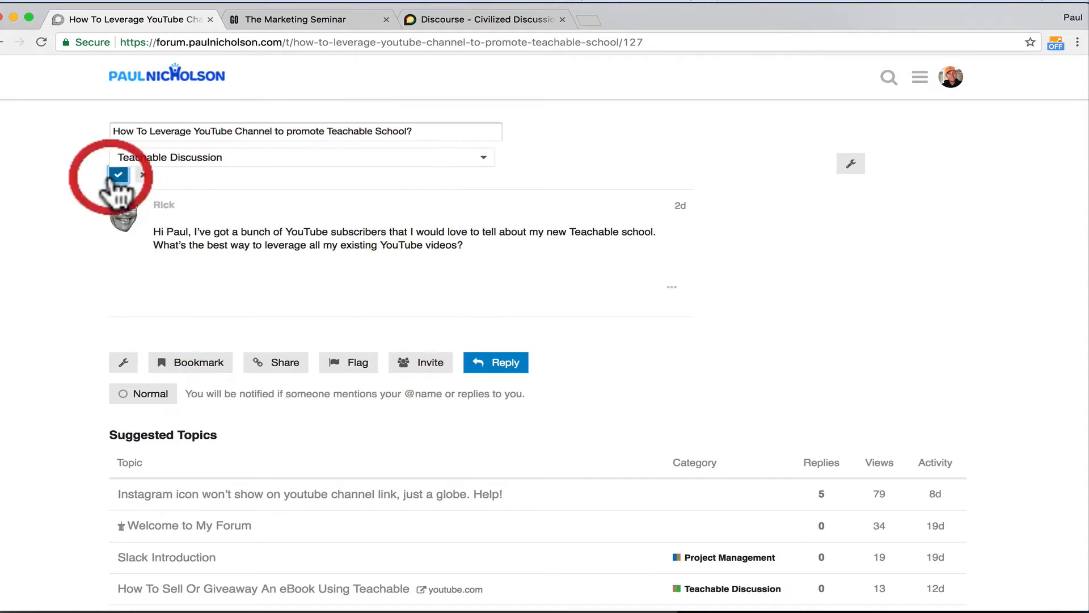
{"action": "left_click", "coordinate": [118, 174]}
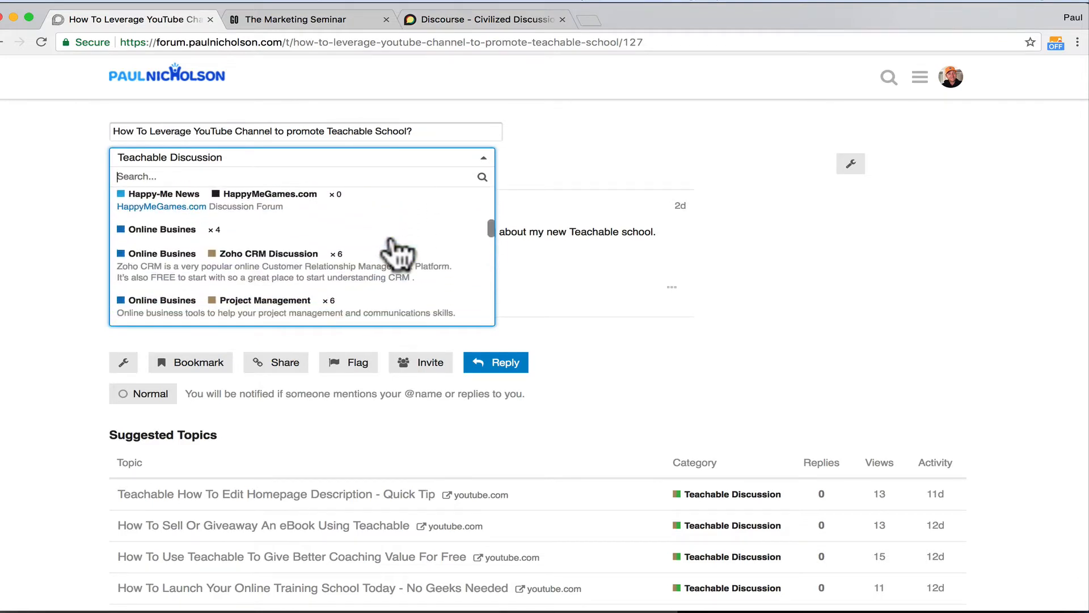
{"action": "scroll", "scroll_direction": "down", "scroll_amount": 3}
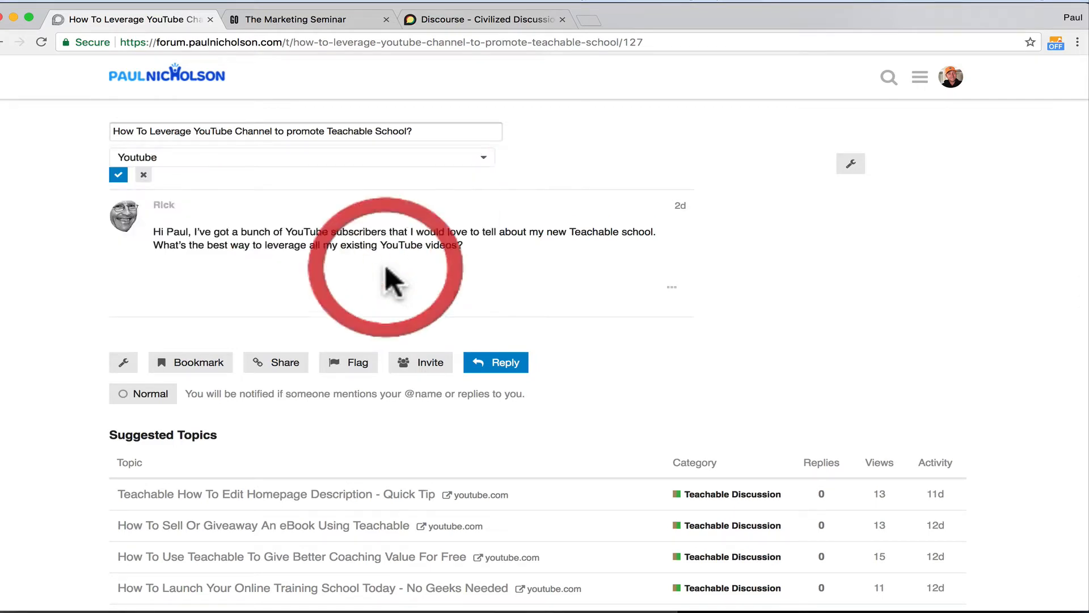
{"action": "left_click", "coordinate": [118, 175]}
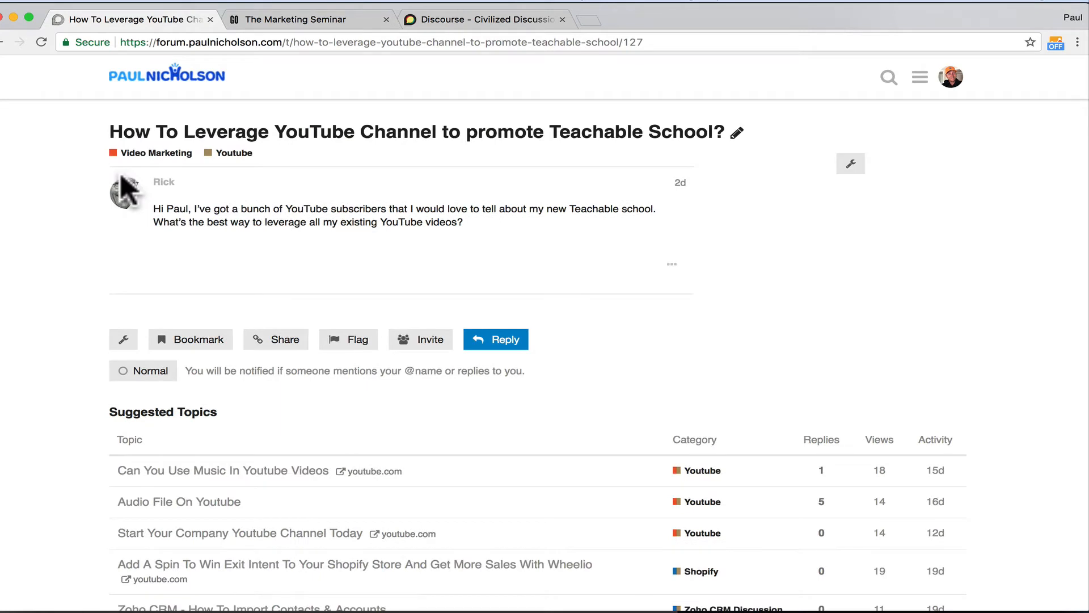
{"action": "mouse_move", "coordinate": [235, 152]}
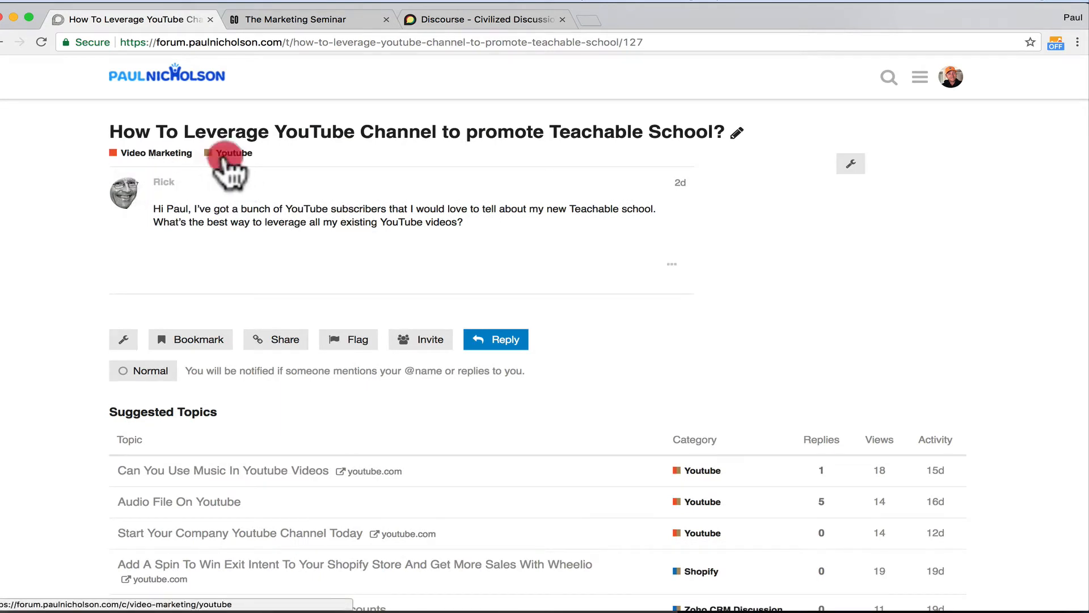
- View the Youtube category's Latest, New, Unread, Top, My Posts and Bookmarks lists, then Categories
{"action": "left_click", "coordinate": [234, 152]}
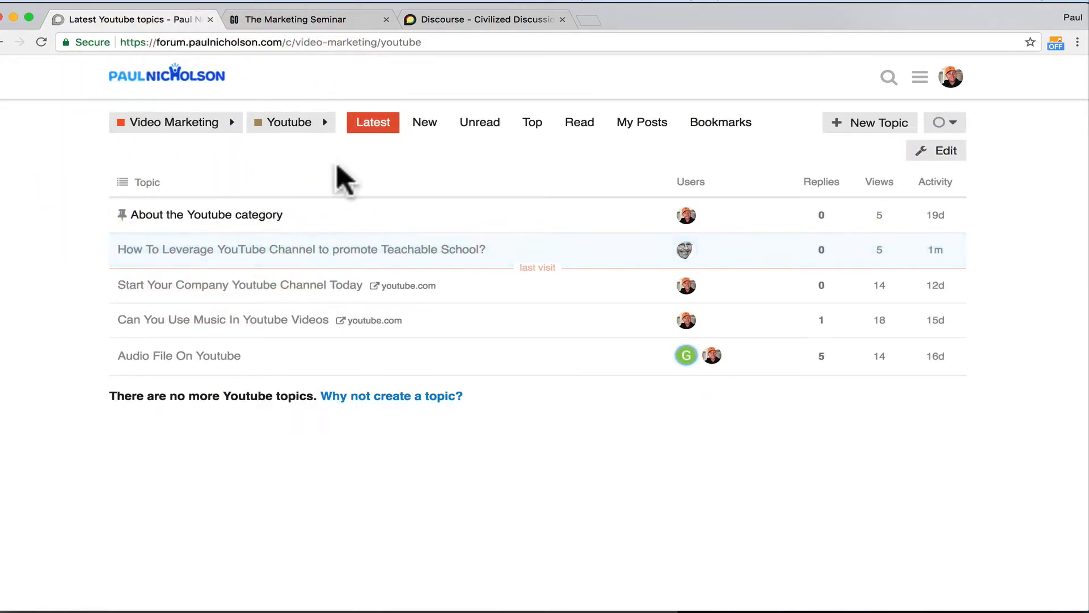
{"action": "mouse_move", "coordinate": [177, 122]}
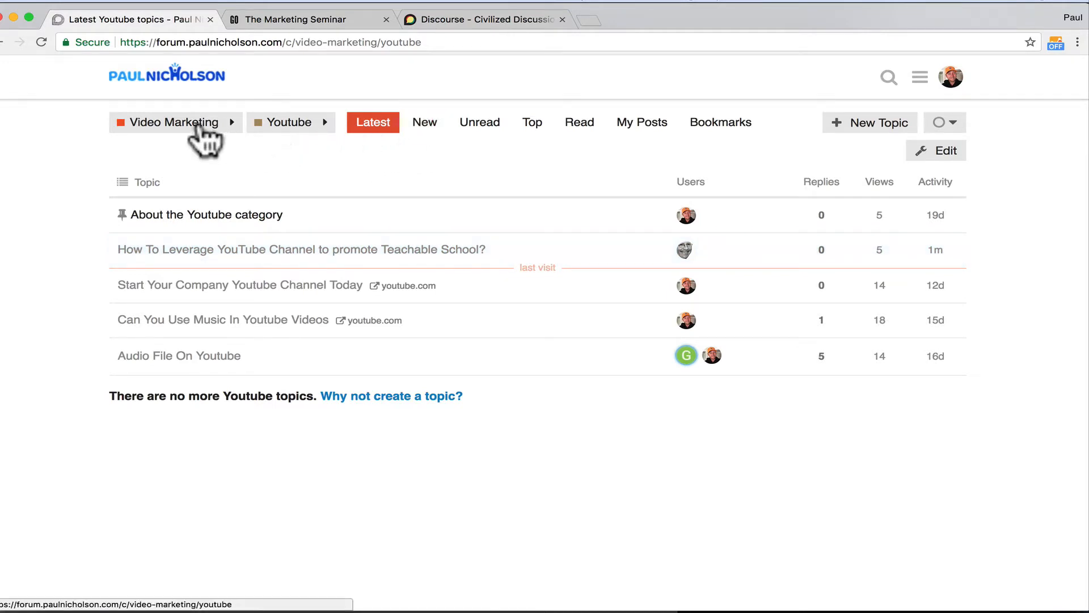
{"action": "left_click", "coordinate": [373, 122]}
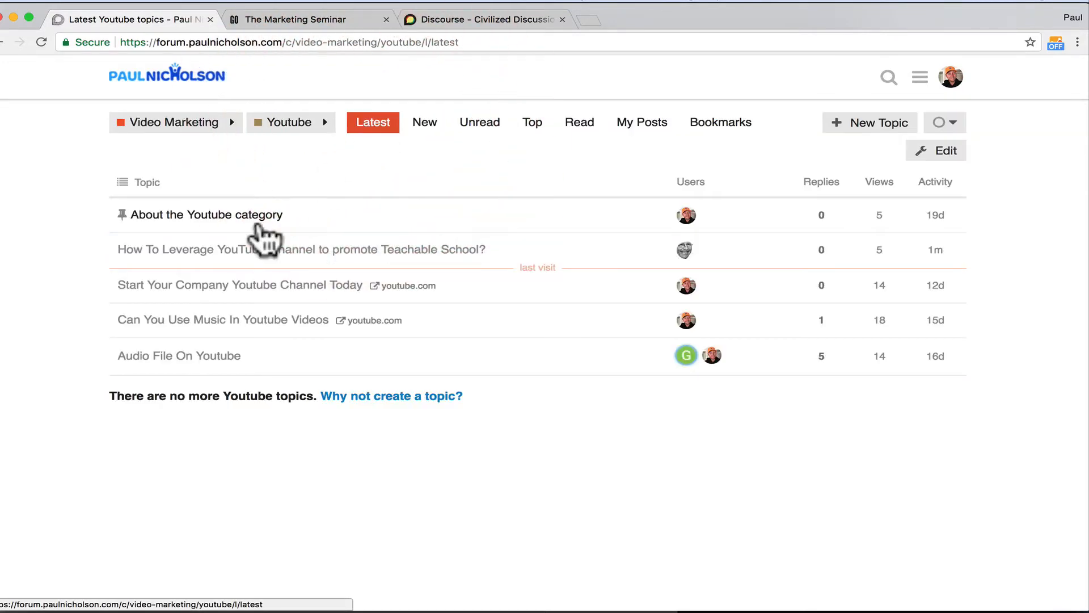
{"action": "left_click", "coordinate": [479, 122]}
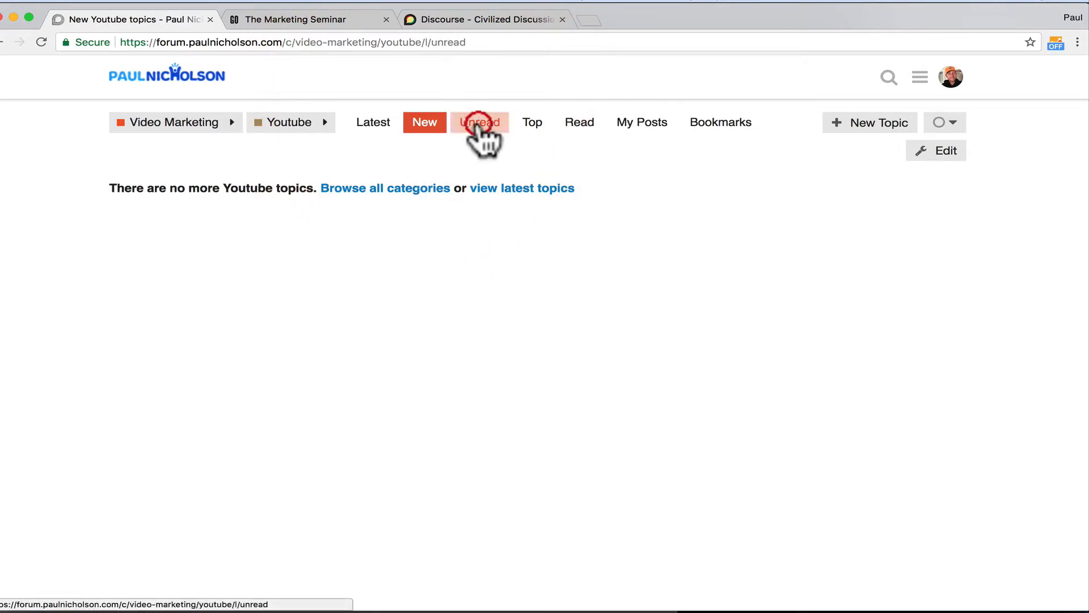
{"action": "left_click", "coordinate": [479, 122]}
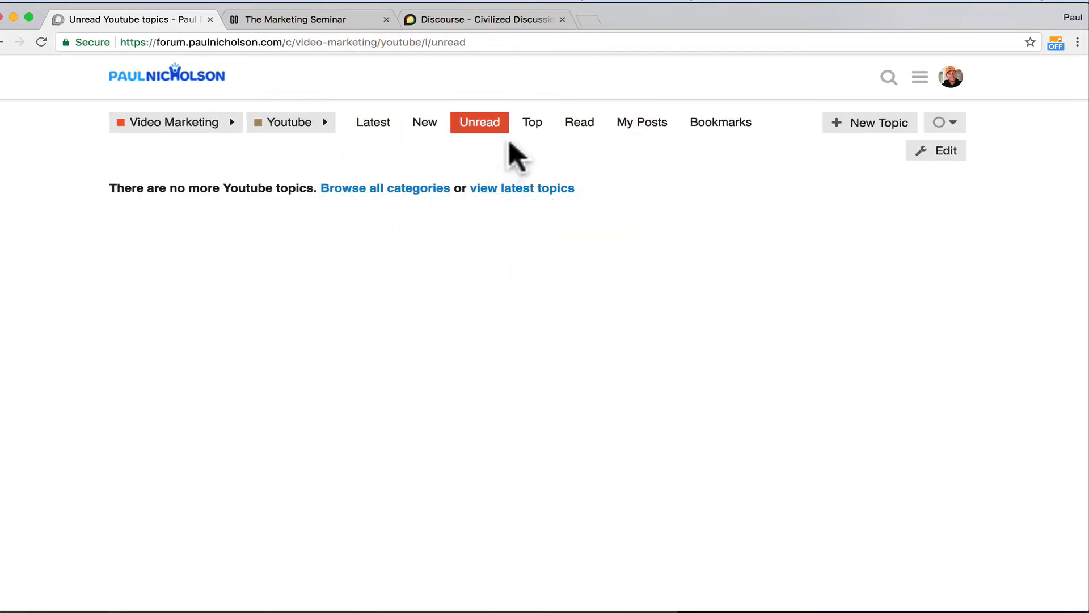
{"action": "left_click", "coordinate": [531, 122]}
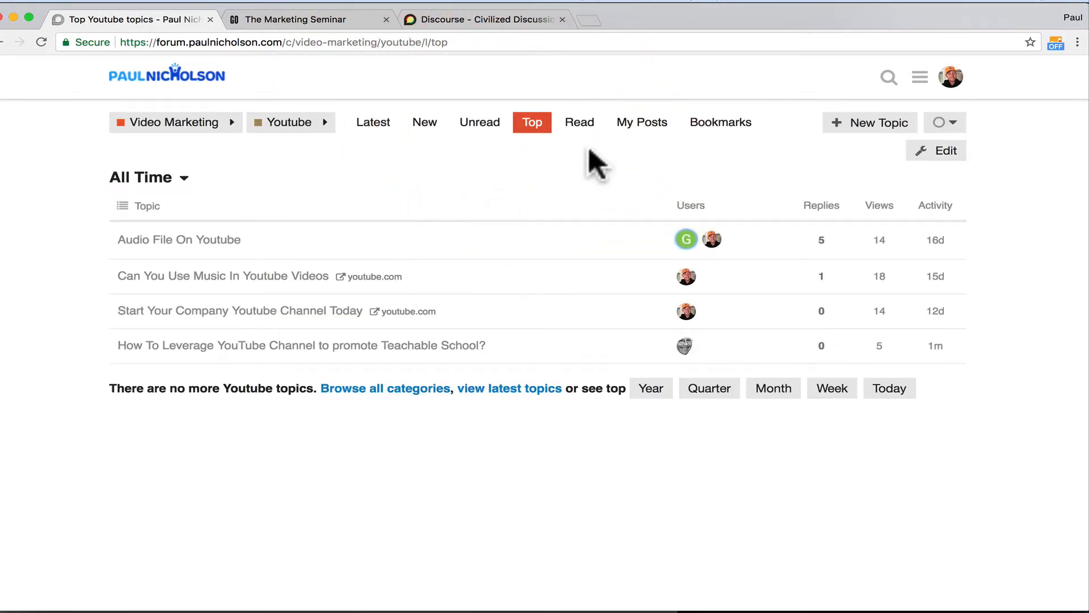
{"action": "left_click", "coordinate": [641, 123]}
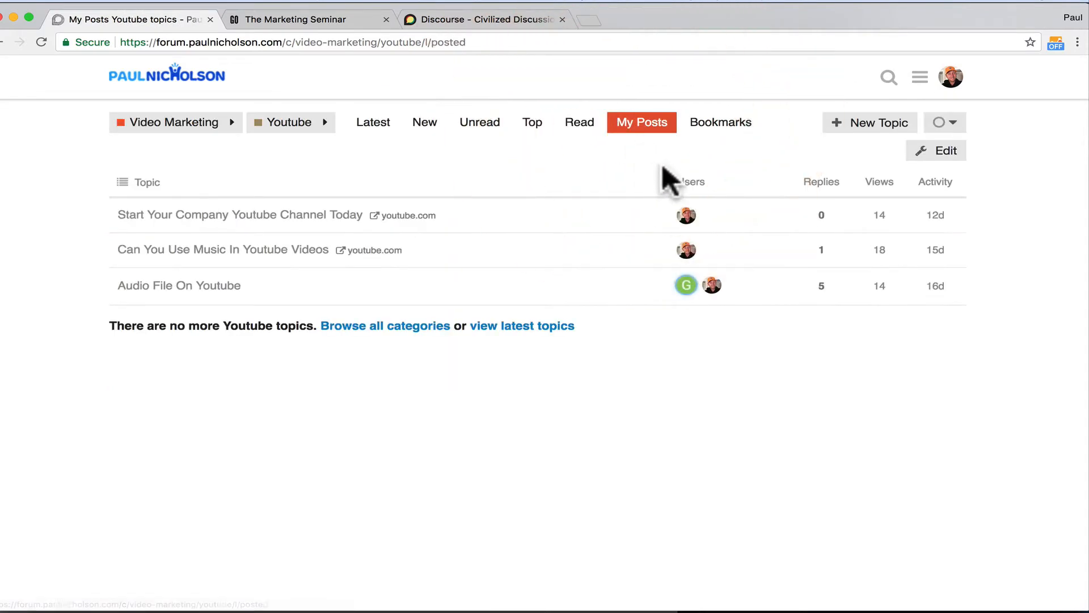
{"action": "left_click", "coordinate": [720, 123]}
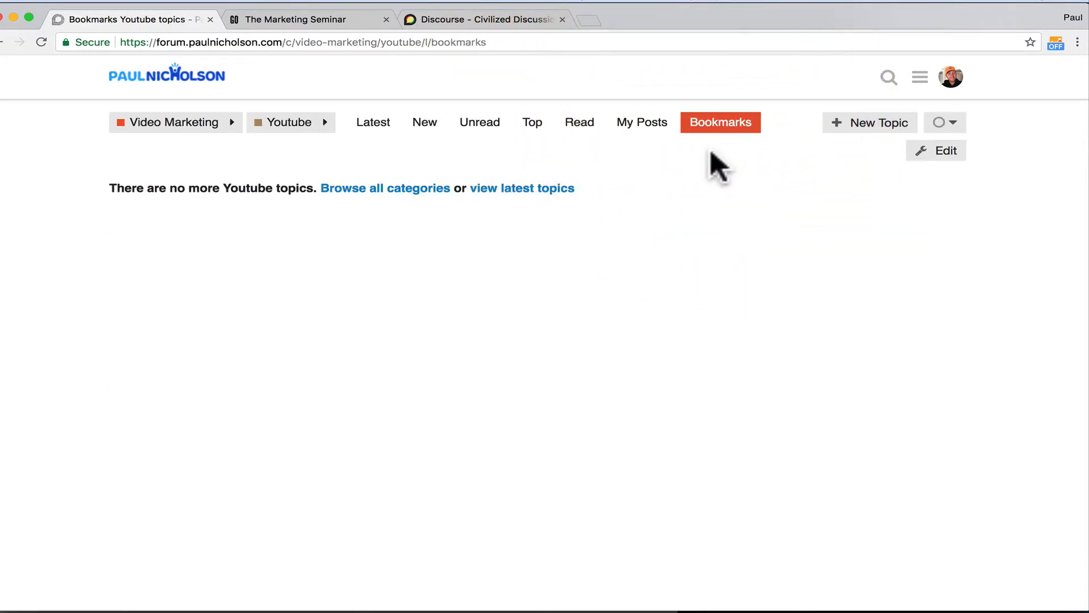
{"action": "left_click", "coordinate": [166, 75]}
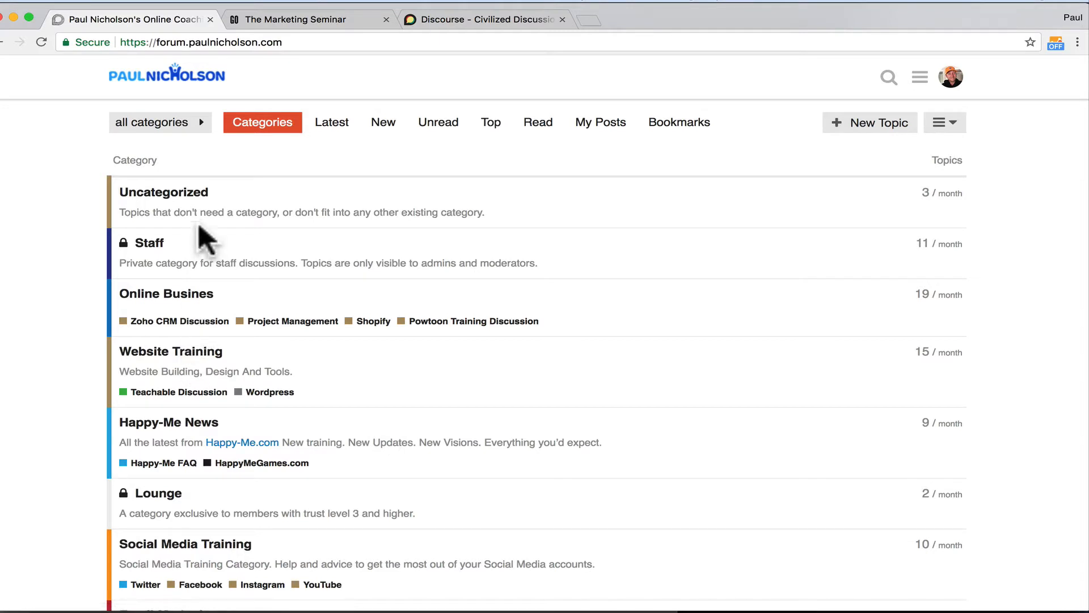
{"action": "mouse_move", "coordinate": [156, 521]}
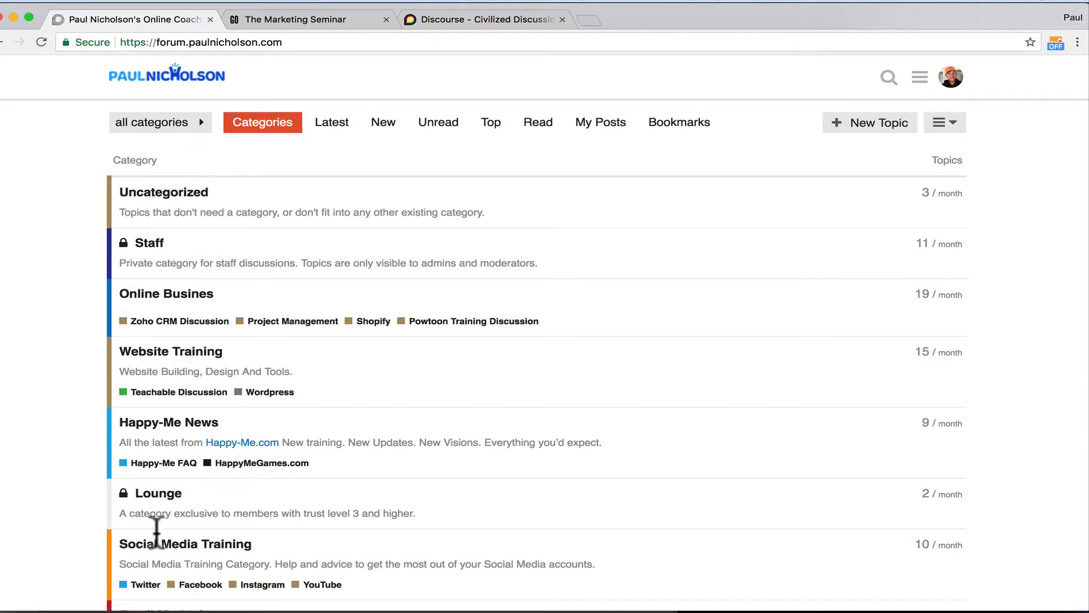
{"action": "mouse_move", "coordinate": [690, 527]}
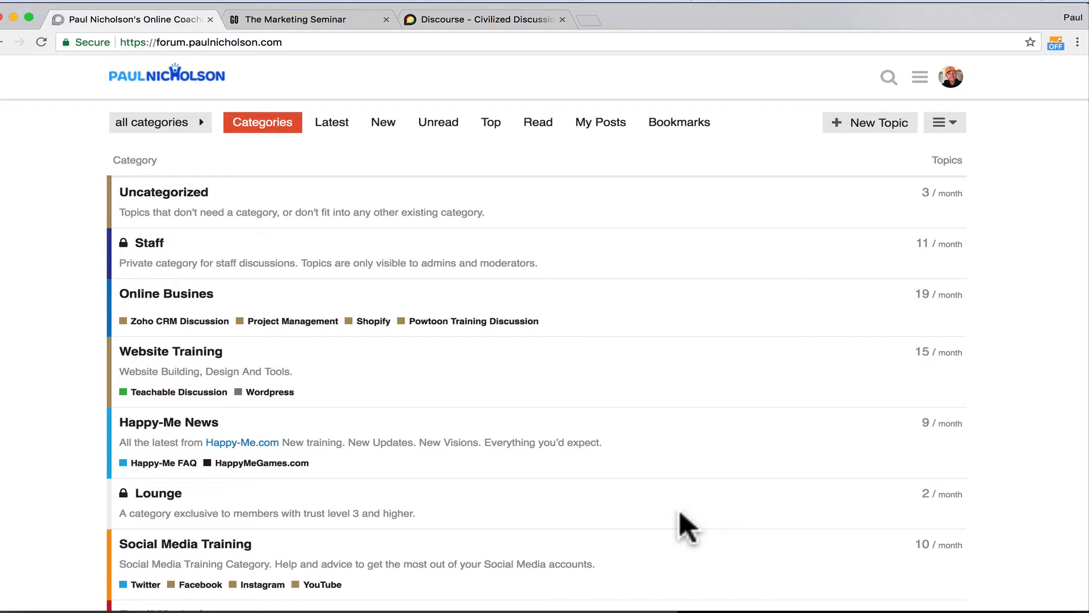
{"action": "left_click", "coordinate": [339, 592]}
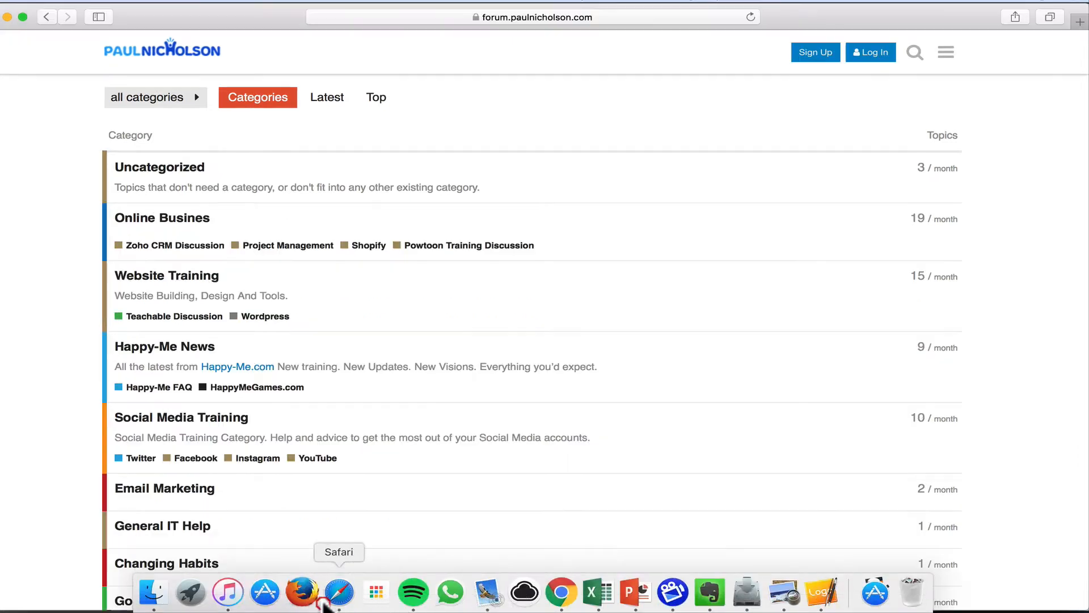
{"action": "mouse_move", "coordinate": [854, 111]}
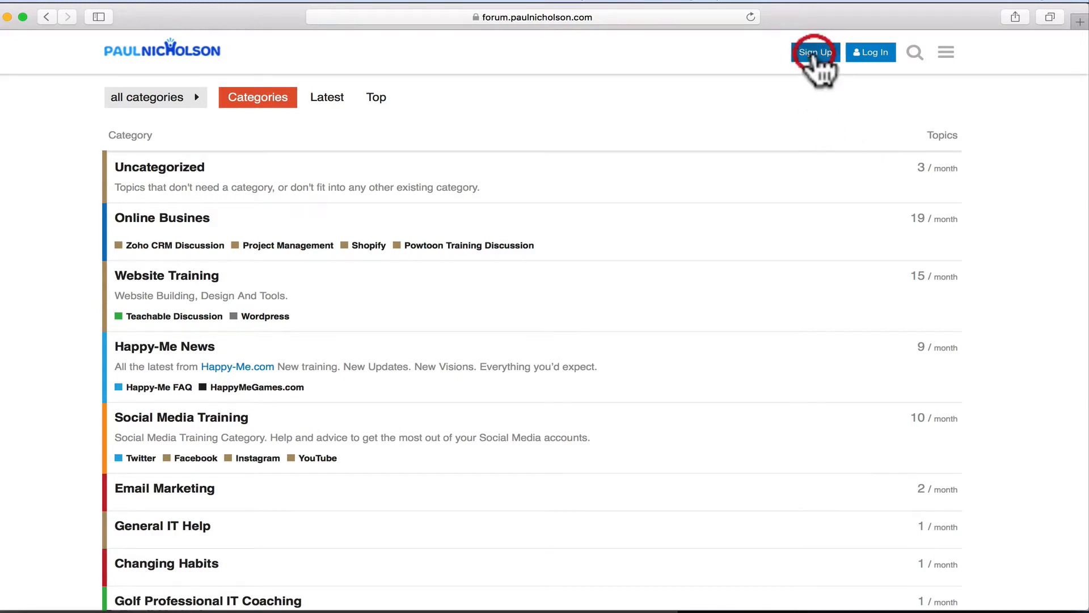
{"action": "left_click", "coordinate": [815, 53]}
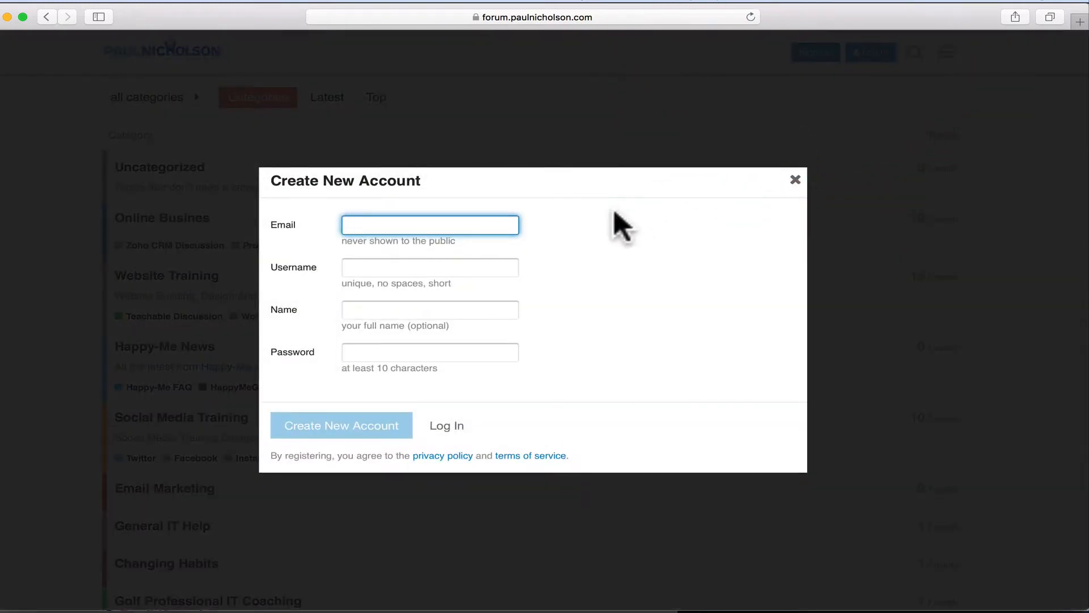
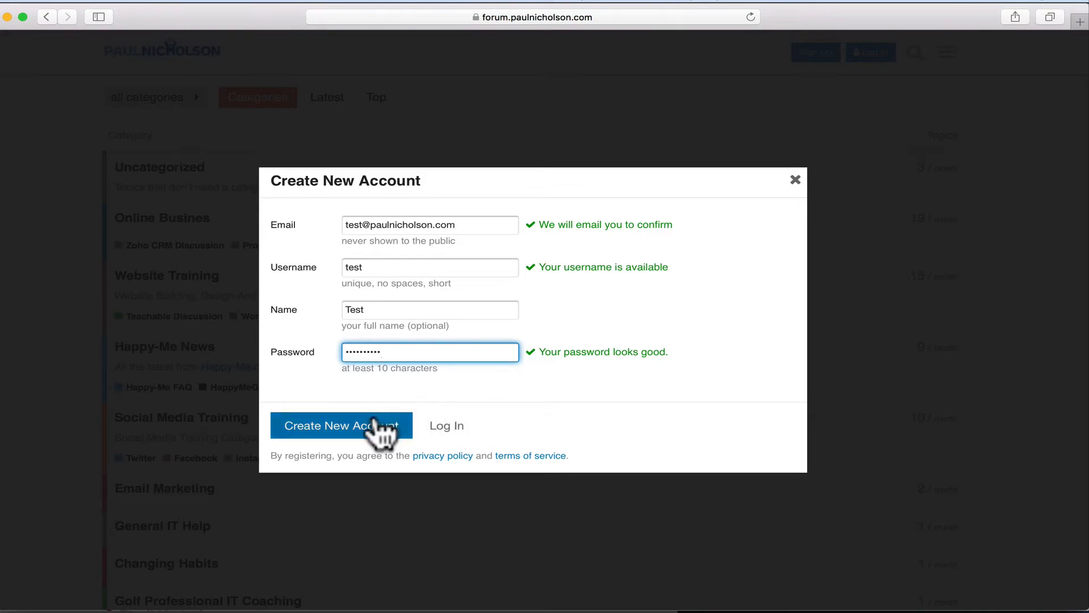
{"action": "left_click", "coordinate": [341, 425]}
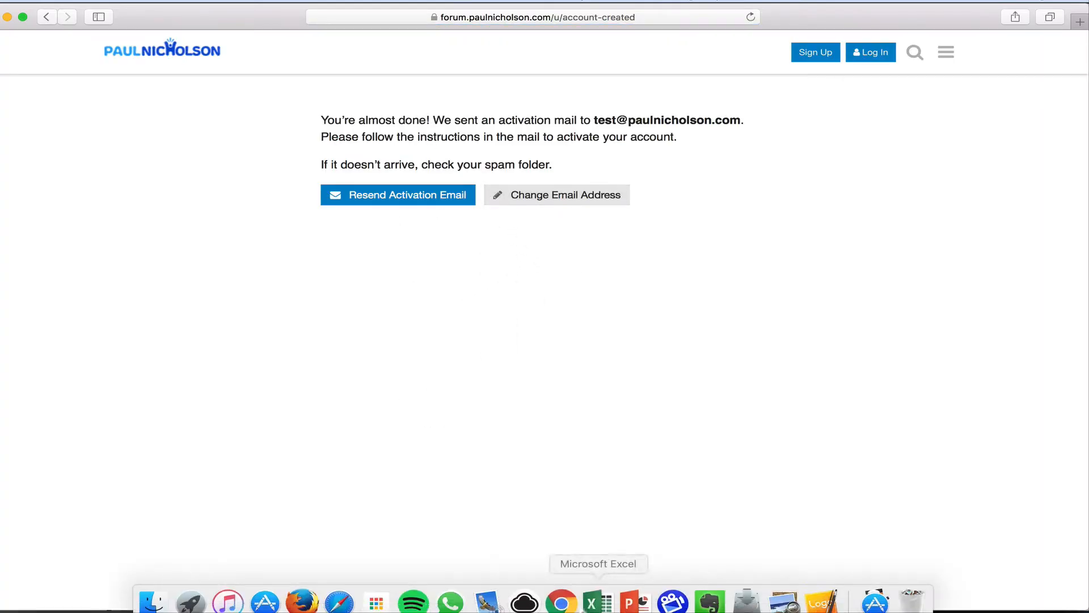
{"action": "mouse_move", "coordinate": [487, 594]}
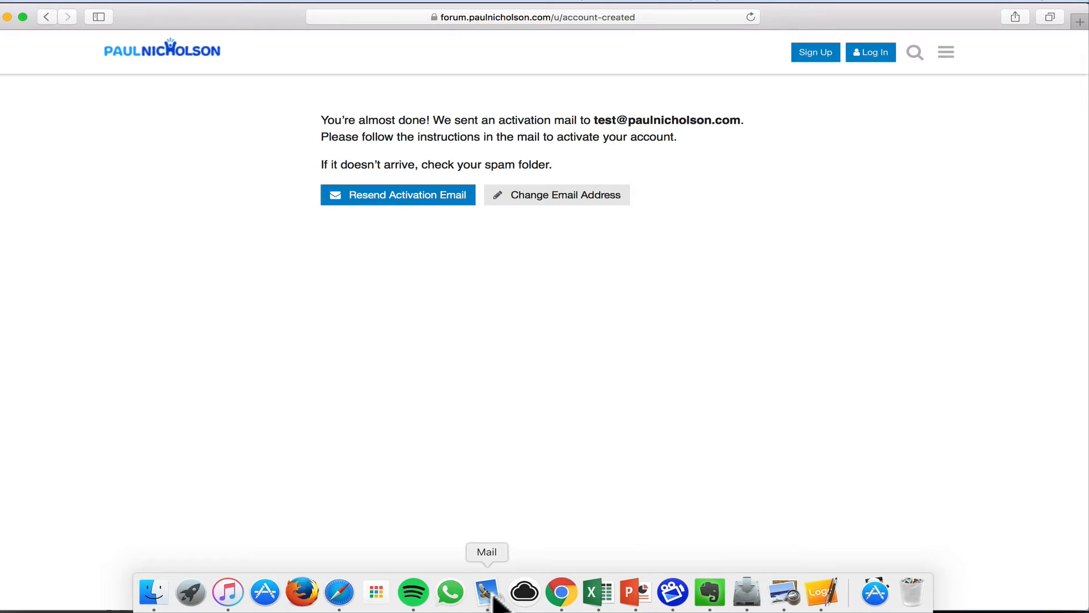
- Open the Paul Nicholson's Online Coaching Forum confirmation email in Mail and follow its activation link
{"action": "left_click", "coordinate": [485, 591]}
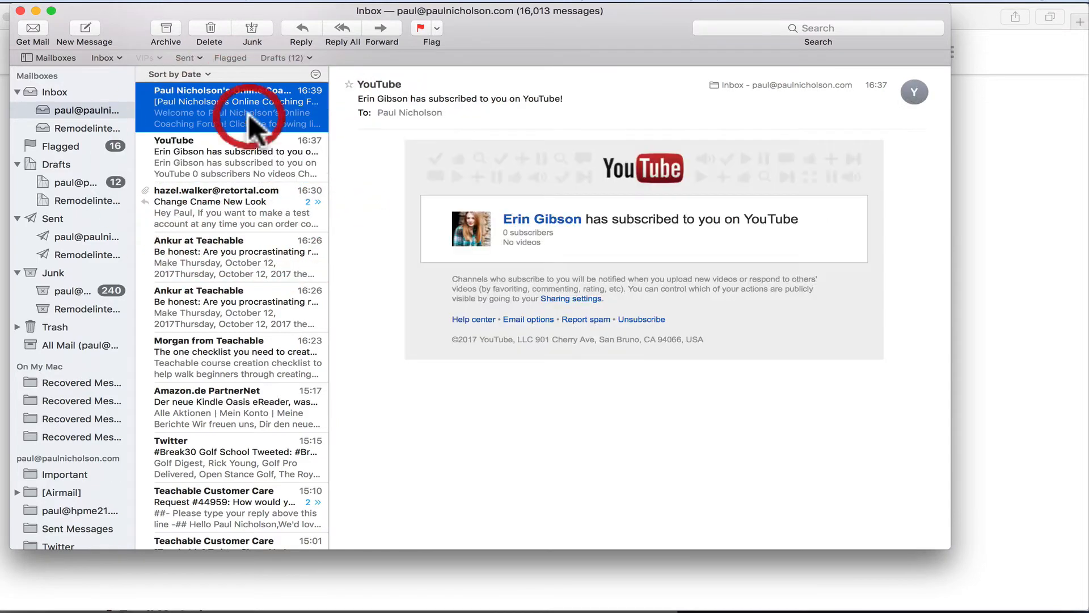
{"action": "left_click", "coordinate": [232, 108]}
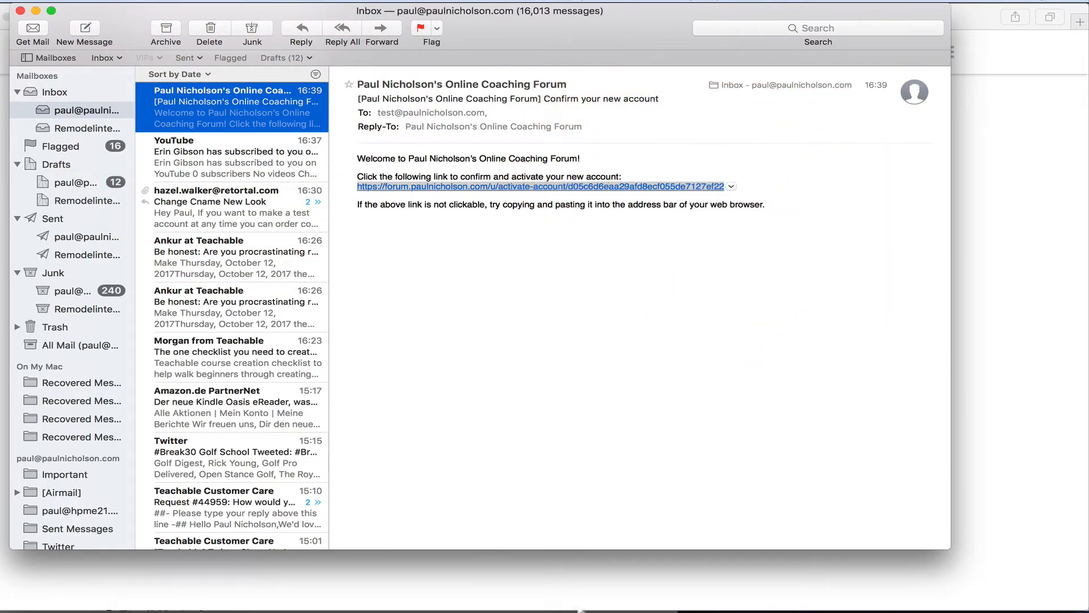
{"action": "left_click", "coordinate": [543, 186]}
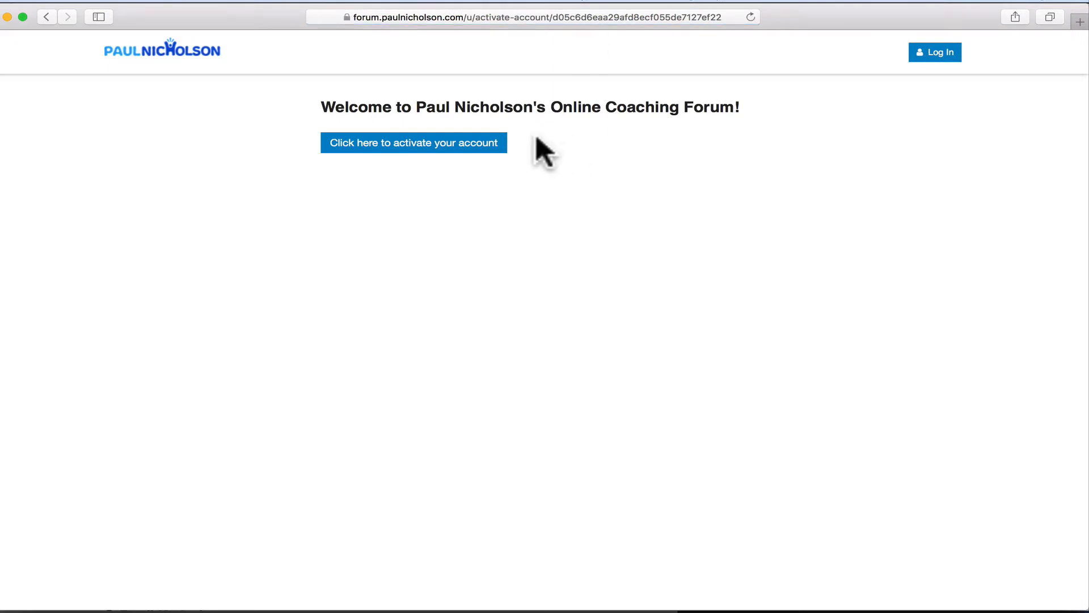
- Activate the new test account and continue into the forum
{"action": "left_click", "coordinate": [414, 143]}
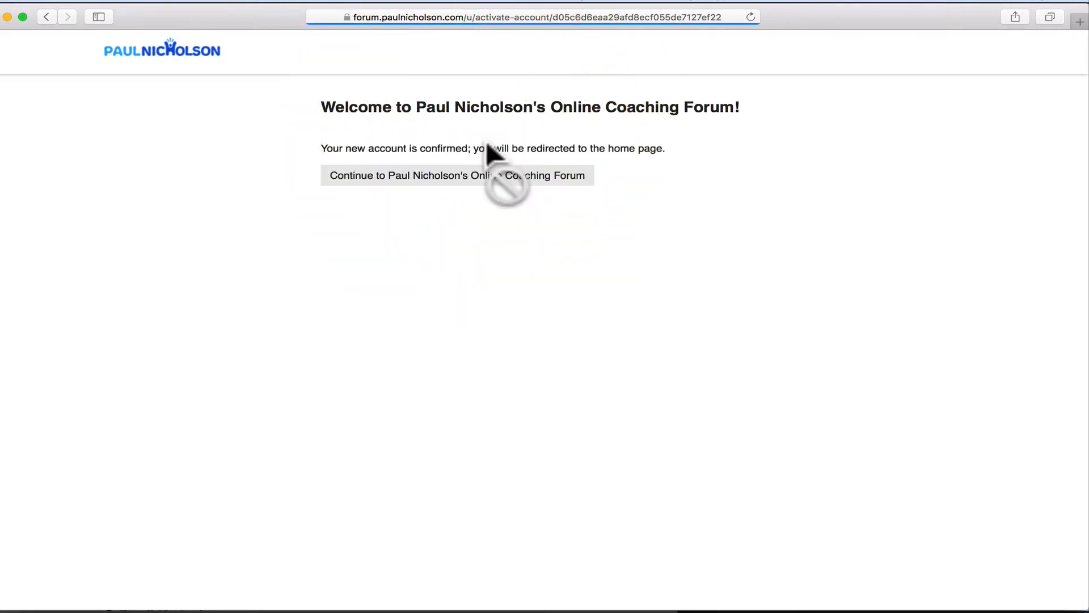
{"action": "left_click", "coordinate": [456, 175]}
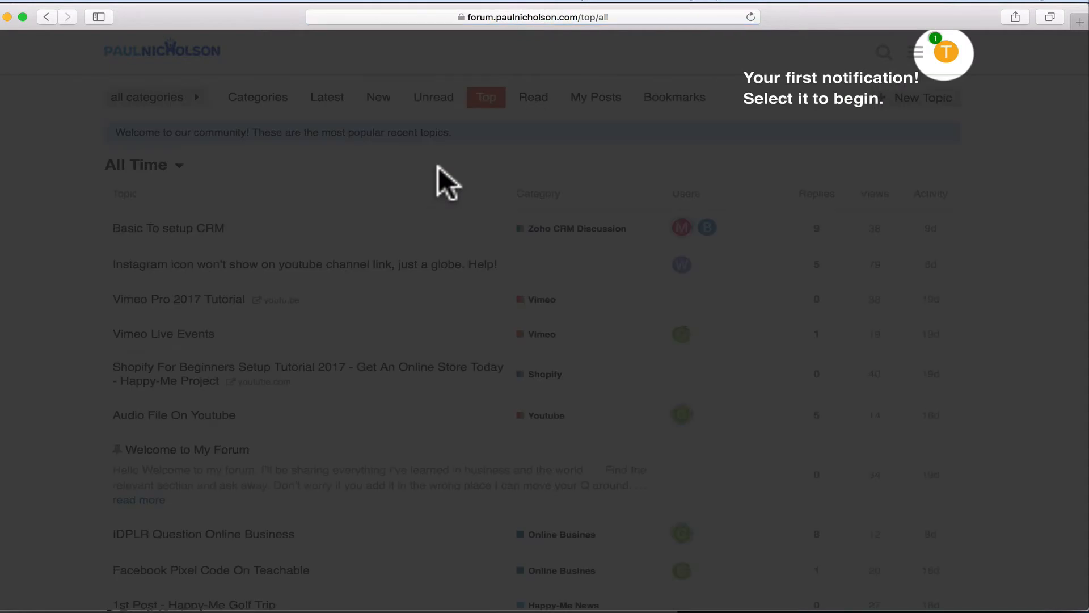
{"action": "left_click", "coordinate": [945, 52]}
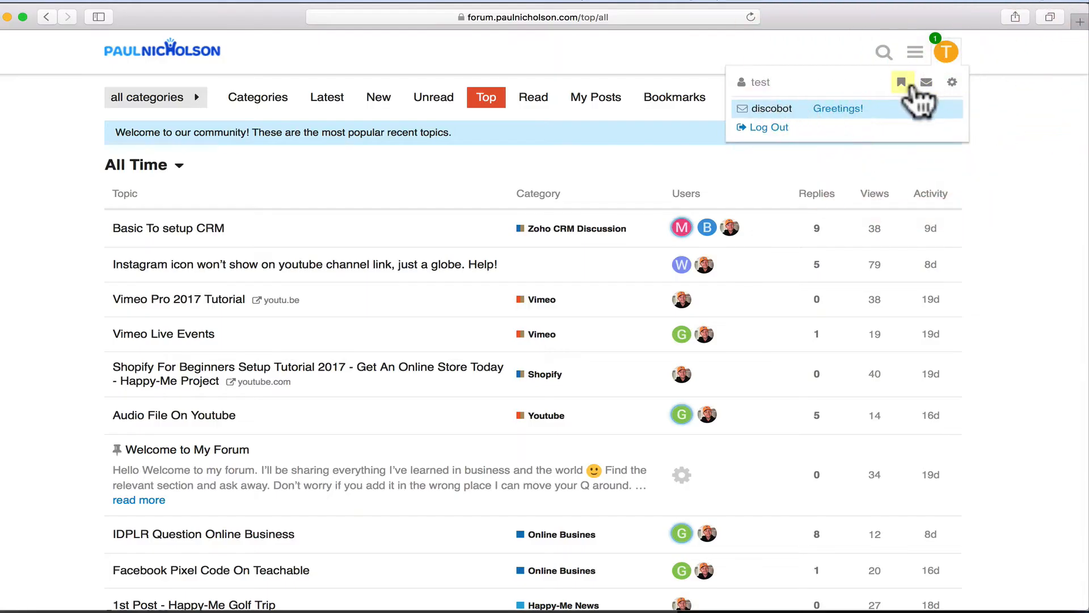
- Open the Social Jukebox auto-posting topic from Categories and play, then pause, its video
{"action": "left_click", "coordinate": [839, 109]}
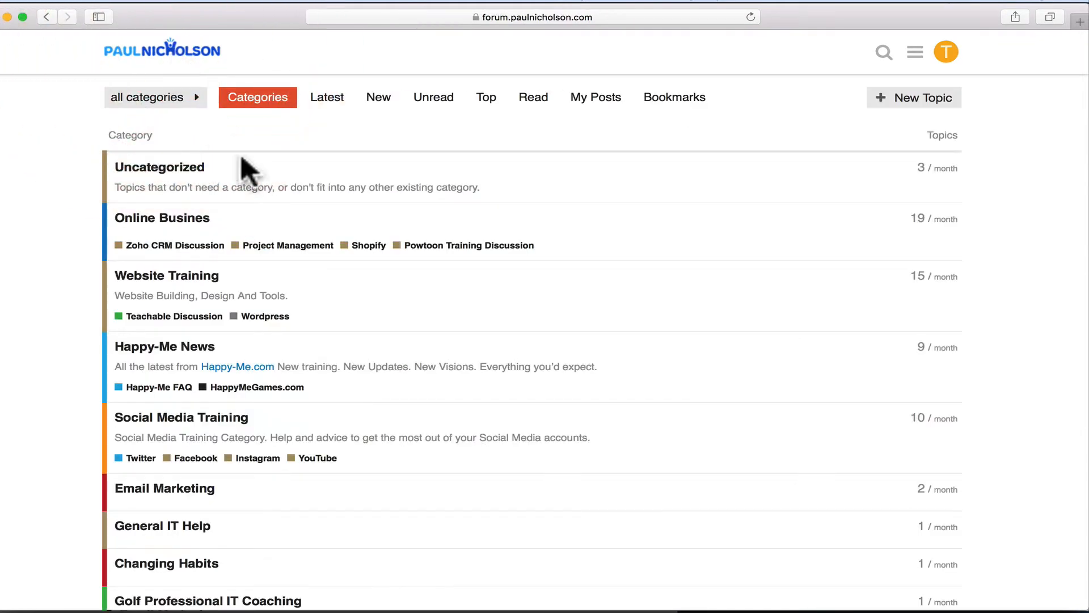
{"action": "mouse_move", "coordinate": [216, 461]}
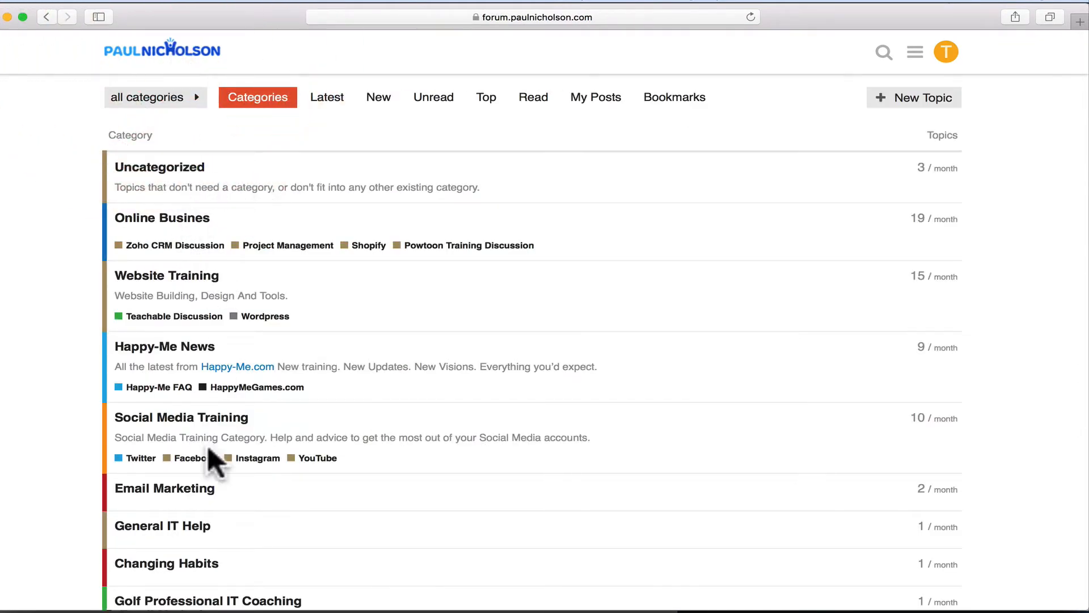
{"action": "left_click", "coordinate": [181, 417]}
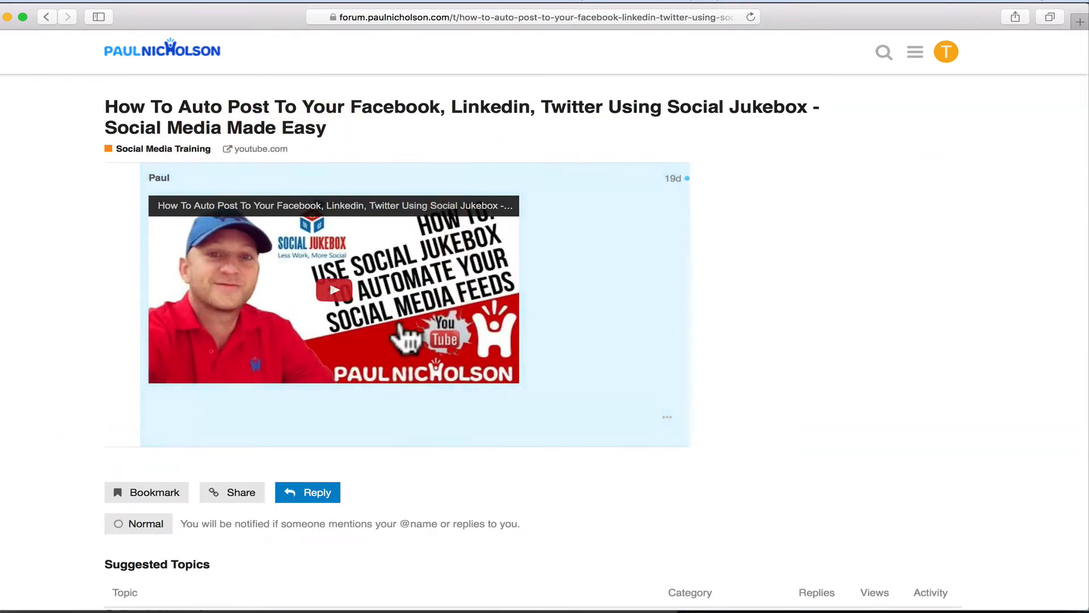
{"action": "left_click", "coordinate": [333, 290]}
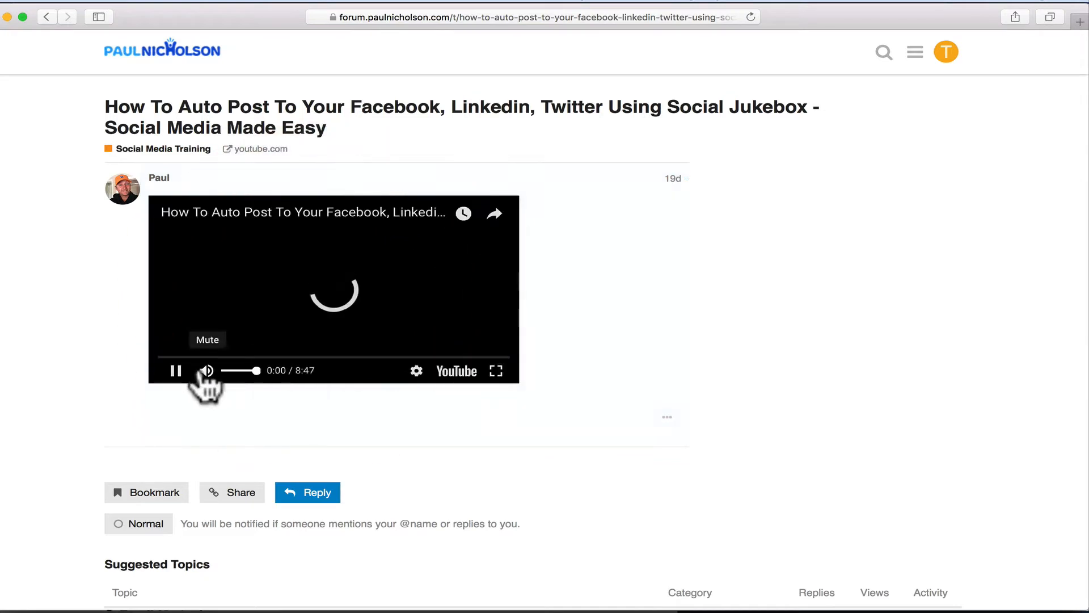
{"action": "left_click", "coordinate": [175, 370]}
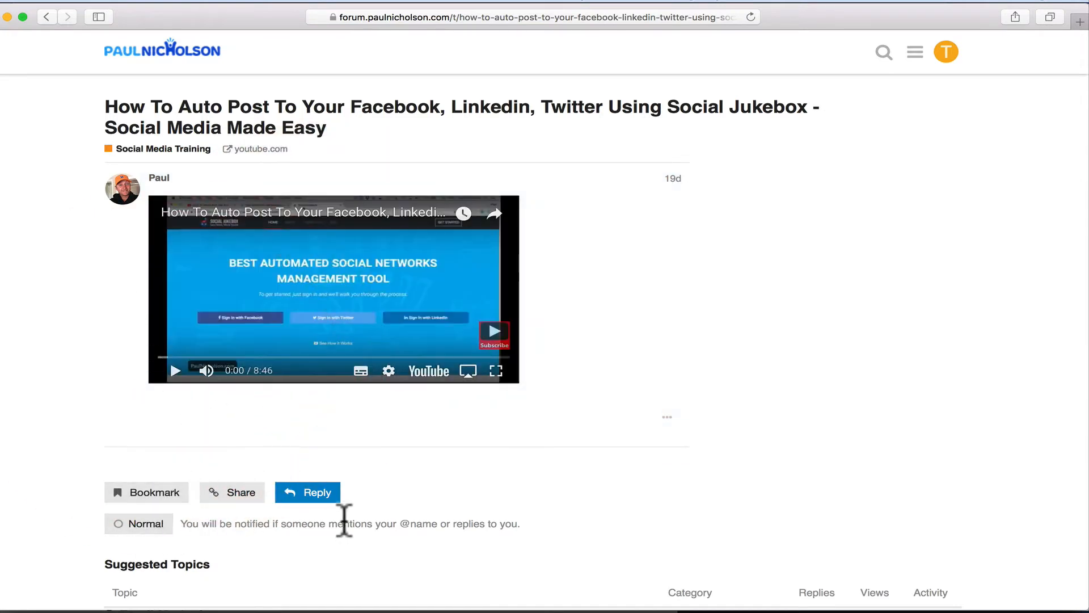
- Reply "That's great thanks for sharing? :-)" to the Social Jukebox topic
{"action": "left_click", "coordinate": [307, 492]}
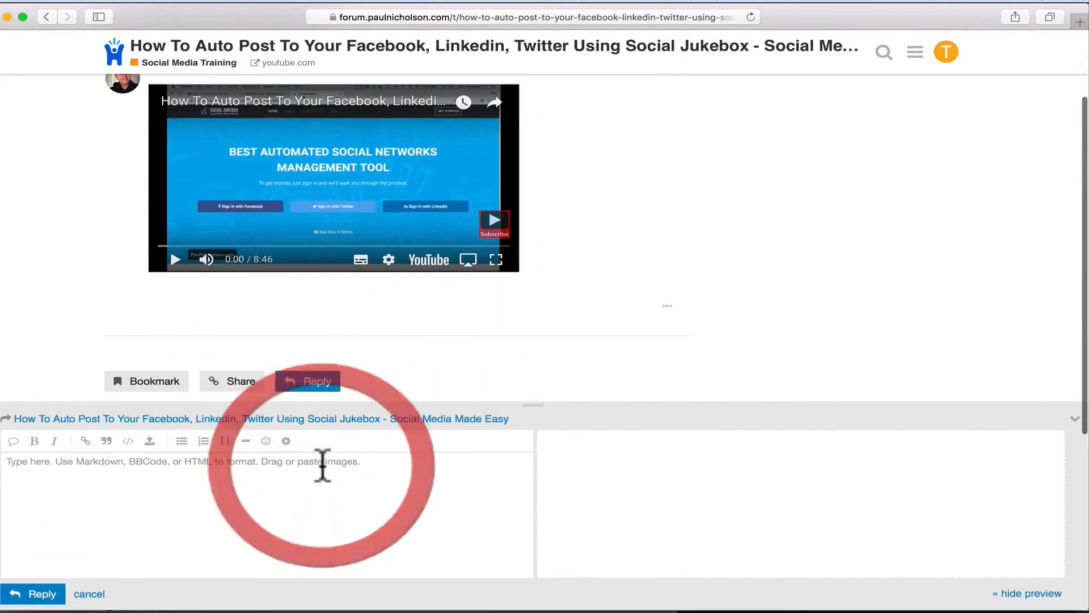
{"action": "type", "text": "That's"}
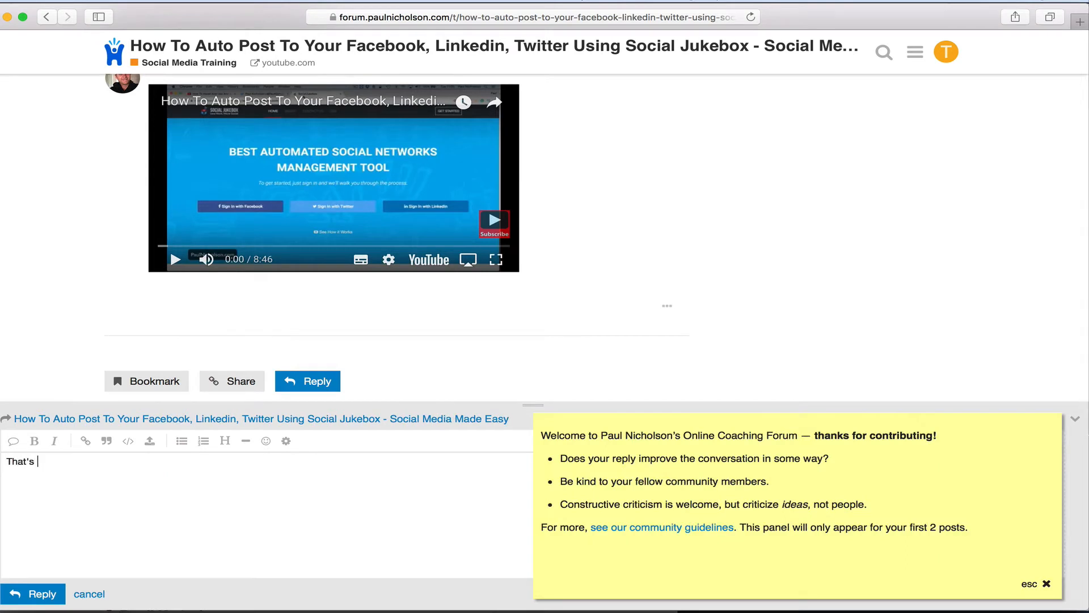
{"action": "type", "text": "great thank"}
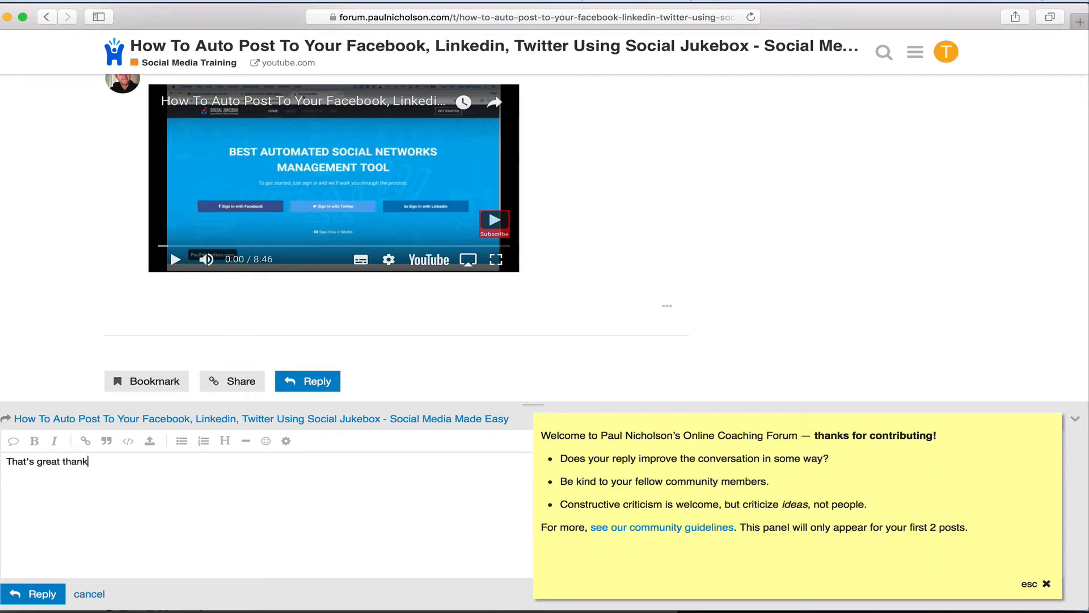
{"action": "type", "text": "s for sharing?"}
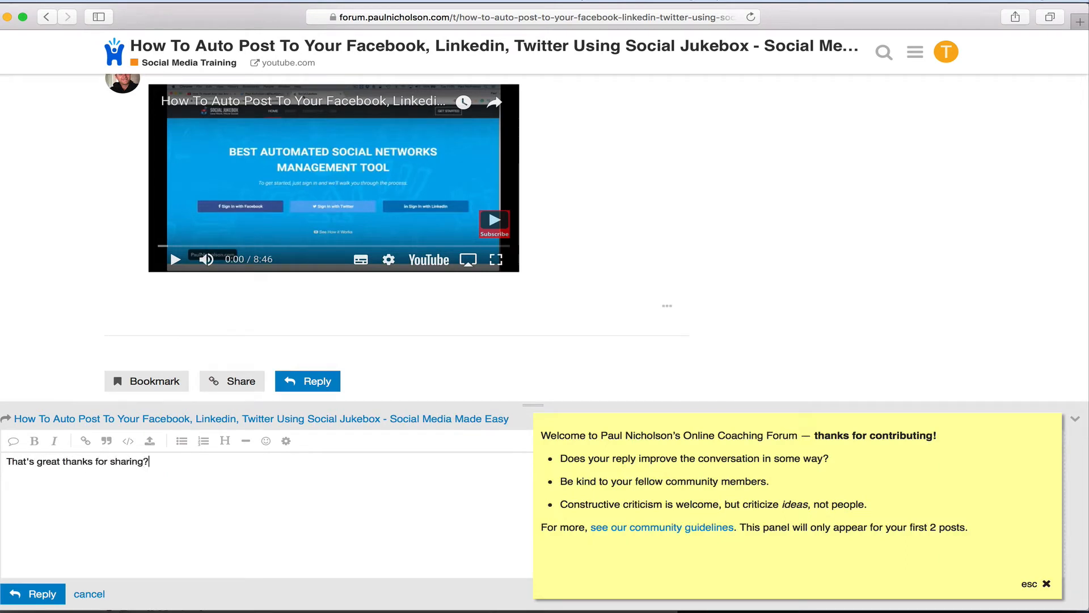
{"action": "type", "text": ":-)"}
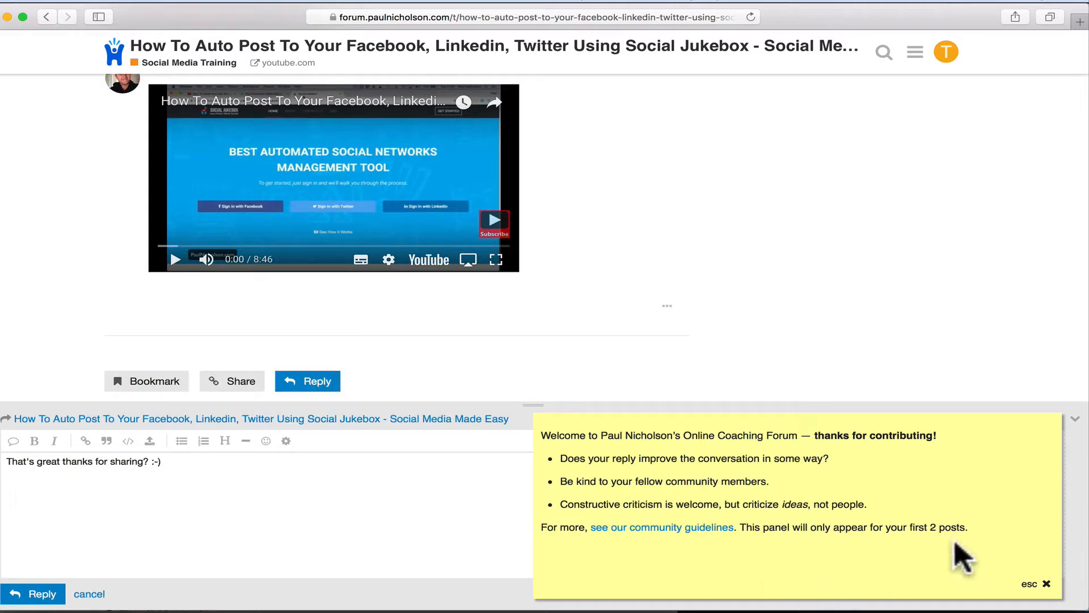
{"action": "left_click", "coordinate": [1043, 582]}
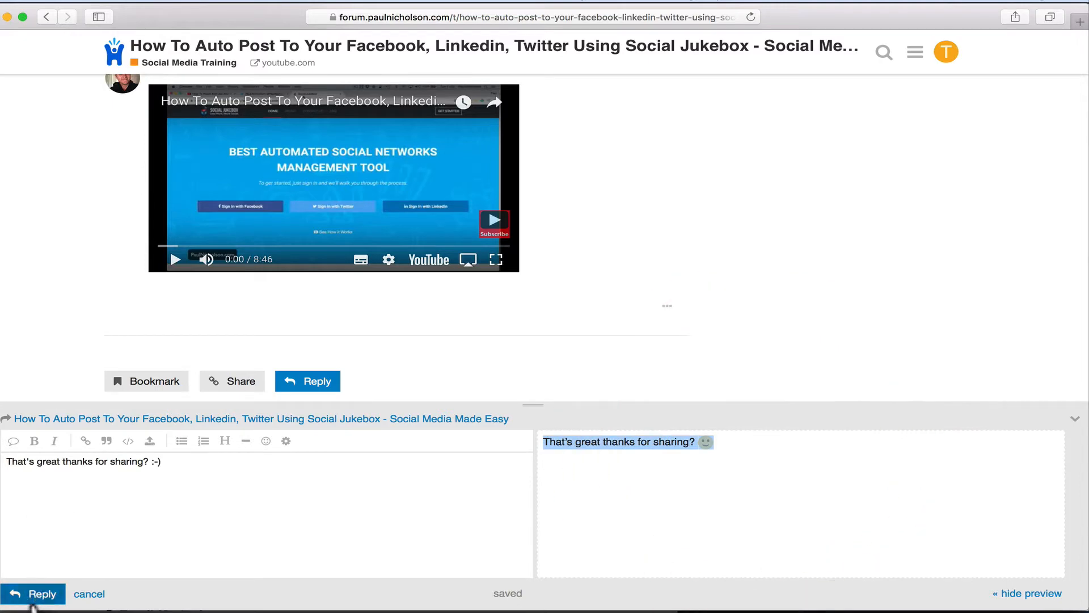
{"action": "left_click", "coordinate": [32, 594]}
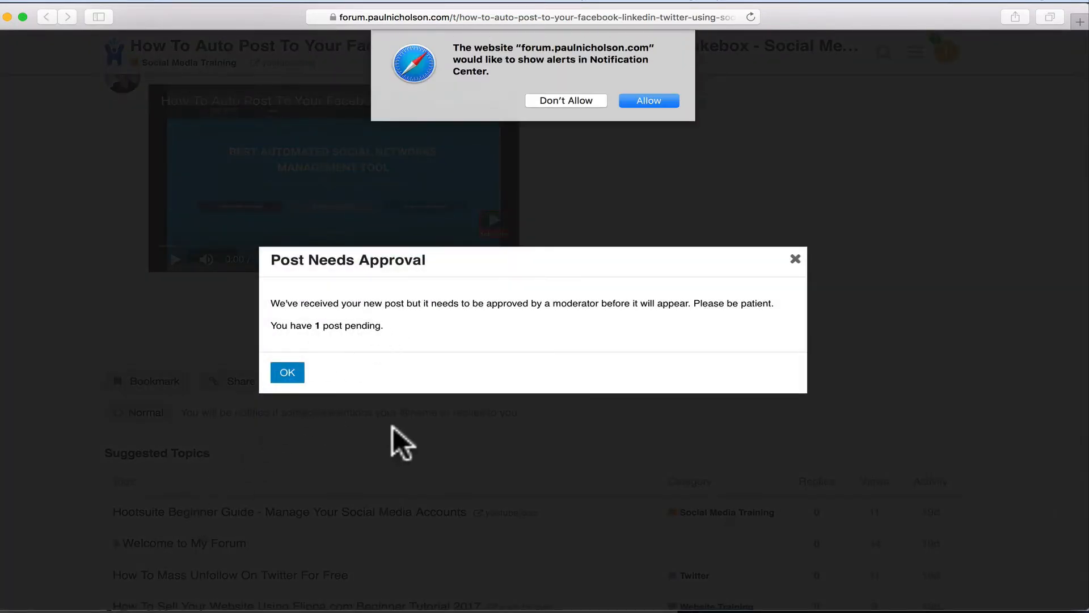
{"action": "mouse_move", "coordinate": [690, 332]}
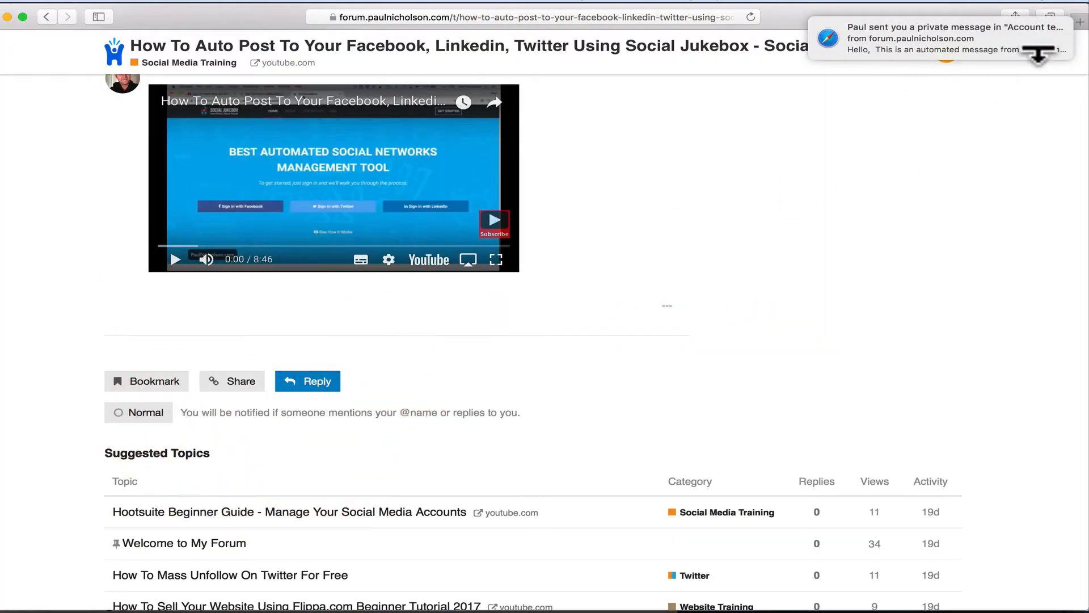
{"action": "mouse_move", "coordinate": [560, 592]}
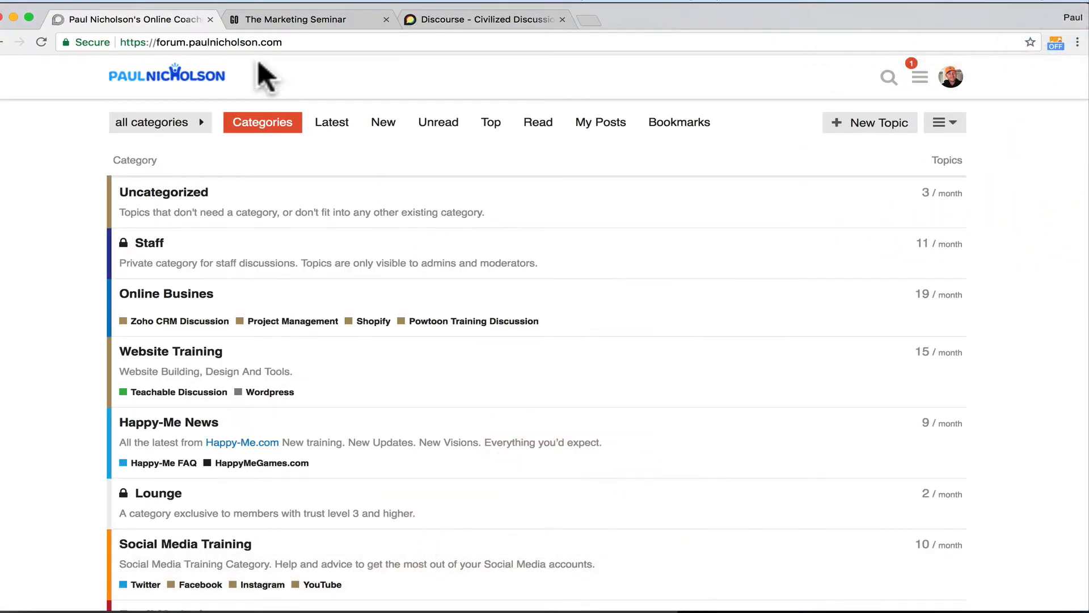
- Approve the test user's reply under Needs Approval, then like it in the Social Jukebox topic
{"action": "left_click", "coordinate": [918, 76]}
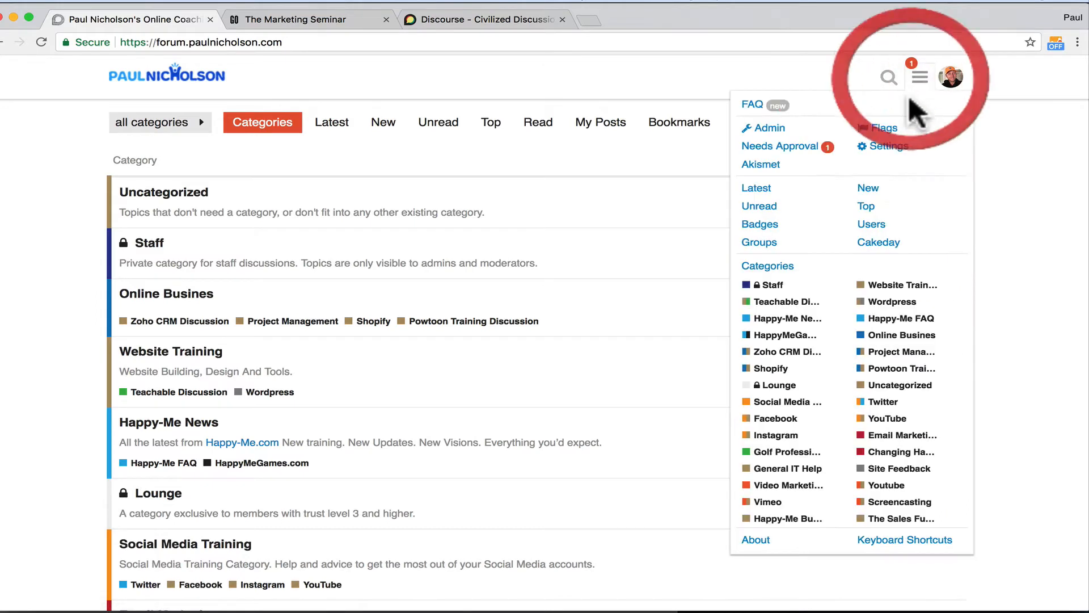
{"action": "left_click", "coordinate": [779, 146]}
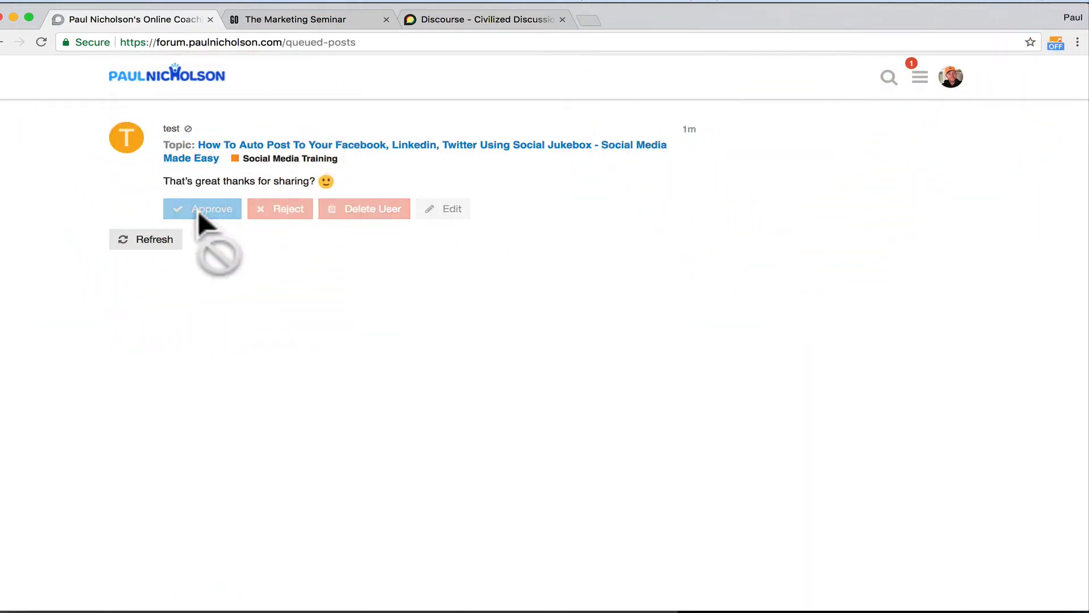
{"action": "left_click", "coordinate": [166, 75]}
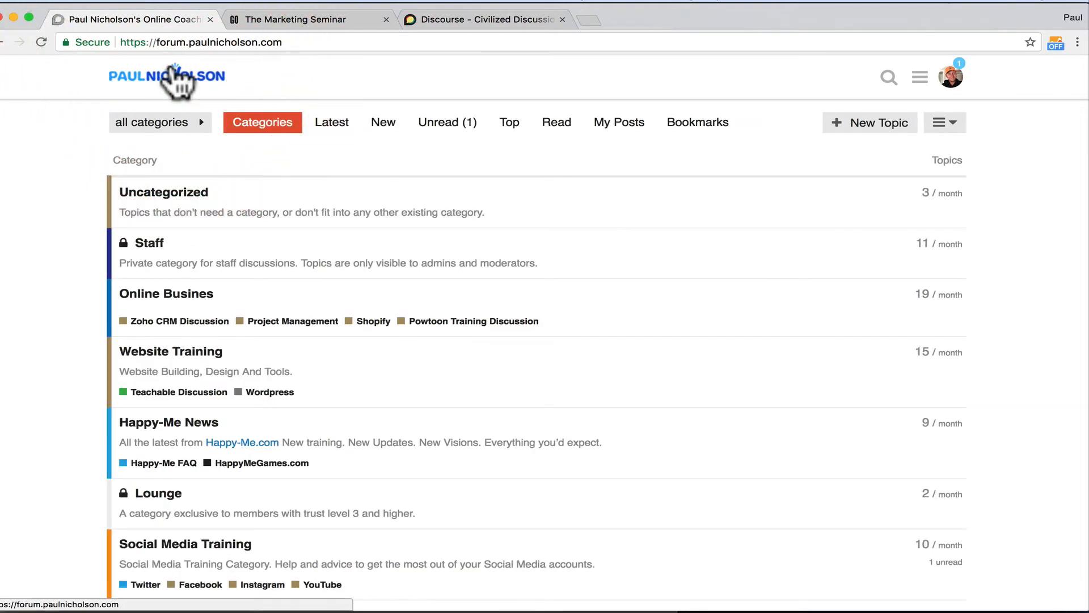
{"action": "left_click", "coordinate": [331, 123]}
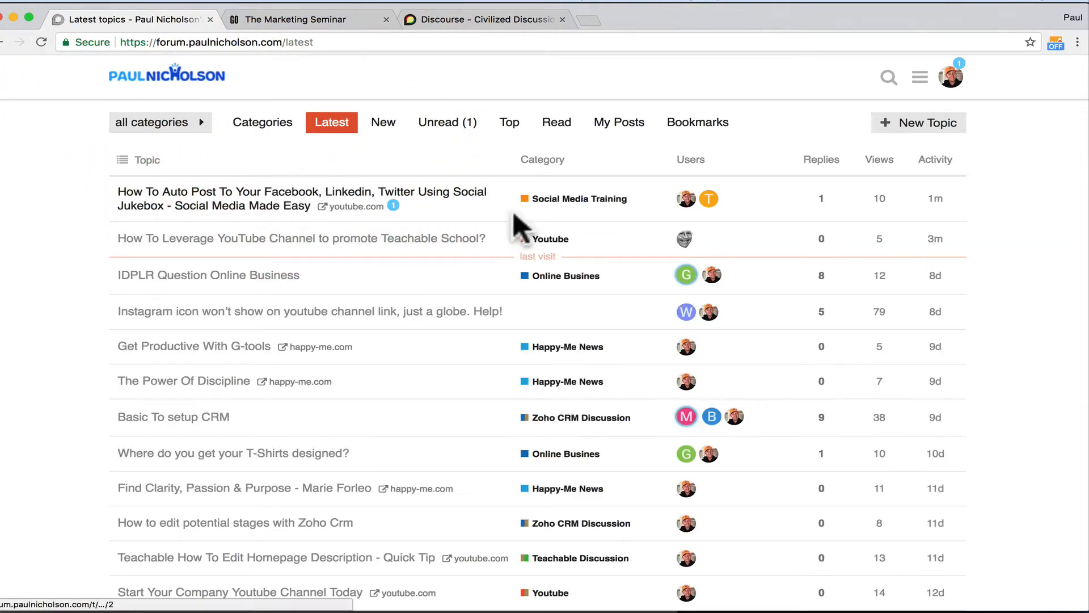
{"action": "mouse_move", "coordinate": [284, 223]}
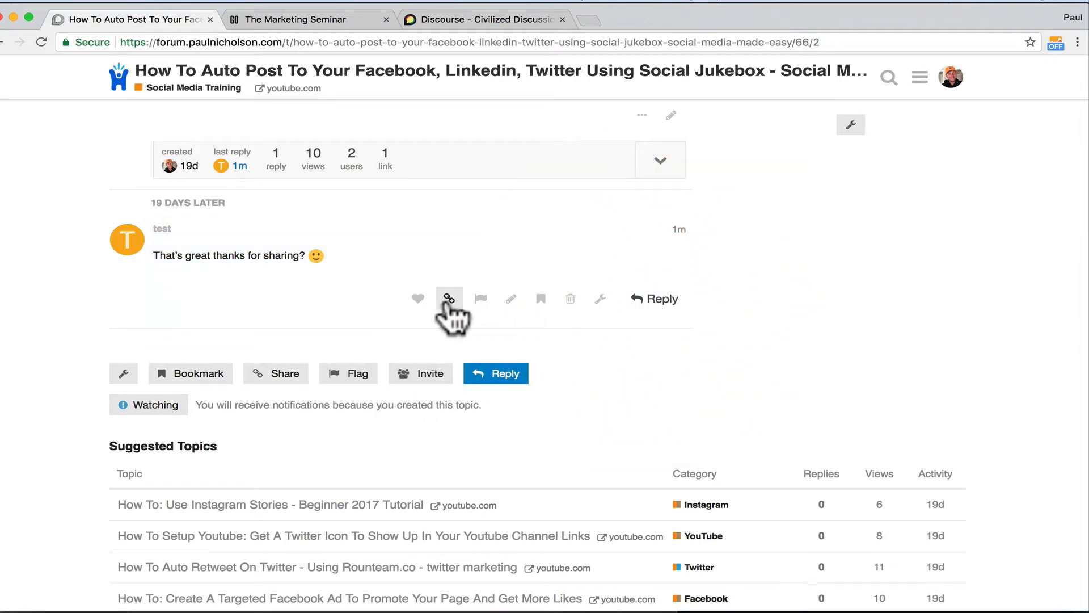
{"action": "left_click", "coordinate": [418, 299]}
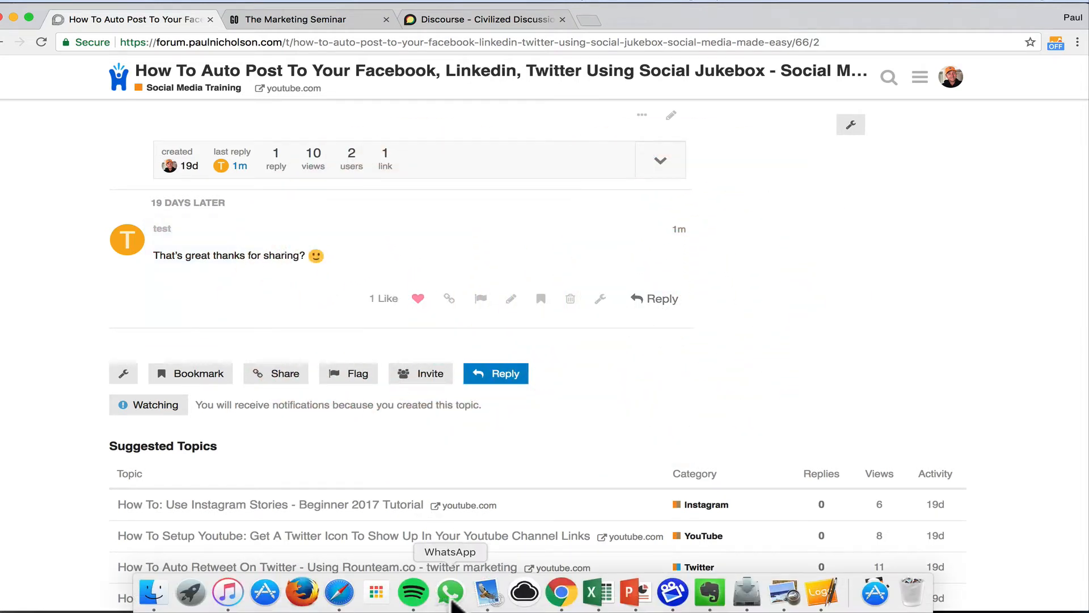
- In the test account's browser, view the Welcome badge from notifications
{"action": "left_click", "coordinate": [339, 591]}
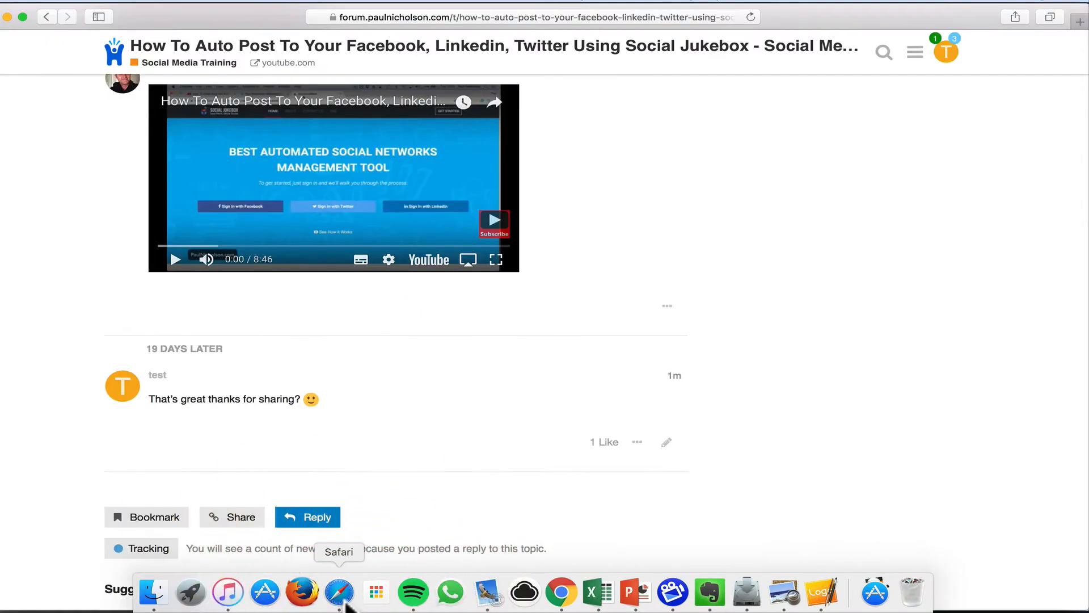
{"action": "mouse_move", "coordinate": [616, 427]}
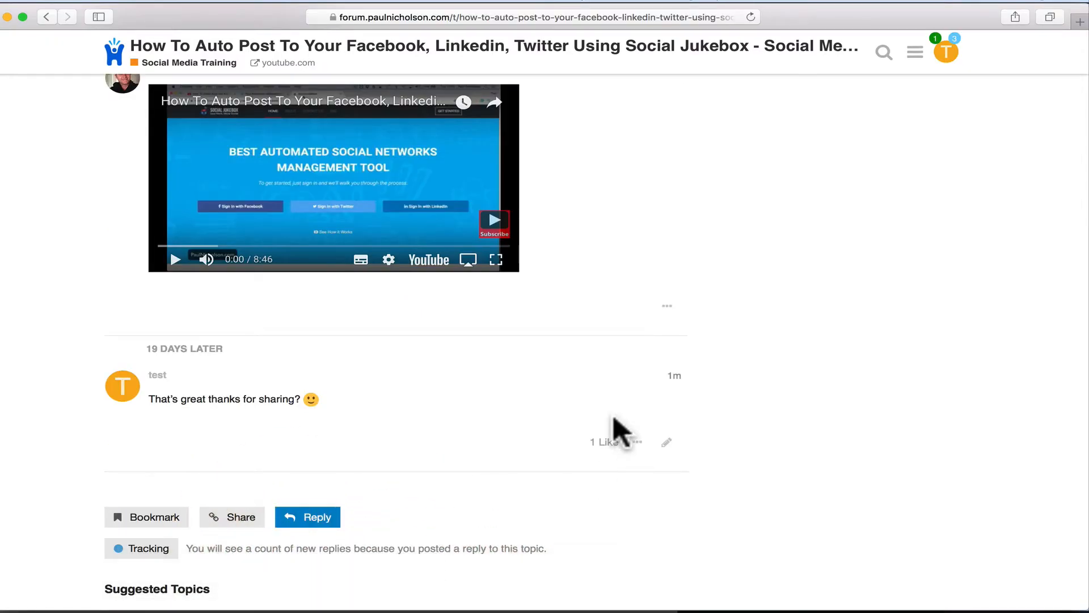
{"action": "scroll", "scroll_direction": "up", "scroll_amount": 3}
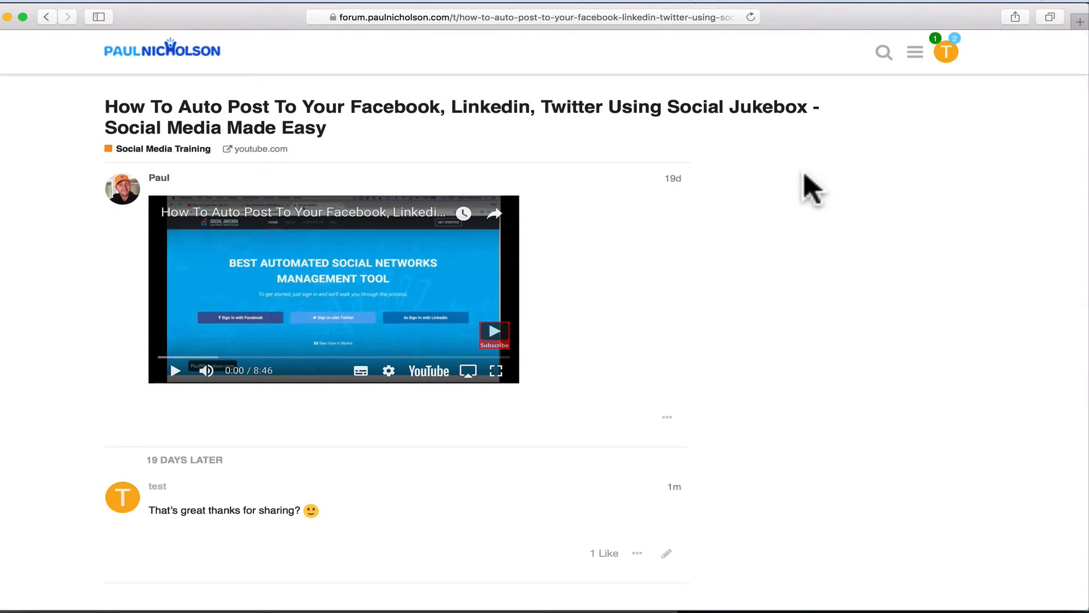
{"action": "left_click", "coordinate": [945, 51]}
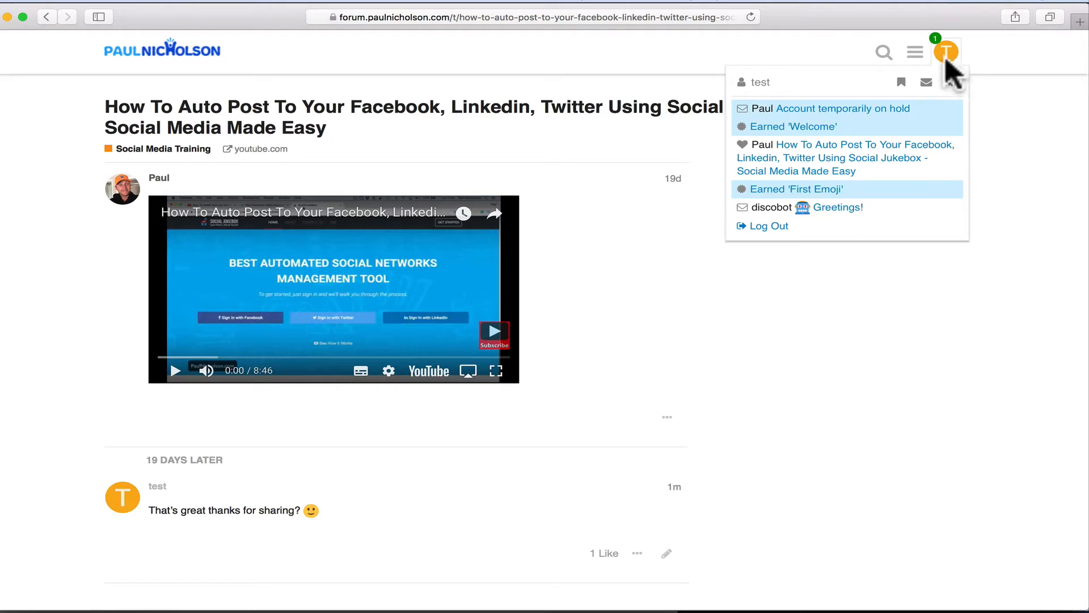
{"action": "mouse_move", "coordinate": [947, 77]}
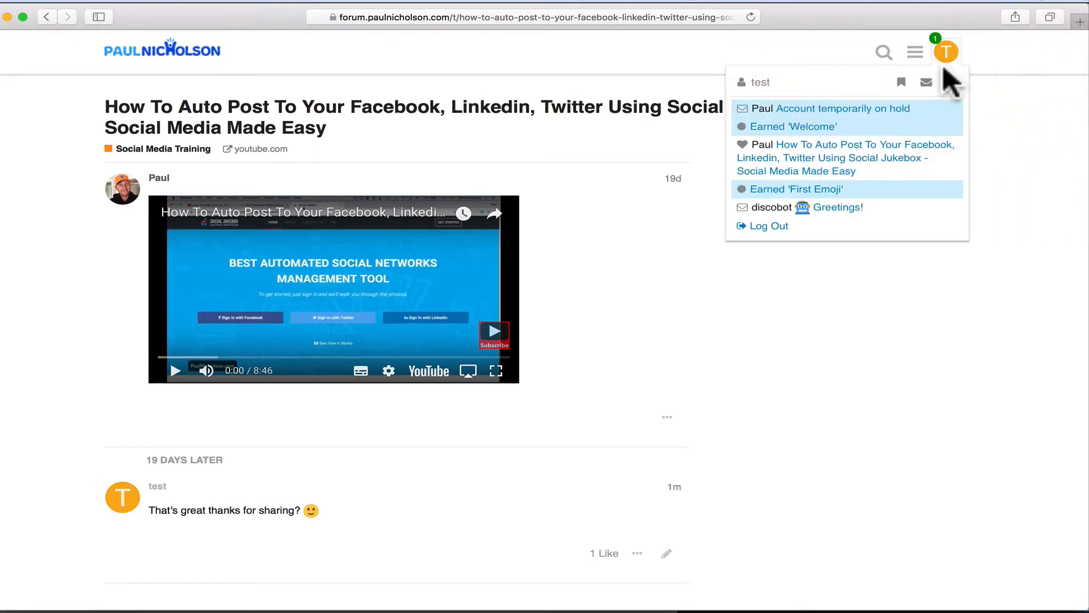
{"action": "left_click", "coordinate": [794, 127]}
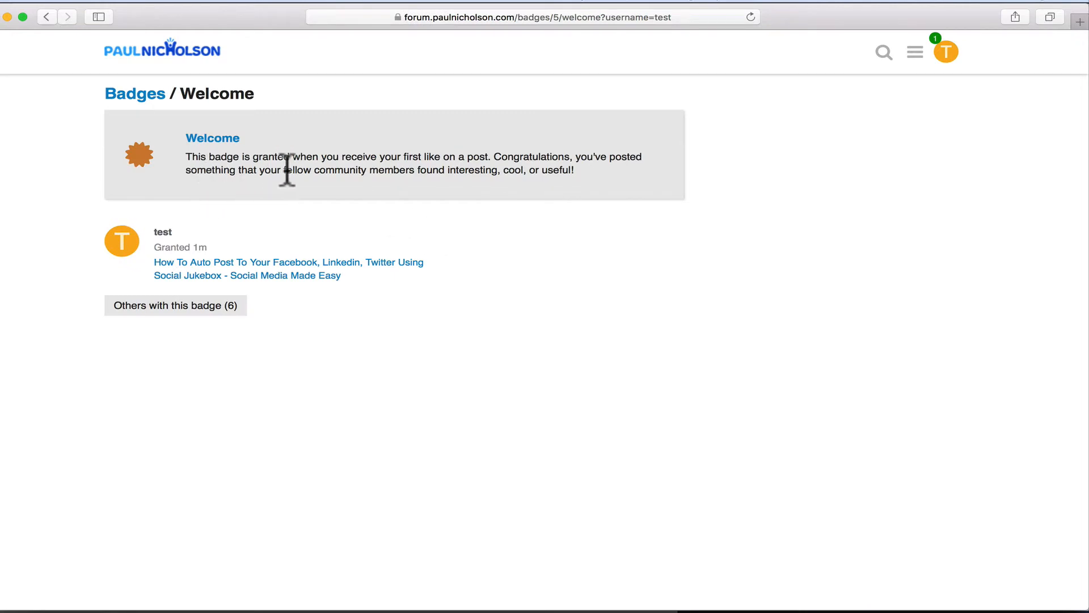
{"action": "mouse_move", "coordinate": [448, 170]}
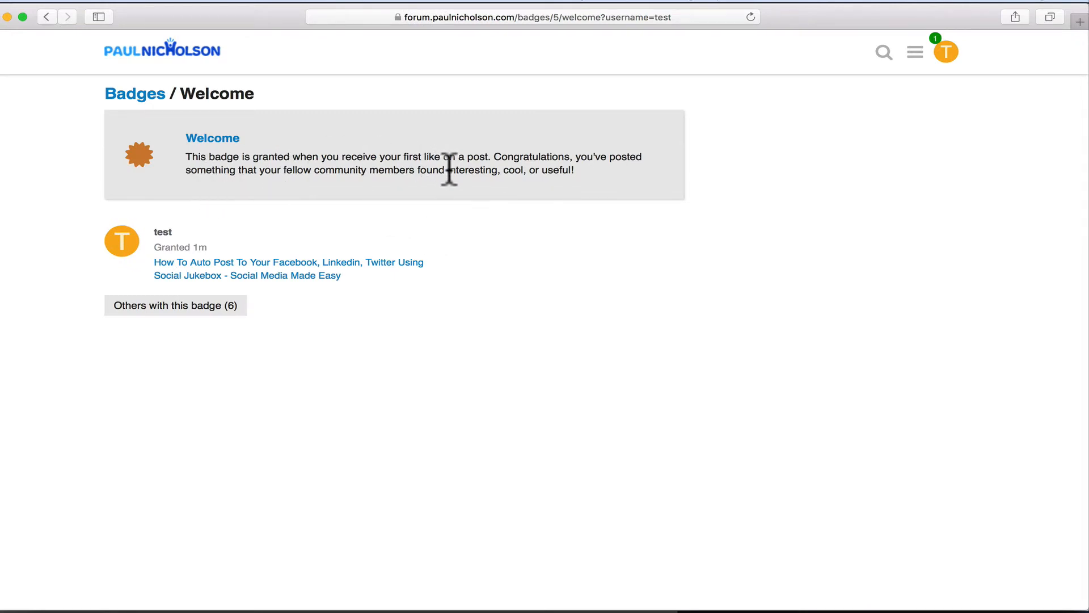
- View the First Emoji badge, then read the Account temporarily on hold message
{"action": "left_click", "coordinate": [944, 52]}
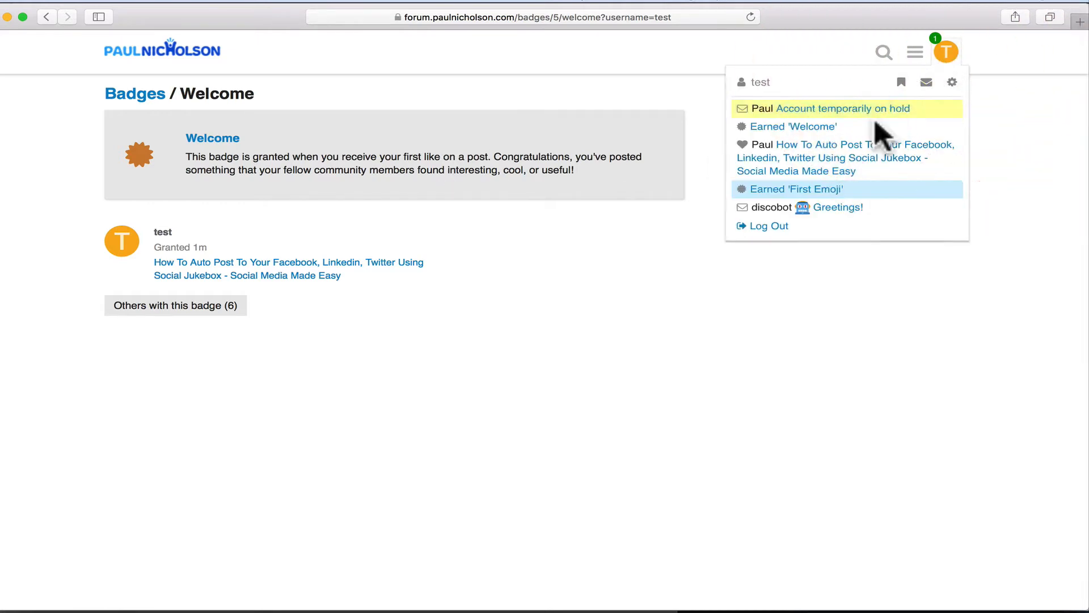
{"action": "left_click", "coordinate": [794, 189]}
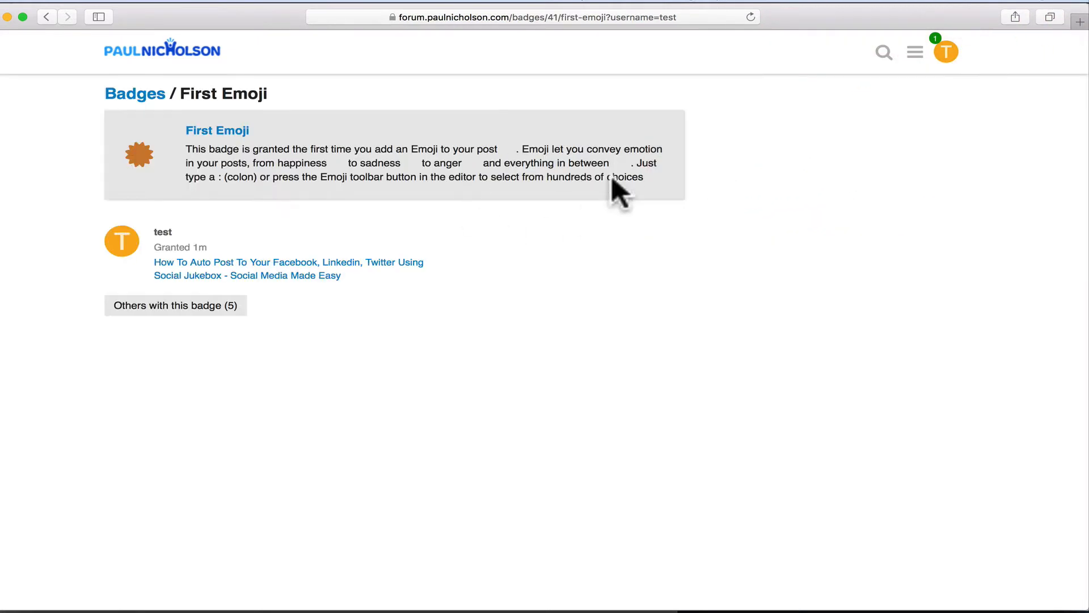
{"action": "left_click", "coordinate": [945, 52]}
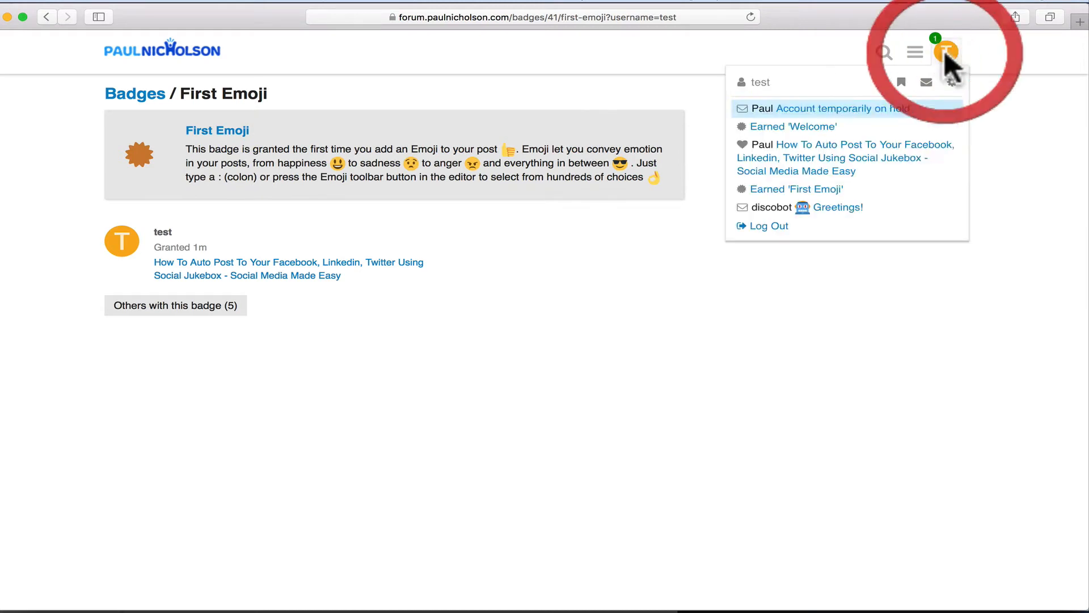
{"action": "left_click", "coordinate": [840, 109]}
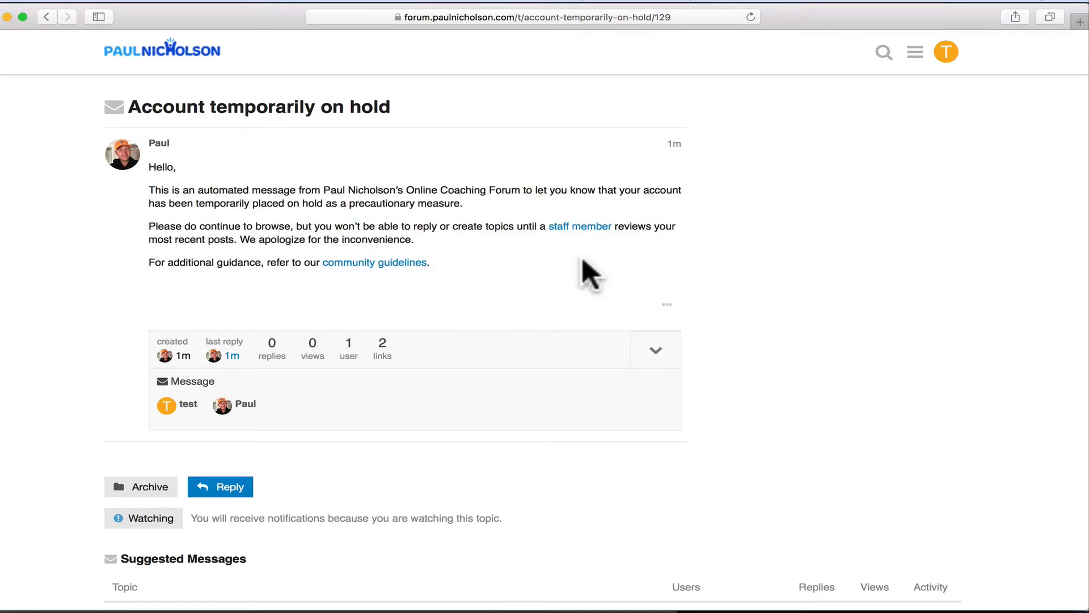
{"action": "mouse_move", "coordinate": [338, 592]}
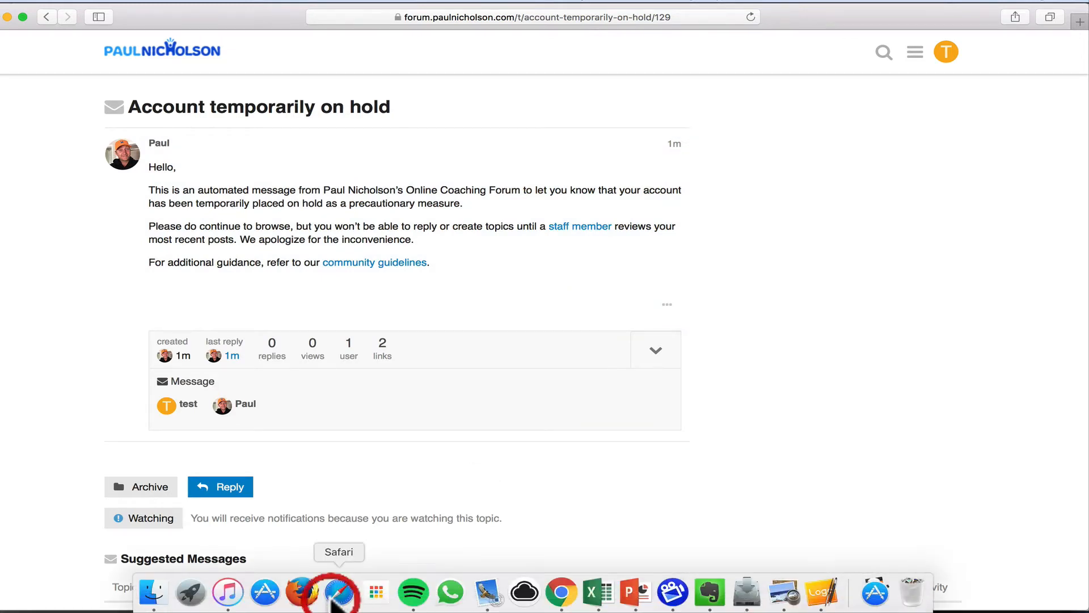
- Return to the forum's categories list in Paul's admin browser
{"action": "left_click", "coordinate": [337, 592]}
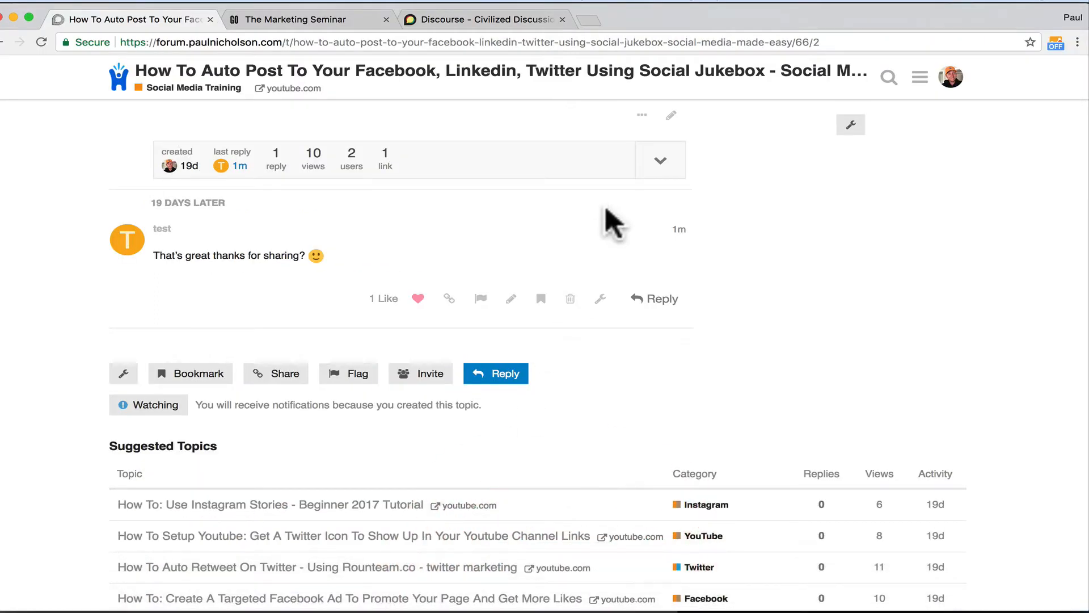
{"action": "scroll", "scroll_direction": "up", "scroll_amount": 3}
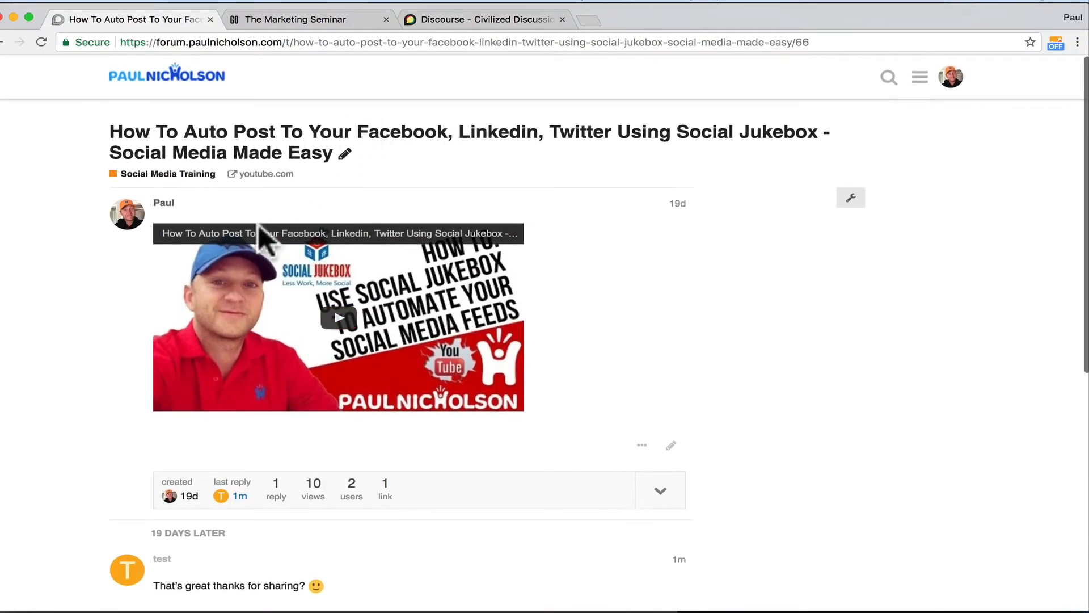
{"action": "left_click", "coordinate": [167, 75]}
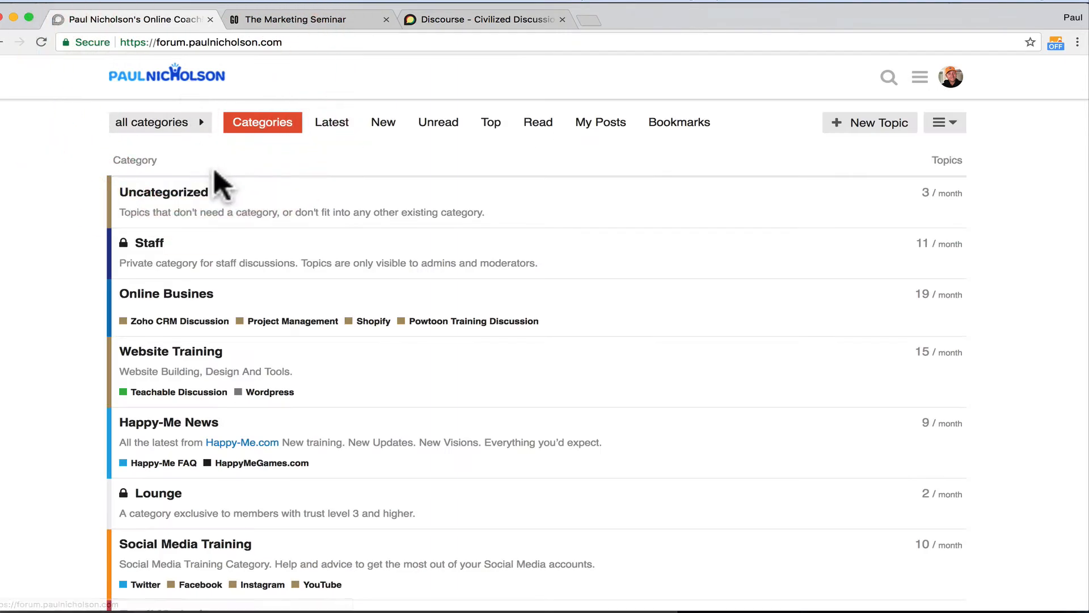
{"action": "left_click", "coordinate": [870, 124]}
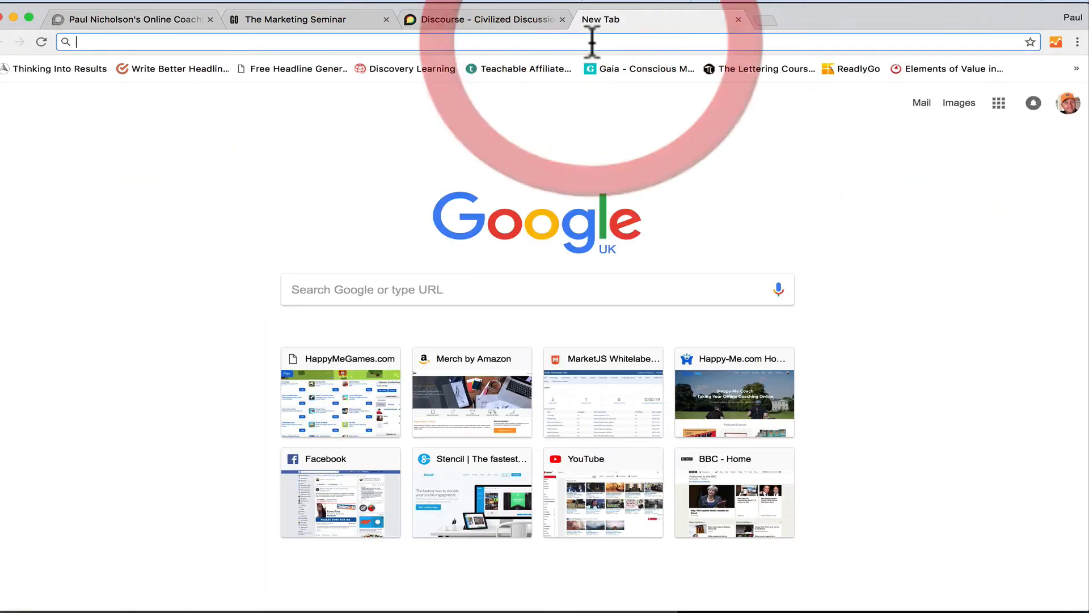
- Open Noah Kagan's How to Slack Like A Pro In Less Than 5 Minutes video on YouTube
{"action": "left_click", "coordinate": [603, 493]}
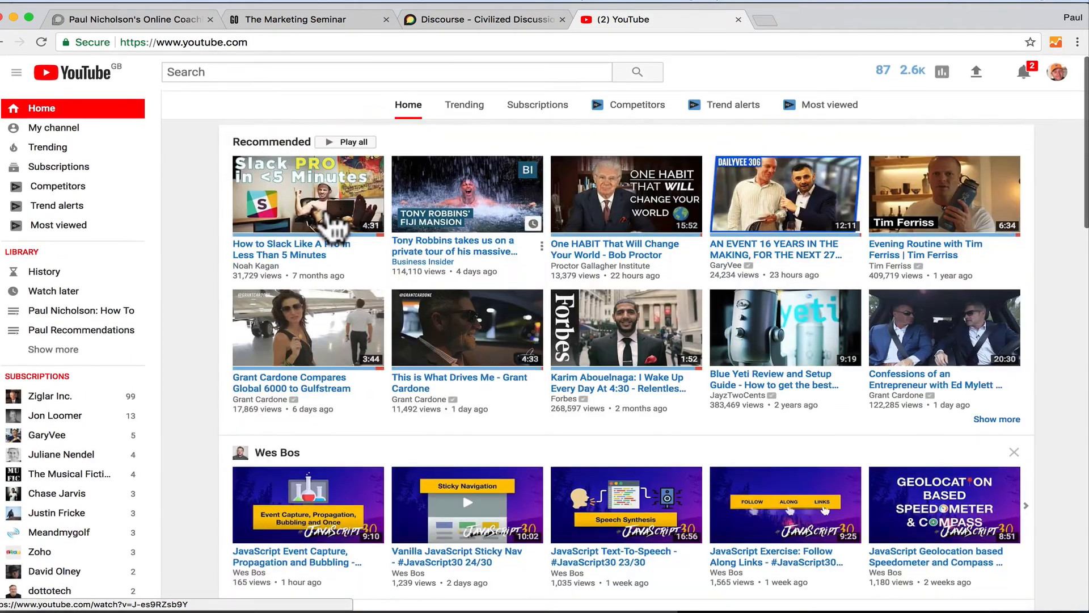
{"action": "left_click", "coordinate": [308, 194]}
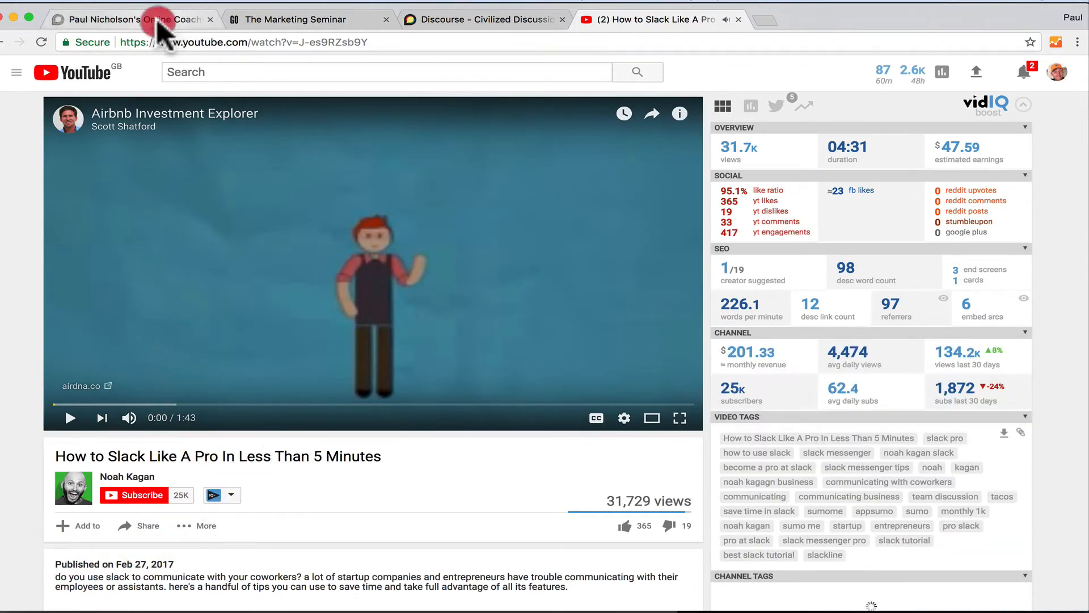
{"action": "left_click", "coordinate": [125, 18]}
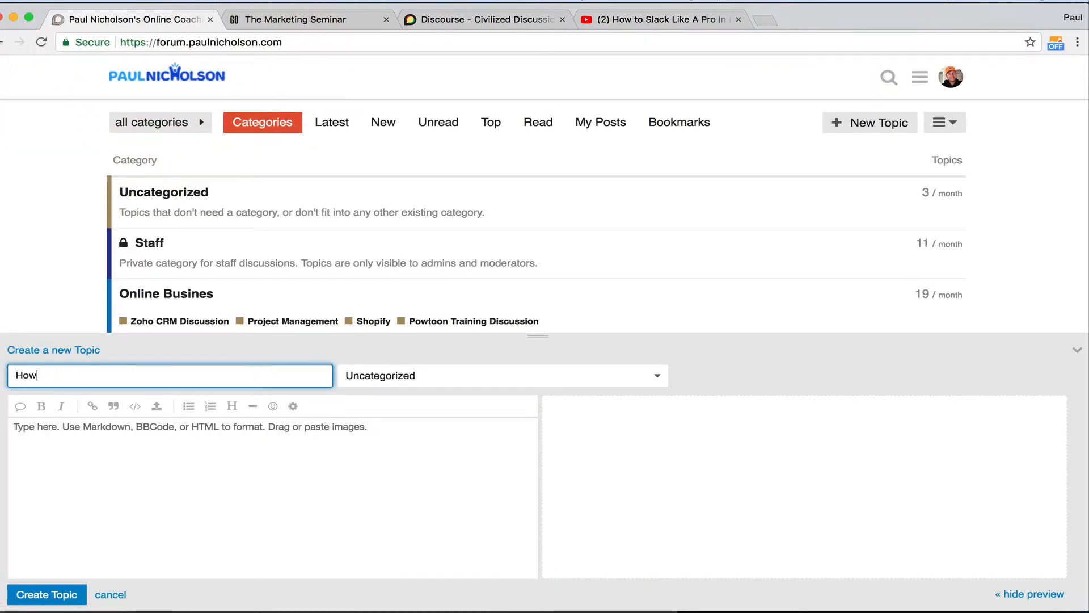
- Post the YouTube link with 'Great video worth watching.' as a Happy-Me Business topic
{"action": "type", "text": "https://www.youtube.com/watch?v=J-es9RZsb9Y"}
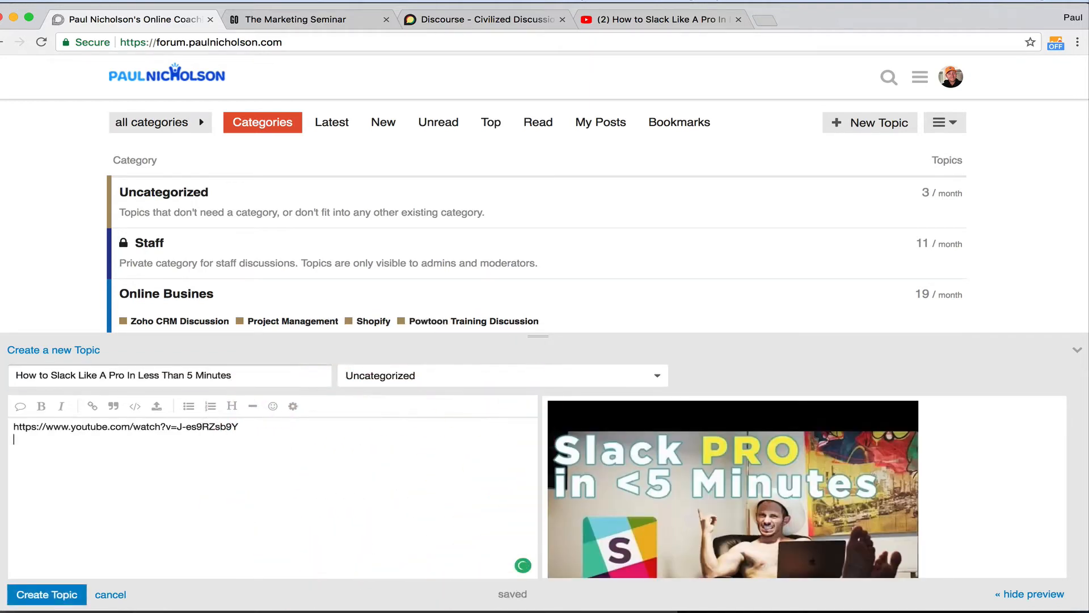
{"action": "type", "text": "Great vide"}
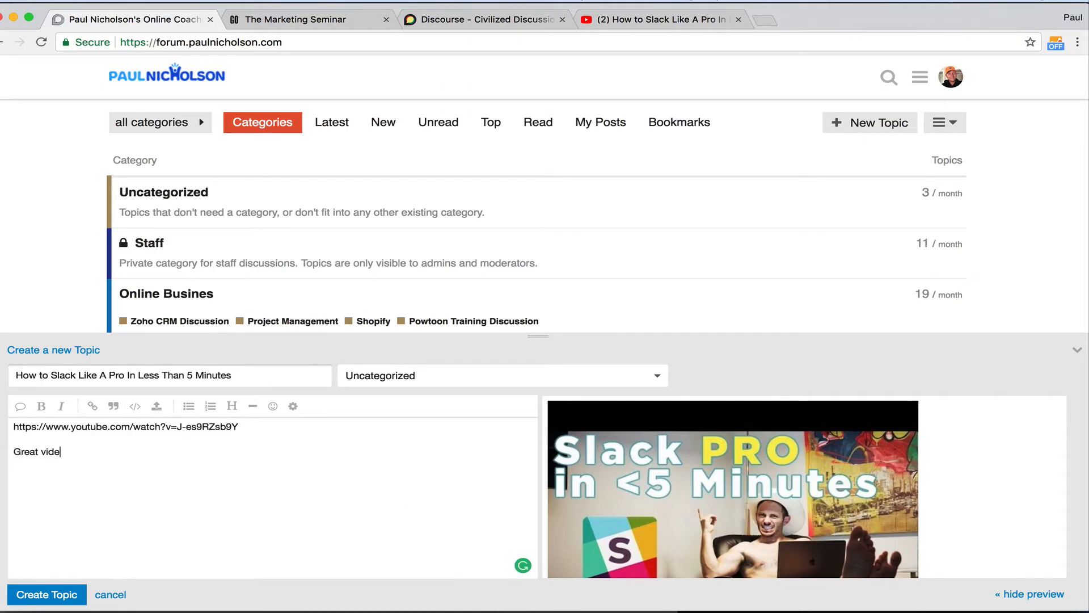
{"action": "type", "text": "o worth"}
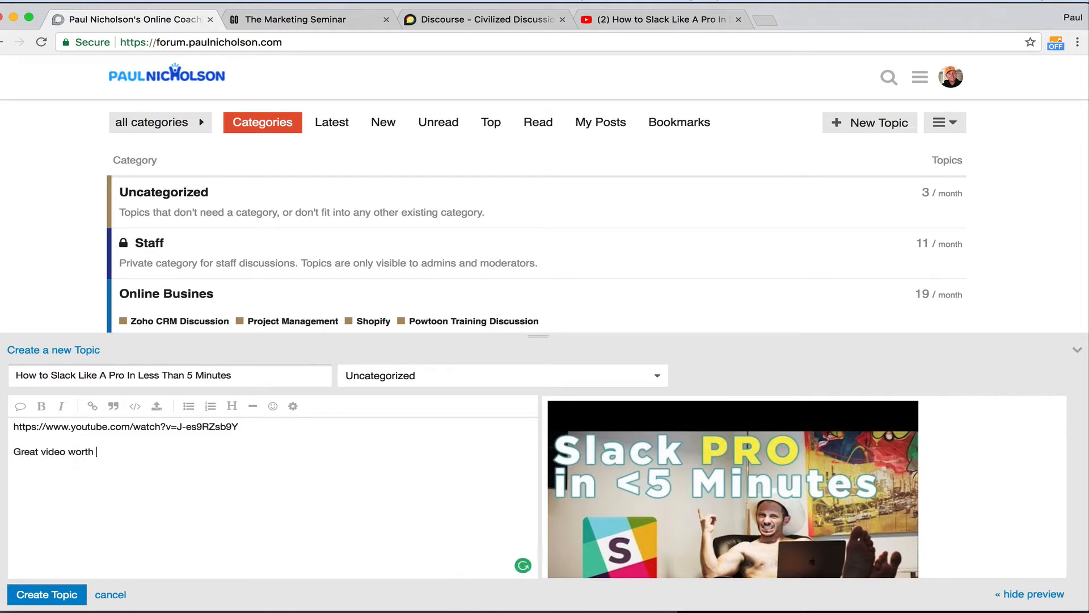
{"action": "type", "text": "watching."}
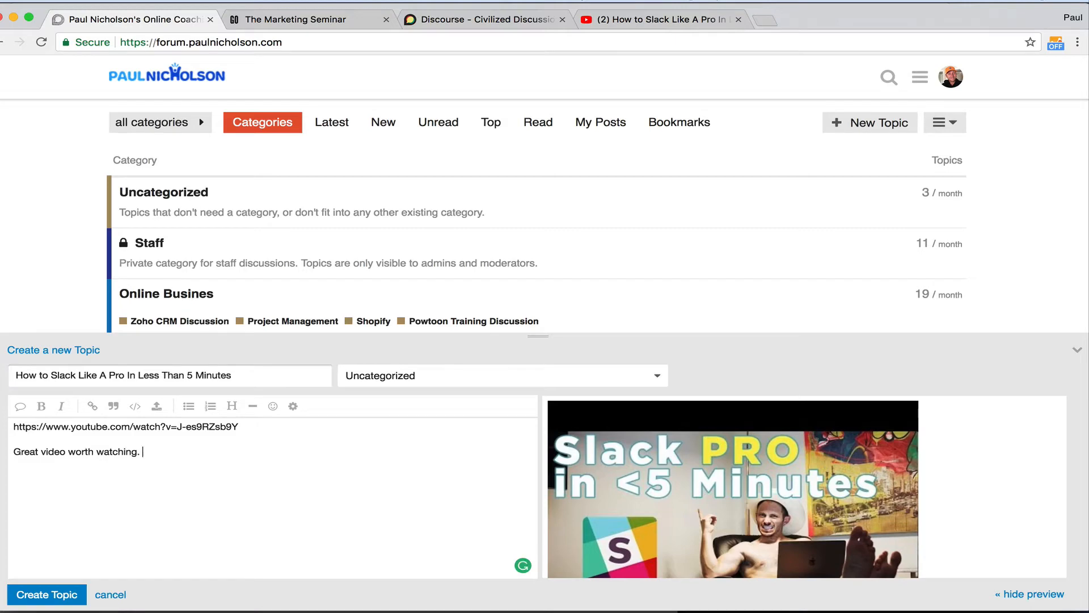
{"action": "left_click", "coordinate": [500, 375]}
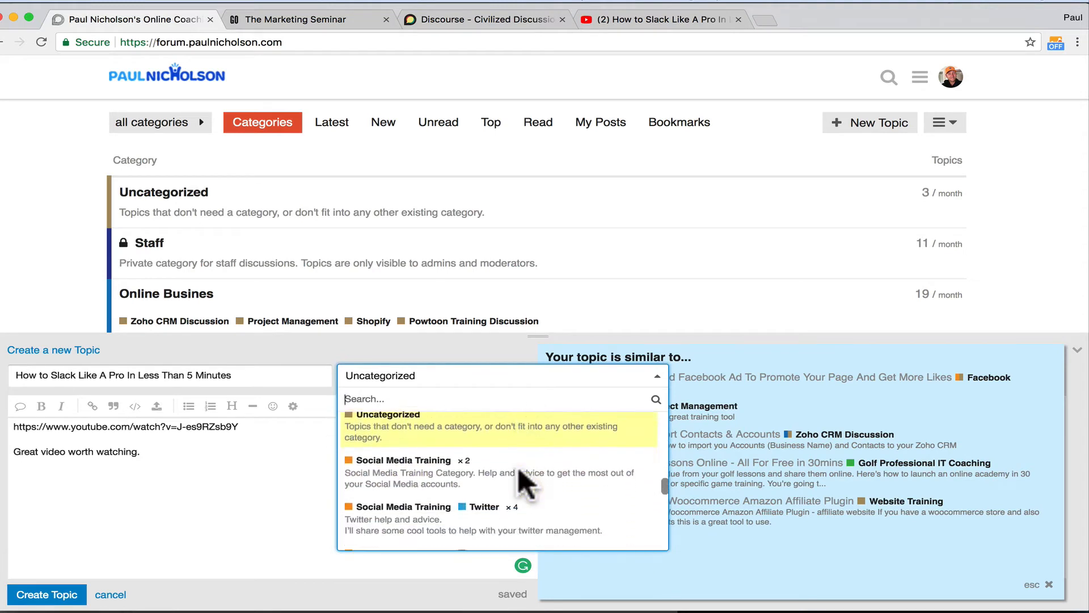
{"action": "scroll", "scroll_direction": "down", "scroll_amount": 3}
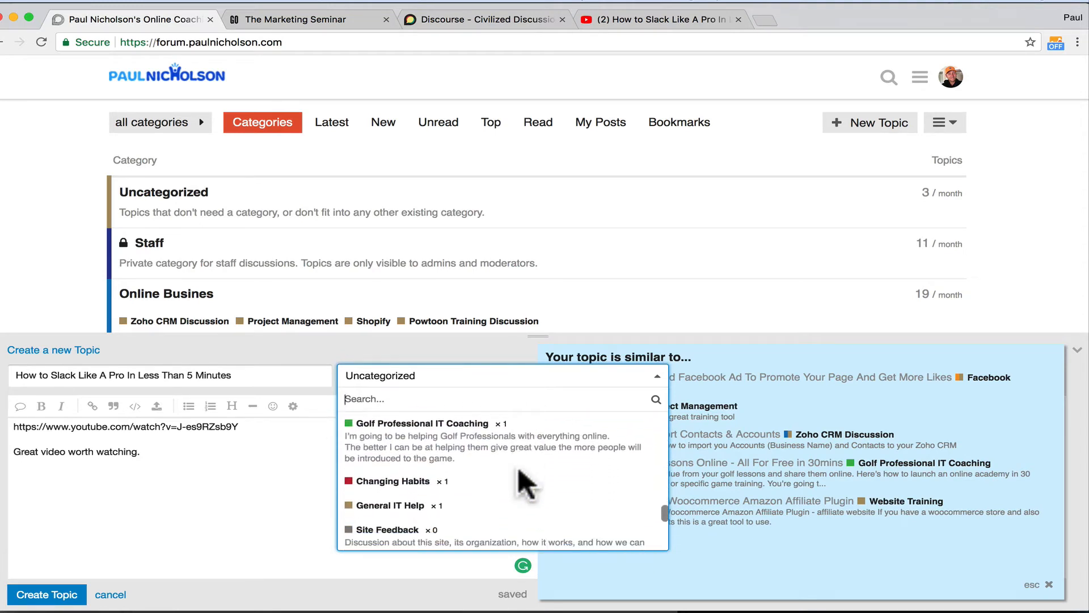
{"action": "scroll", "scroll_direction": "down", "scroll_amount": 3}
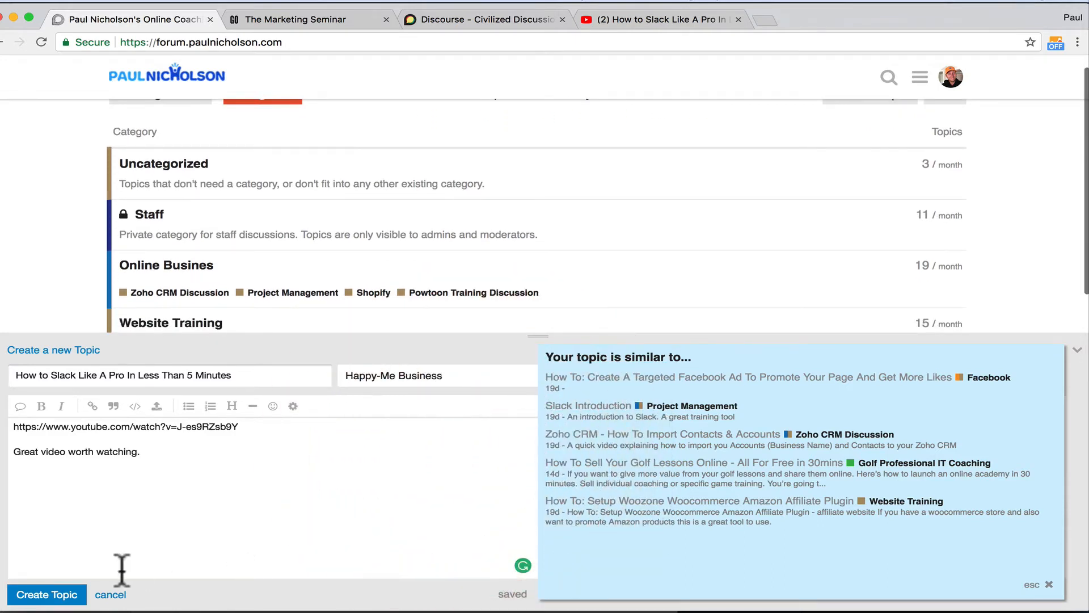
{"action": "left_click", "coordinate": [46, 593]}
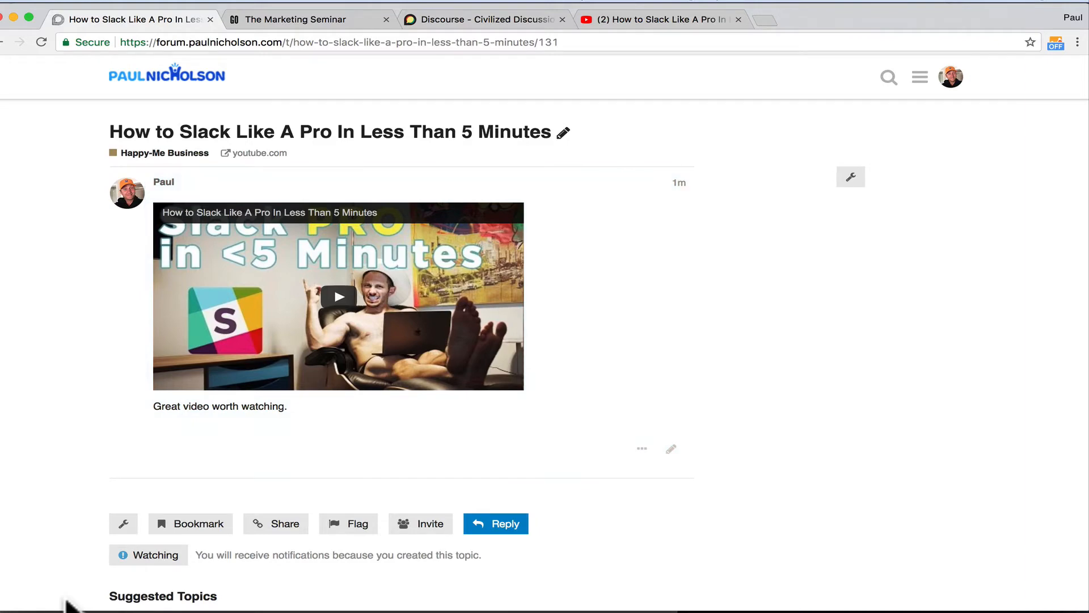
{"action": "mouse_move", "coordinate": [340, 592]}
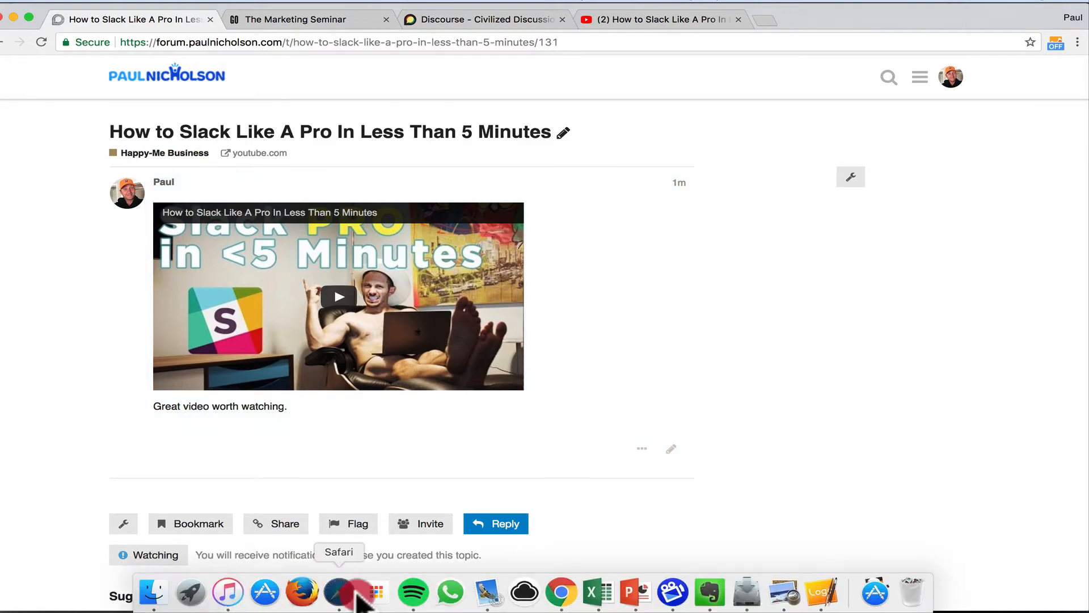
- As the test account, open the new Slack topic from New and like its opening post
{"action": "left_click", "coordinate": [339, 592]}
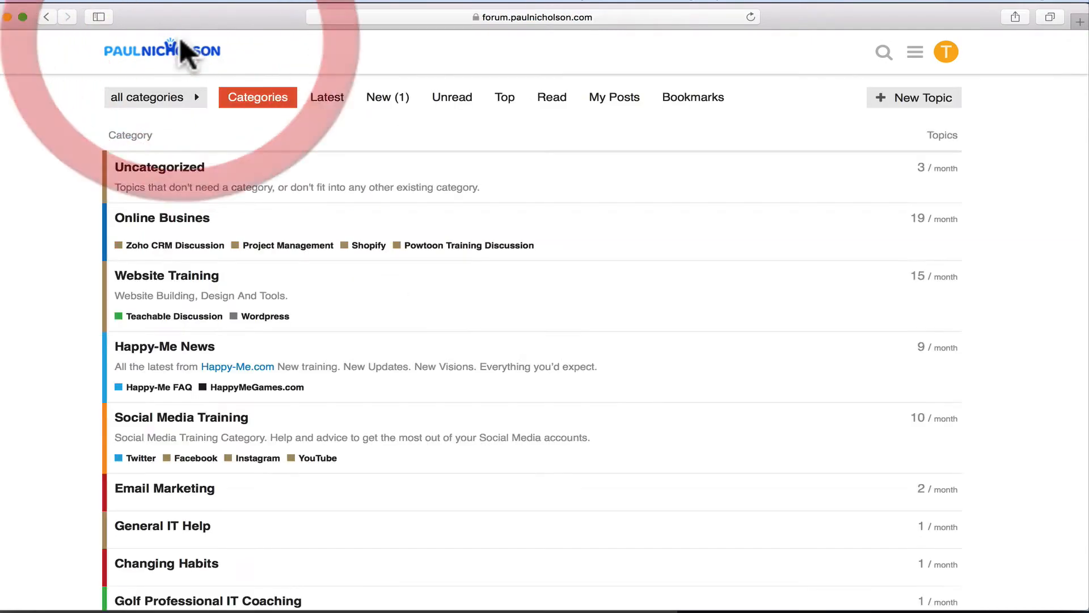
{"action": "left_click", "coordinate": [327, 96]}
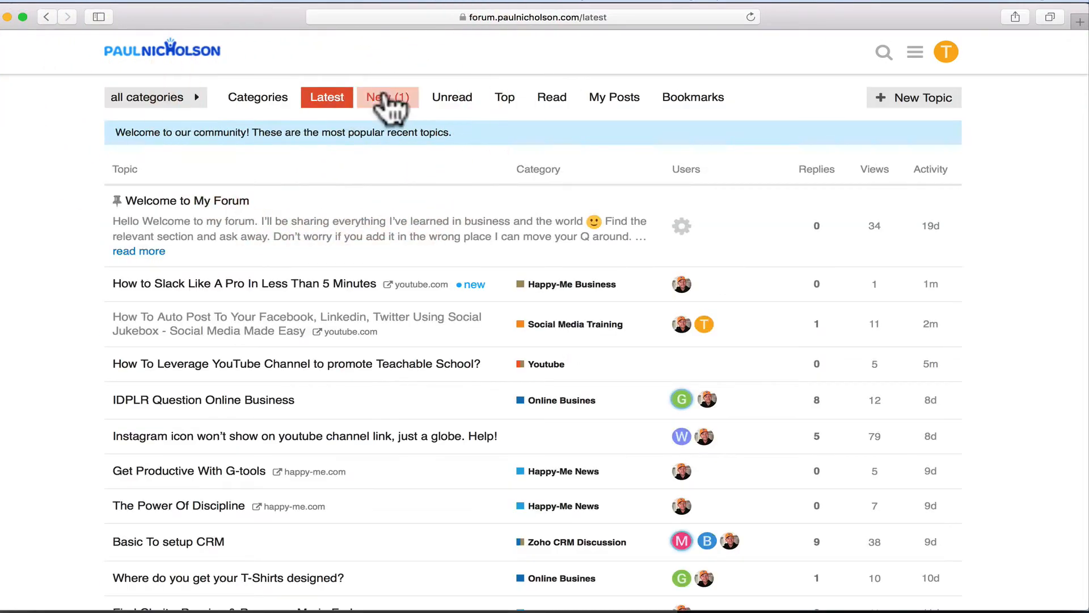
{"action": "left_click", "coordinate": [386, 97]}
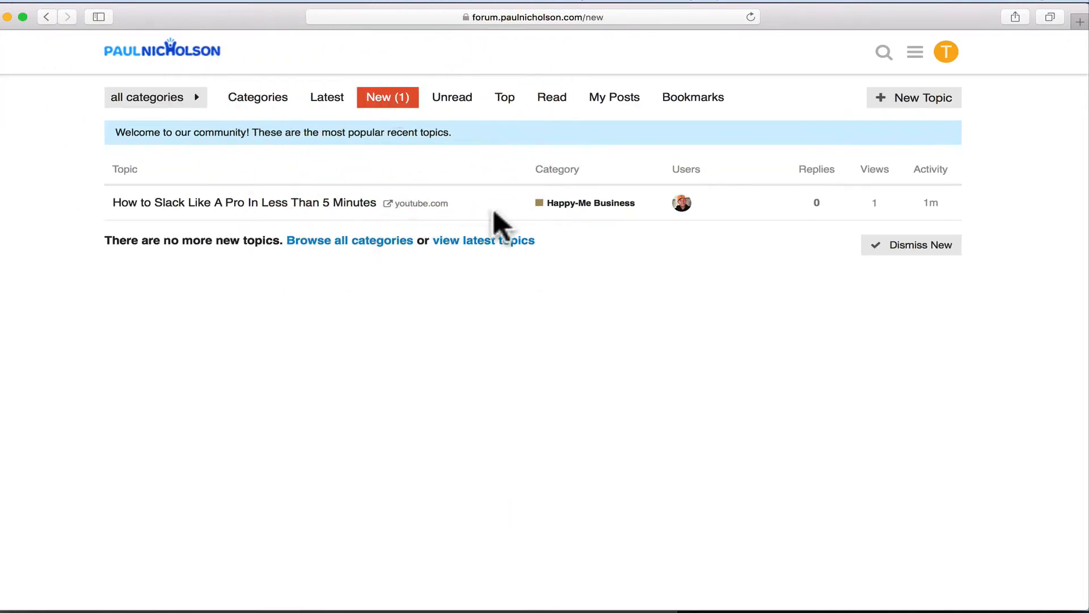
{"action": "mouse_move", "coordinate": [406, 219]}
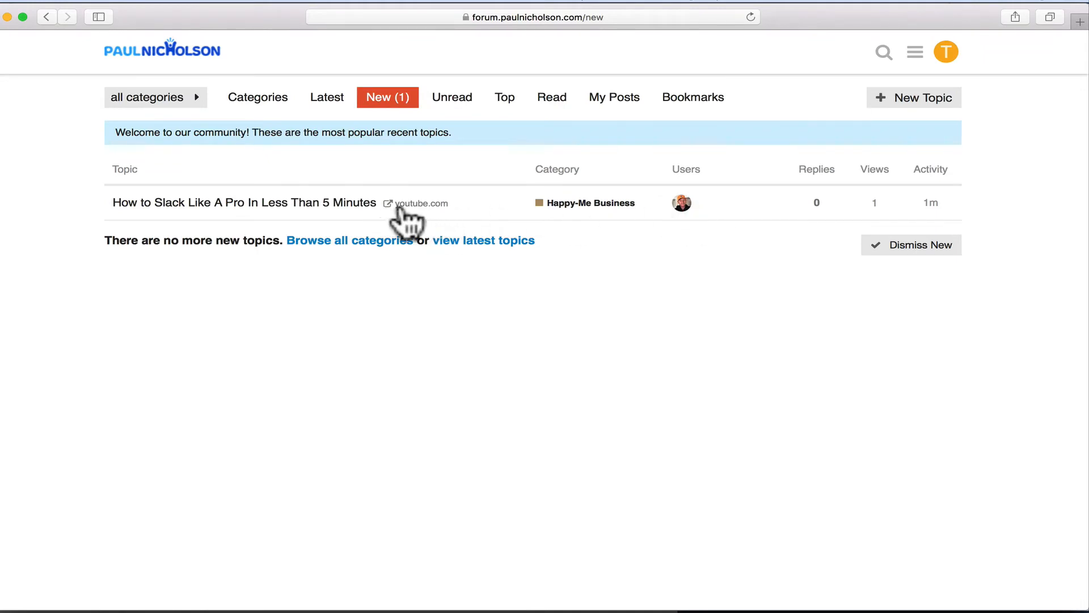
{"action": "left_click", "coordinate": [243, 203]}
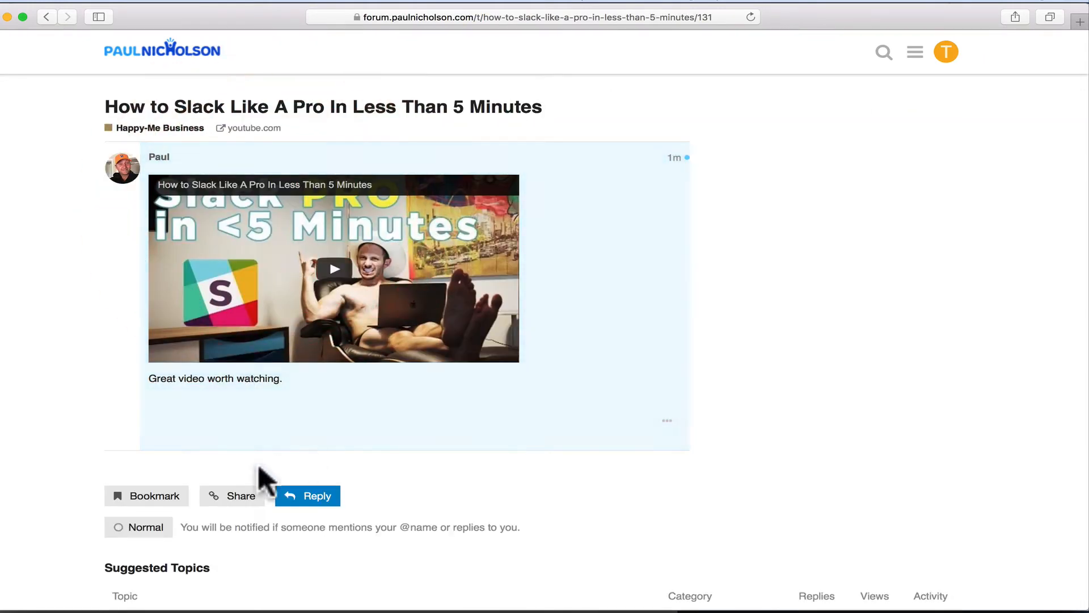
{"action": "scroll", "scroll_direction": "down", "scroll_amount": 3}
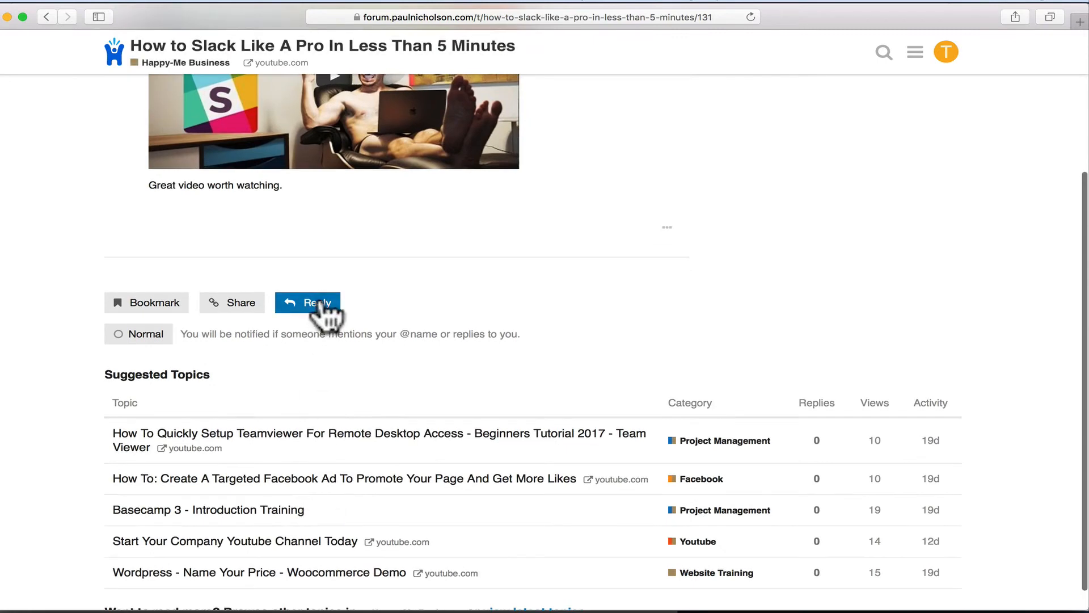
{"action": "left_click", "coordinate": [534, 227]}
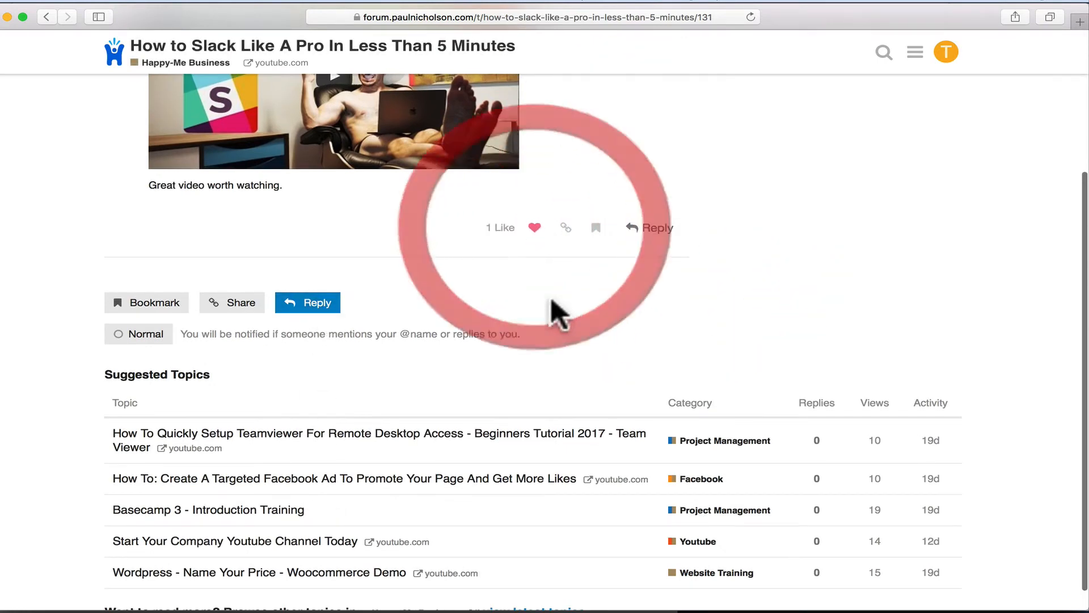
- Reply "That's great. Do you use Slack?" to the Slack topic
{"action": "left_click", "coordinate": [307, 303]}
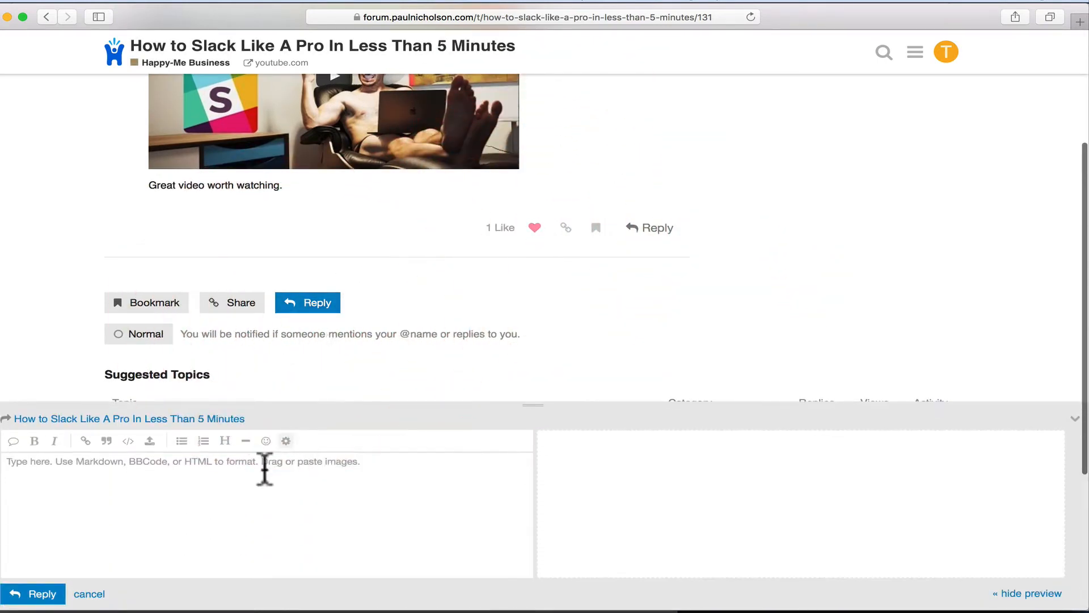
{"action": "type", "text": "That's gr"}
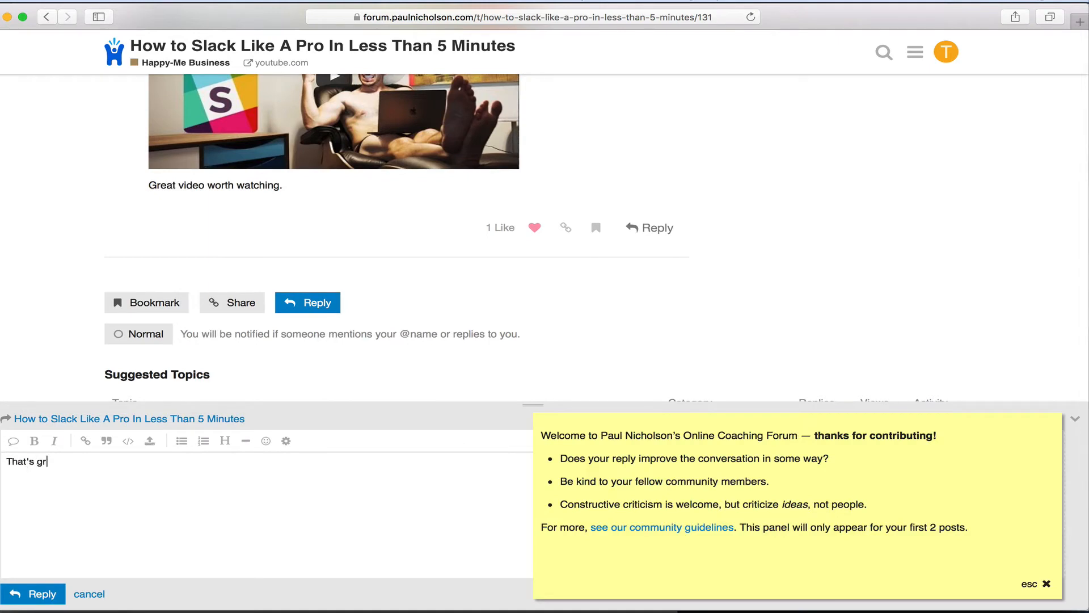
{"action": "type", "text": "eat. Do you"}
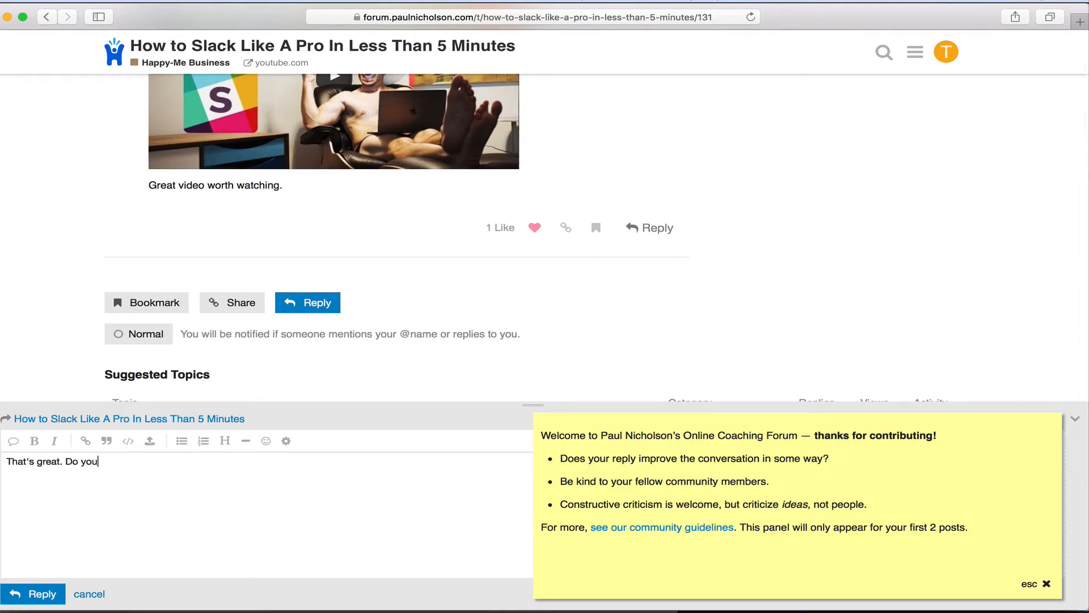
{"action": "type", "text": "use Slack?"}
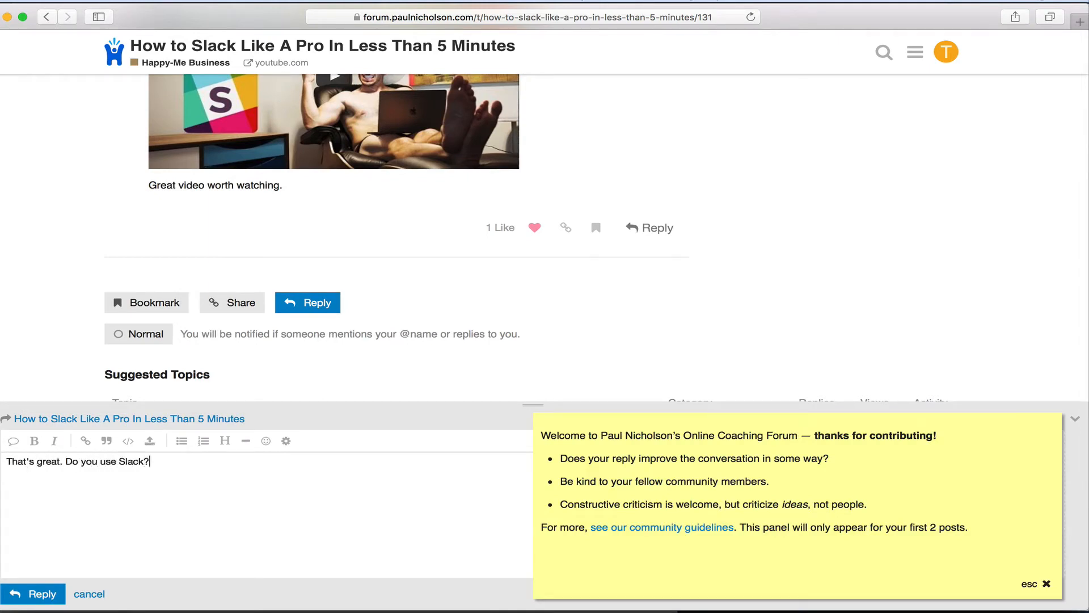
{"action": "left_click", "coordinate": [31, 594]}
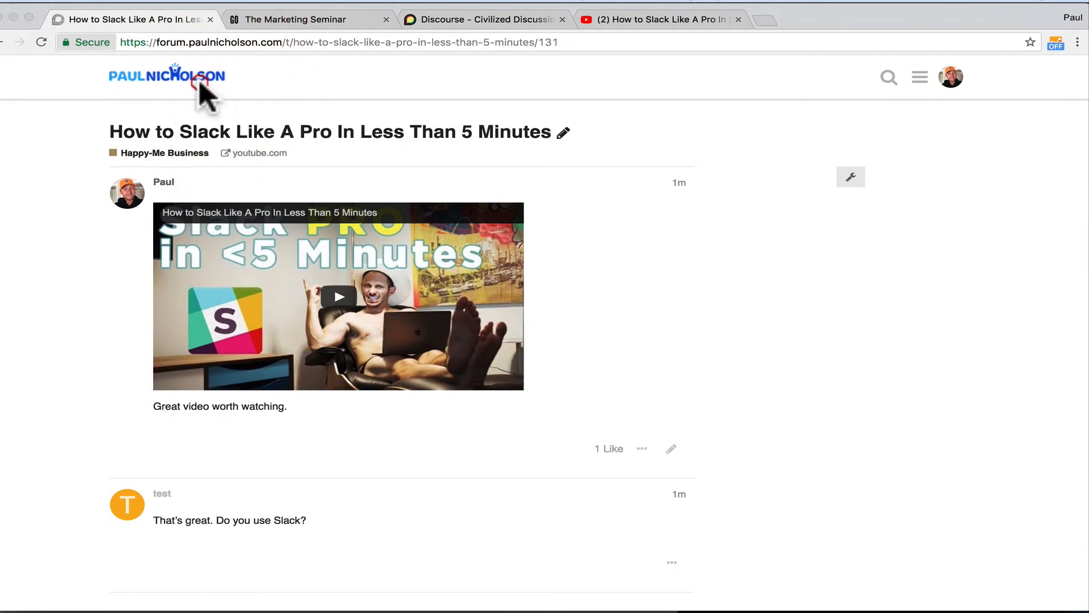
- Compare the admin's categories, including Staff and Lounge, with the test member's list, then open the site menu
{"action": "left_click", "coordinate": [187, 77]}
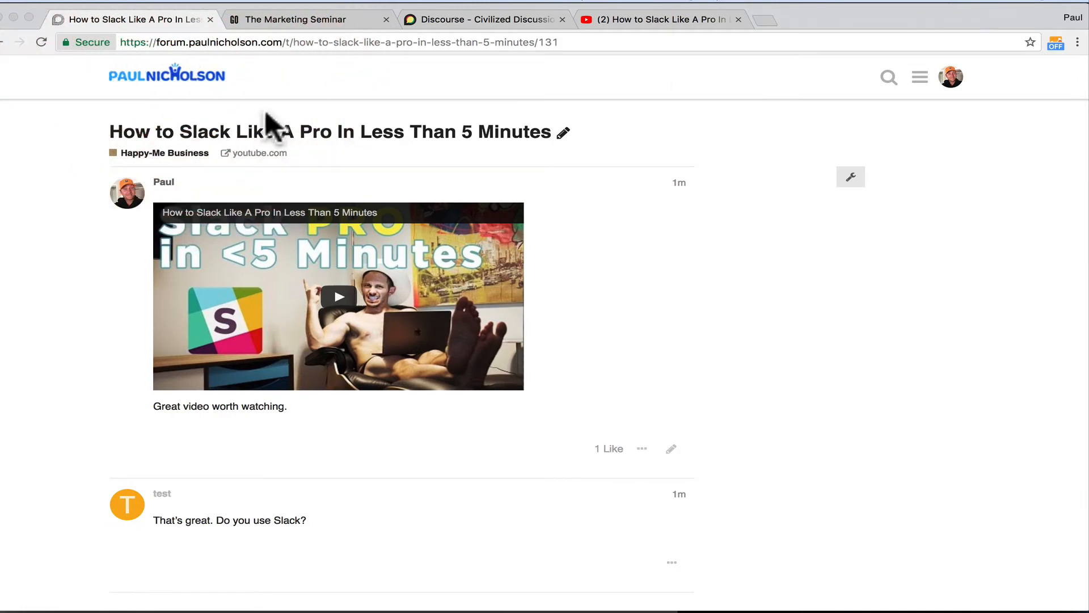
{"action": "mouse_move", "coordinate": [200, 188]}
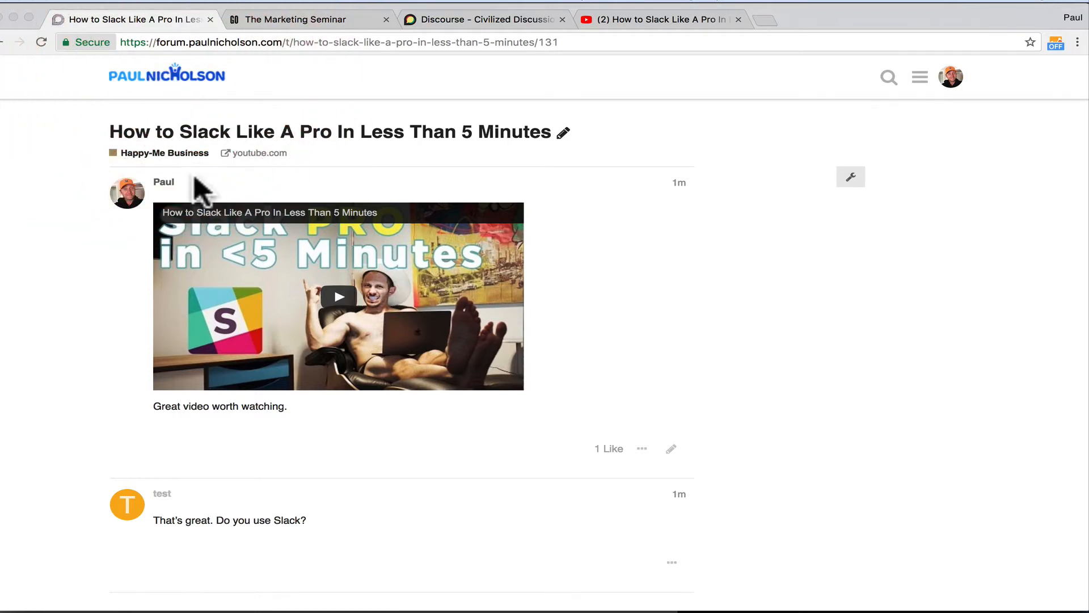
{"action": "left_click", "coordinate": [166, 75]}
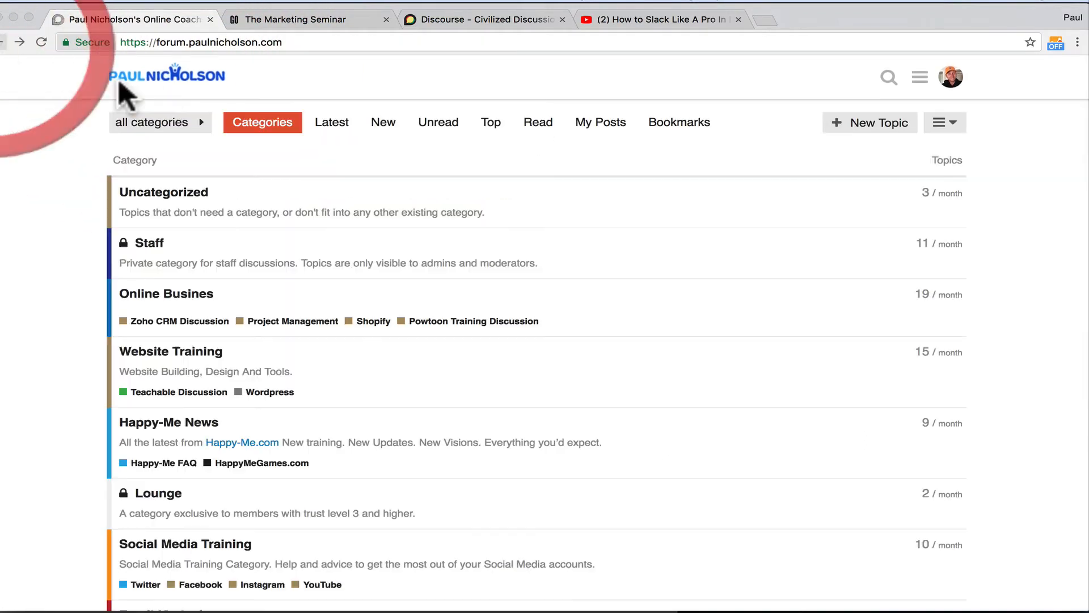
{"action": "mouse_move", "coordinate": [464, 219]}
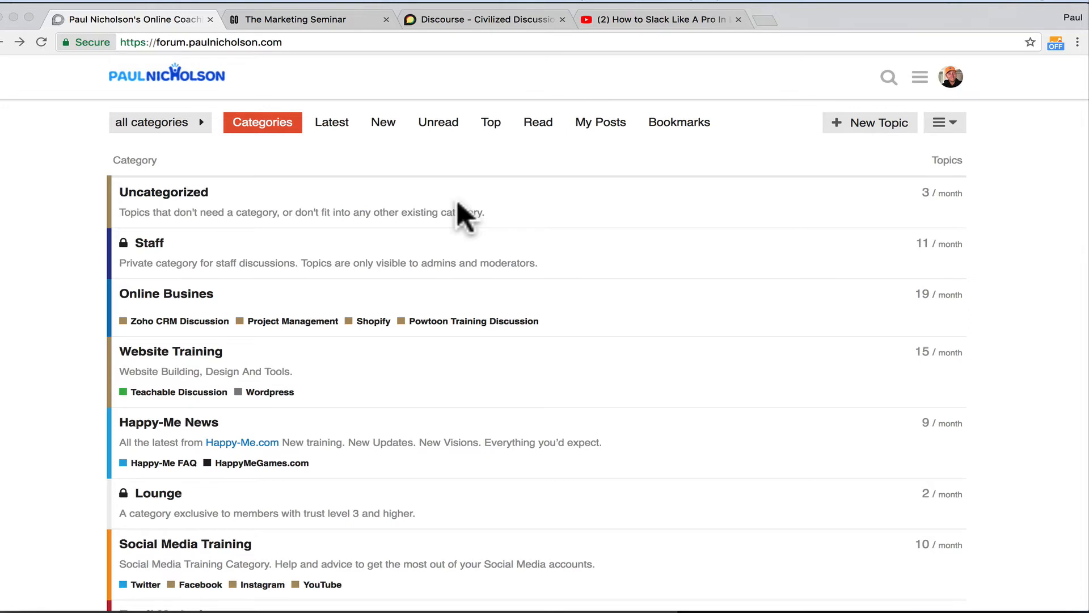
{"action": "mouse_move", "coordinate": [171, 285]}
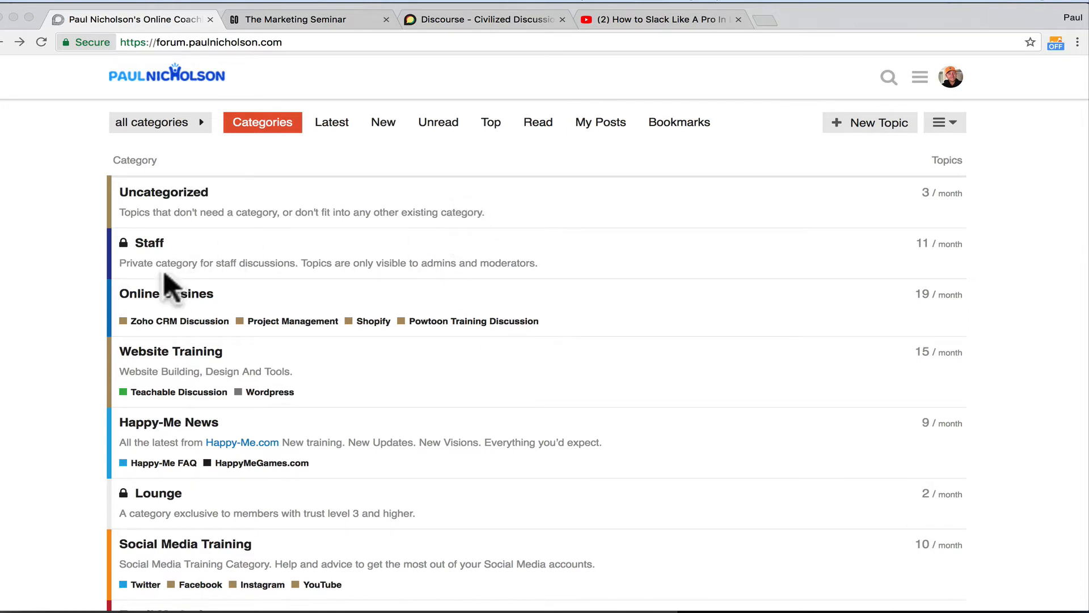
{"action": "mouse_move", "coordinate": [149, 261]}
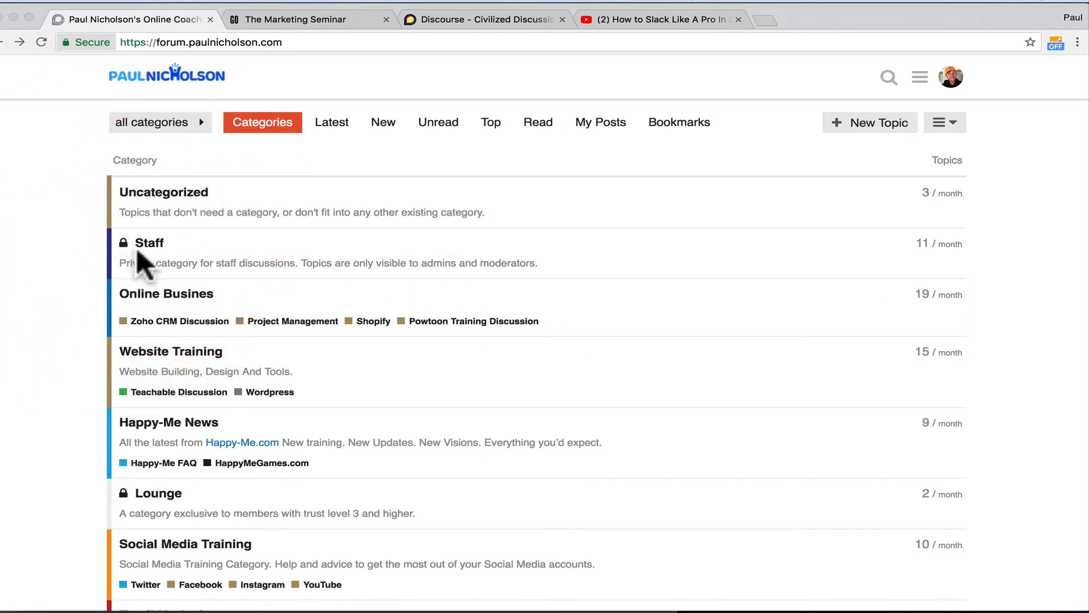
{"action": "mouse_move", "coordinate": [187, 482]}
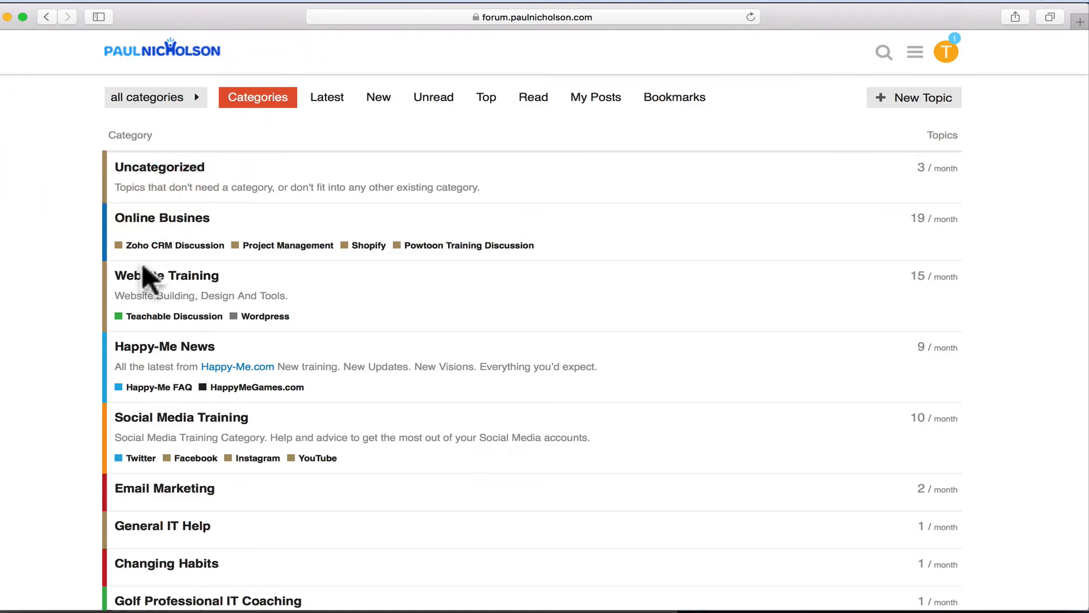
{"action": "mouse_move", "coordinate": [192, 271]}
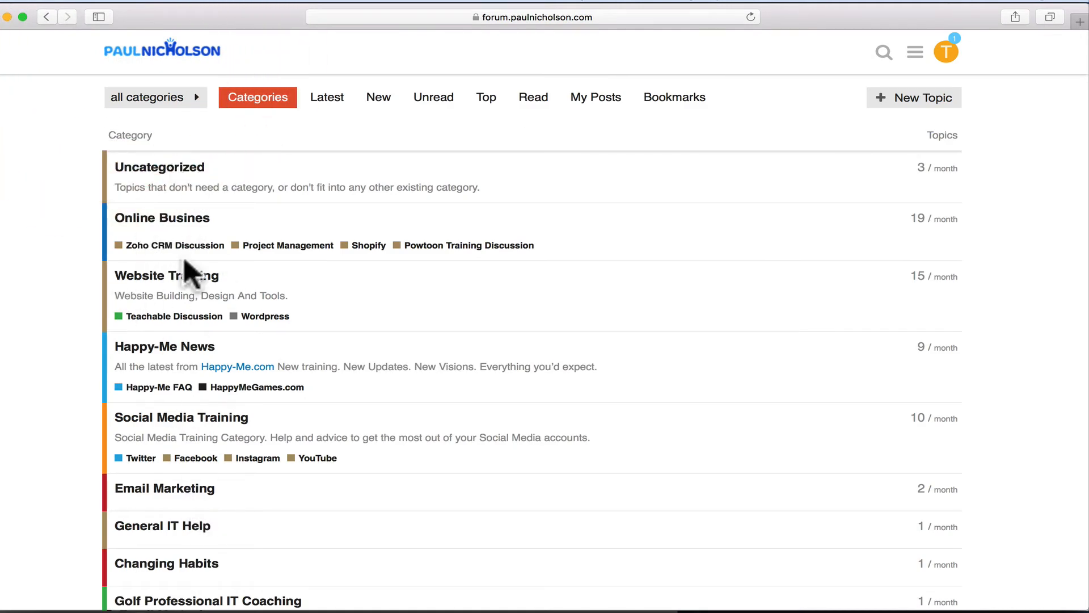
{"action": "mouse_move", "coordinate": [176, 458]}
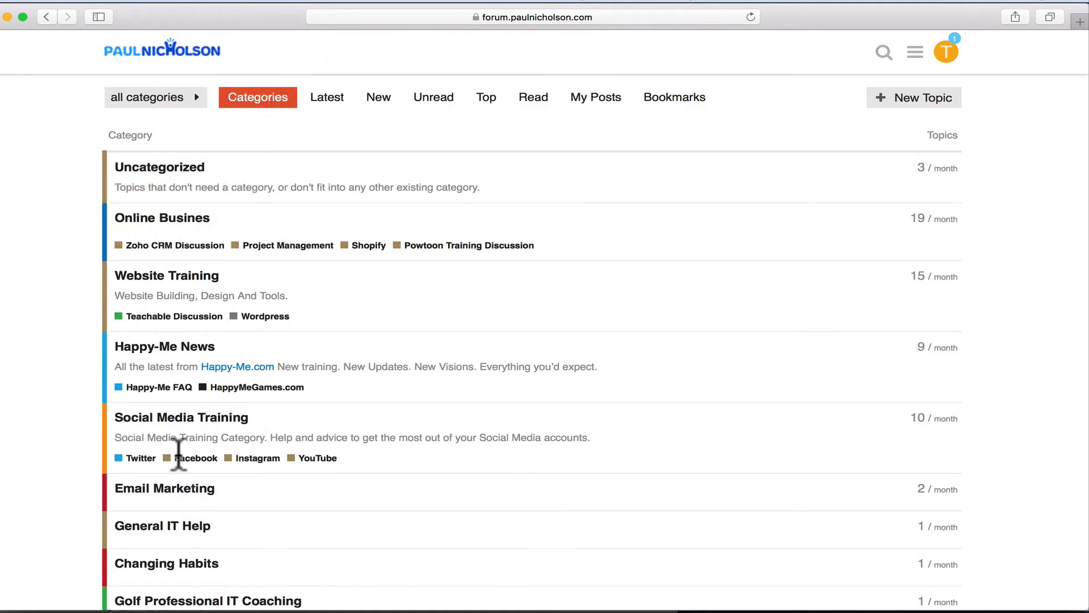
{"action": "left_click", "coordinate": [946, 52]}
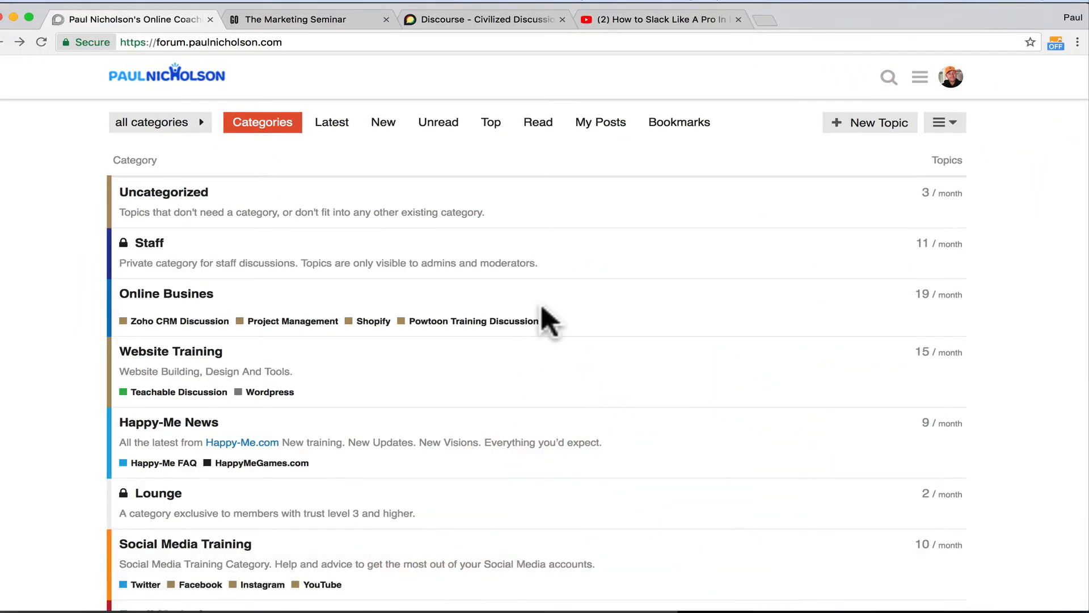
{"action": "left_click", "coordinate": [919, 77]}
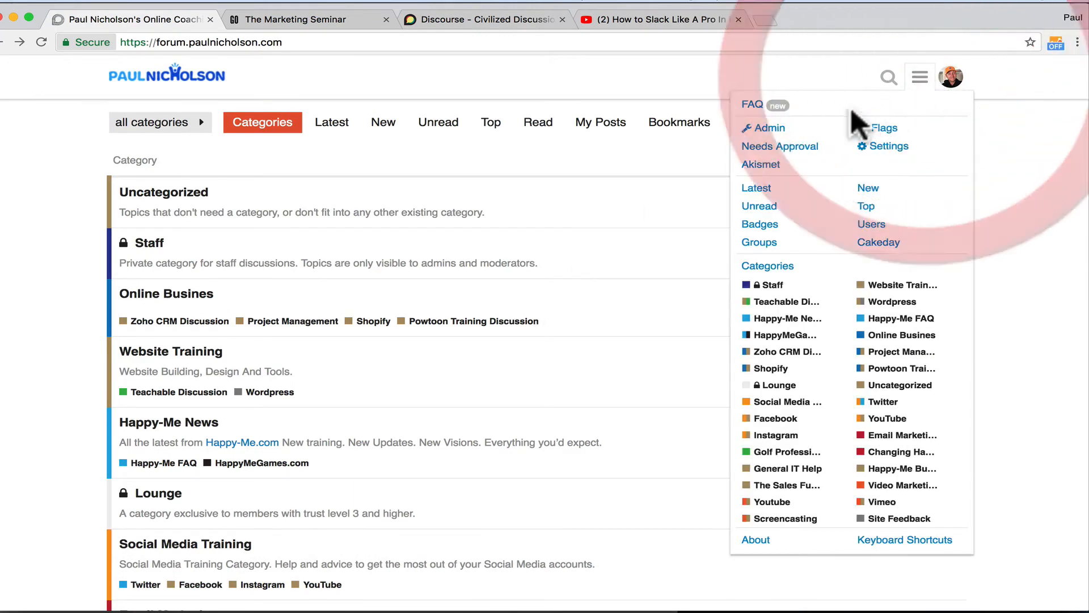
- Open the admin dashboard and scroll through its member, activity, pageview and traffic statistics
{"action": "left_click", "coordinate": [769, 128]}
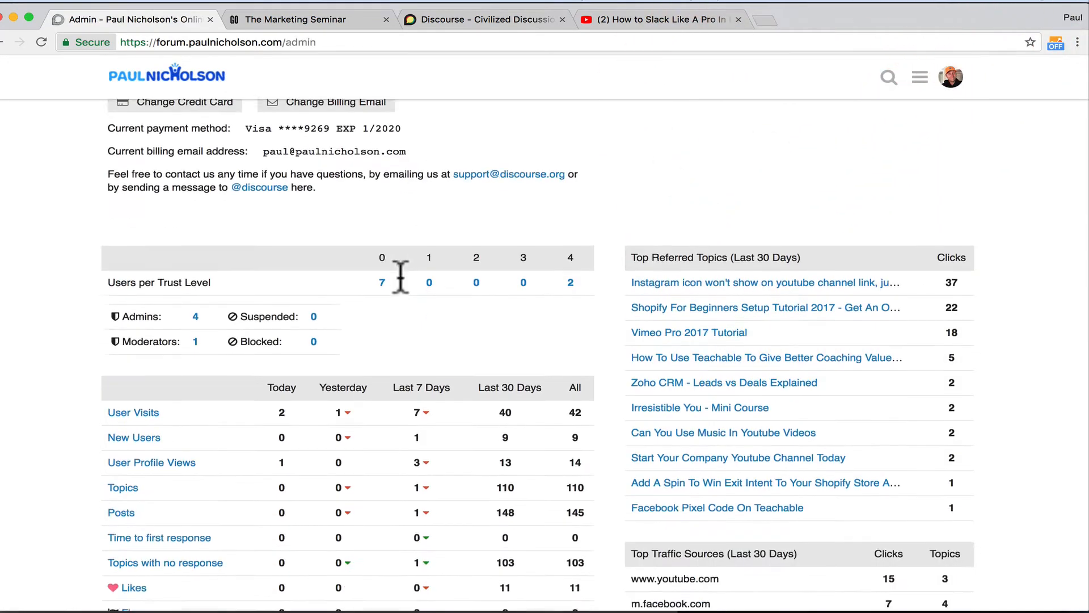
{"action": "scroll", "scroll_direction": "down", "scroll_amount": 3}
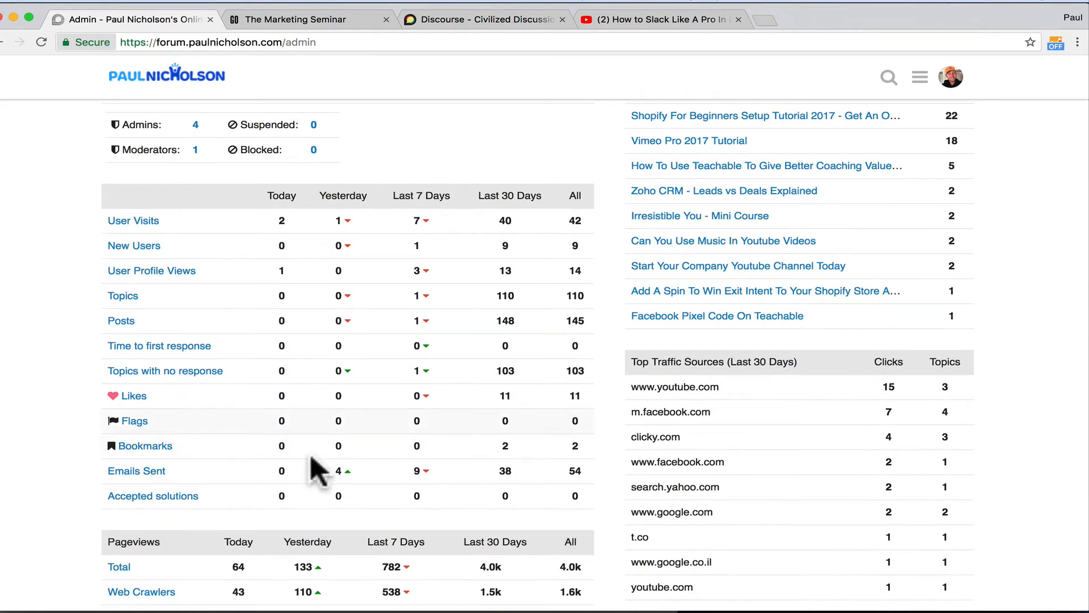
{"action": "scroll", "scroll_direction": "down", "scroll_amount": 3}
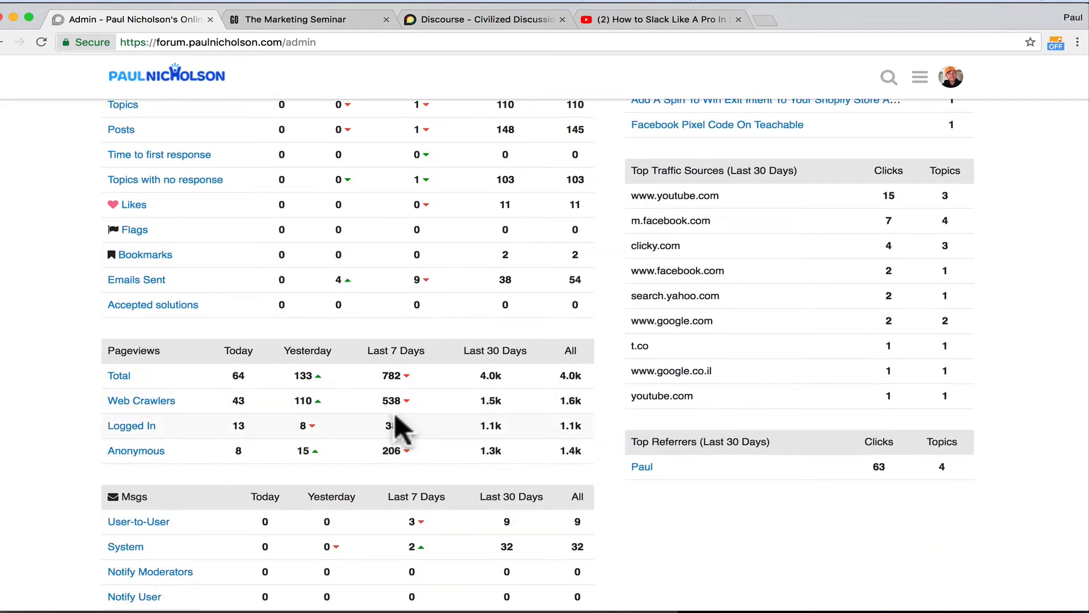
{"action": "mouse_move", "coordinate": [299, 423]}
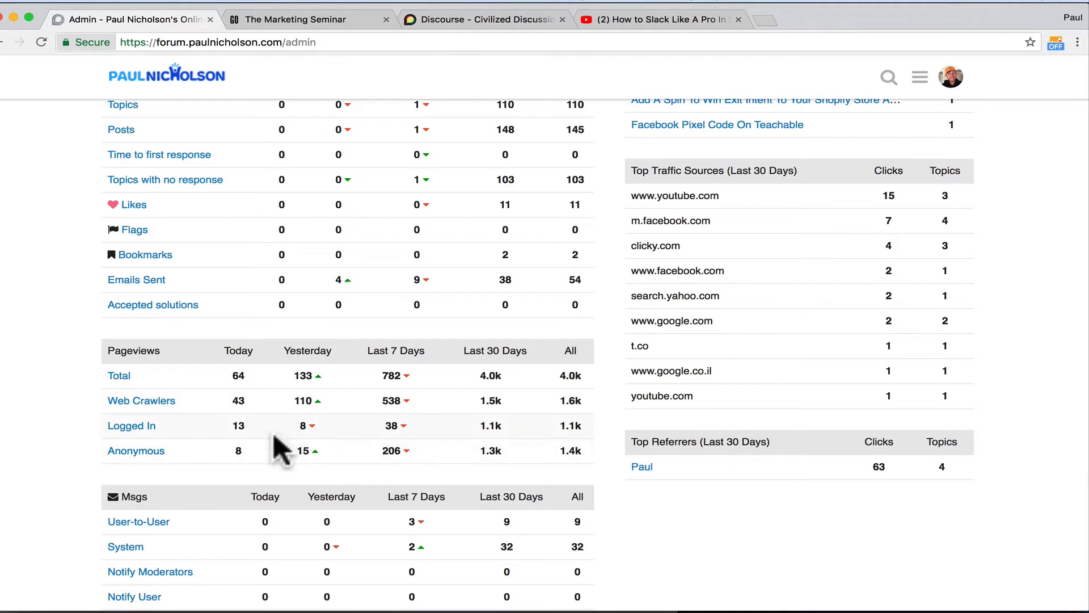
{"action": "mouse_move", "coordinate": [302, 450]}
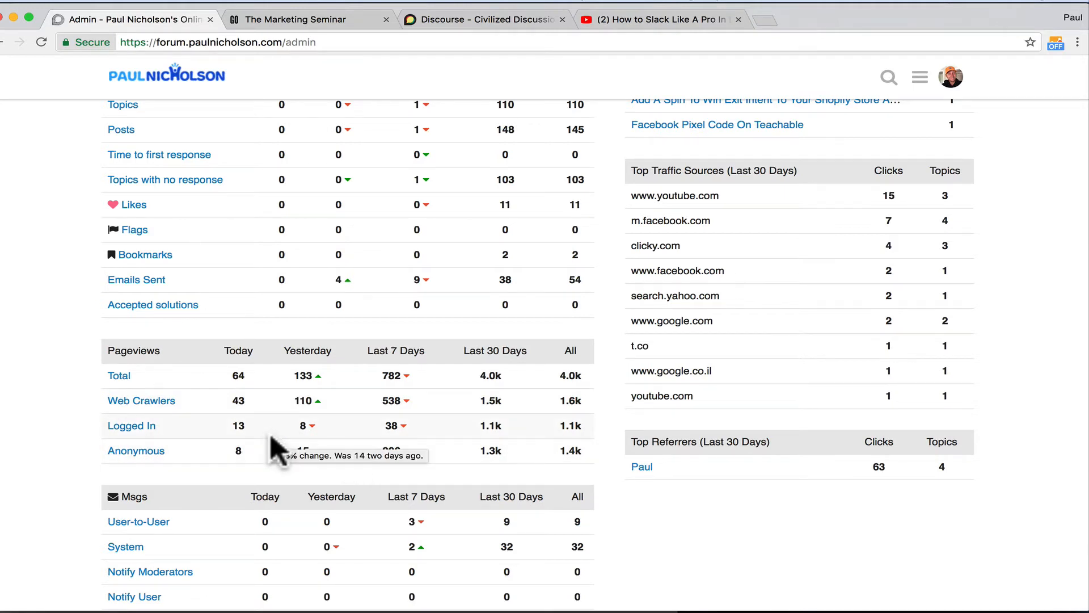
{"action": "scroll", "scroll_direction": "up", "scroll_amount": 3}
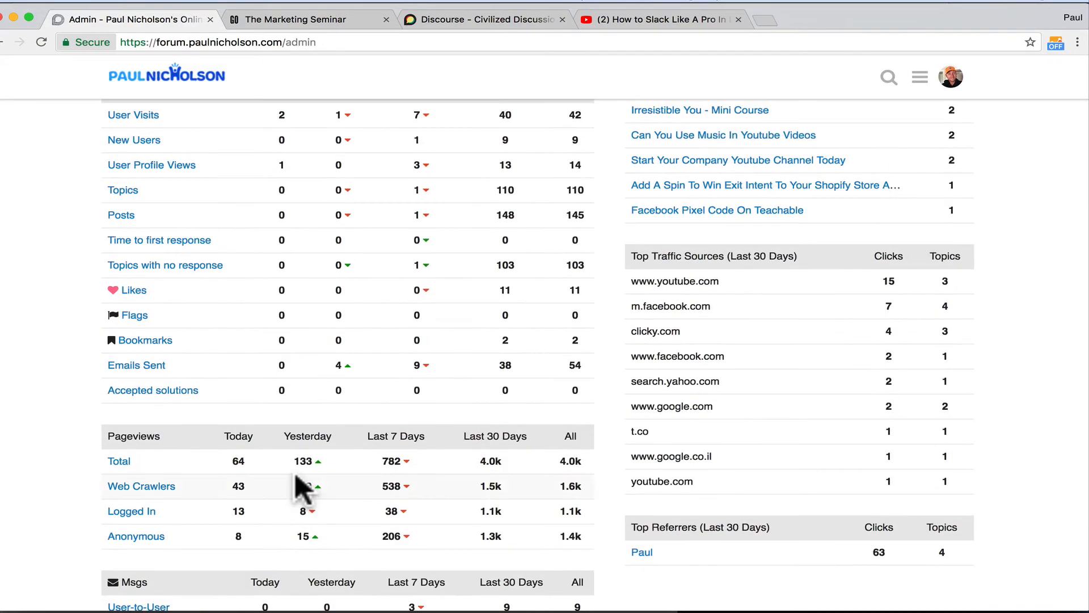
{"action": "scroll", "scroll_direction": "up", "scroll_amount": 3}
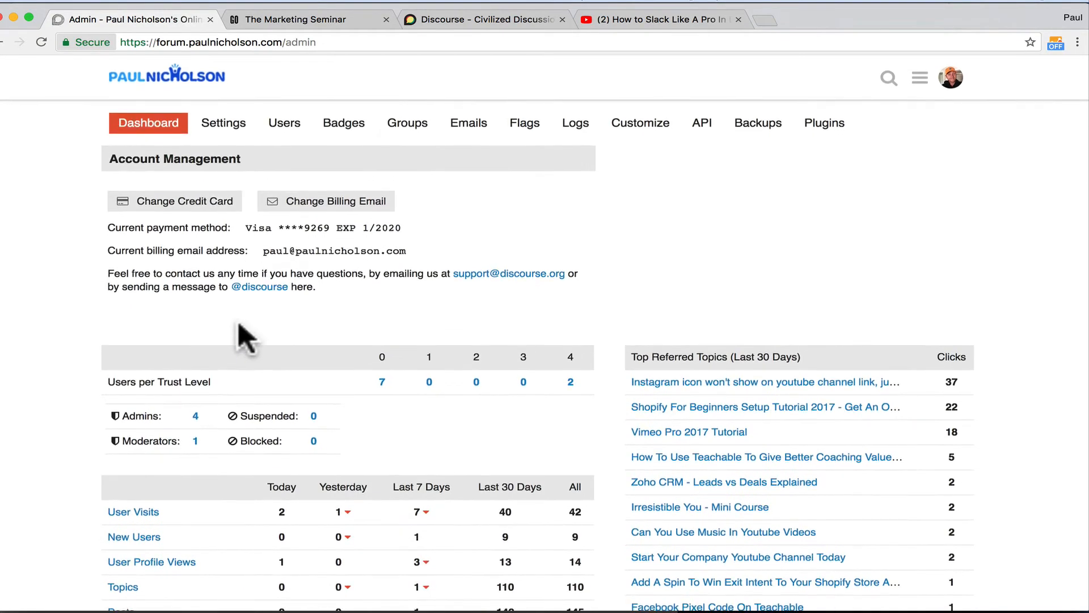
{"action": "mouse_move", "coordinate": [702, 381]}
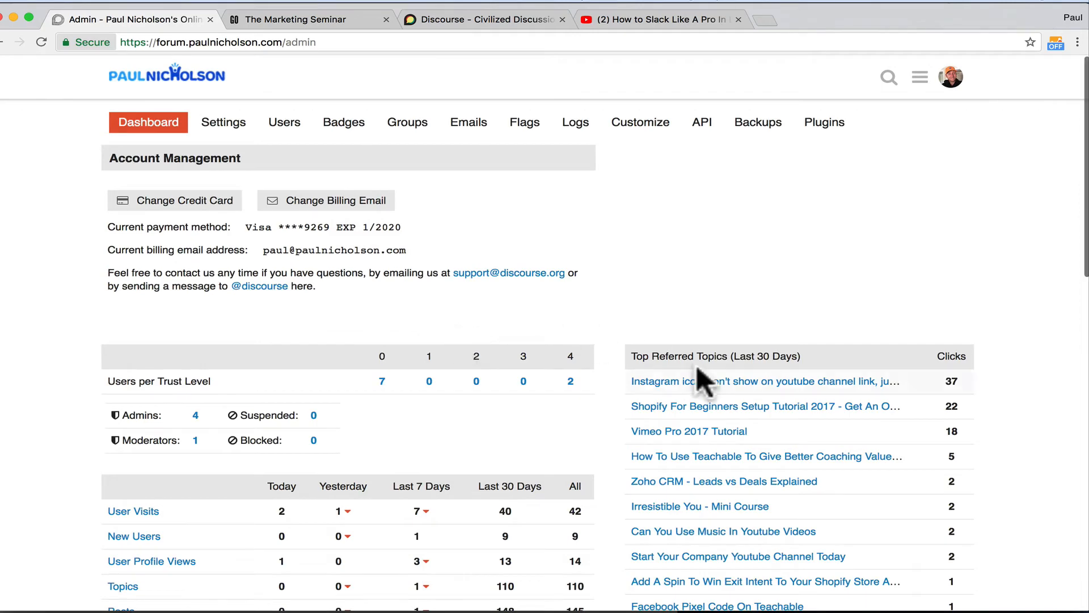
{"action": "scroll", "scroll_direction": "down", "scroll_amount": 3}
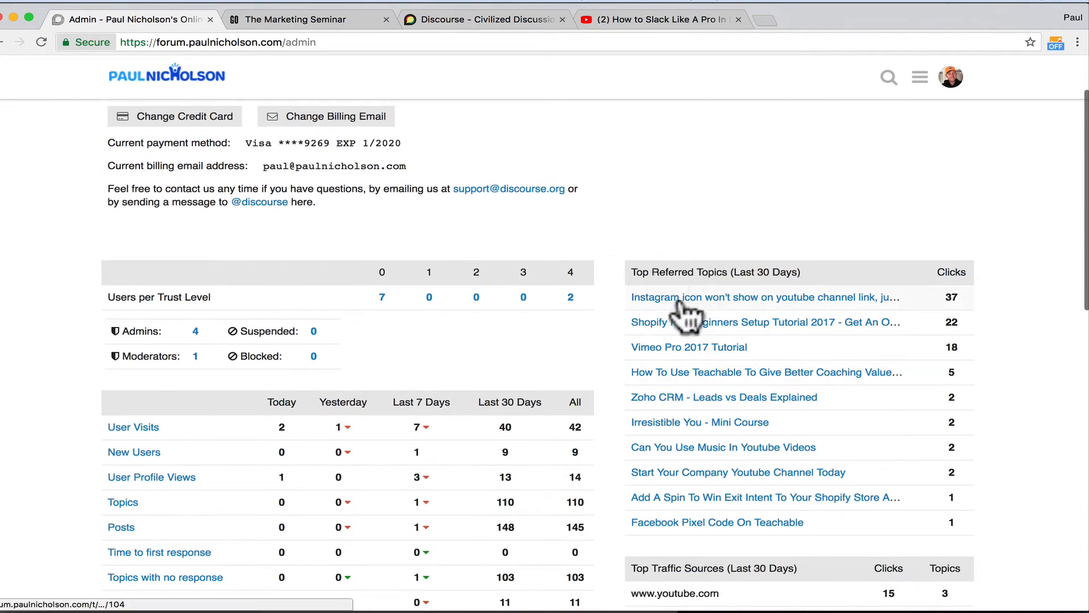
{"action": "scroll", "scroll_direction": "down", "scroll_amount": 3}
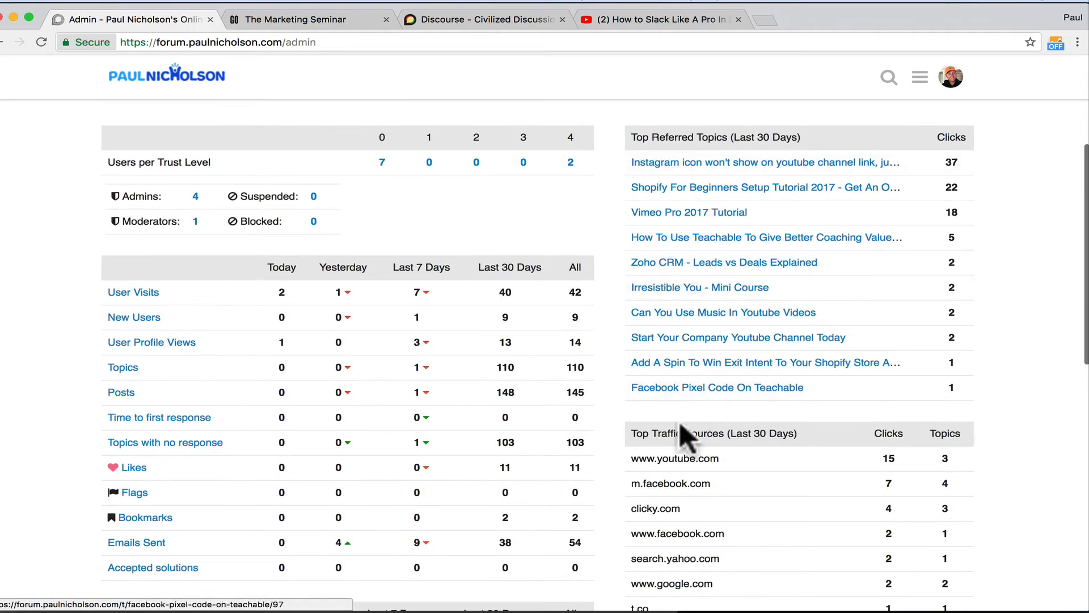
{"action": "scroll", "scroll_direction": "down", "scroll_amount": 3}
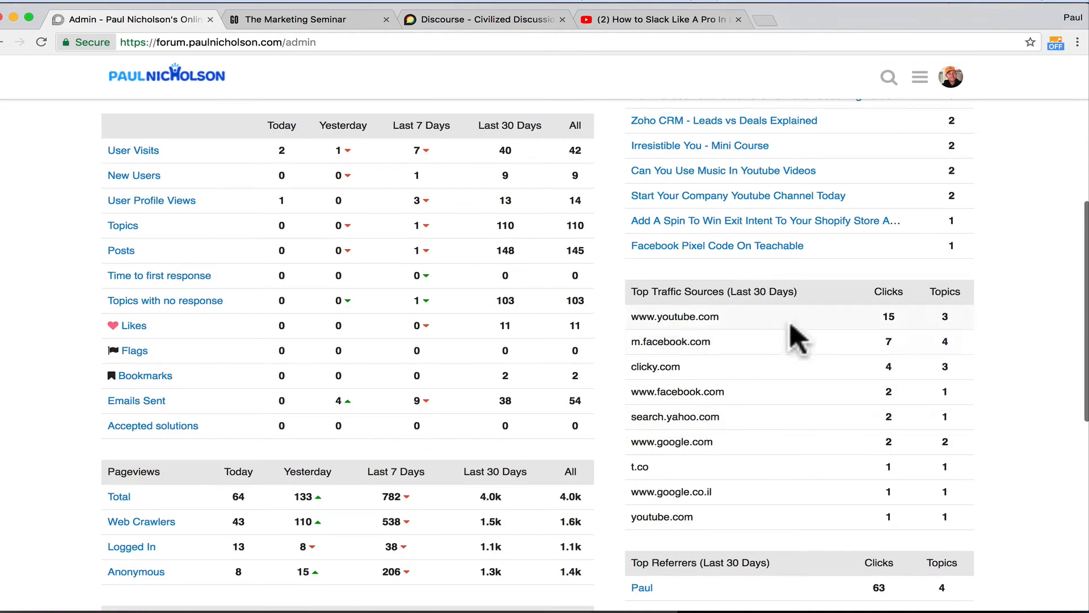
{"action": "scroll", "scroll_direction": "down", "scroll_amount": 3}
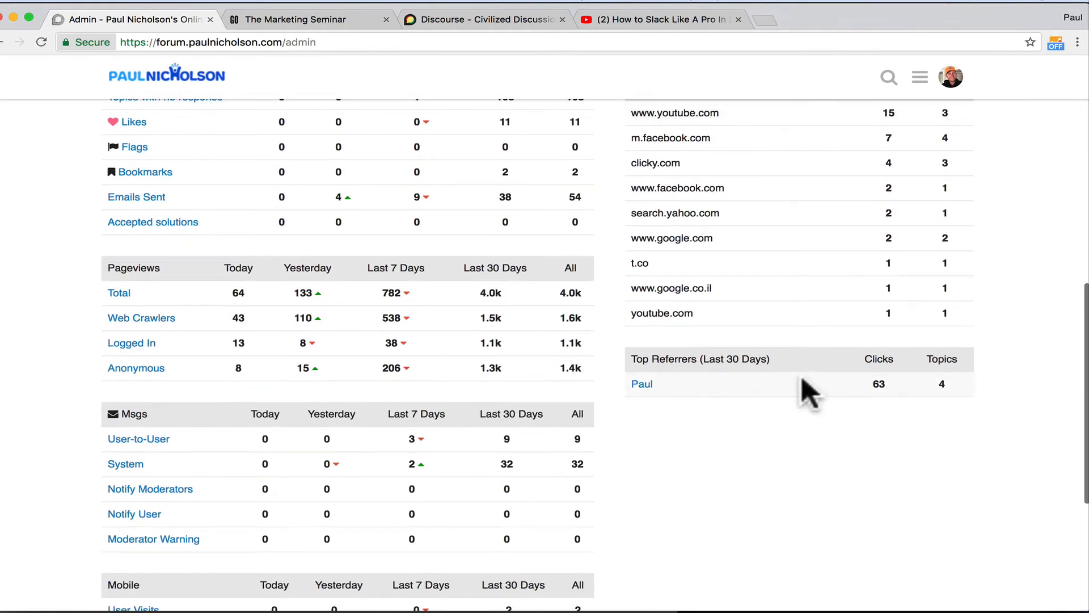
{"action": "scroll", "scroll_direction": "up", "scroll_amount": 3}
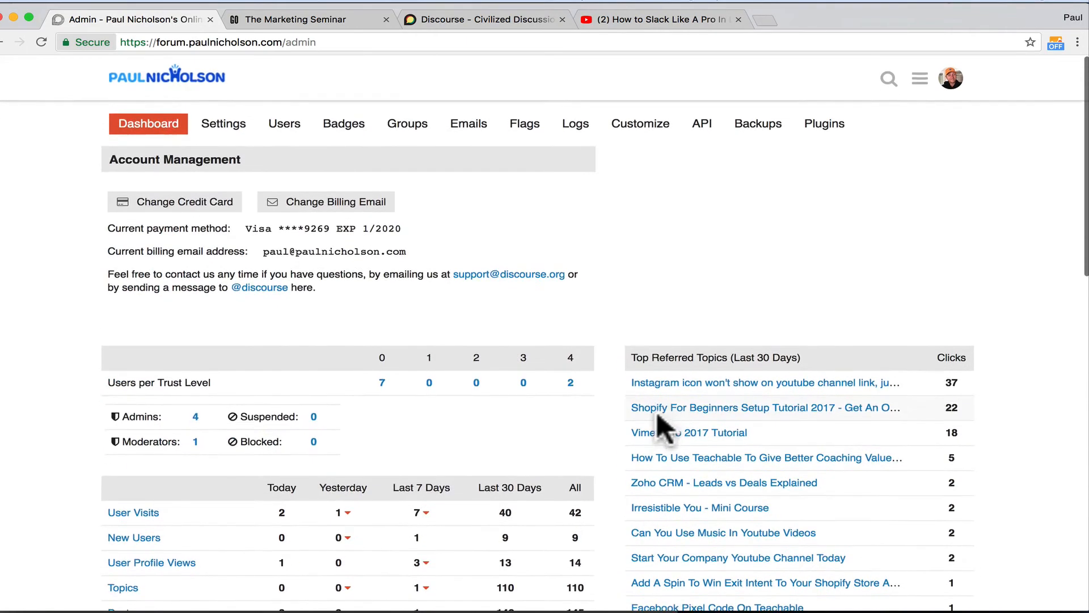
- Open the admin site settings and scroll through the Basic Setup settings
{"action": "left_click", "coordinate": [223, 123]}
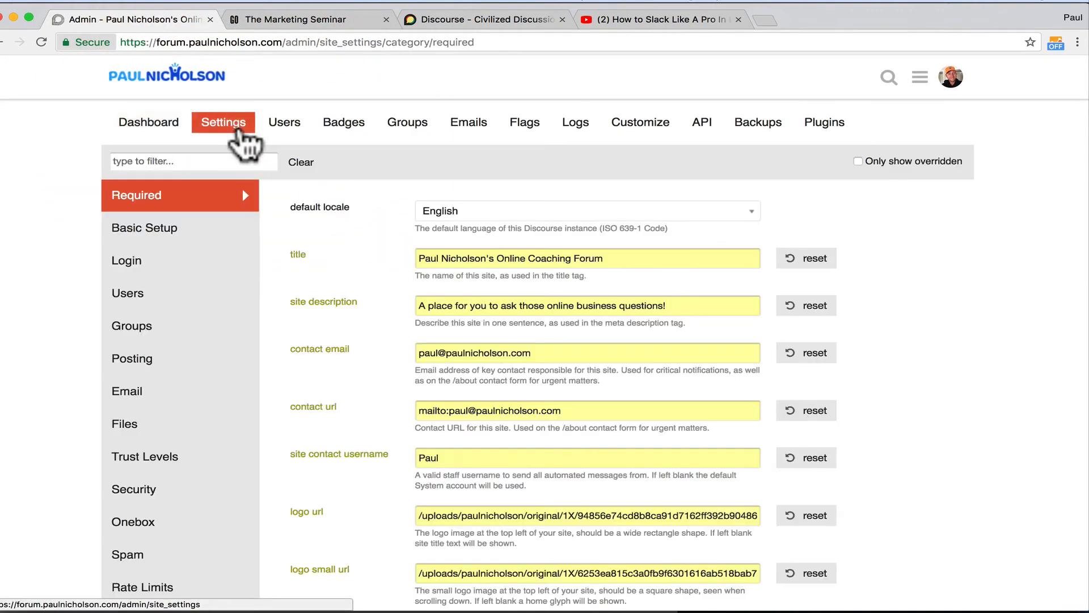
{"action": "left_click", "coordinate": [145, 226]}
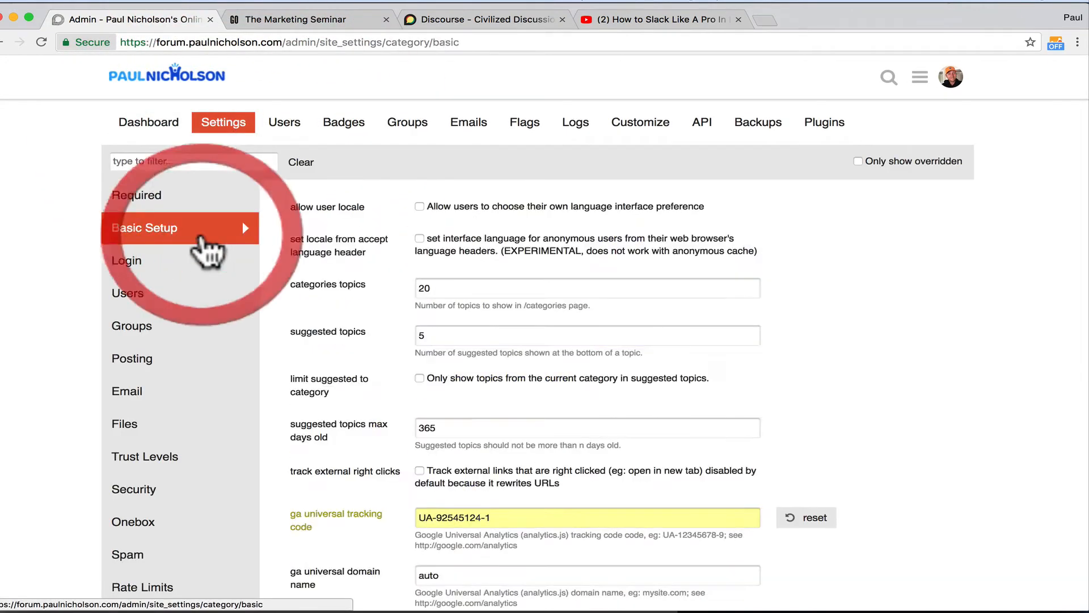
{"action": "scroll", "scroll_direction": "down", "scroll_amount": 3}
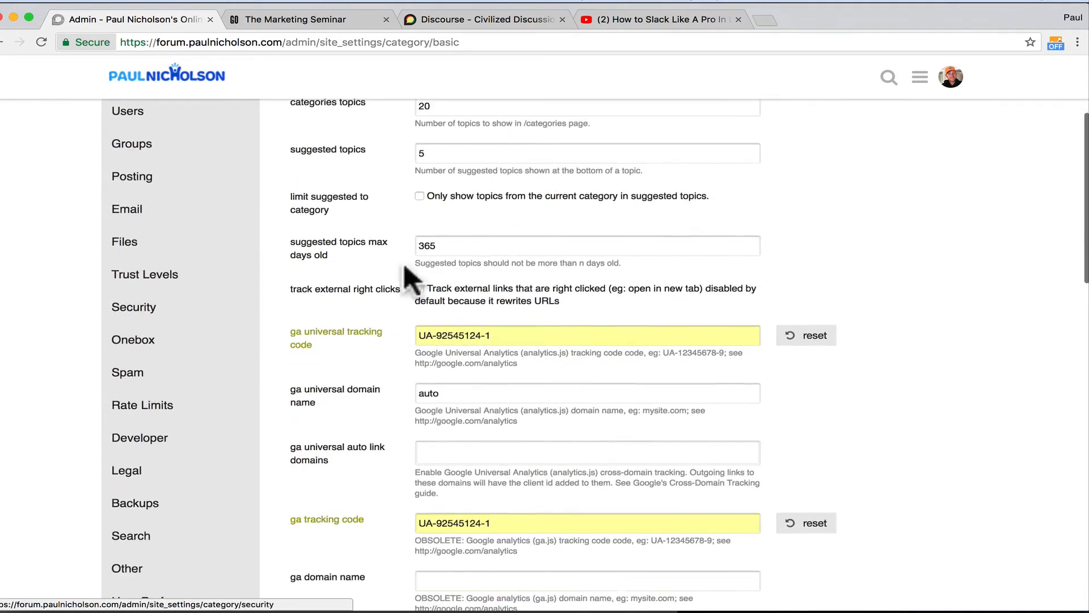
{"action": "scroll", "scroll_direction": "down", "scroll_amount": 3}
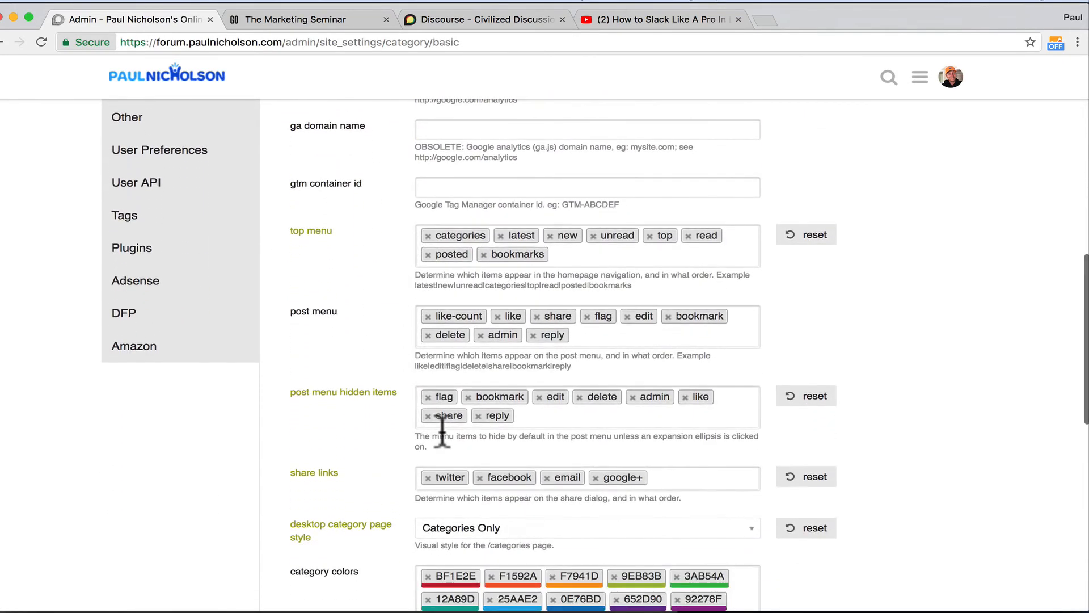
{"action": "scroll", "scroll_direction": "down", "scroll_amount": 3}
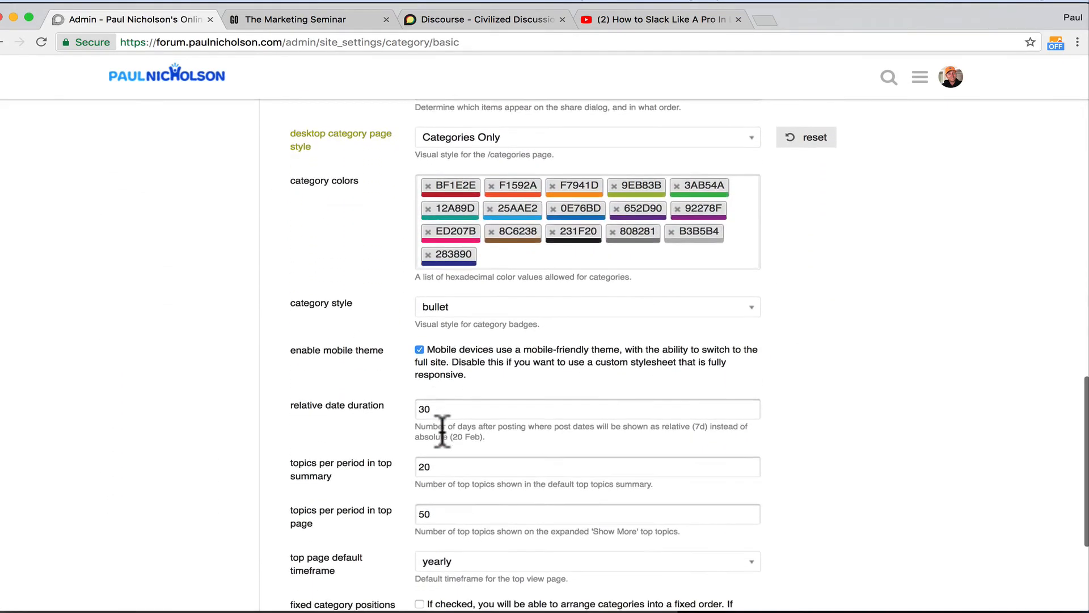
{"action": "scroll", "scroll_direction": "down", "scroll_amount": 3}
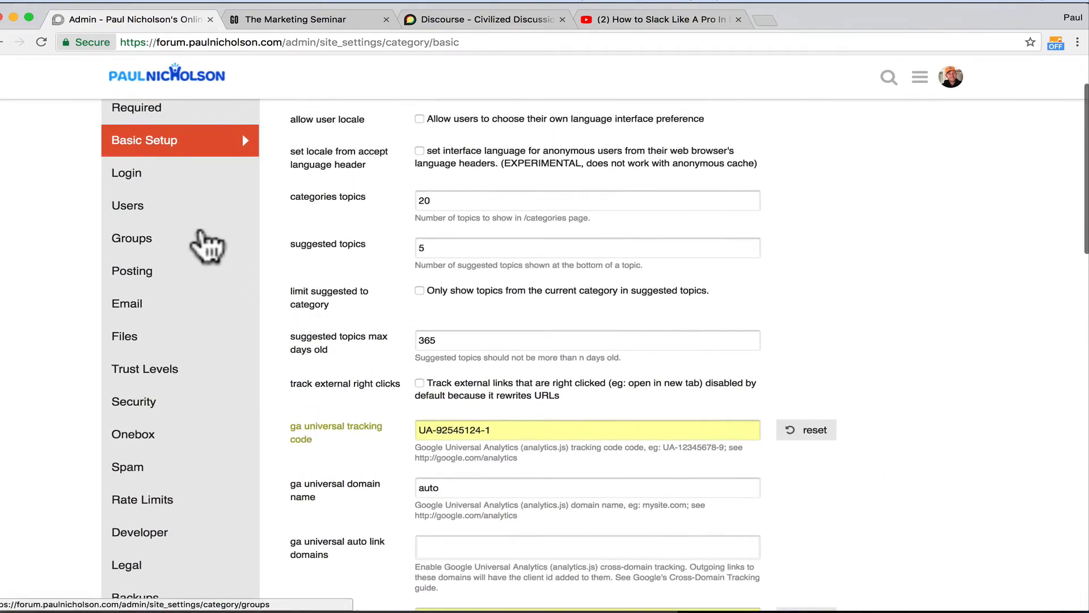
- Check the Groups section, then scroll through Posting's post and title length limits
{"action": "left_click", "coordinate": [131, 238]}
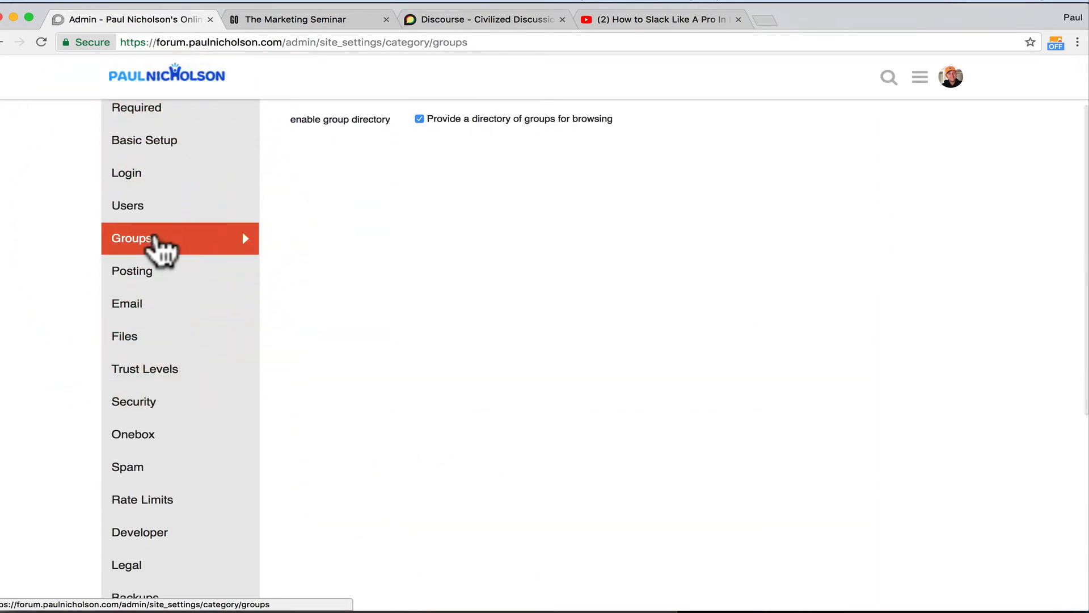
{"action": "left_click", "coordinate": [131, 270]}
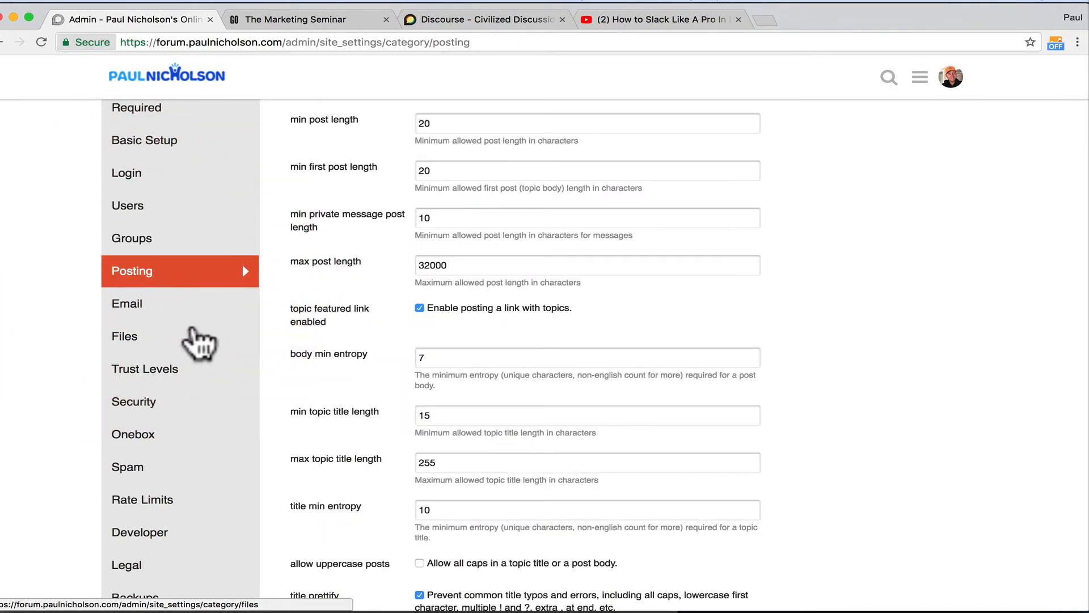
{"action": "scroll", "scroll_direction": "down", "scroll_amount": 3}
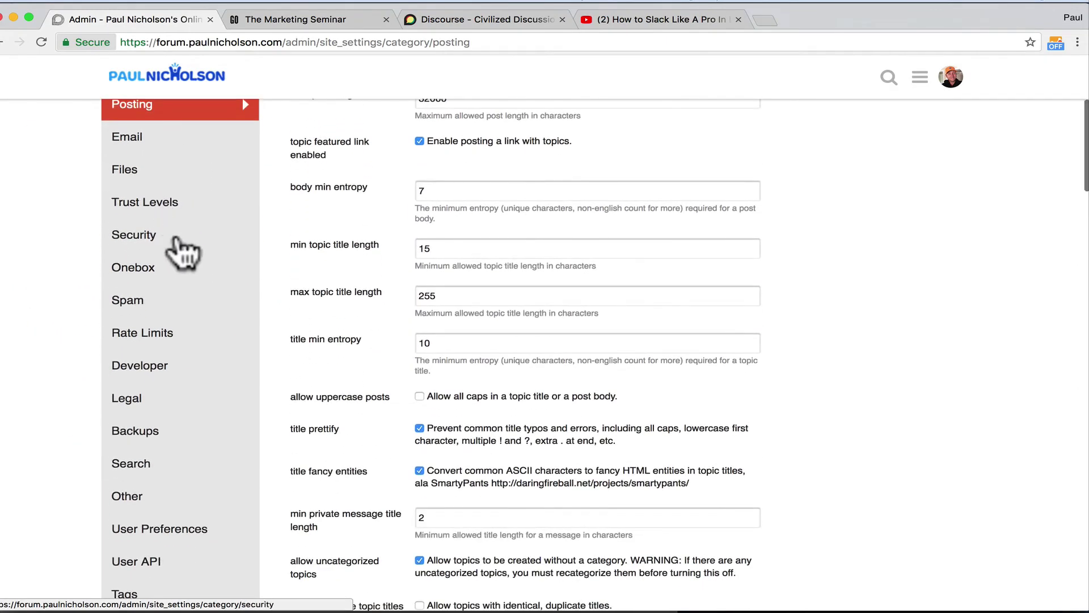
{"action": "scroll", "scroll_direction": "down", "scroll_amount": 3}
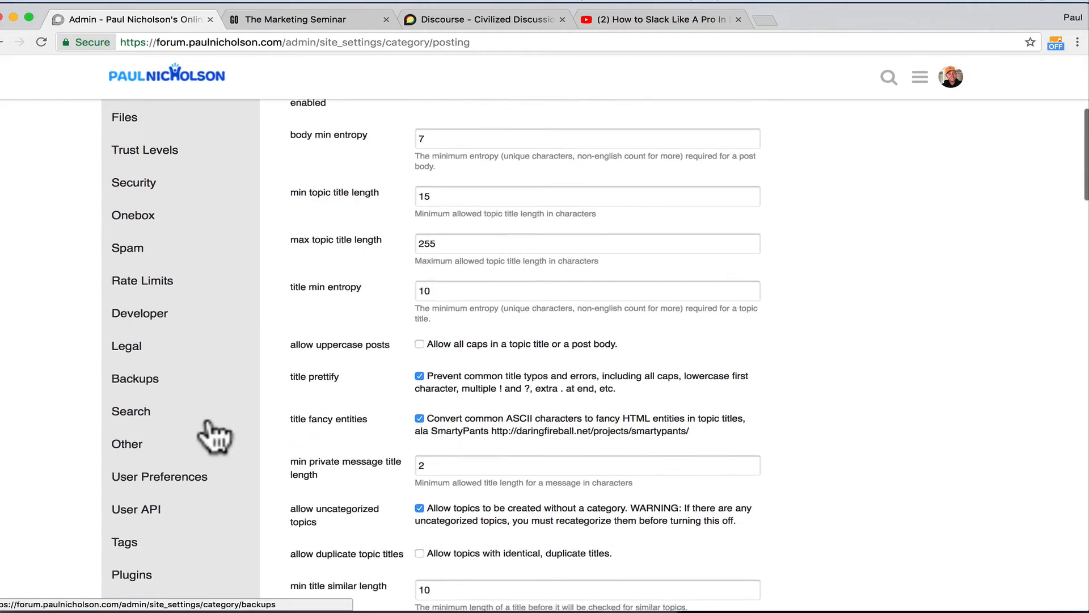
{"action": "scroll", "scroll_direction": "down", "scroll_amount": 3}
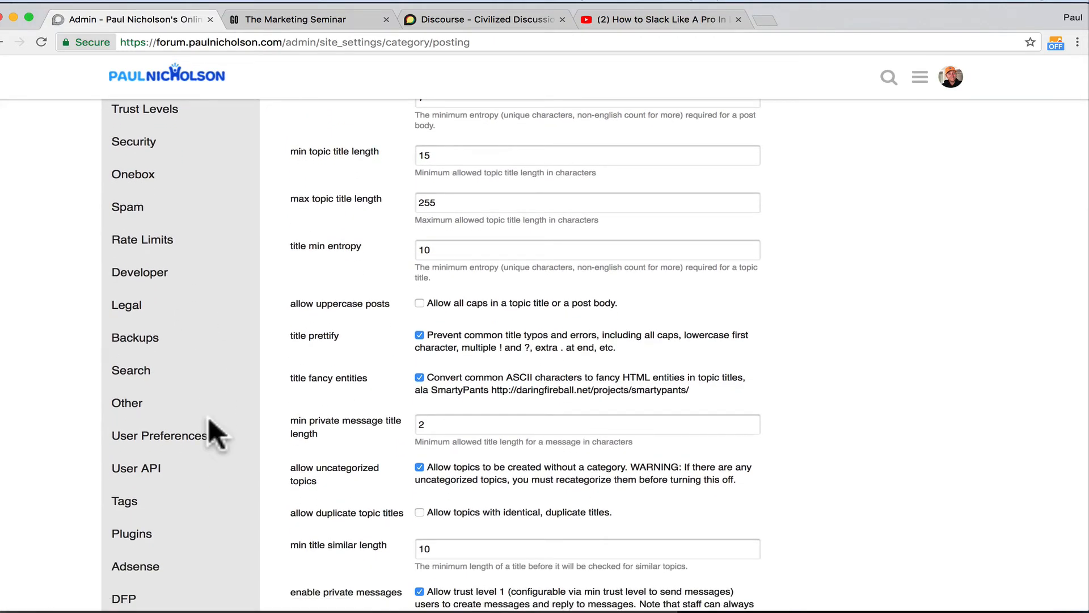
{"action": "scroll", "scroll_direction": "down", "scroll_amount": 3}
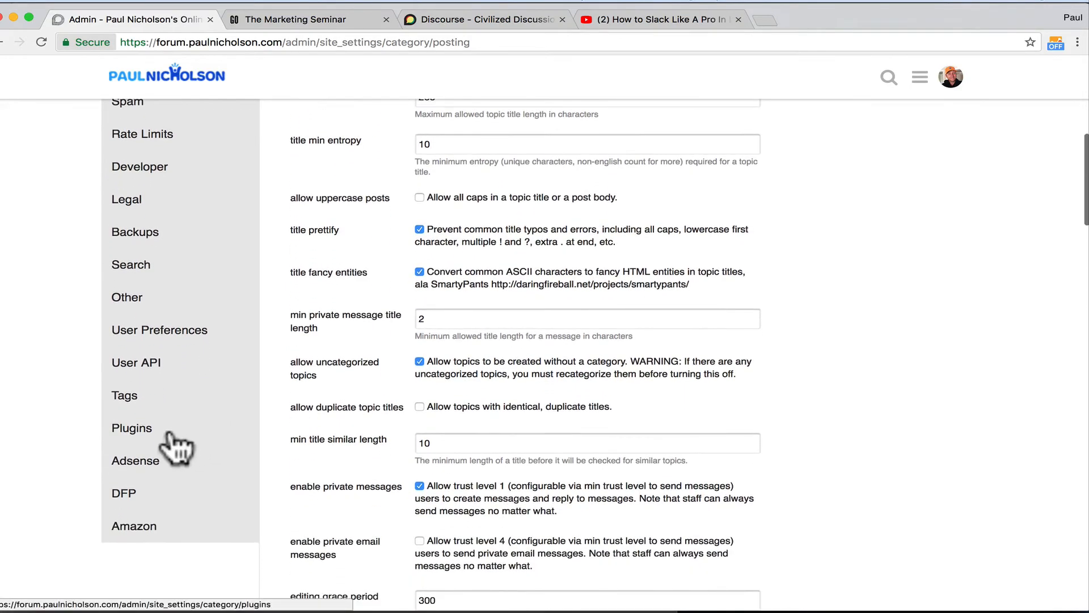
- Show the Plugins settings and inspect the empty Amazon affiliate associate ID fields, including Canada
{"action": "left_click", "coordinate": [131, 427]}
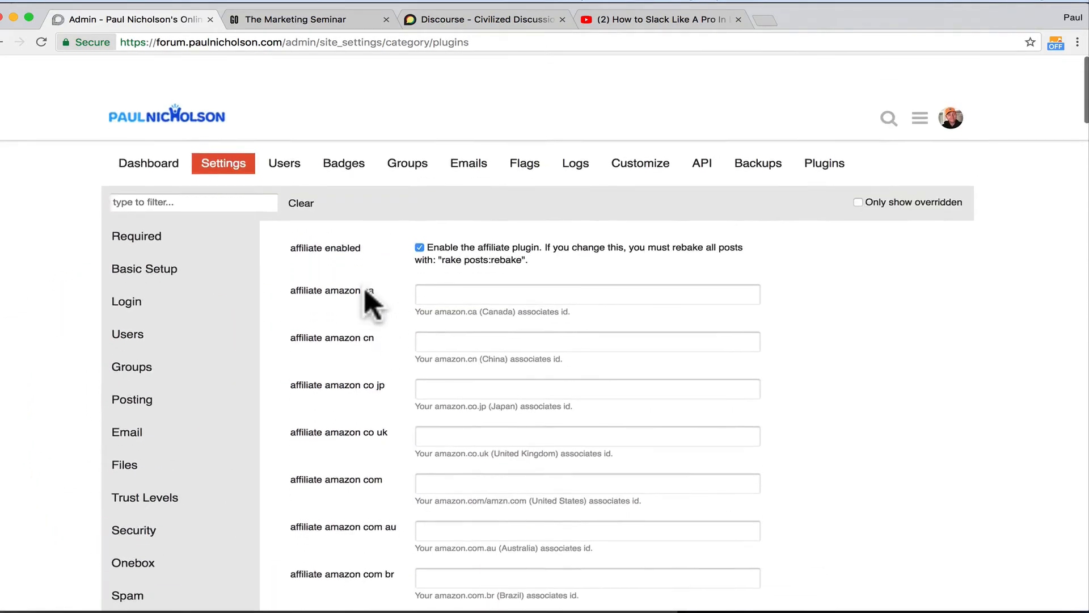
{"action": "scroll", "scroll_direction": "down", "scroll_amount": 3}
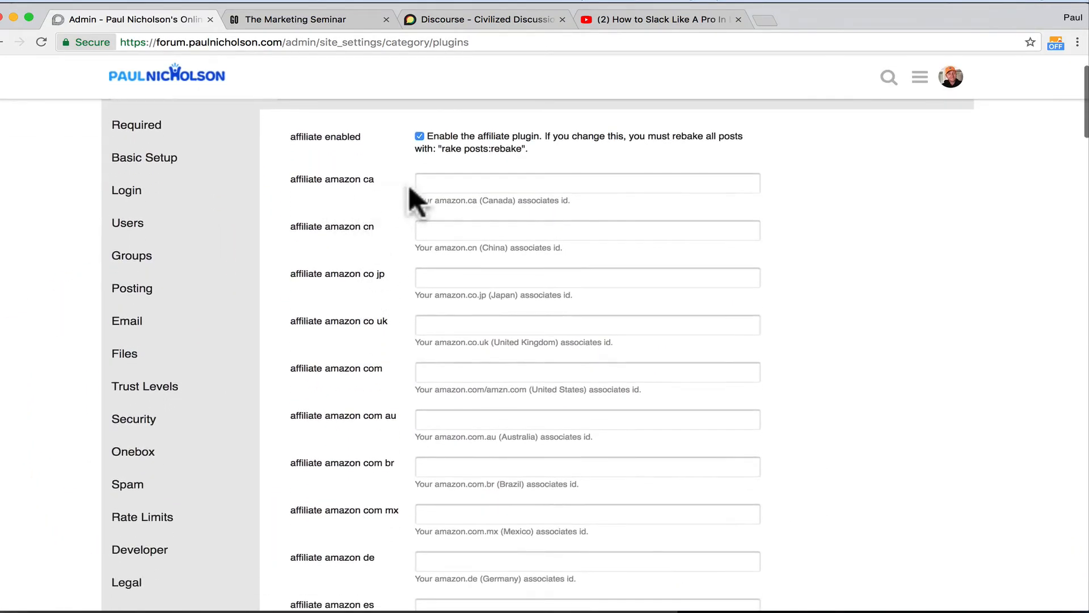
{"action": "left_click", "coordinate": [587, 183]}
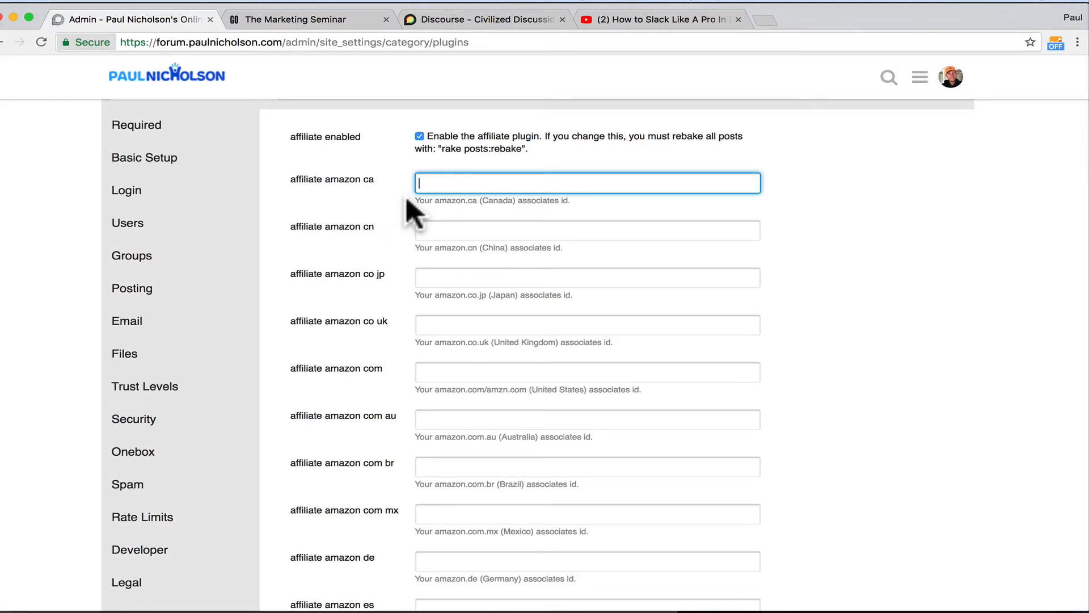
{"action": "scroll", "scroll_direction": "down", "scroll_amount": 3}
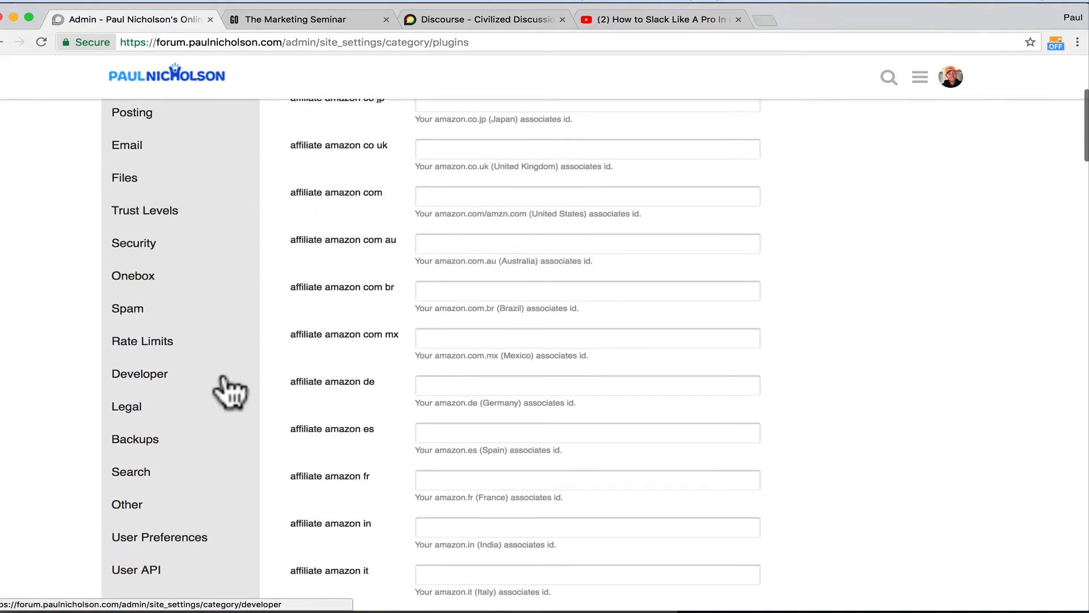
{"action": "scroll", "scroll_direction": "up", "scroll_amount": 3}
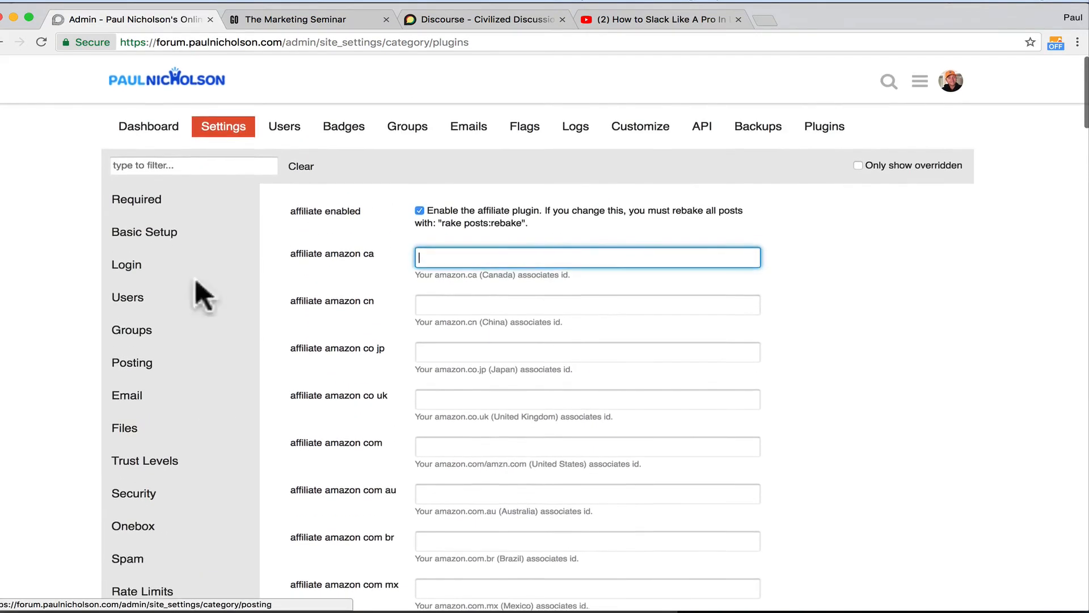
- Glance at active users, then view the First Onebox and First Share badge details
{"action": "left_click", "coordinate": [284, 126]}
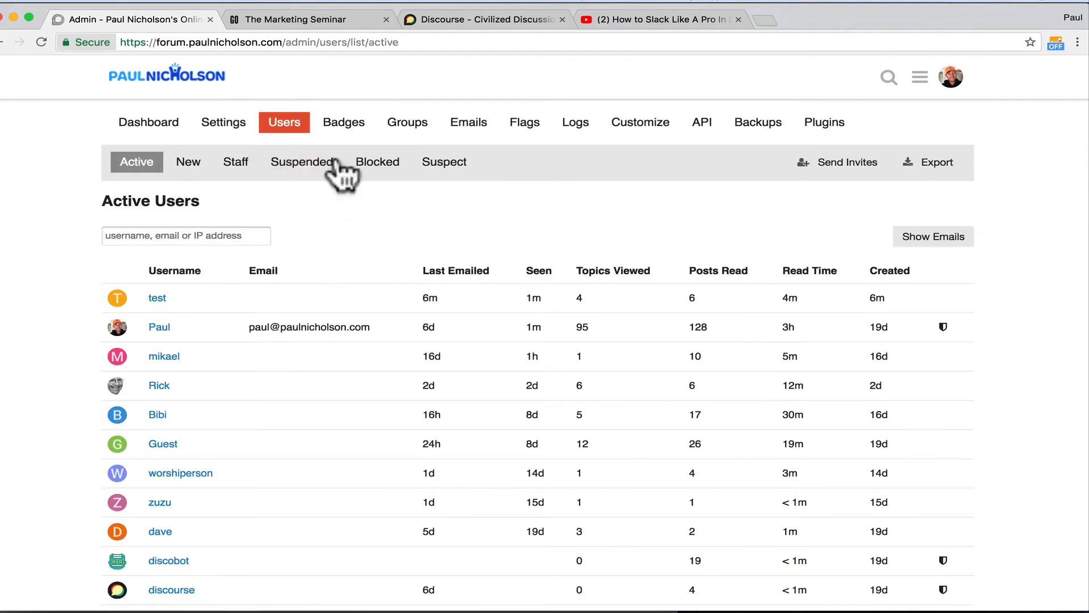
{"action": "left_click", "coordinate": [343, 123]}
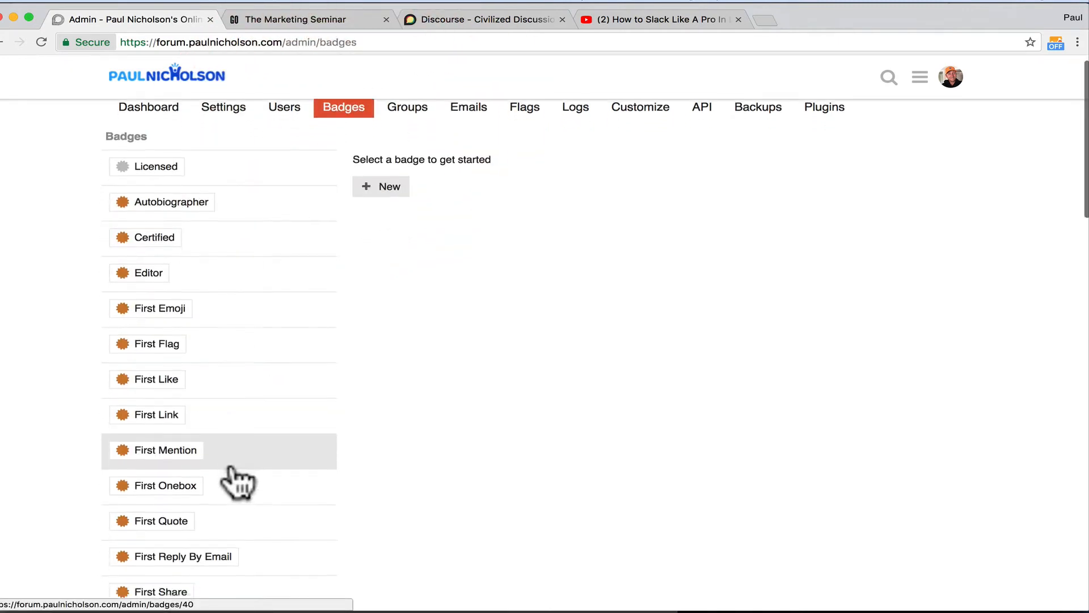
{"action": "left_click", "coordinate": [164, 485]}
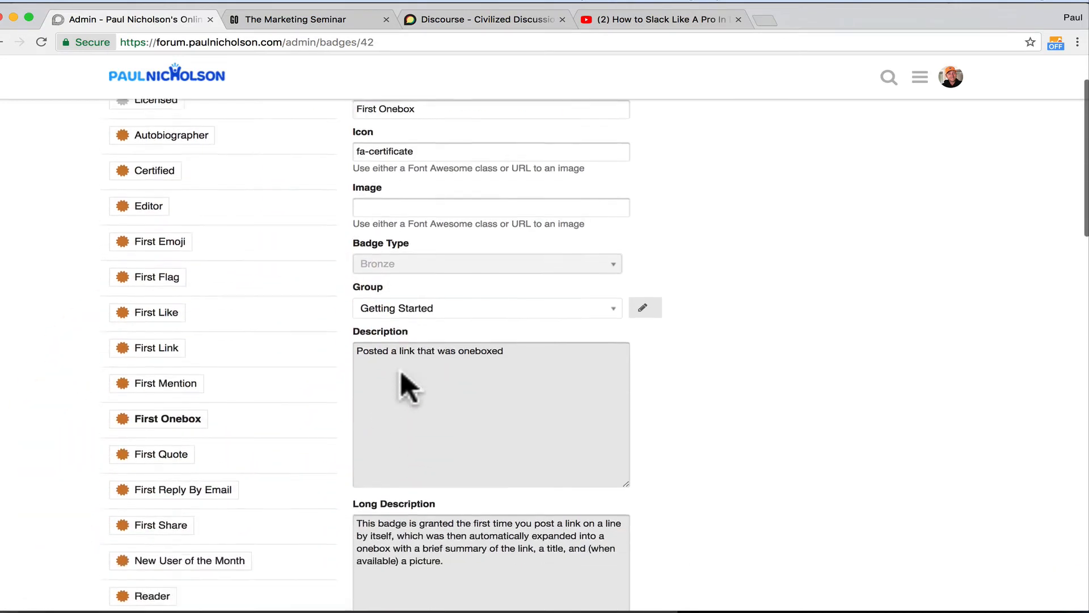
{"action": "scroll", "scroll_direction": "down", "scroll_amount": 3}
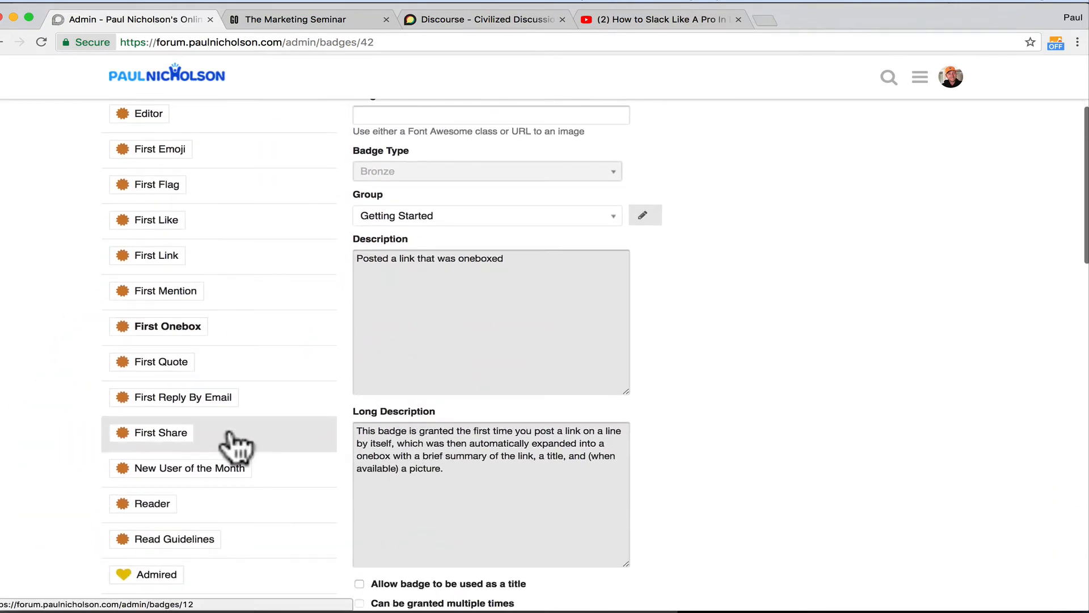
{"action": "left_click", "coordinate": [165, 432]}
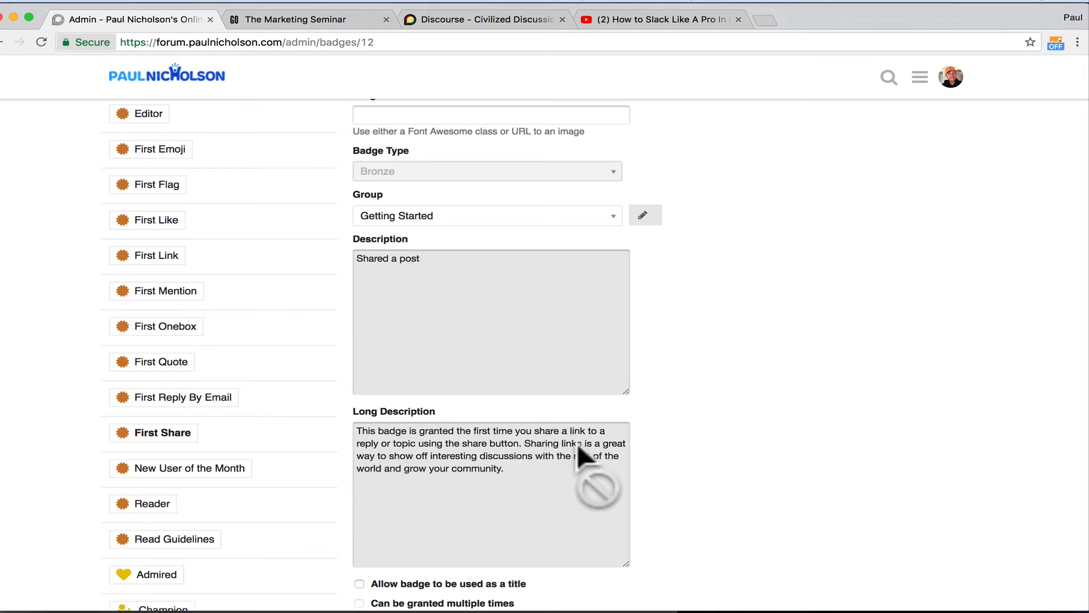
{"action": "mouse_move", "coordinate": [651, 247]}
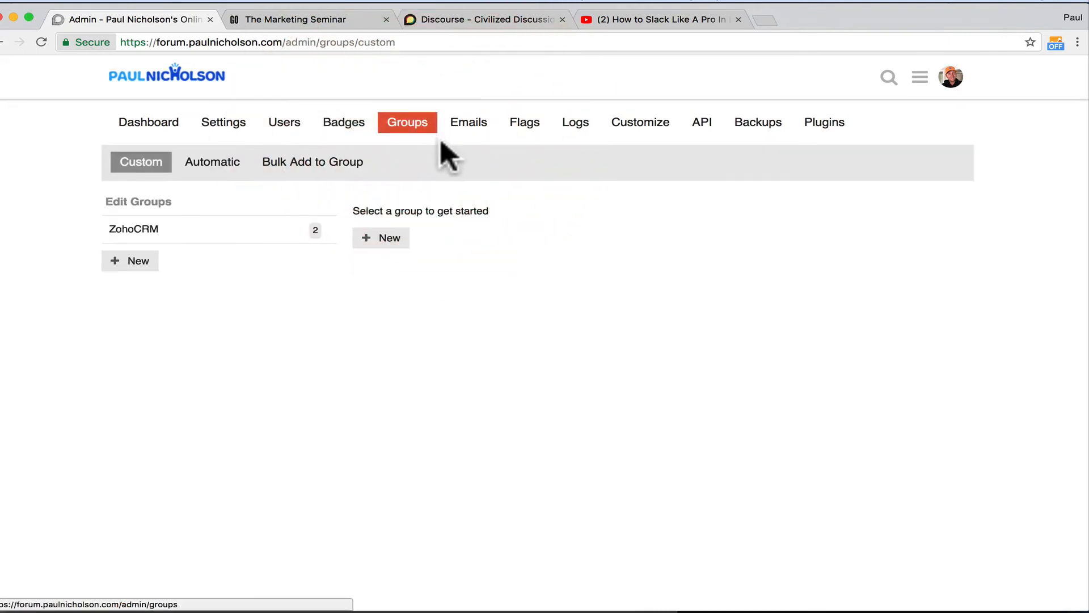
- Tour the Emails, Flags, Logs, API, Backups and Plugins admin pages, ending on the Dashboard
{"action": "left_click", "coordinate": [468, 123]}
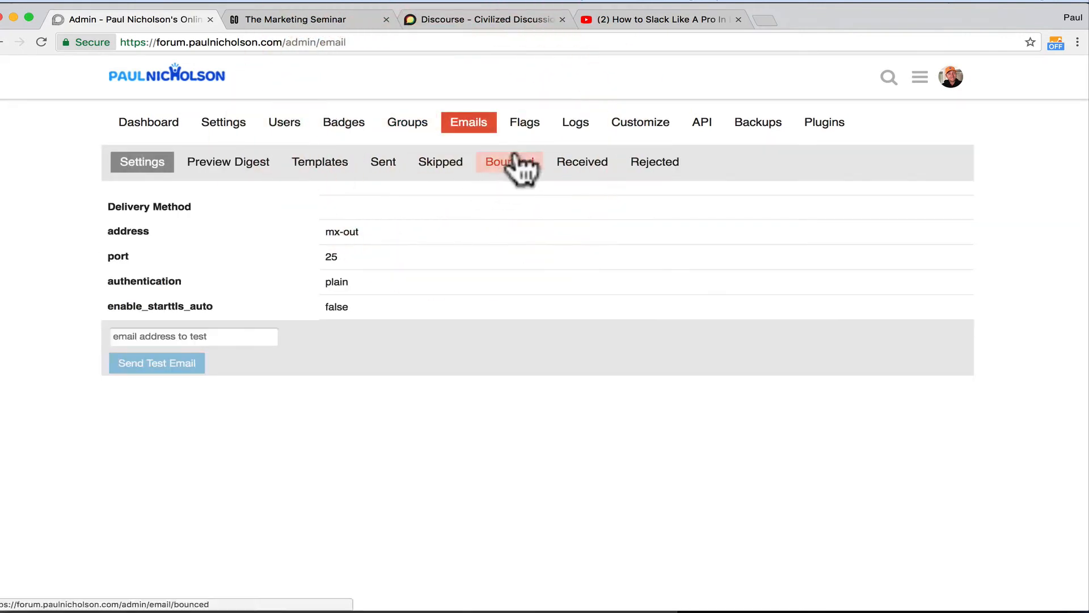
{"action": "left_click", "coordinate": [524, 122]}
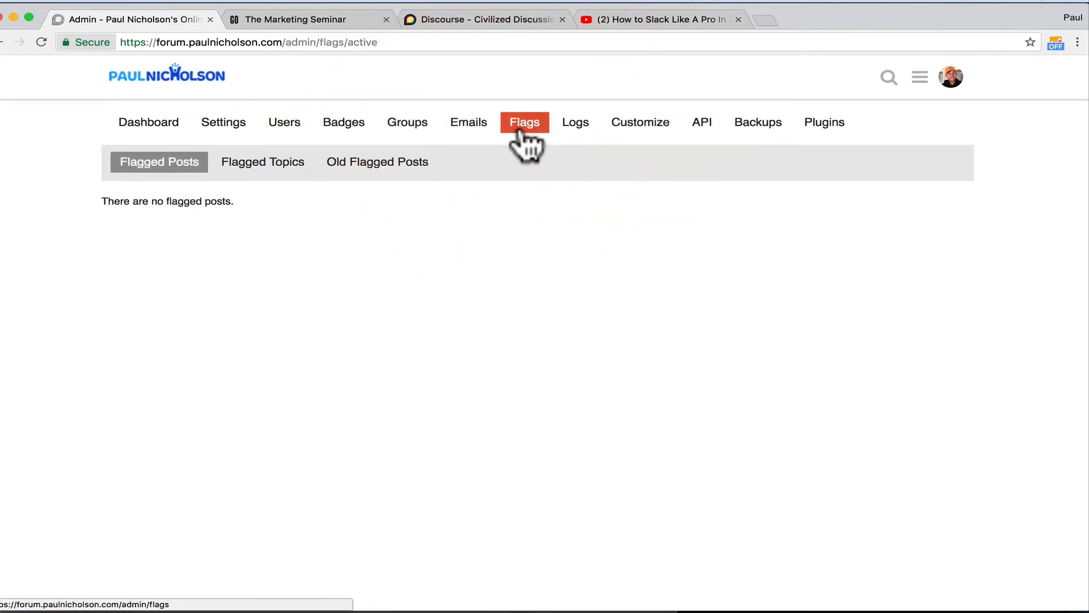
{"action": "left_click", "coordinate": [575, 122]}
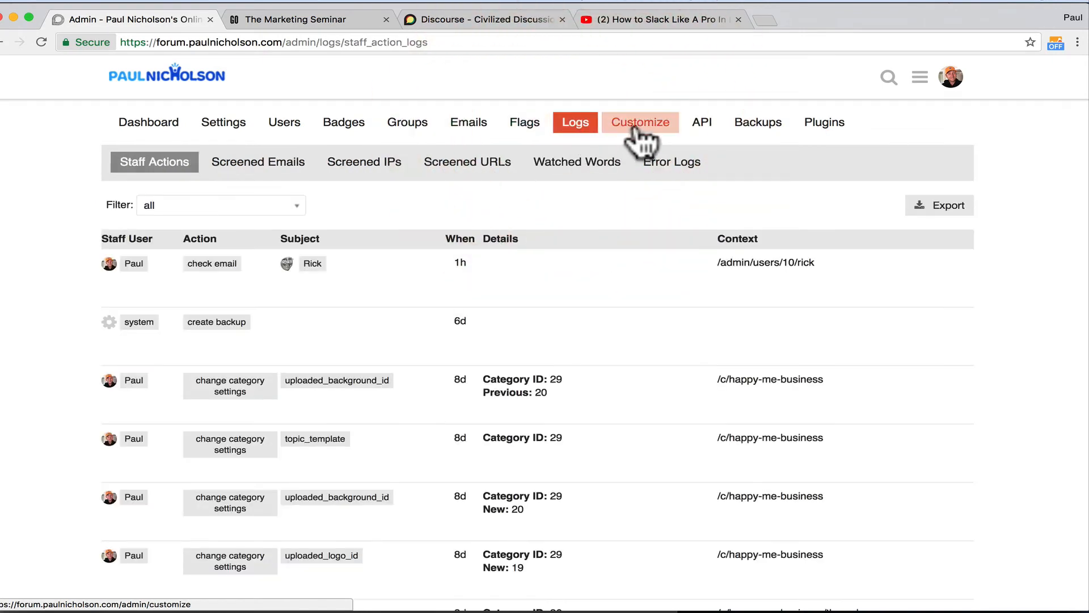
{"action": "left_click", "coordinate": [701, 123]}
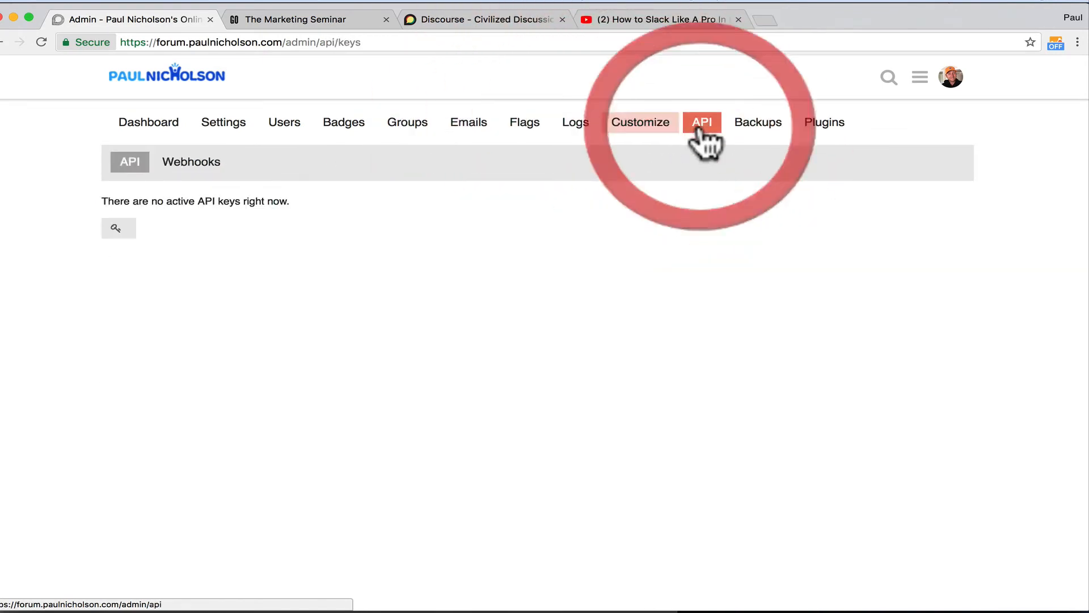
{"action": "left_click", "coordinate": [757, 123]}
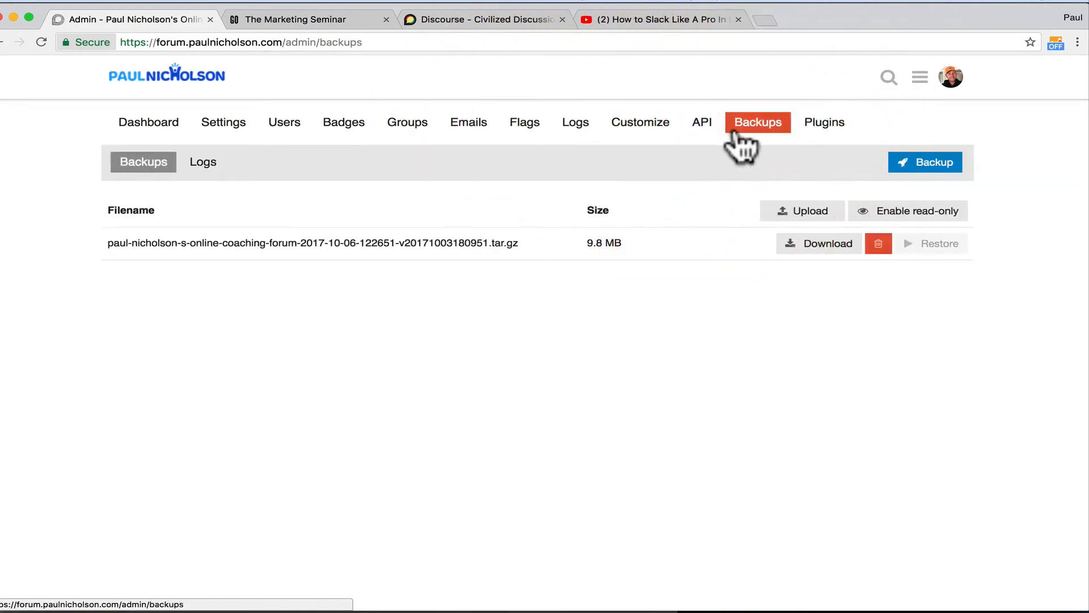
{"action": "left_click", "coordinate": [823, 122]}
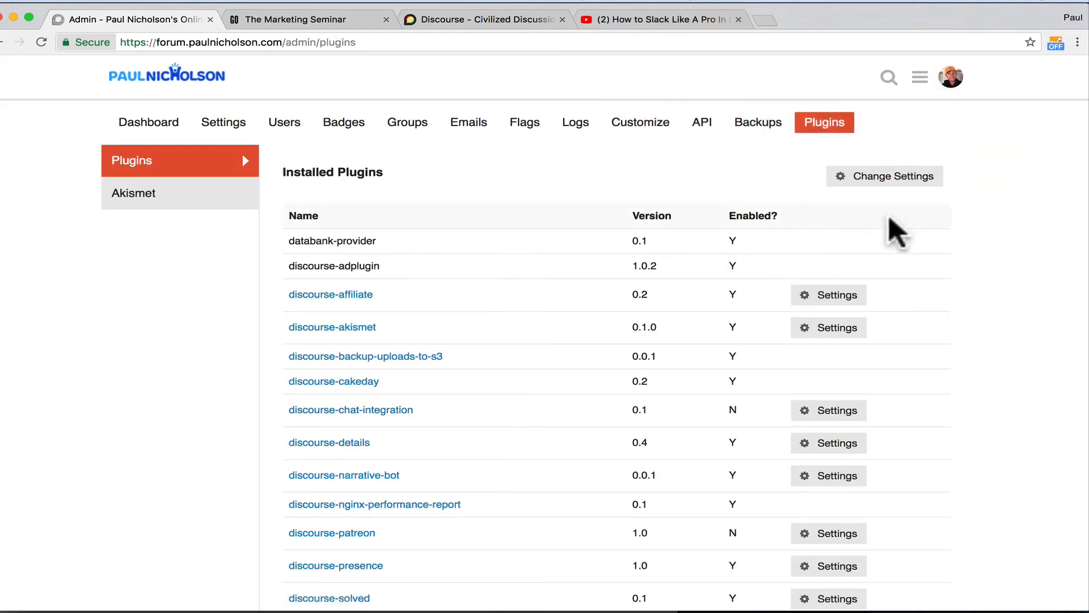
{"action": "mouse_move", "coordinate": [924, 164]}
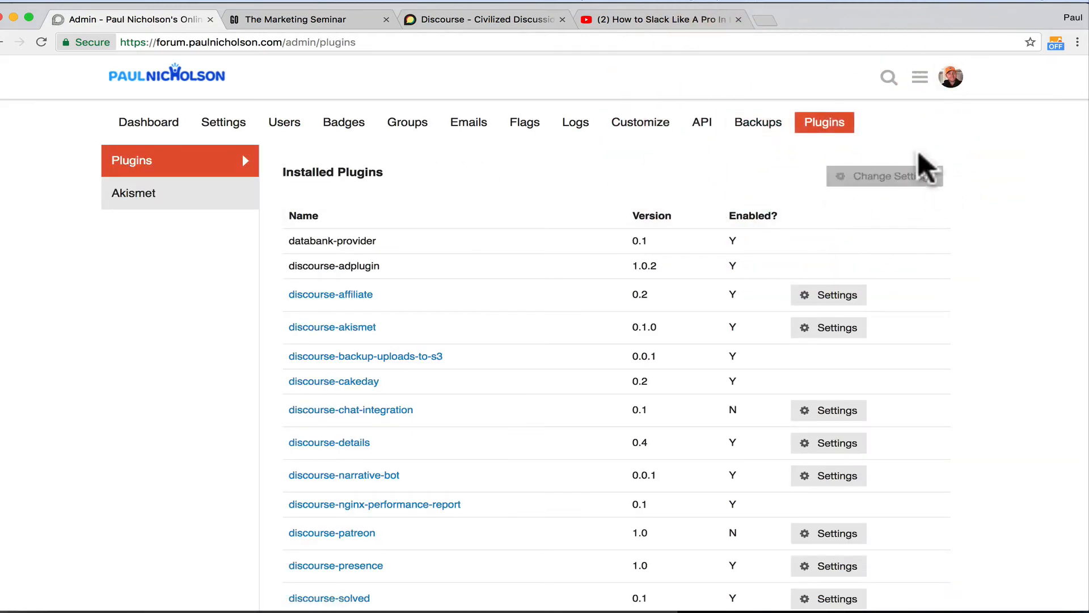
{"action": "left_click", "coordinate": [147, 122]}
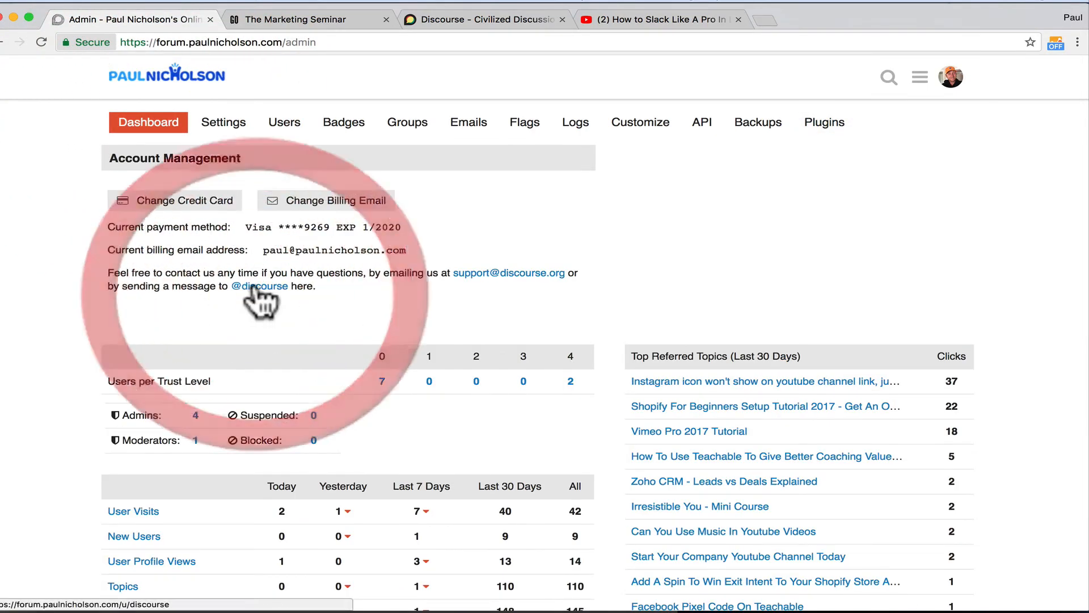
{"action": "left_click", "coordinate": [259, 286]}
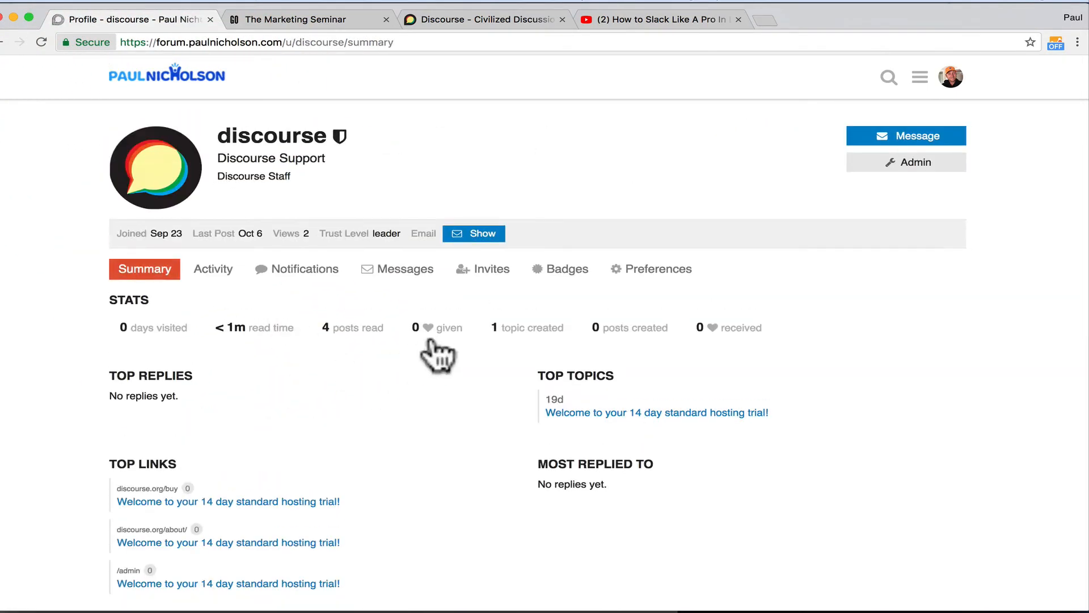
{"action": "left_click", "coordinate": [905, 135]}
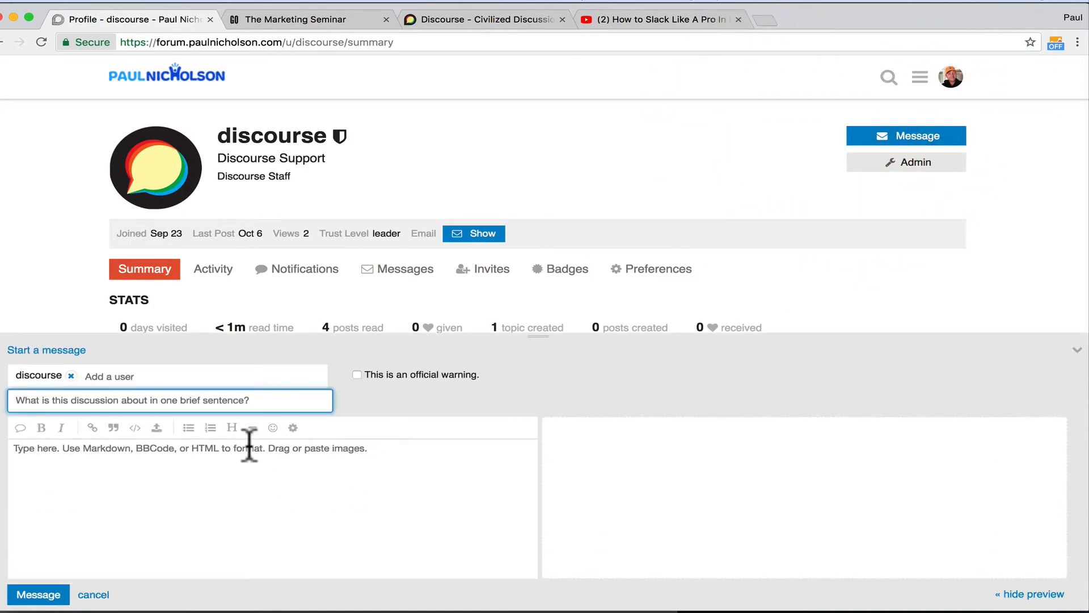
{"action": "mouse_move", "coordinate": [205, 101]}
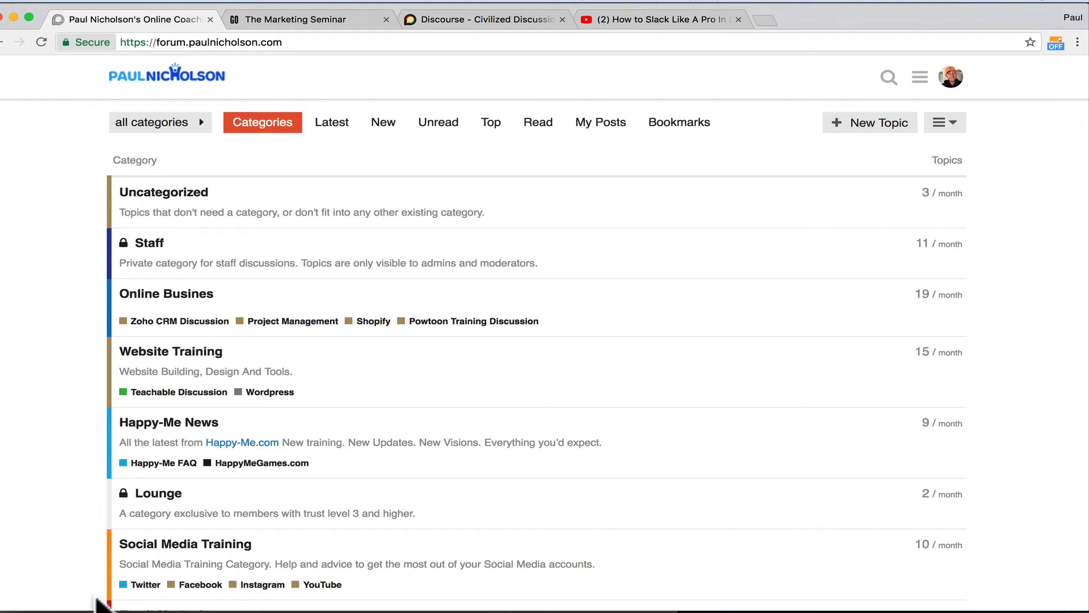
{"action": "mouse_move", "coordinate": [282, 497]}
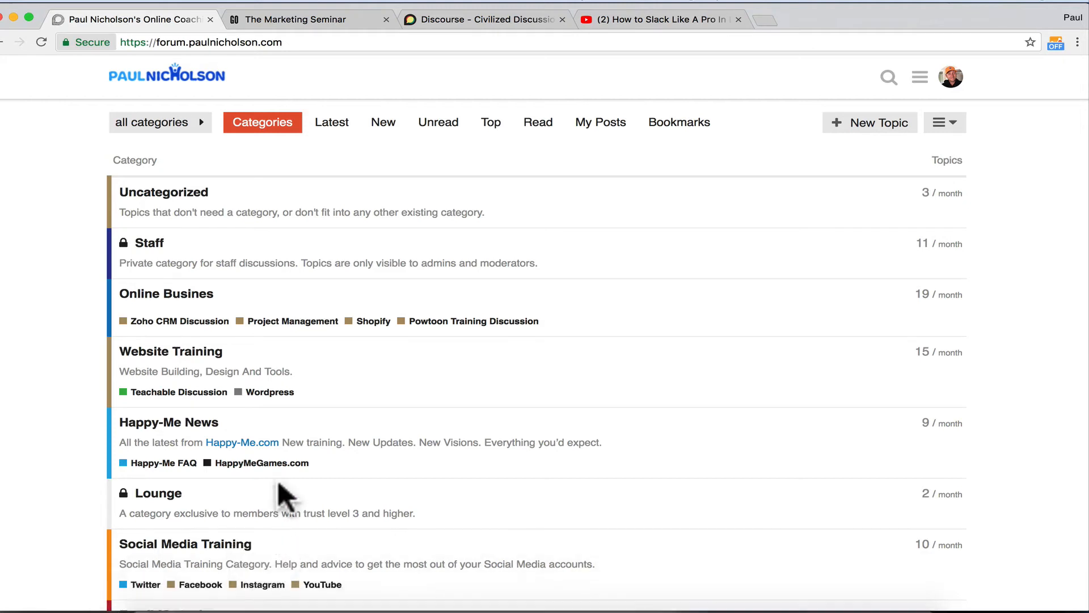
{"action": "mouse_move", "coordinate": [262, 463]}
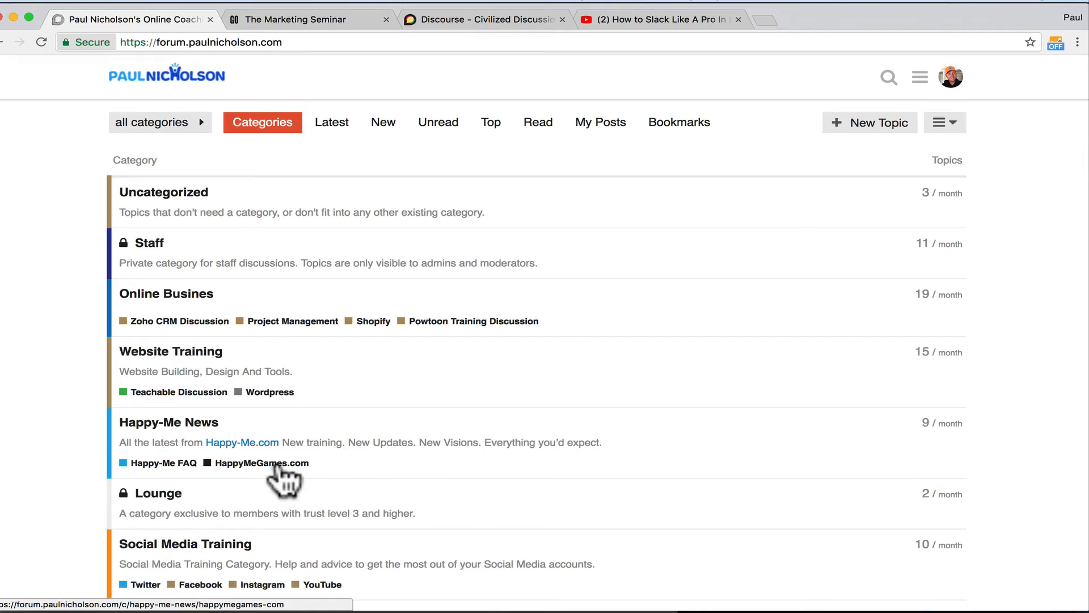
{"action": "mouse_move", "coordinate": [347, 443]}
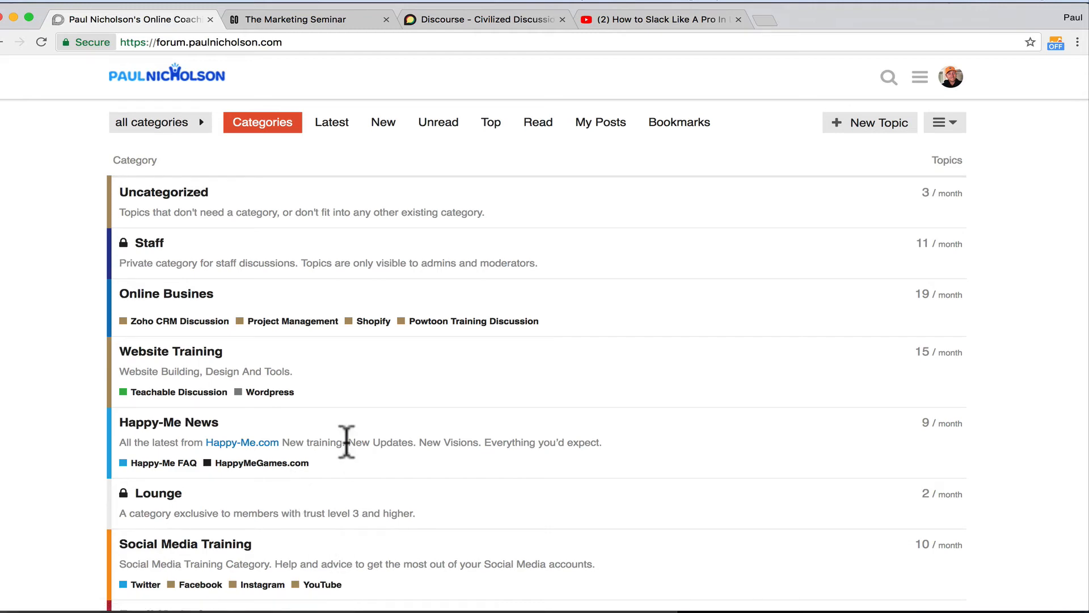
{"action": "left_click", "coordinate": [171, 351]}
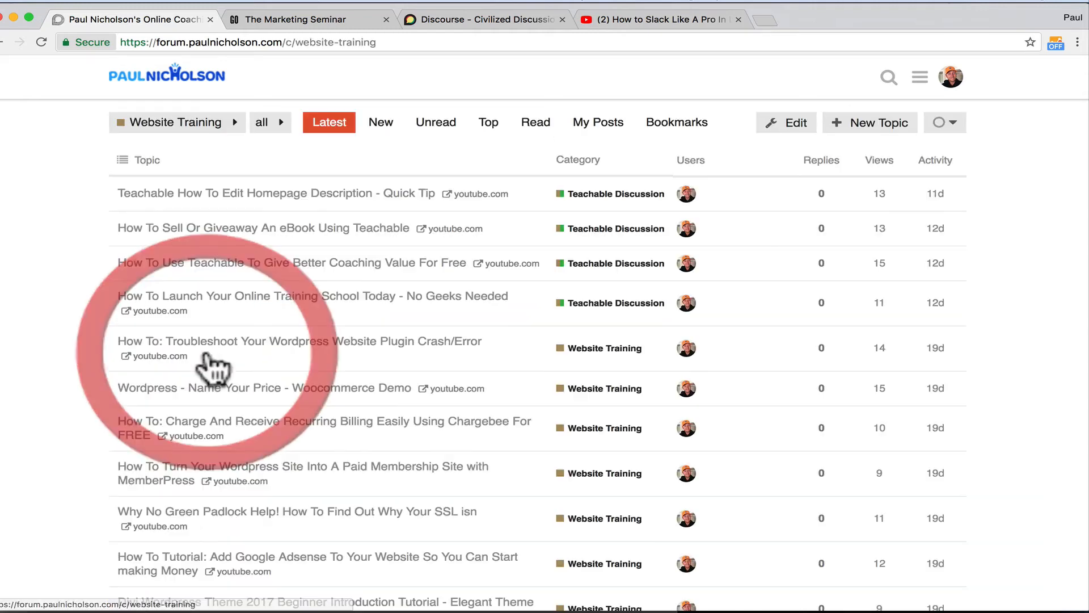
{"action": "left_click", "coordinate": [276, 192]}
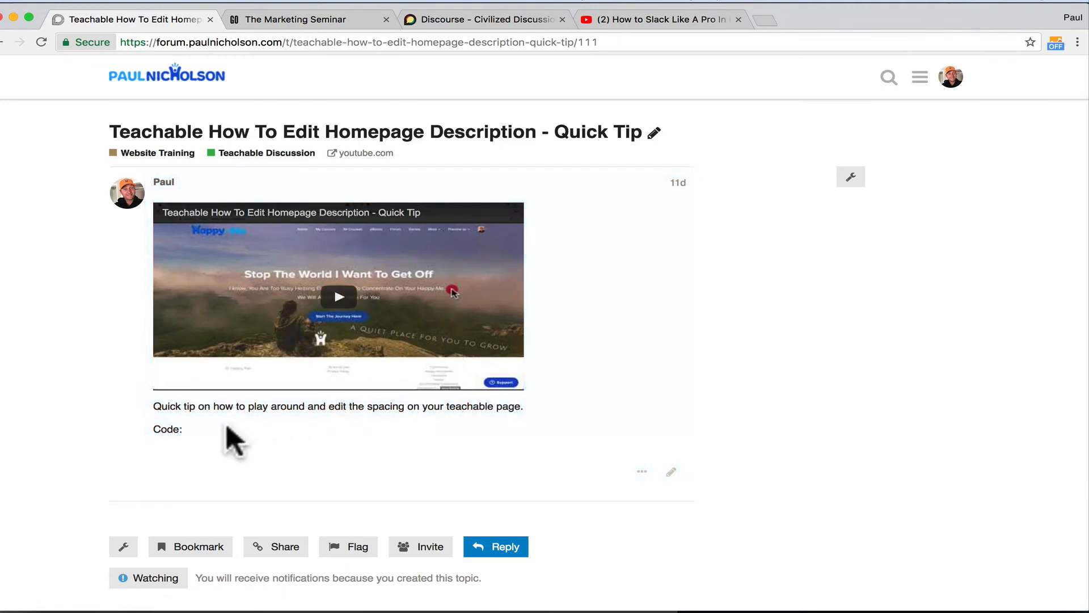
{"action": "mouse_move", "coordinate": [833, 229]}
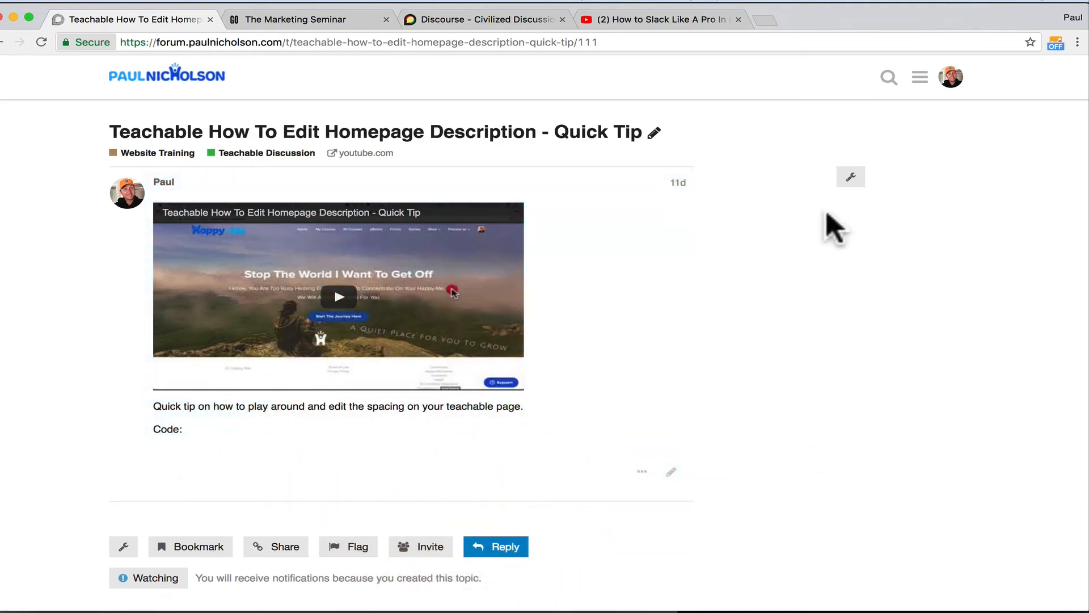
{"action": "scroll", "scroll_direction": "down", "scroll_amount": 3}
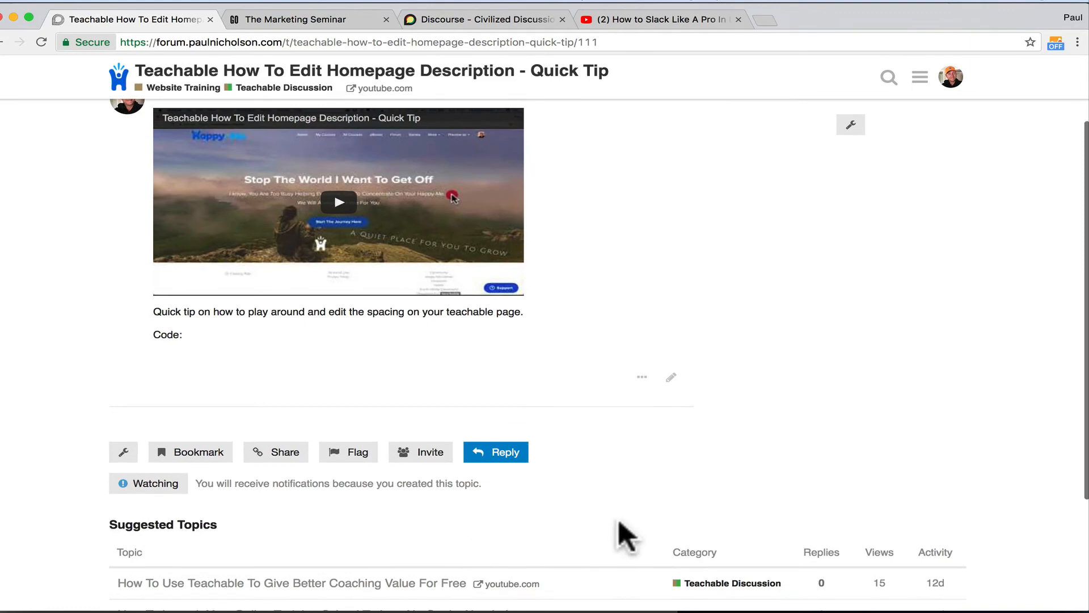
{"action": "scroll", "scroll_direction": "up", "scroll_amount": 3}
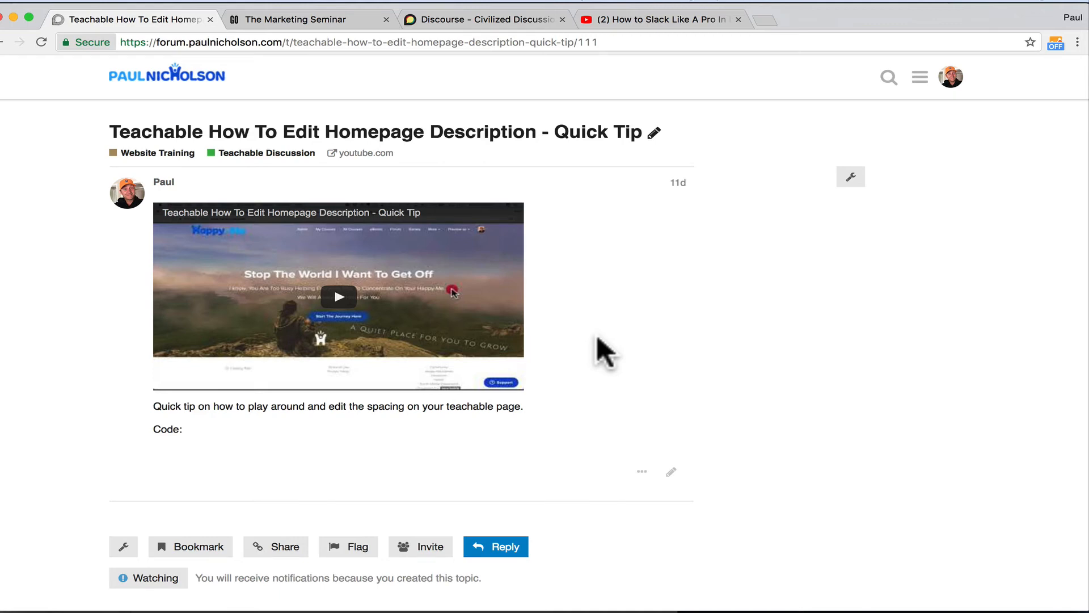
{"action": "mouse_move", "coordinate": [465, 222]}
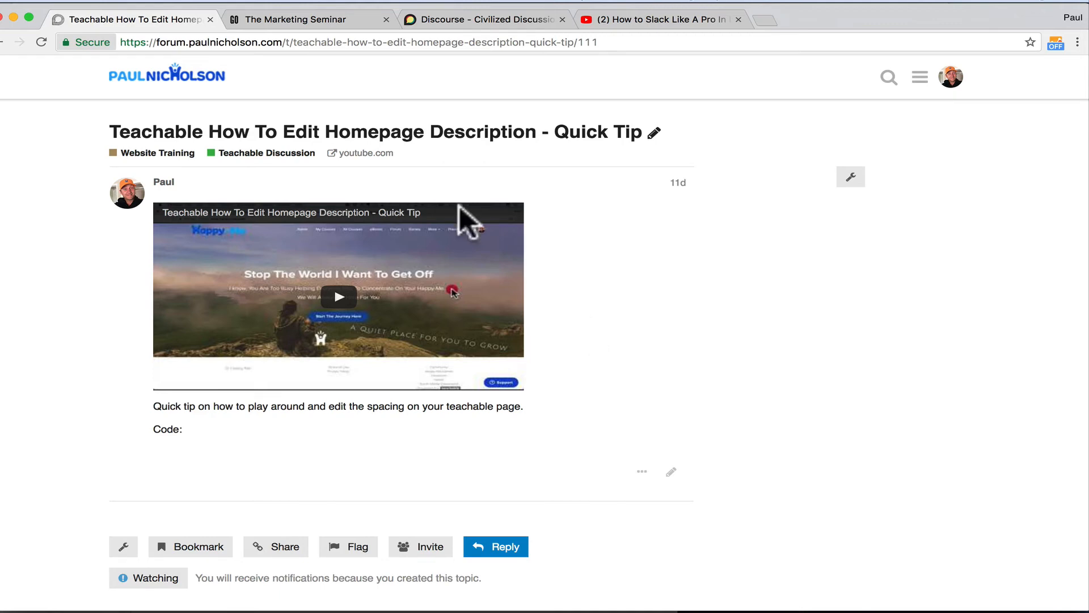
{"action": "left_click", "coordinate": [166, 75]}
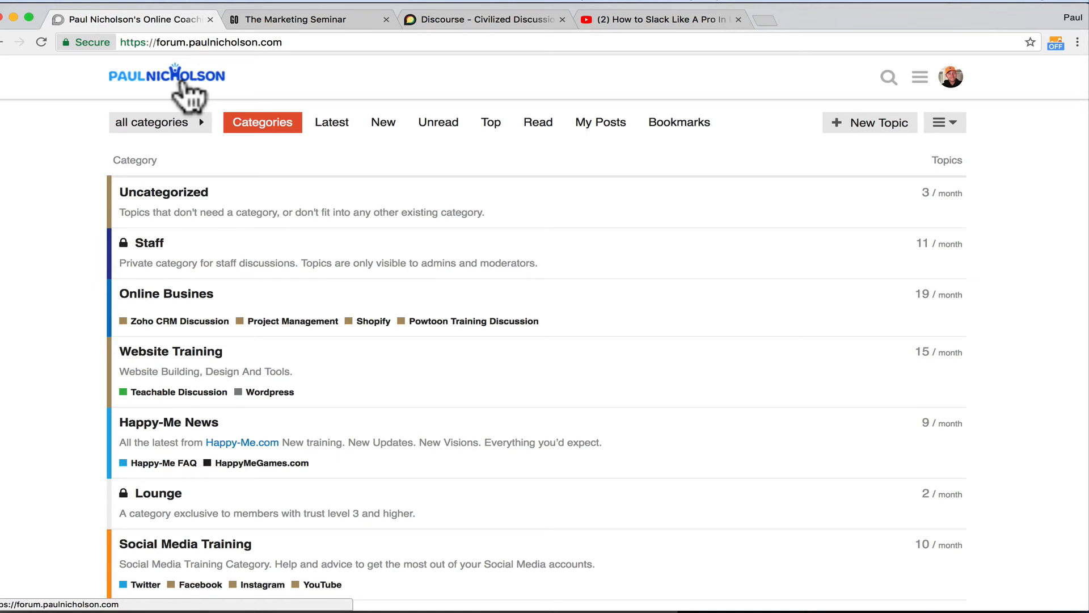
{"action": "mouse_move", "coordinate": [269, 243]}
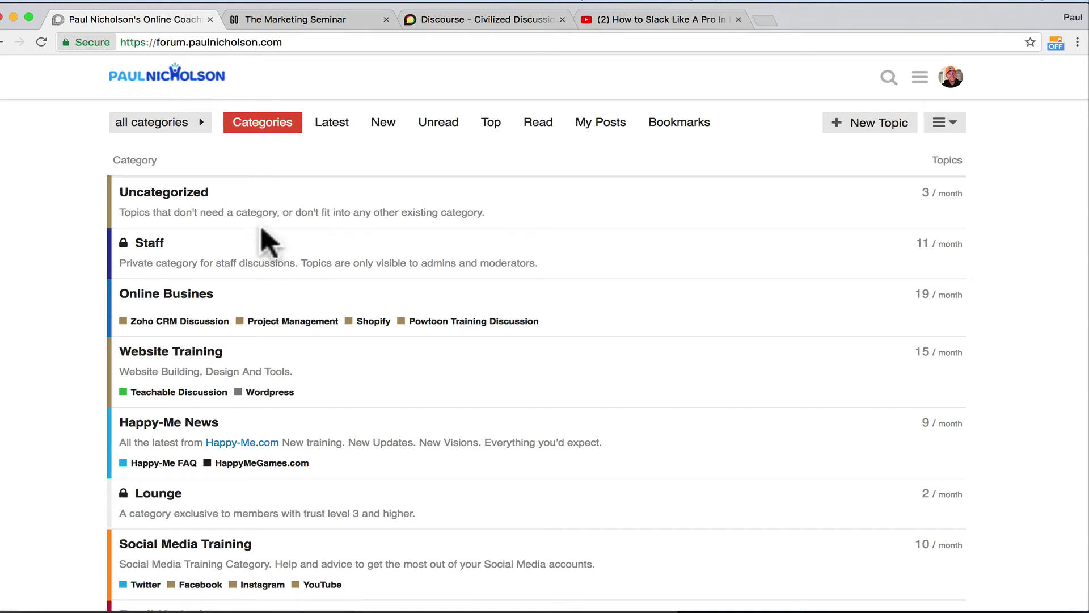
- Open the Uncategorized category from the Categories list to see its two topics
{"action": "left_click", "coordinate": [164, 191]}
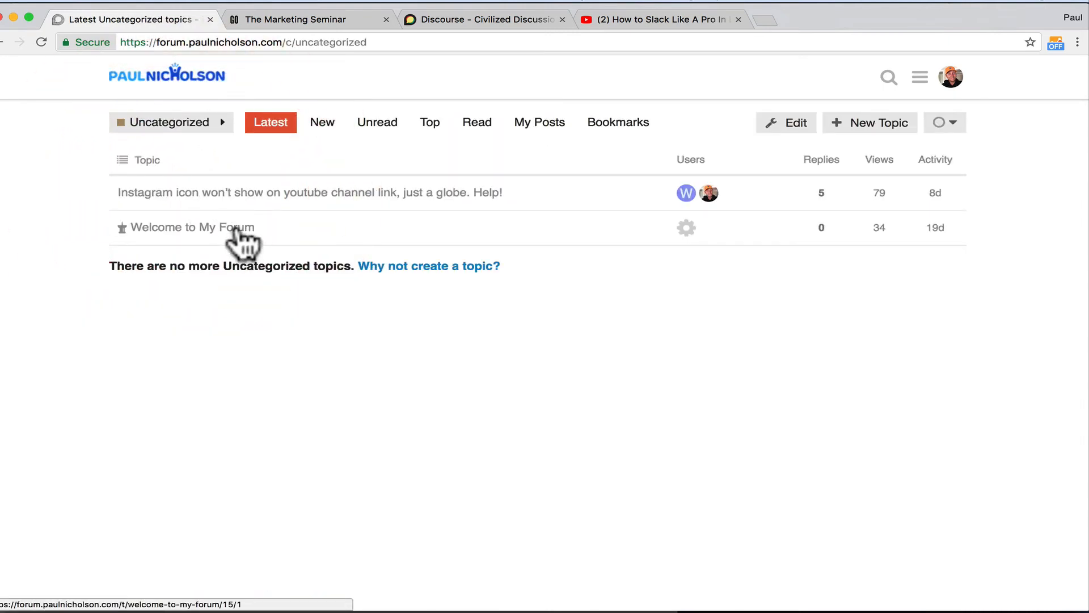
{"action": "mouse_move", "coordinate": [267, 202]}
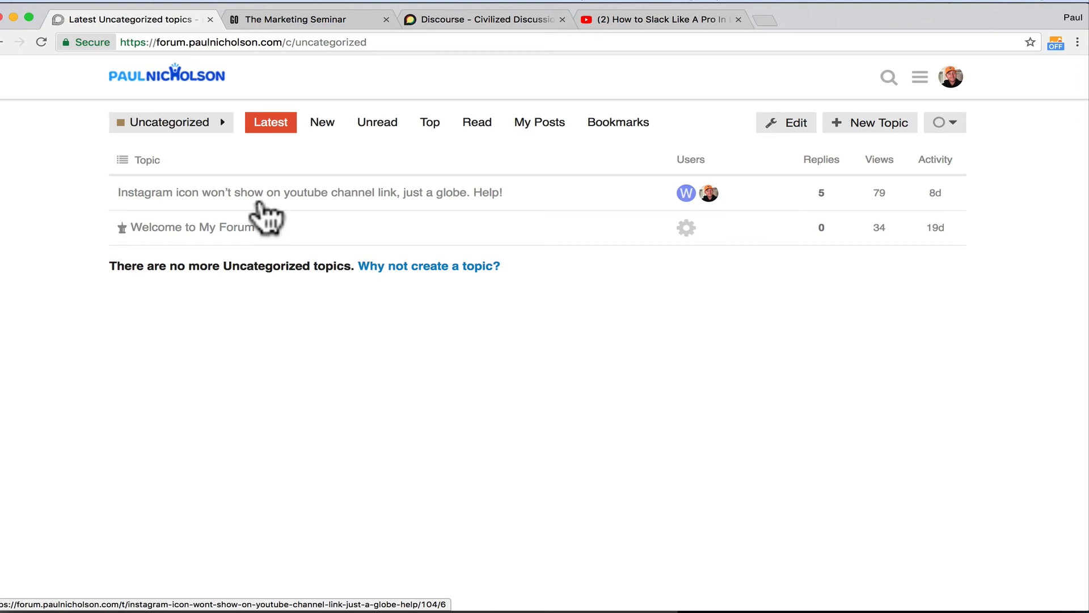
{"action": "mouse_move", "coordinate": [230, 270]}
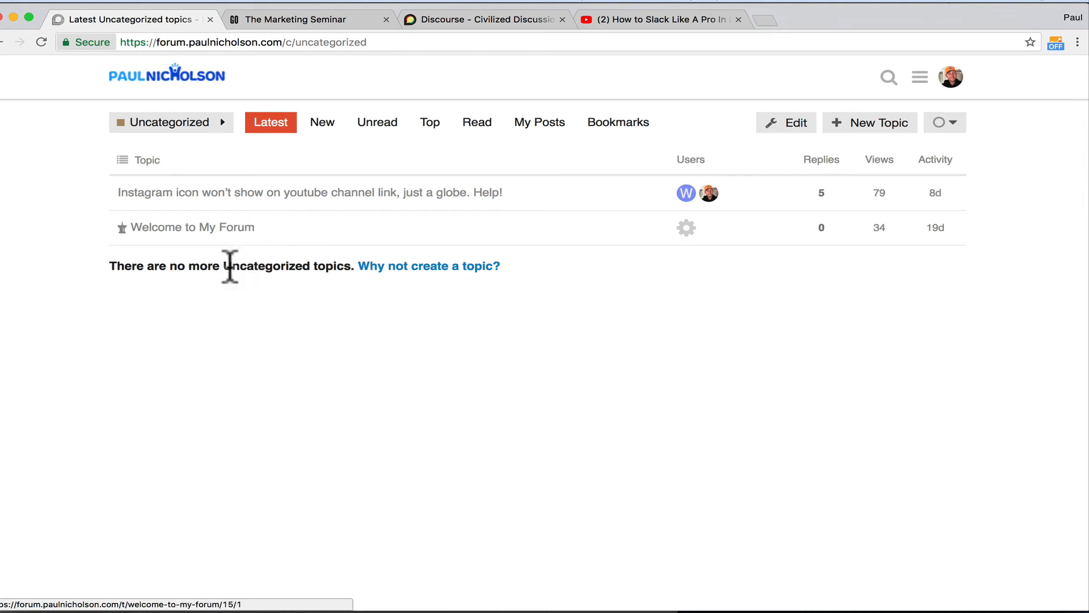
{"action": "mouse_move", "coordinate": [310, 342]}
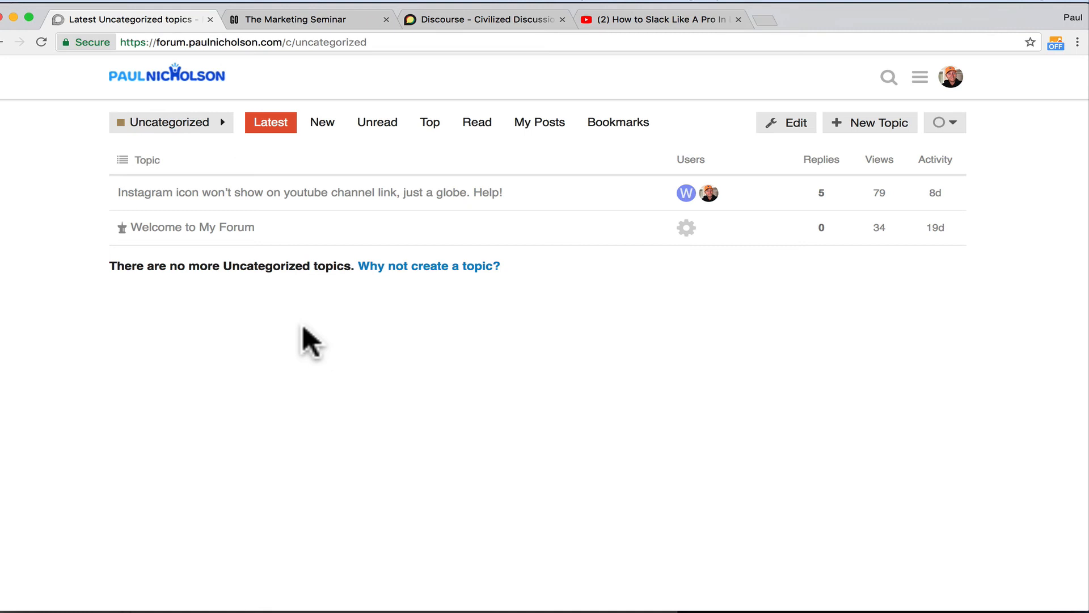
{"action": "mouse_move", "coordinate": [285, 239]}
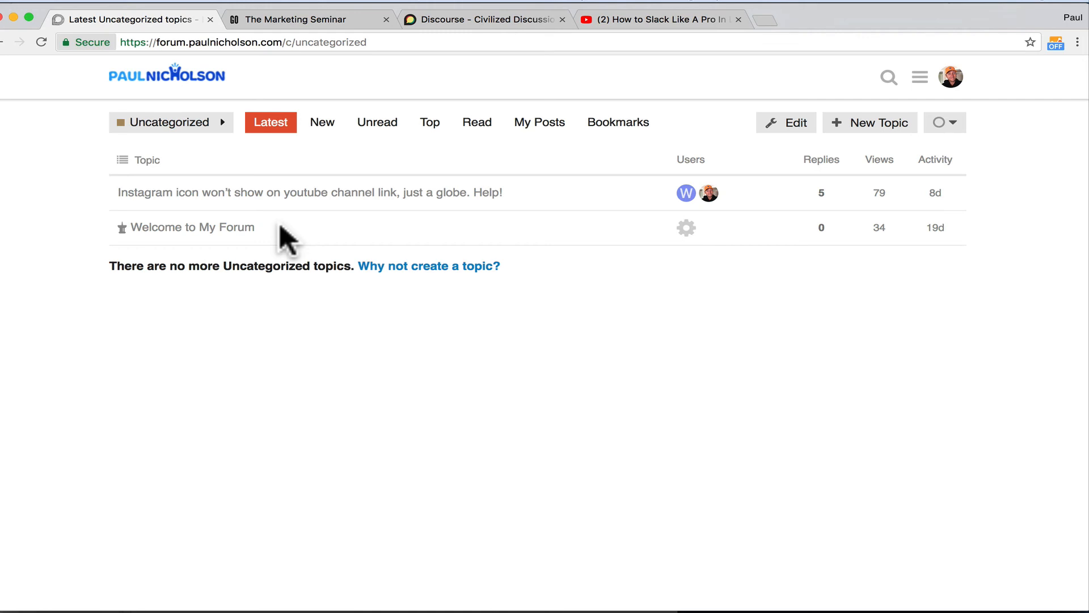
- Return to the forum home and open the Happy-Me Business category
{"action": "left_click", "coordinate": [167, 75]}
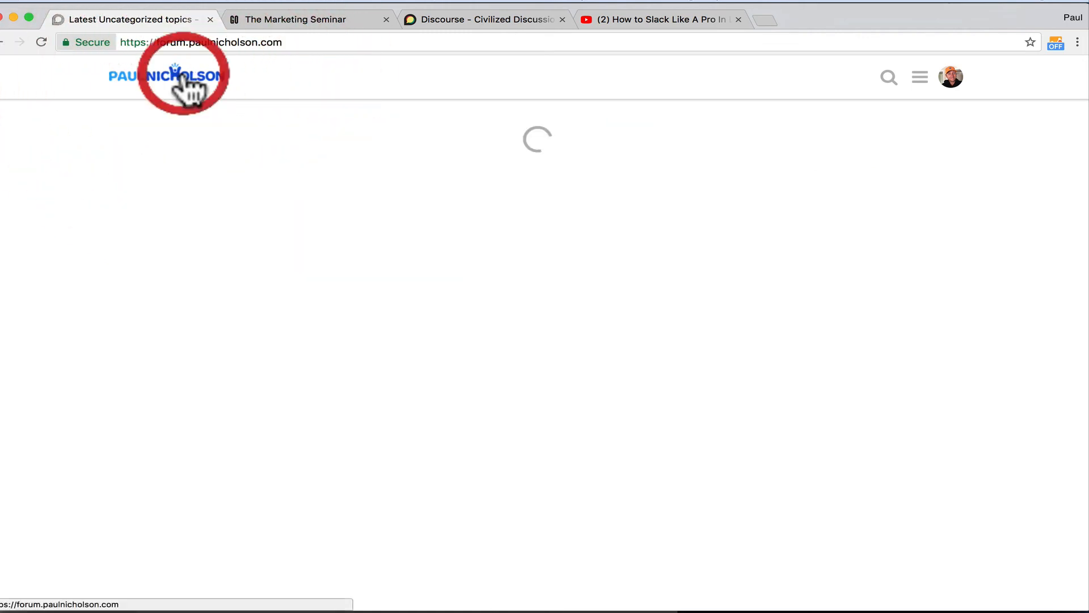
{"action": "left_click", "coordinate": [166, 75]}
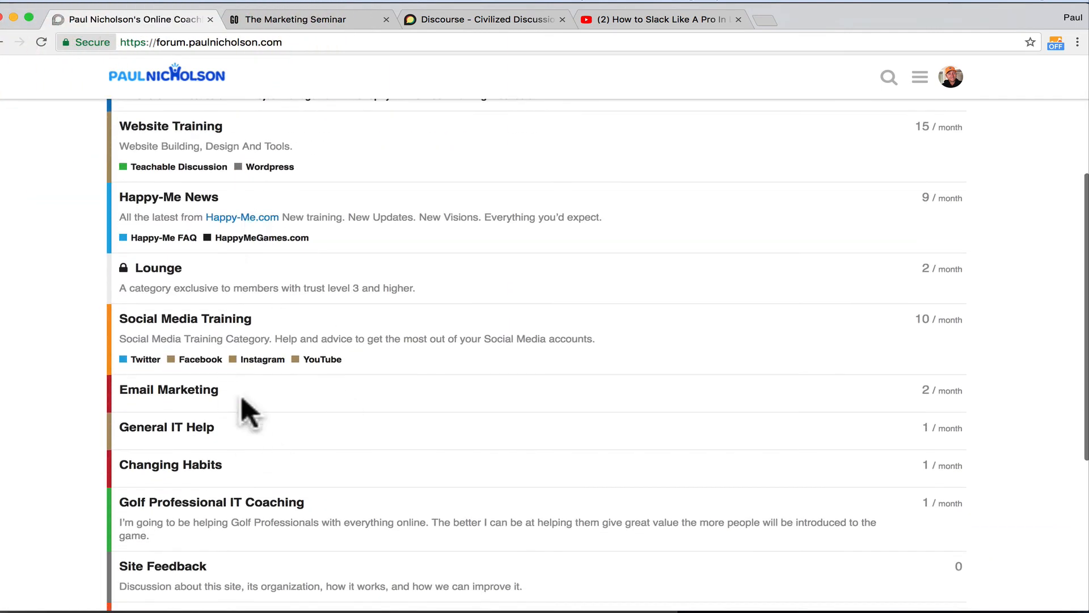
{"action": "scroll", "scroll_direction": "down", "scroll_amount": 3}
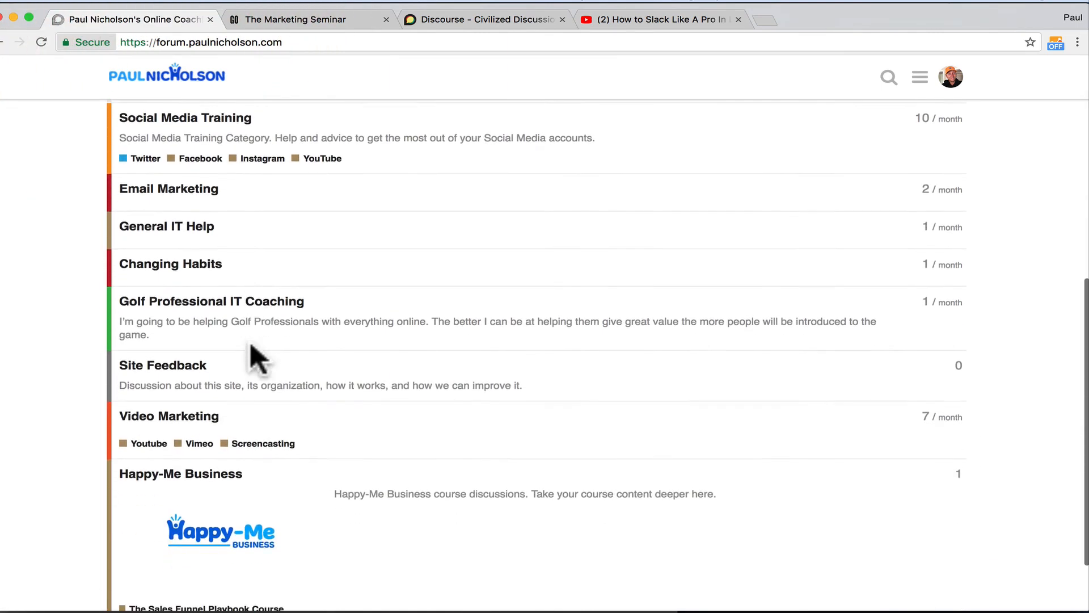
{"action": "left_click", "coordinate": [179, 473]}
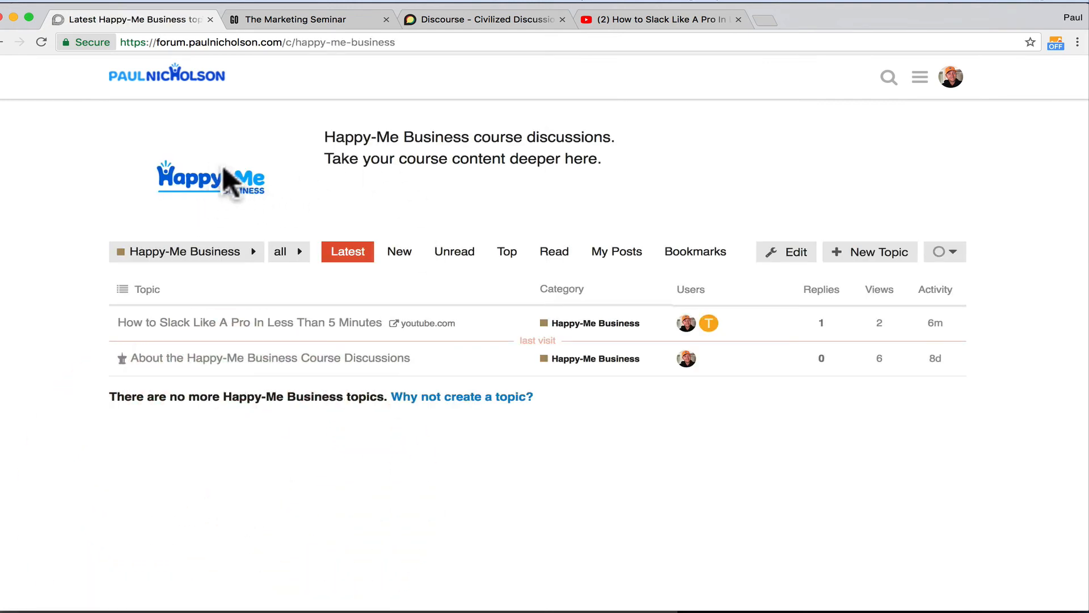
{"action": "mouse_move", "coordinate": [233, 202]}
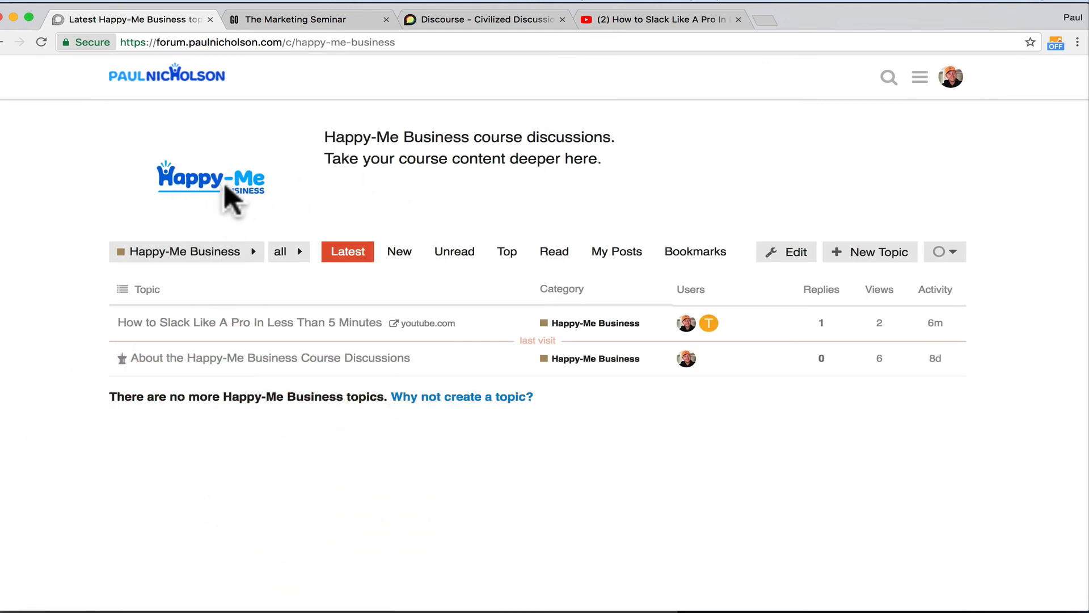
{"action": "mouse_move", "coordinate": [400, 246]}
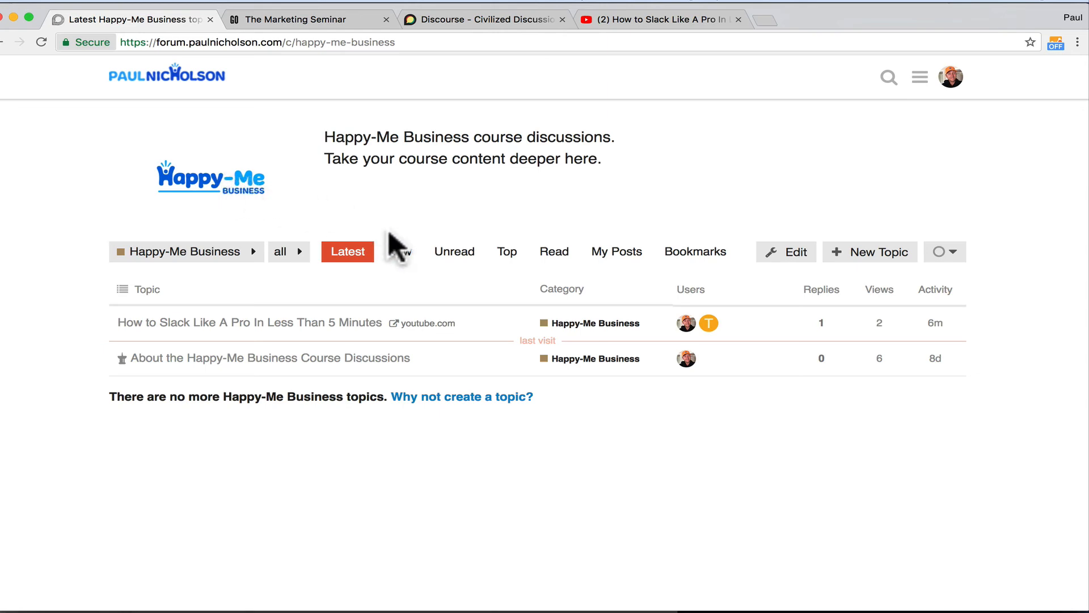
- Follow the Slack and hayfever topics' suggested links to the No Geeks Needed topic
{"action": "left_click", "coordinate": [248, 322]}
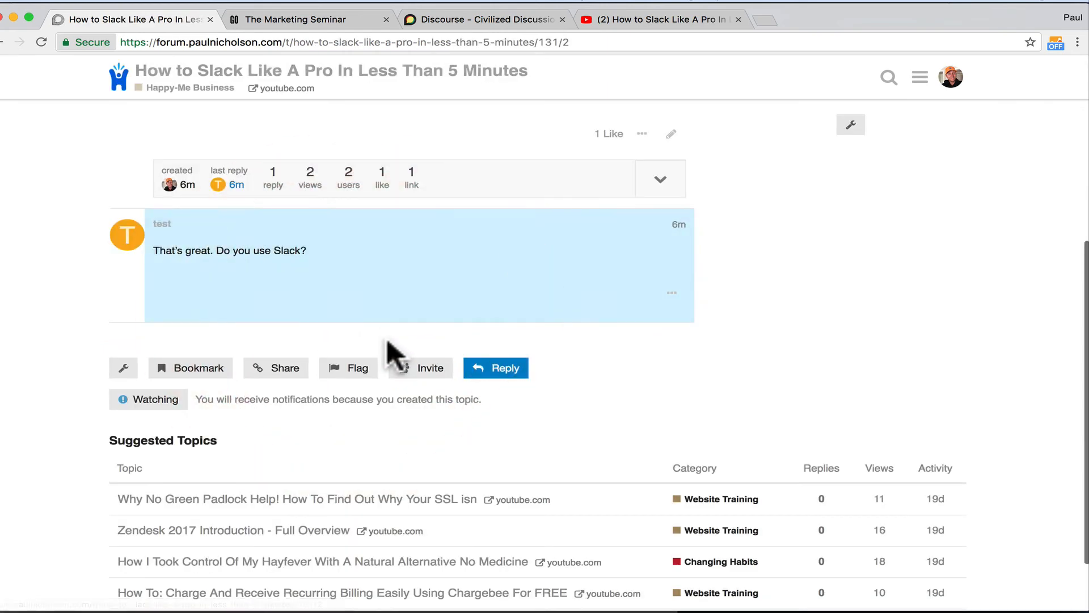
{"action": "scroll", "scroll_direction": "up", "scroll_amount": 3}
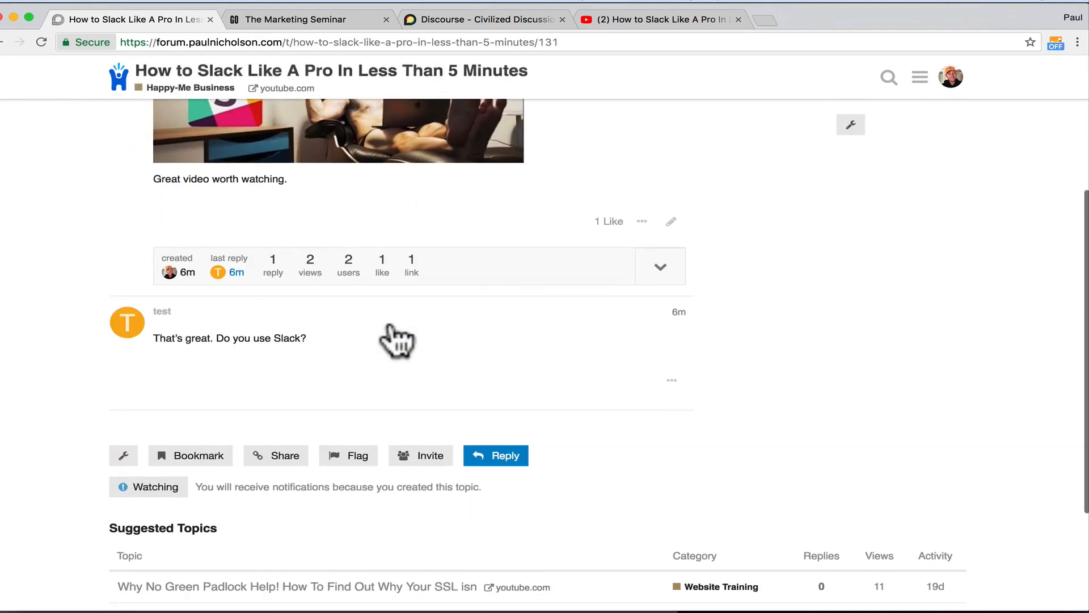
{"action": "scroll", "scroll_direction": "down", "scroll_amount": 3}
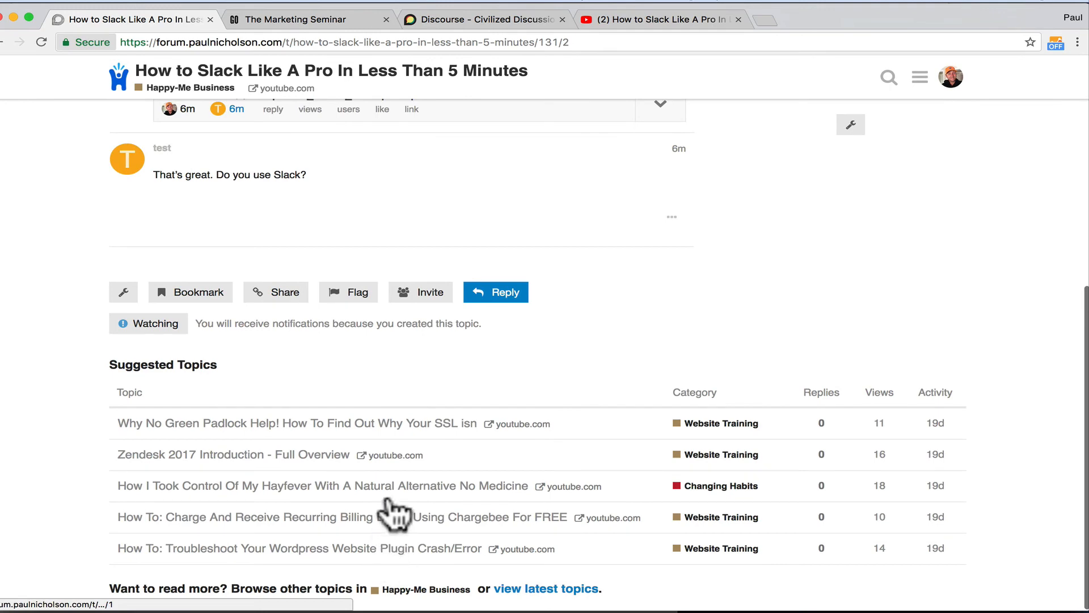
{"action": "left_click", "coordinate": [328, 485]}
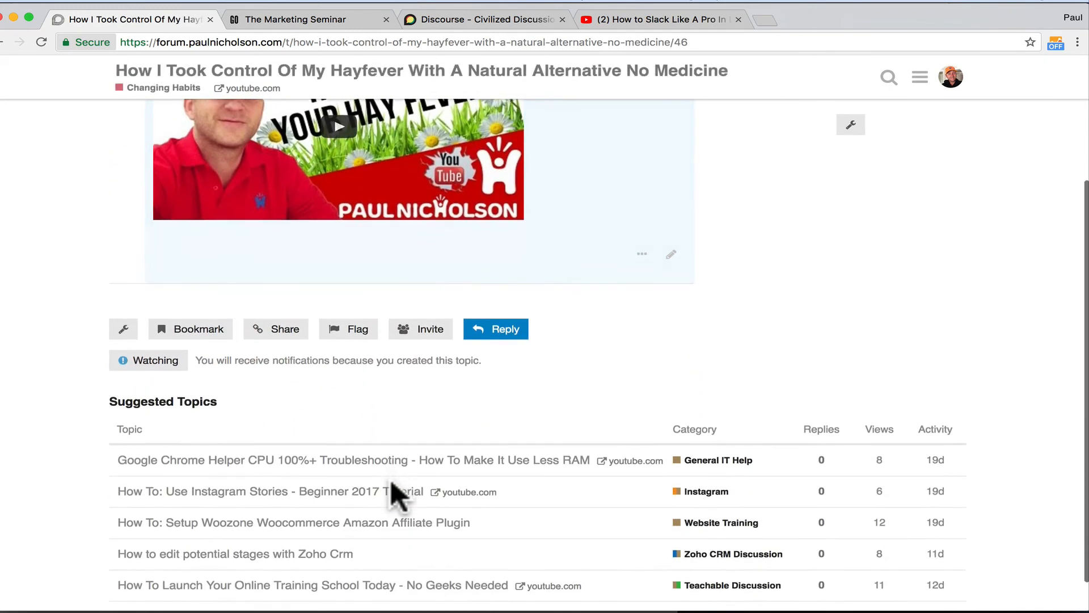
{"action": "scroll", "scroll_direction": "down", "scroll_amount": 3}
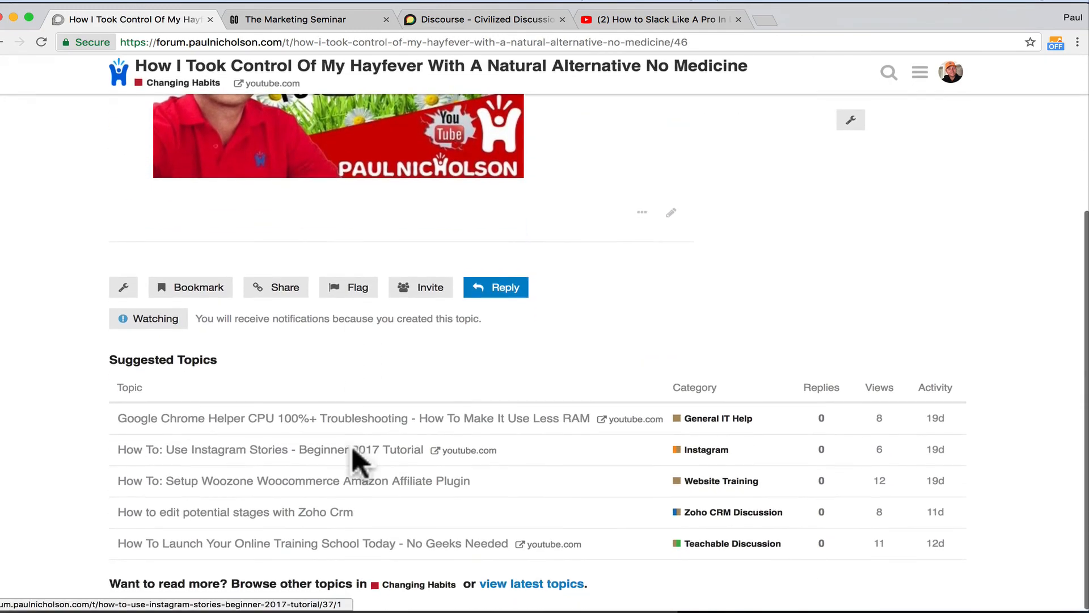
{"action": "left_click", "coordinate": [310, 543]}
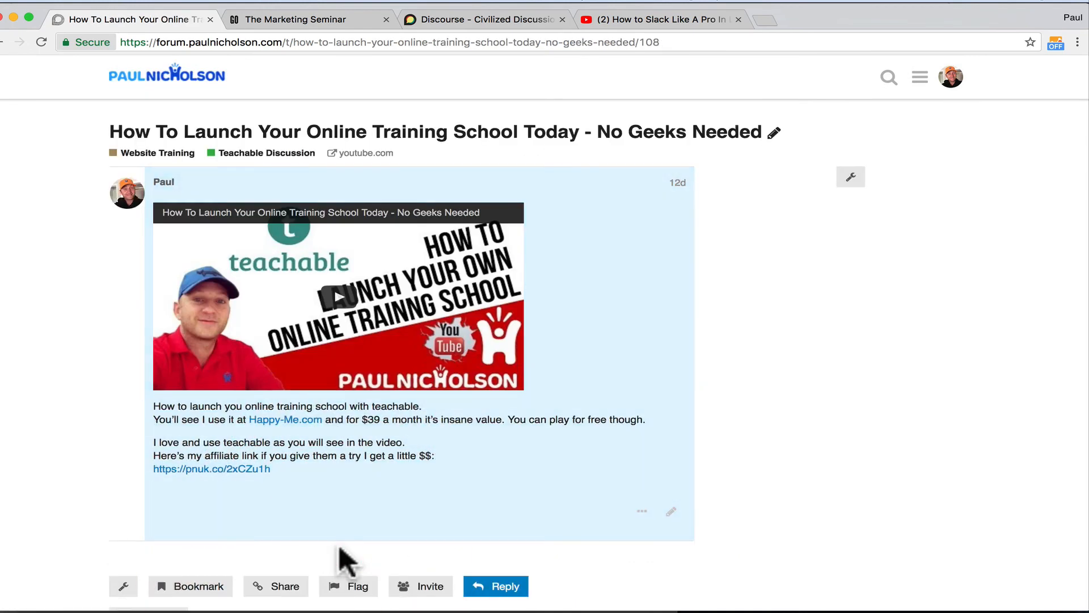
{"action": "mouse_move", "coordinate": [785, 573]}
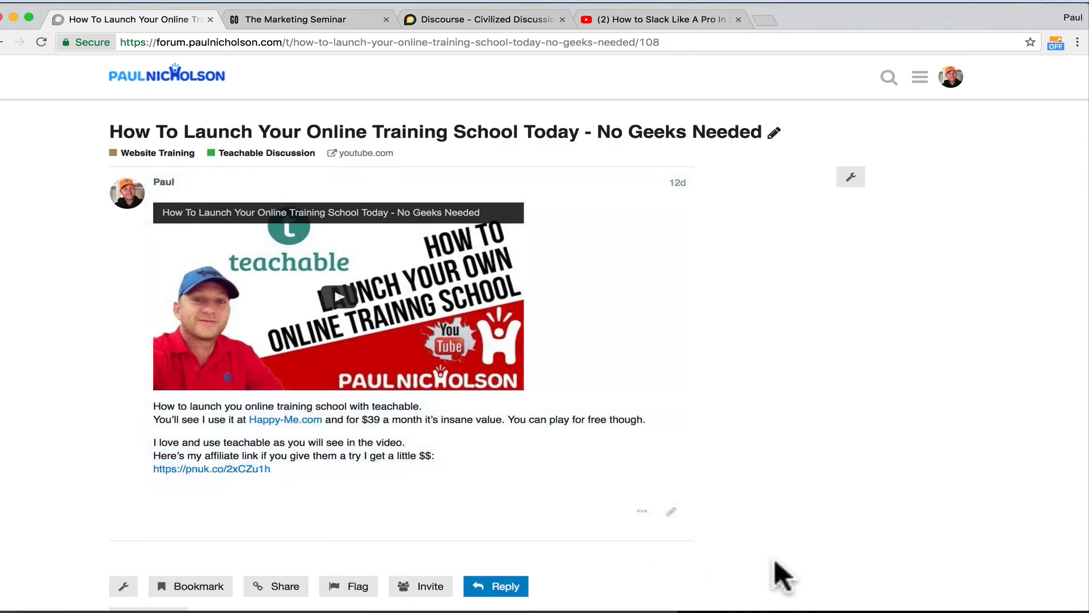
- Return to admin site settings and browse the Security, Spam and Other sections
{"action": "left_click", "coordinate": [919, 76]}
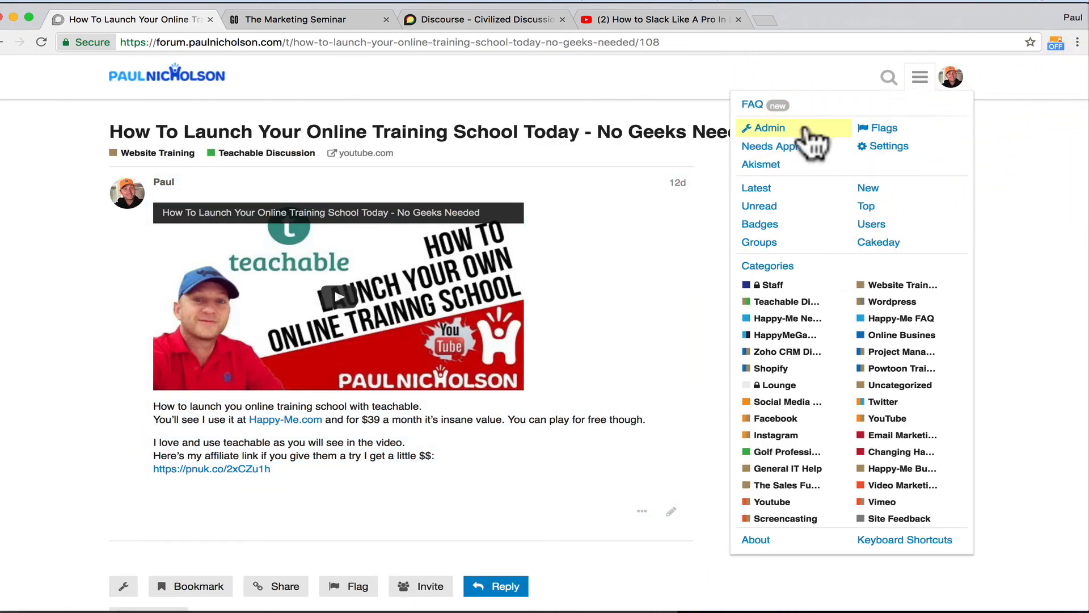
{"action": "left_click", "coordinate": [768, 128]}
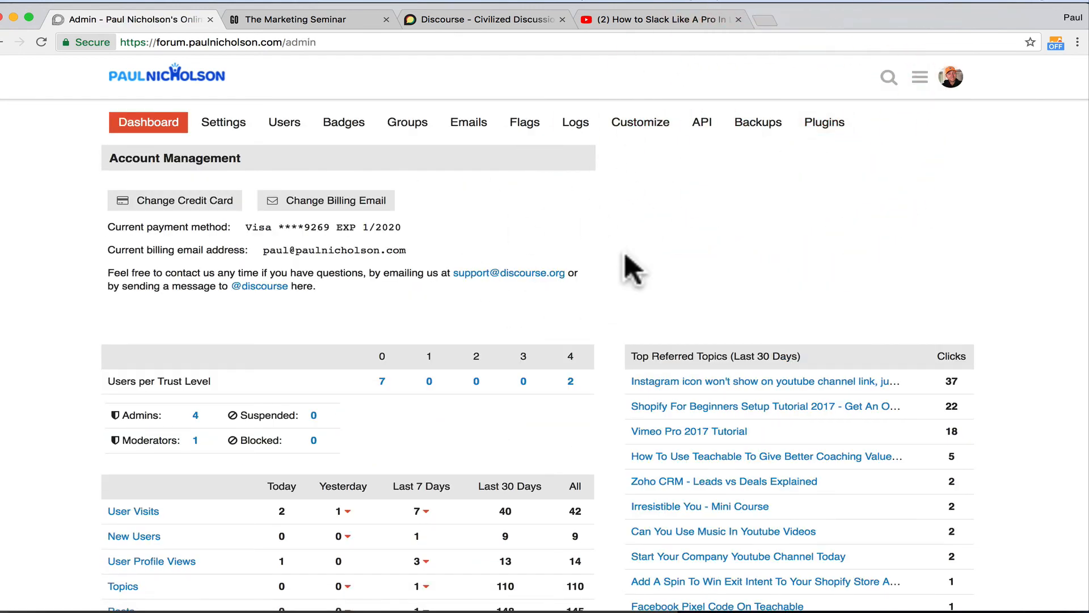
{"action": "left_click", "coordinate": [223, 122]}
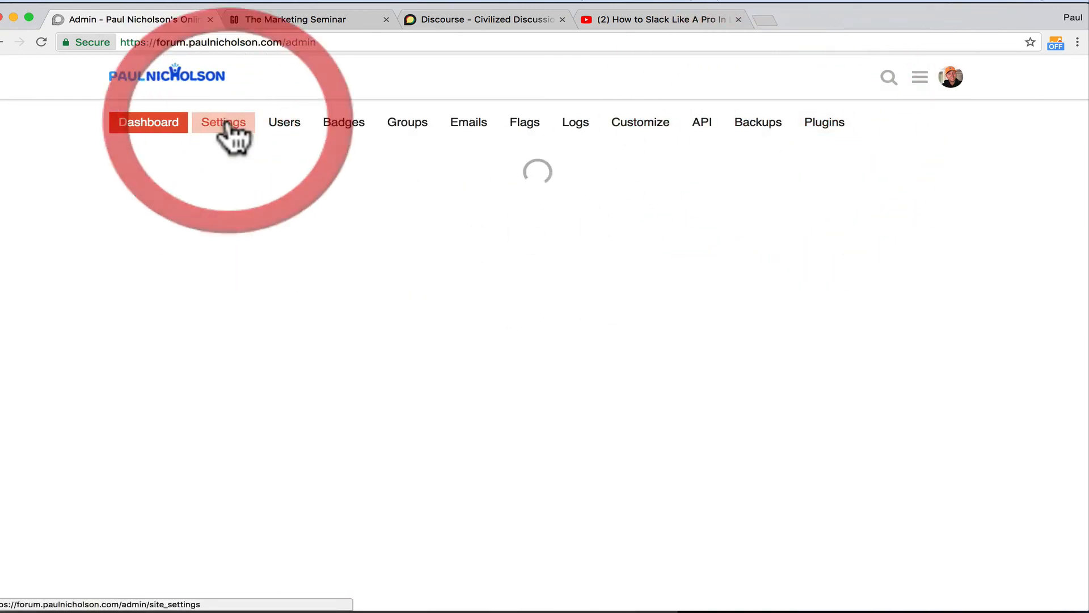
{"action": "left_click", "coordinate": [223, 122]}
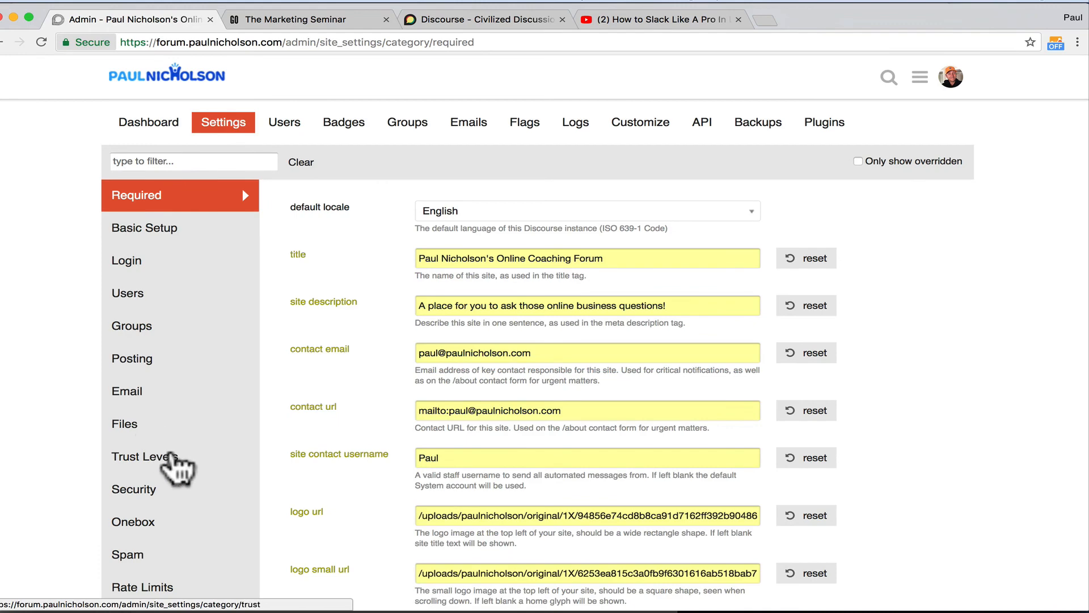
{"action": "left_click", "coordinate": [133, 488]}
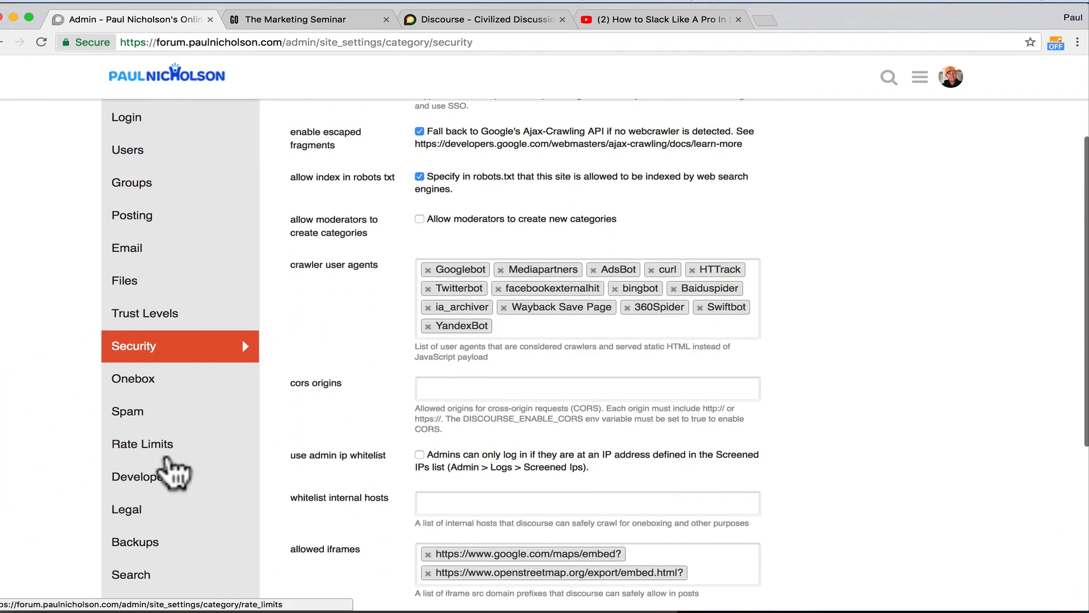
{"action": "left_click", "coordinate": [127, 411]}
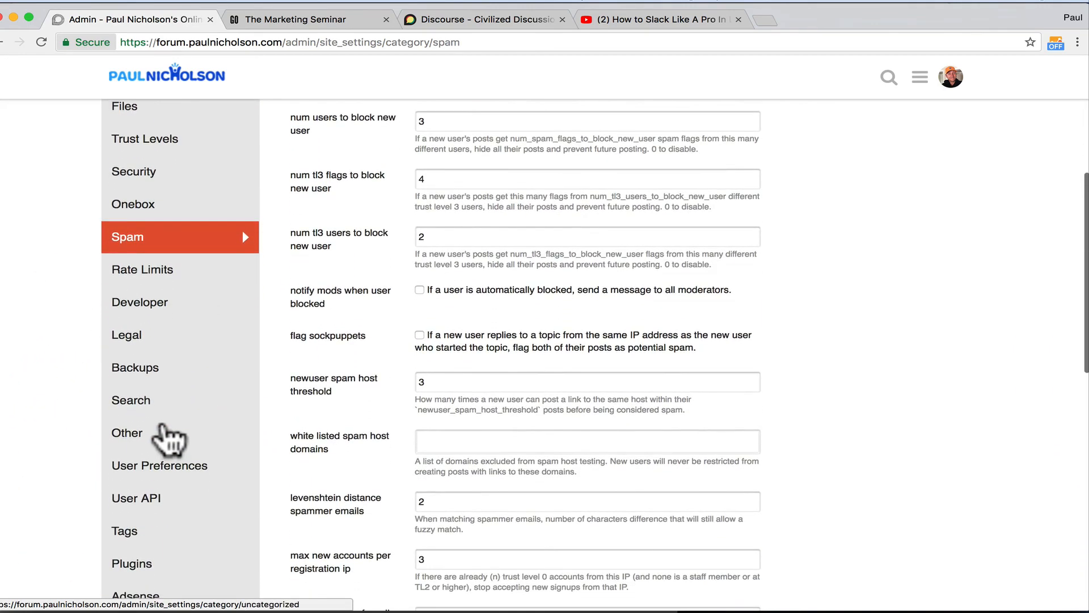
{"action": "left_click", "coordinate": [127, 432]}
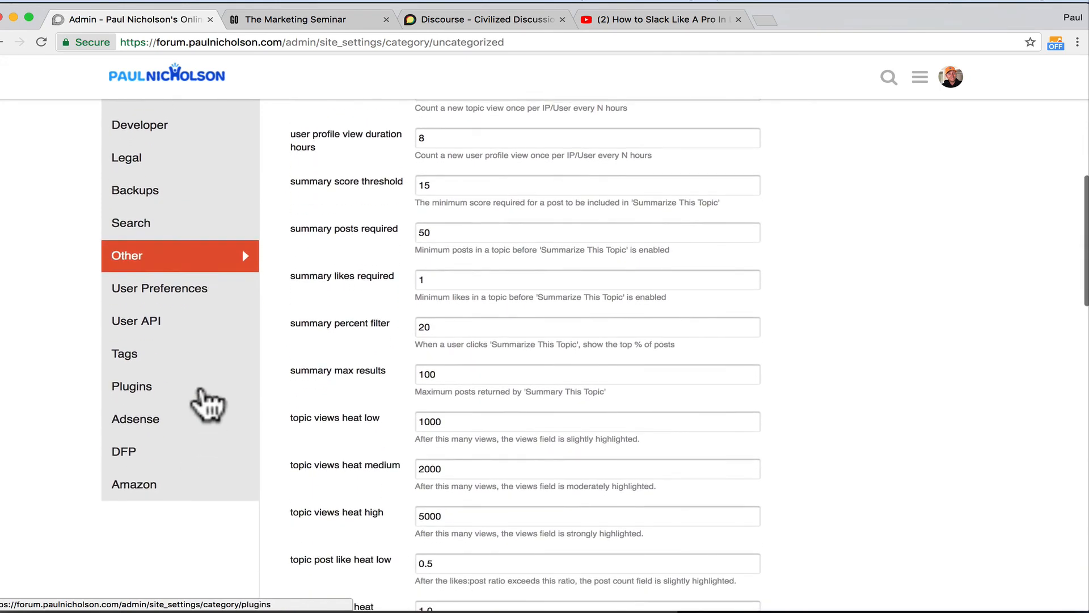
- Review Adsense settings and ad size options unchanged, then return to the forum home
{"action": "left_click", "coordinate": [135, 418]}
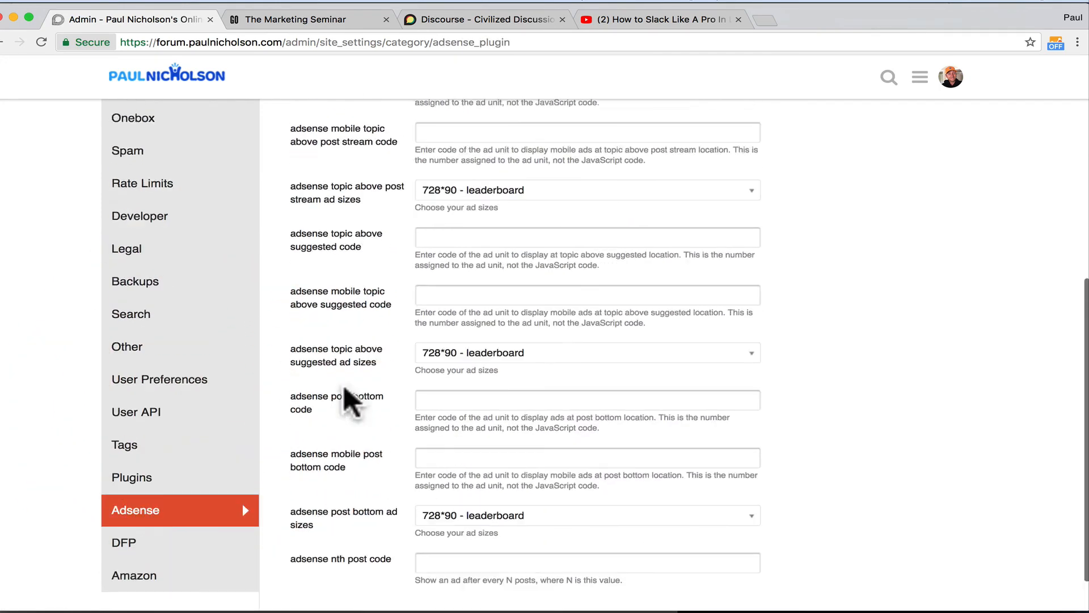
{"action": "scroll", "scroll_direction": "up", "scroll_amount": 3}
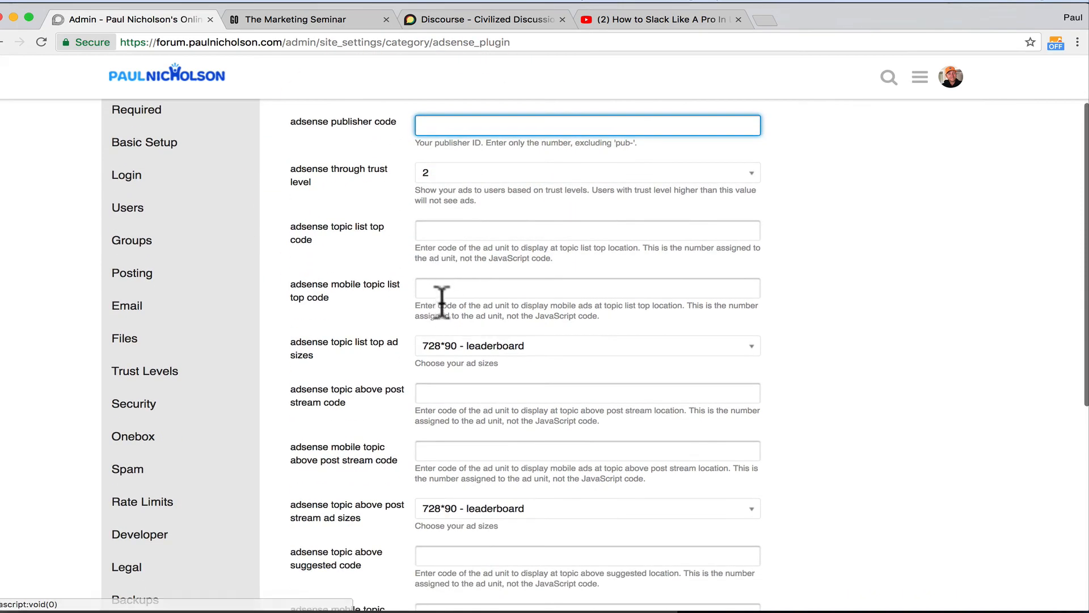
{"action": "scroll", "scroll_direction": "down", "scroll_amount": 3}
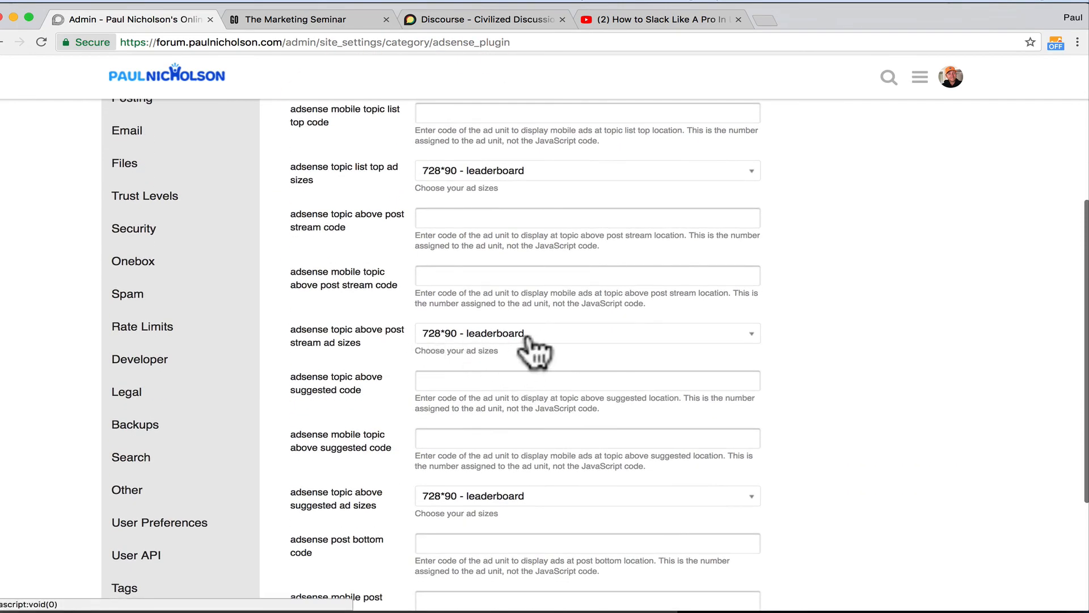
{"action": "left_click", "coordinate": [585, 332]}
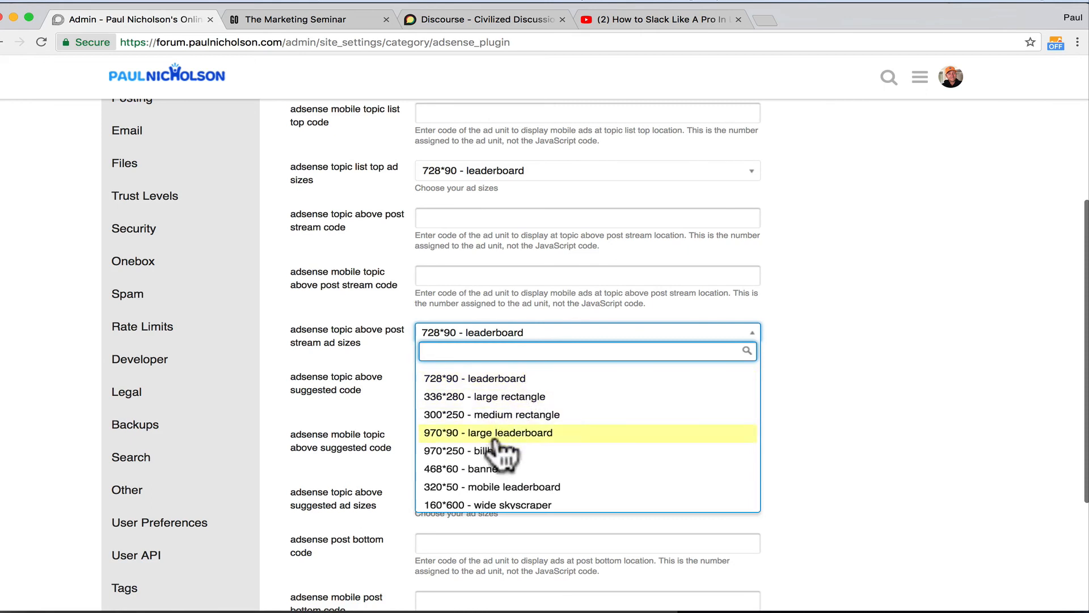
{"action": "mouse_move", "coordinate": [493, 432]}
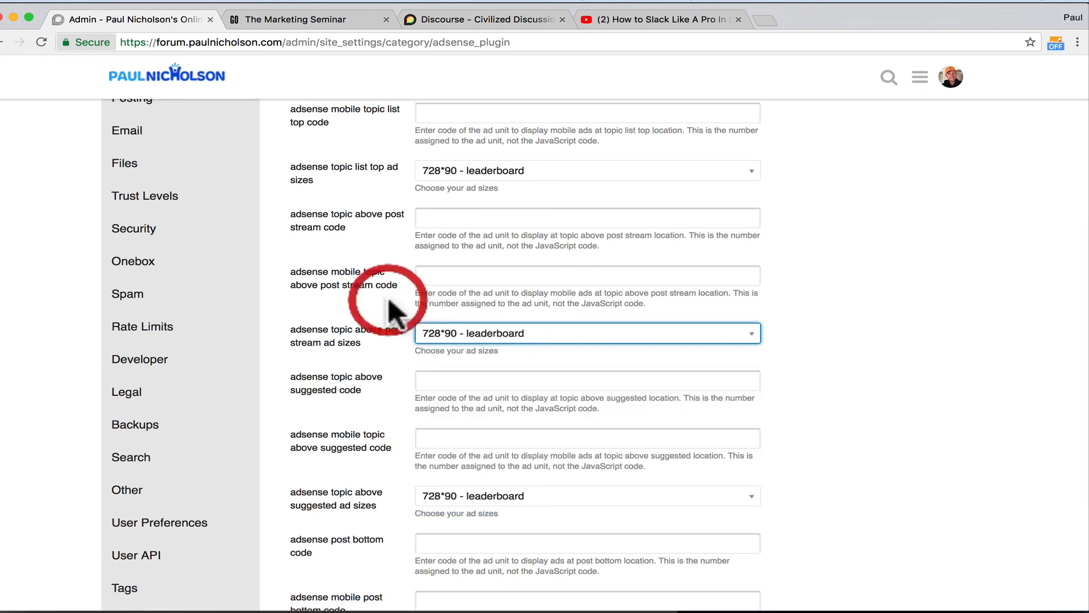
{"action": "left_click", "coordinate": [587, 333]}
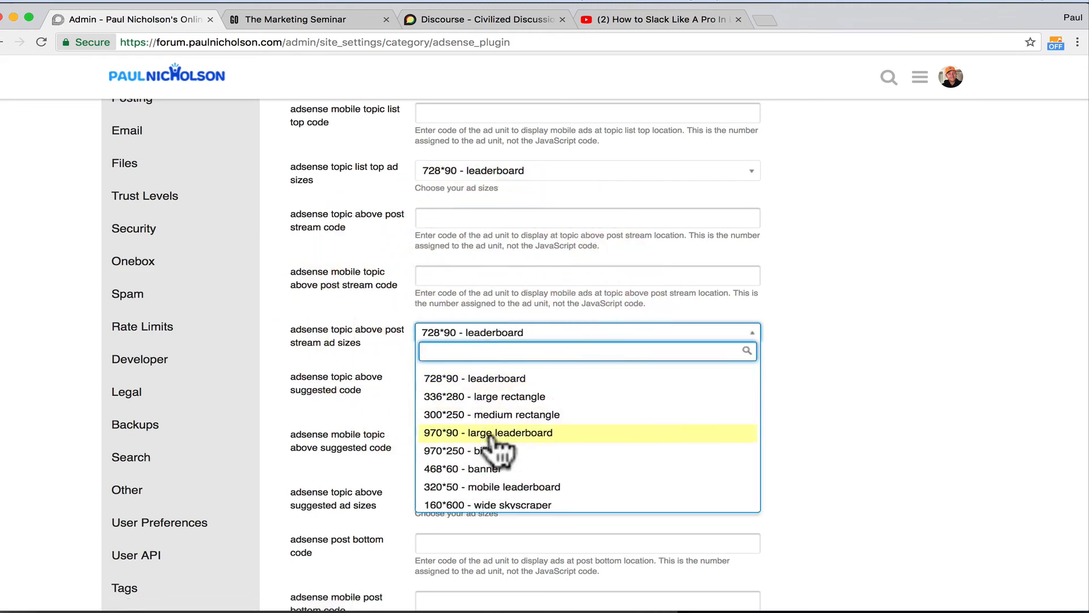
{"action": "scroll", "scroll_direction": "down", "scroll_amount": 3}
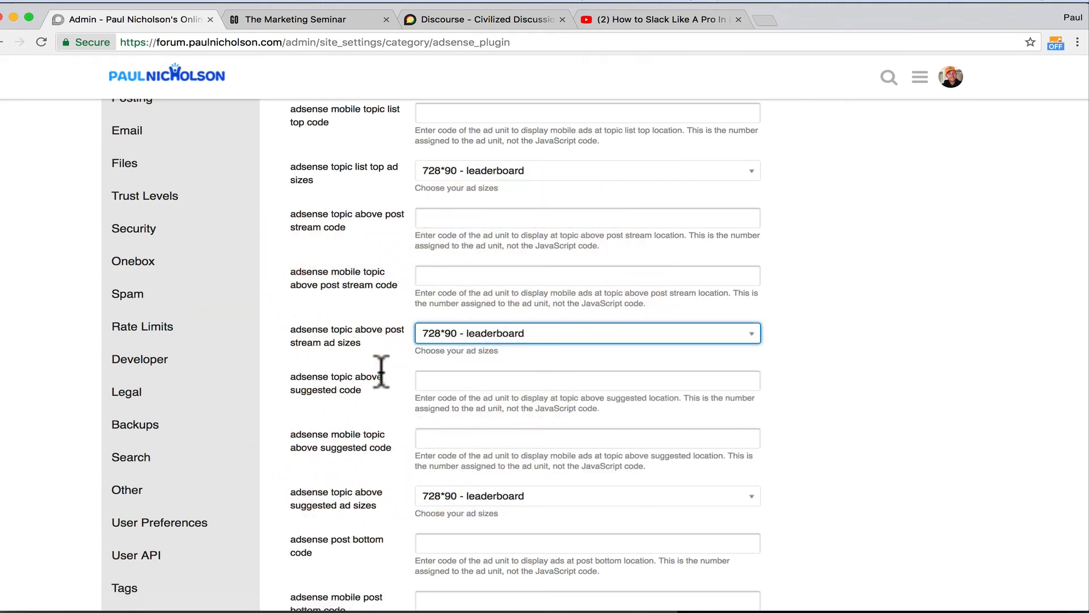
{"action": "scroll", "scroll_direction": "up", "scroll_amount": 3}
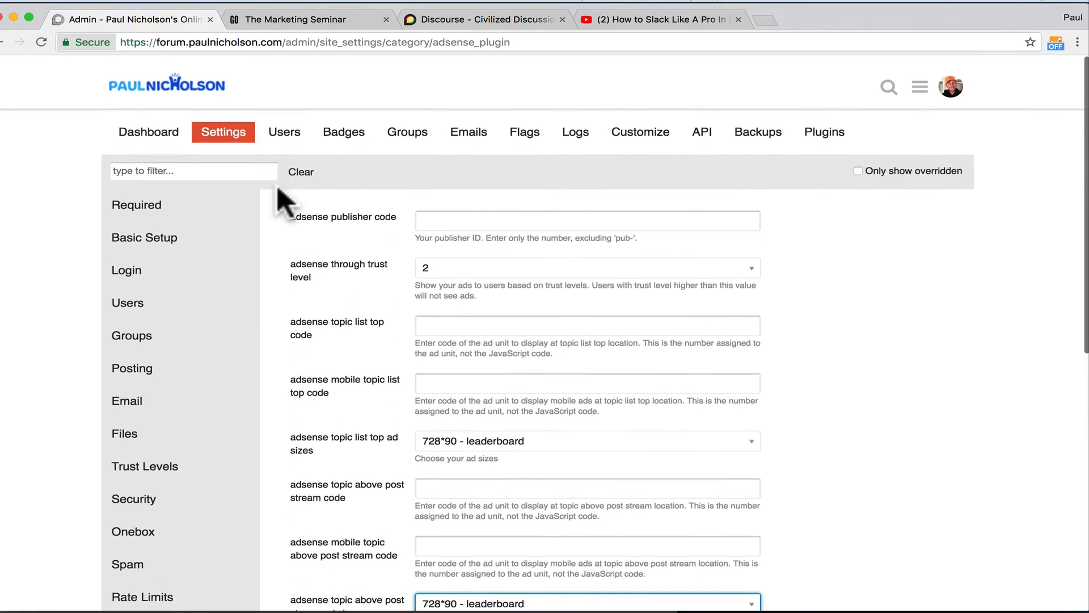
{"action": "left_click", "coordinate": [166, 77]}
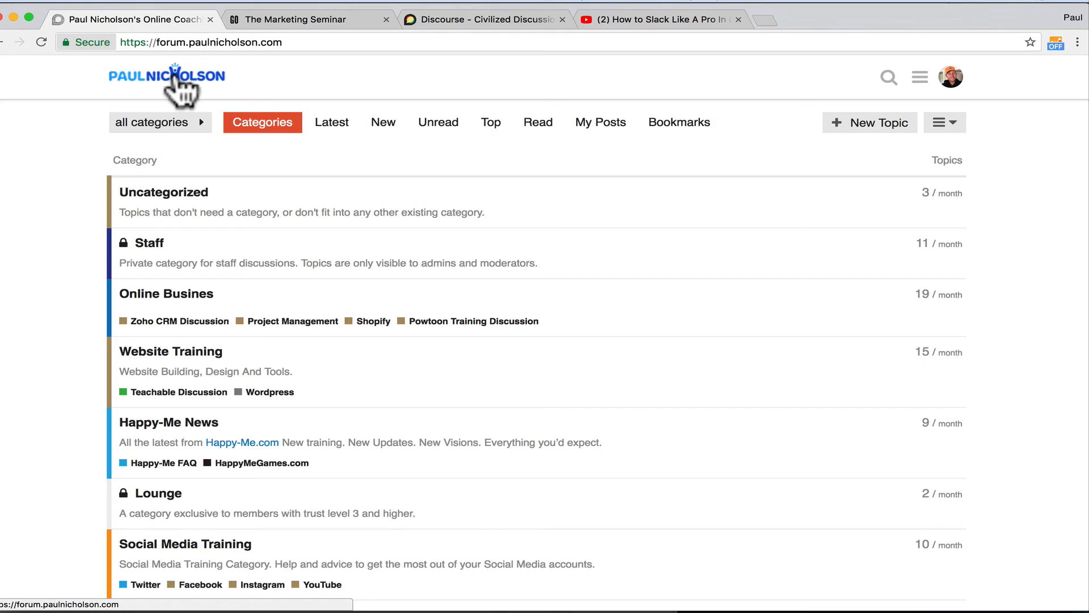
{"action": "mouse_move", "coordinate": [239, 183]}
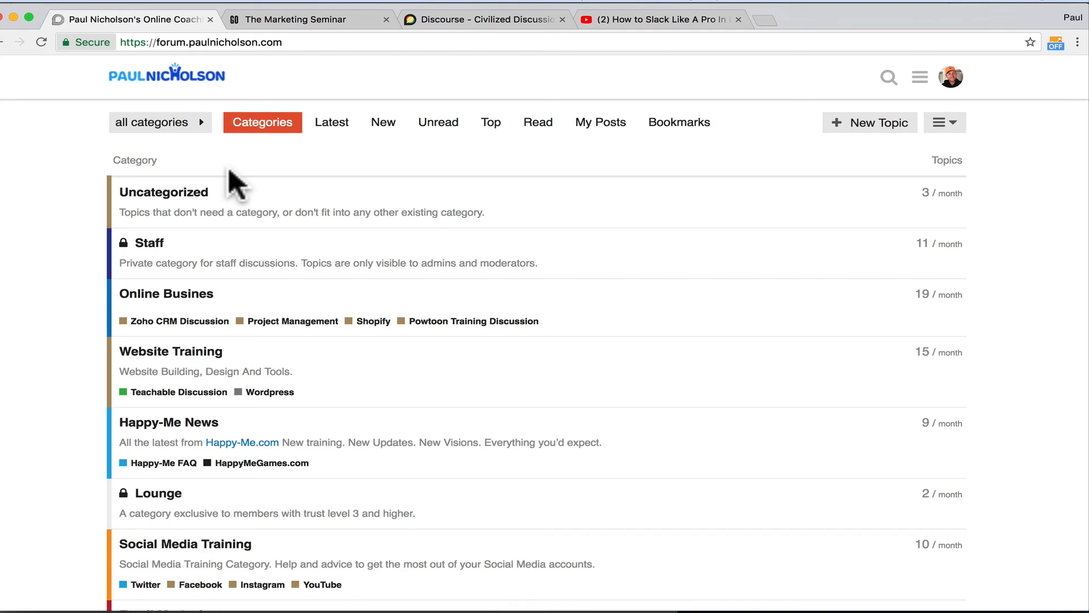
{"action": "mouse_move", "coordinate": [458, 202]}
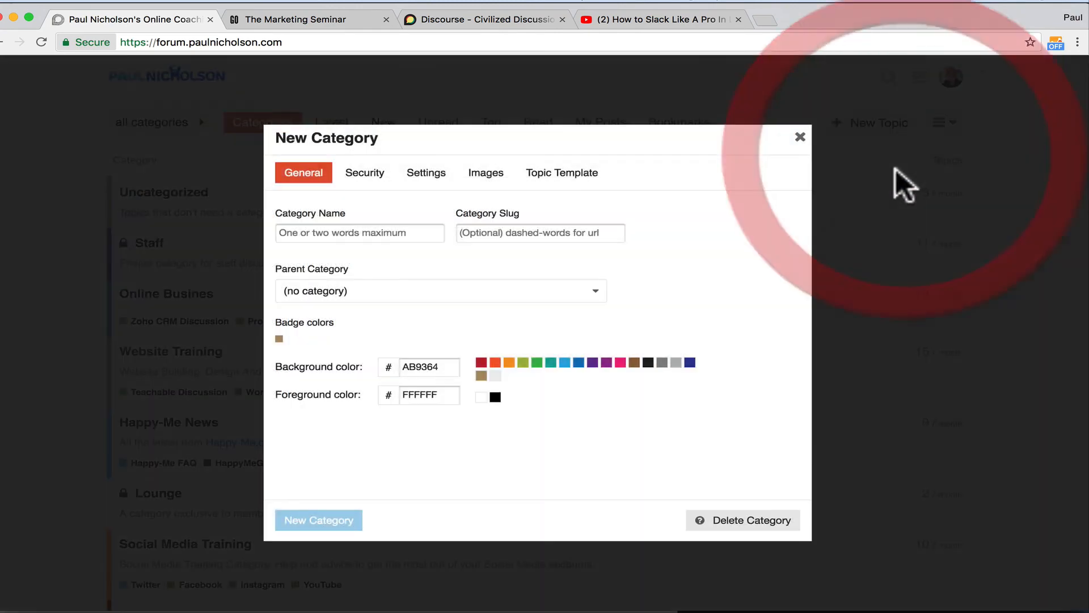
- Place the cursor in the empty Category Name field of the New Category dialog
{"action": "left_click", "coordinate": [359, 232]}
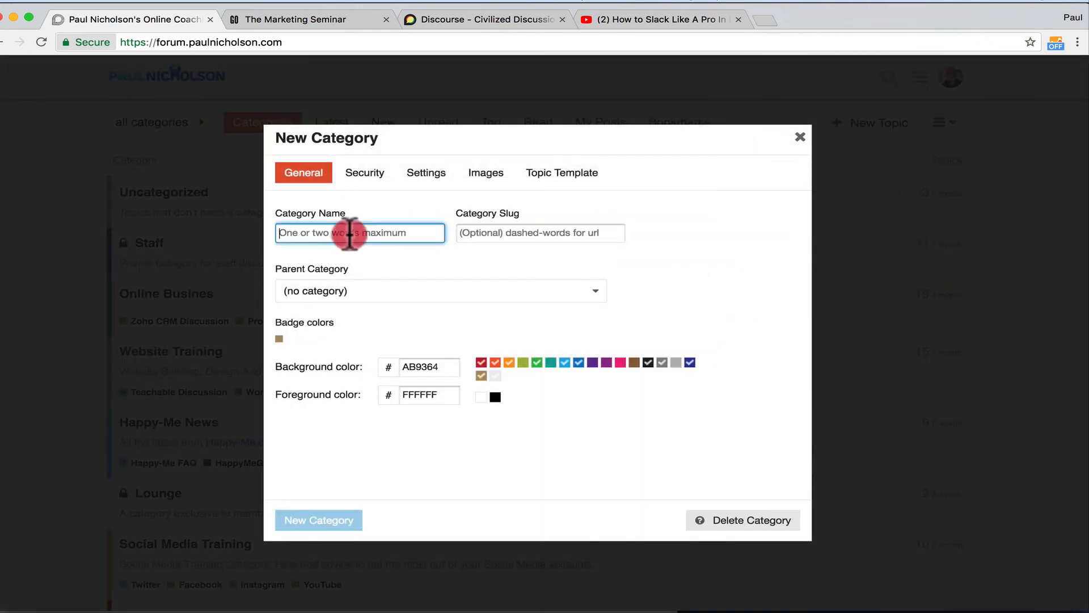
{"action": "mouse_move", "coordinate": [712, 205]}
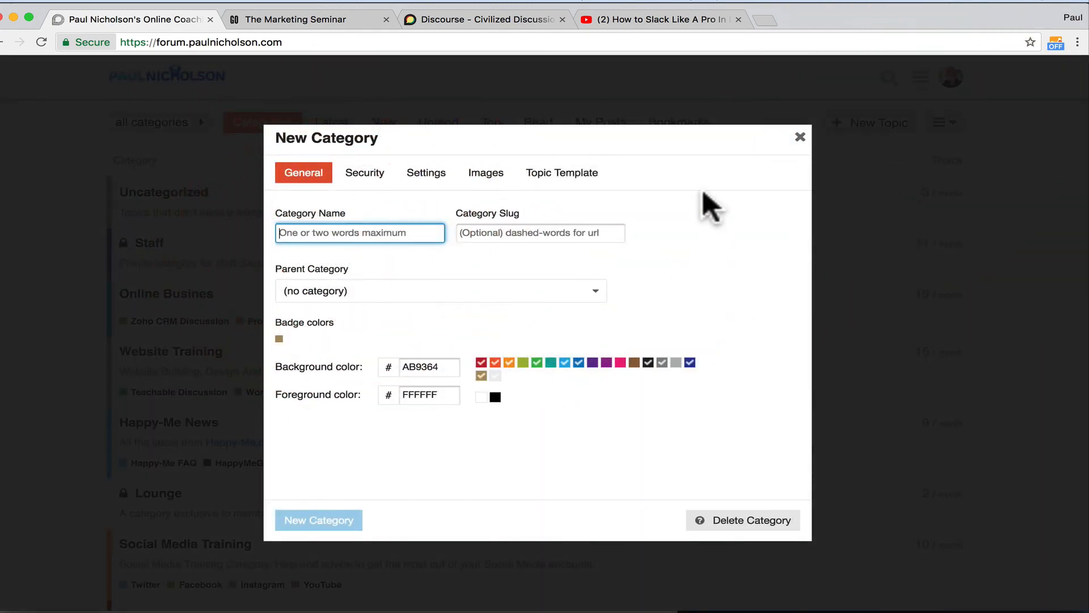
- Discard the category form, file a new topic under Zoho CRM Discussion, and cancel an image upload
{"action": "left_click", "coordinate": [799, 136]}
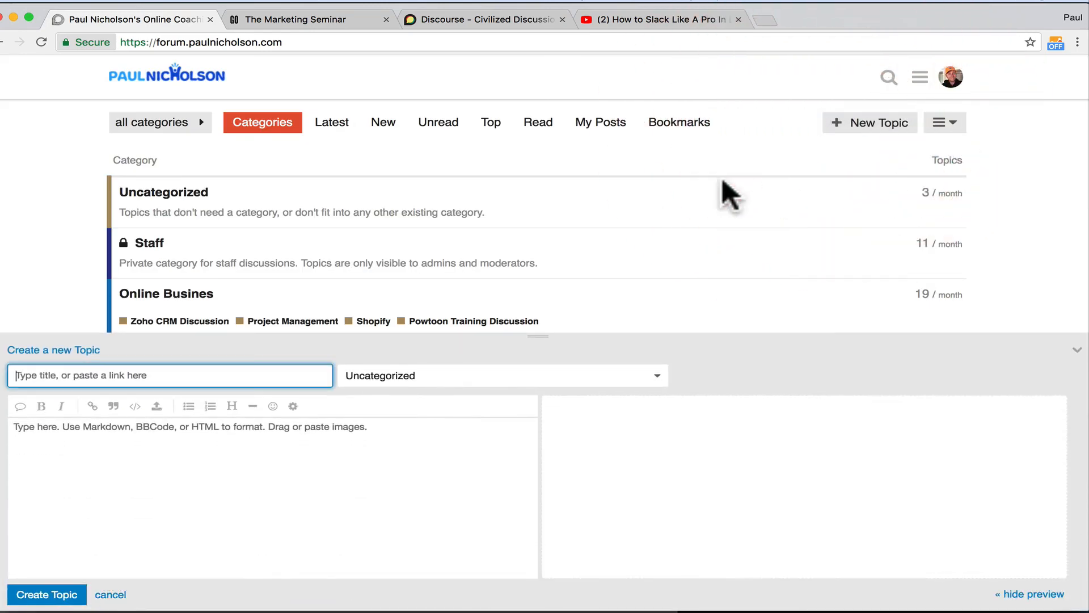
{"action": "left_click", "coordinate": [501, 375]}
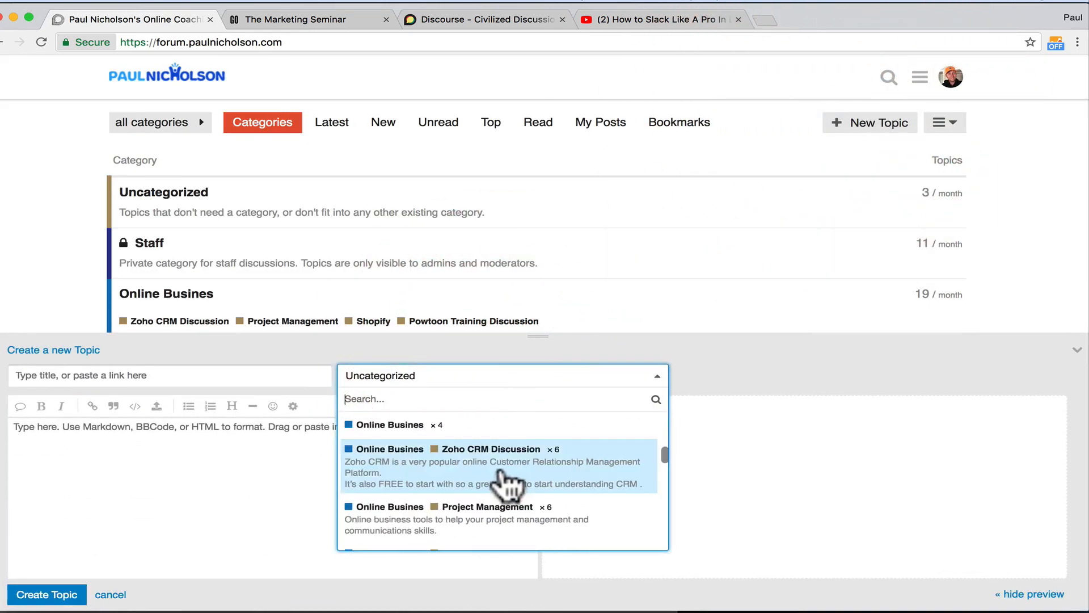
{"action": "left_click", "coordinate": [489, 448]}
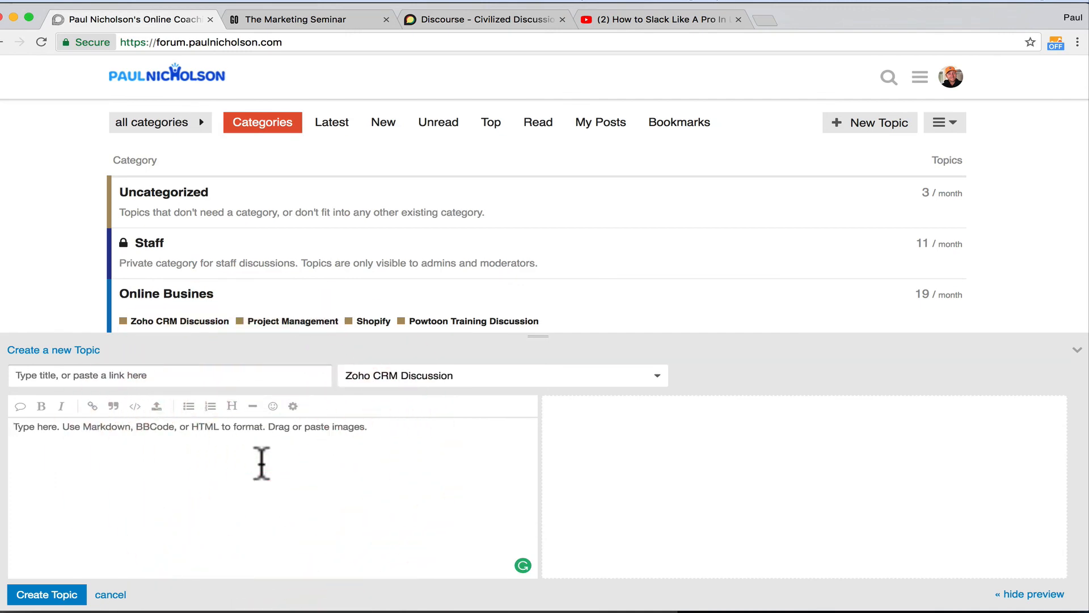
{"action": "left_click", "coordinate": [156, 406]}
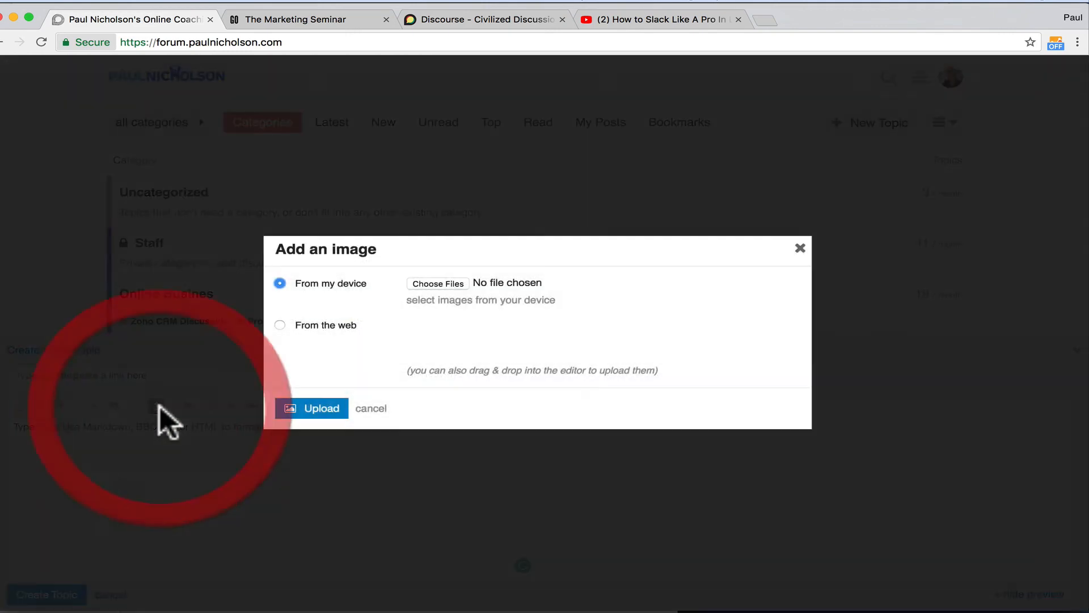
{"action": "mouse_move", "coordinate": [788, 268]}
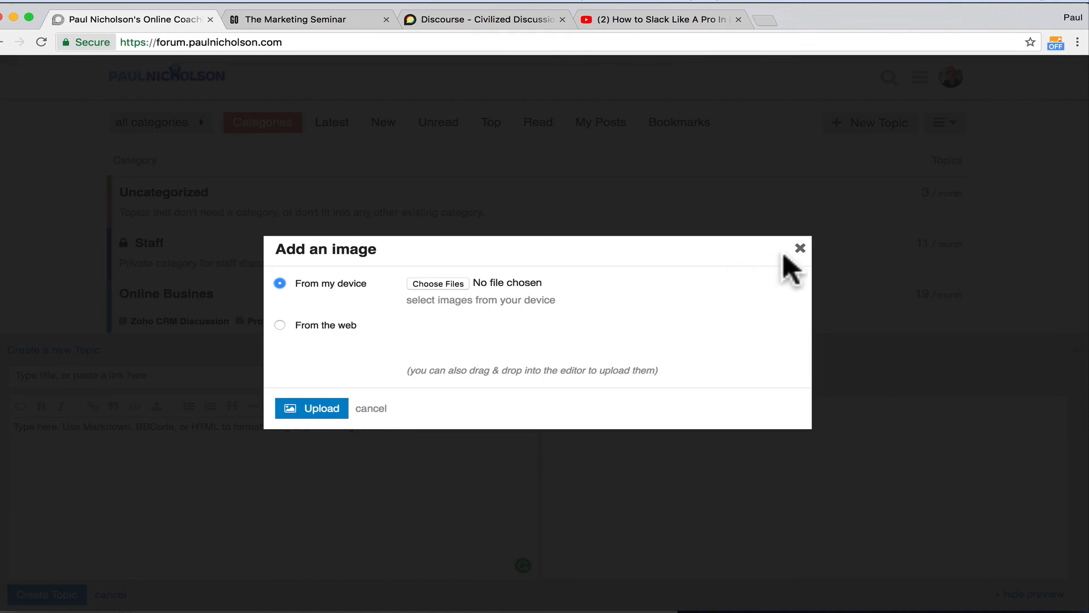
{"action": "left_click", "coordinate": [799, 248]}
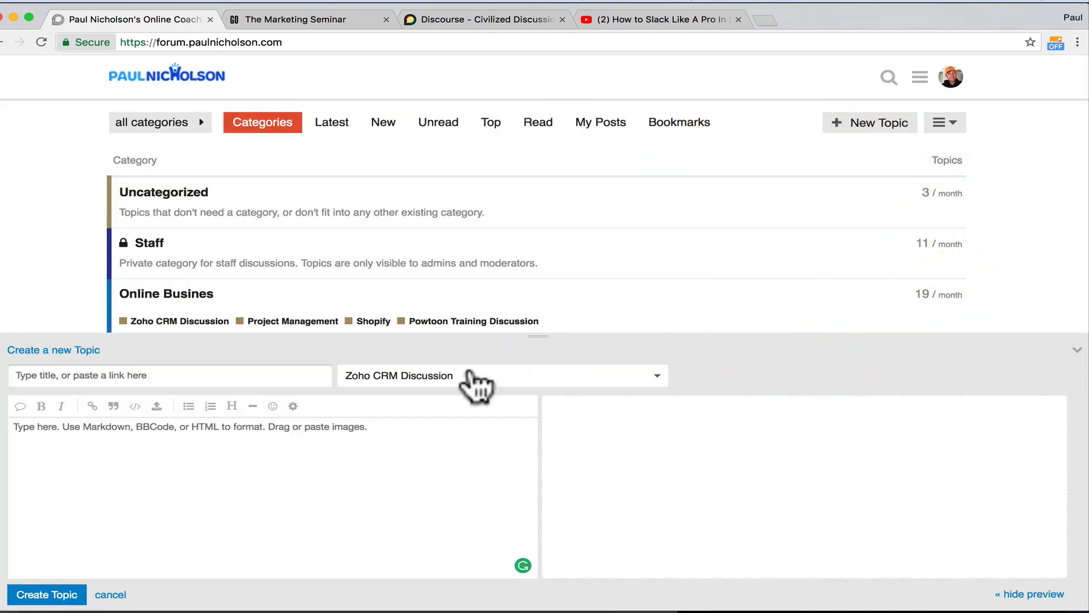
{"action": "mouse_move", "coordinate": [475, 382]}
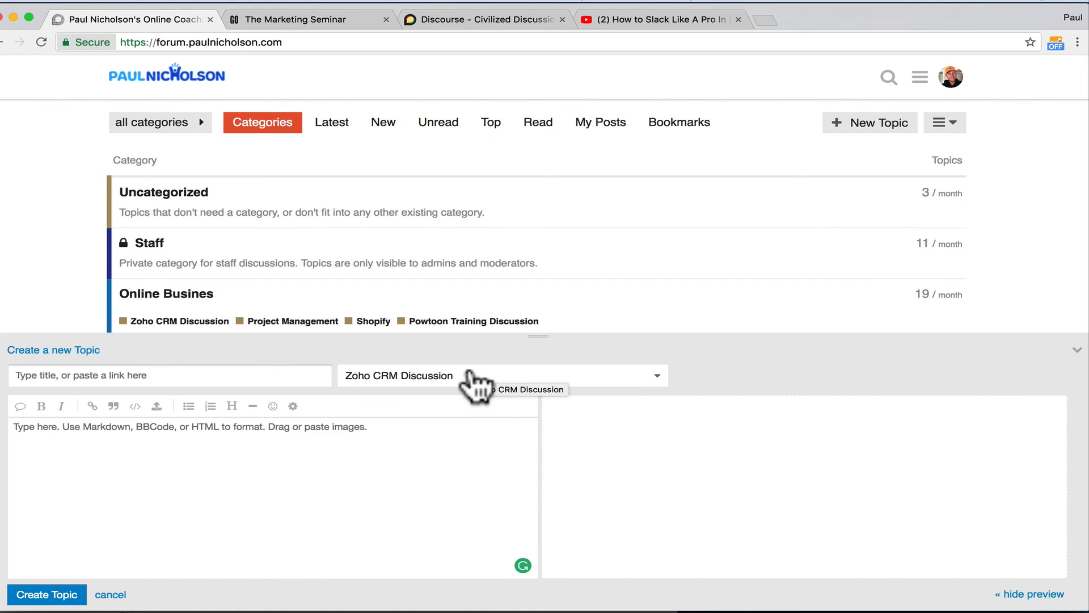
{"action": "mouse_move", "coordinate": [477, 380]}
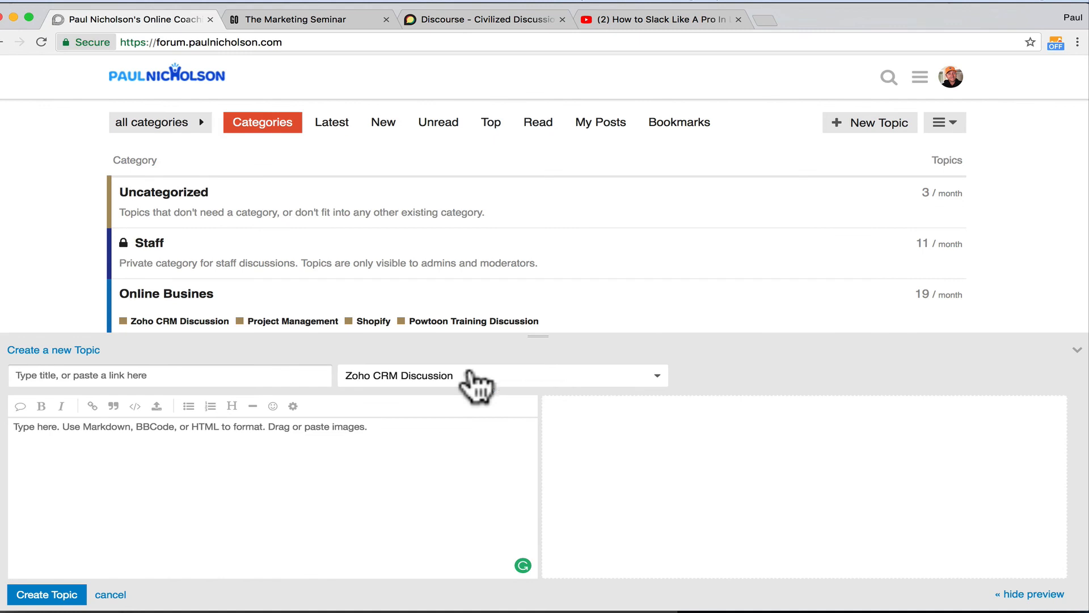